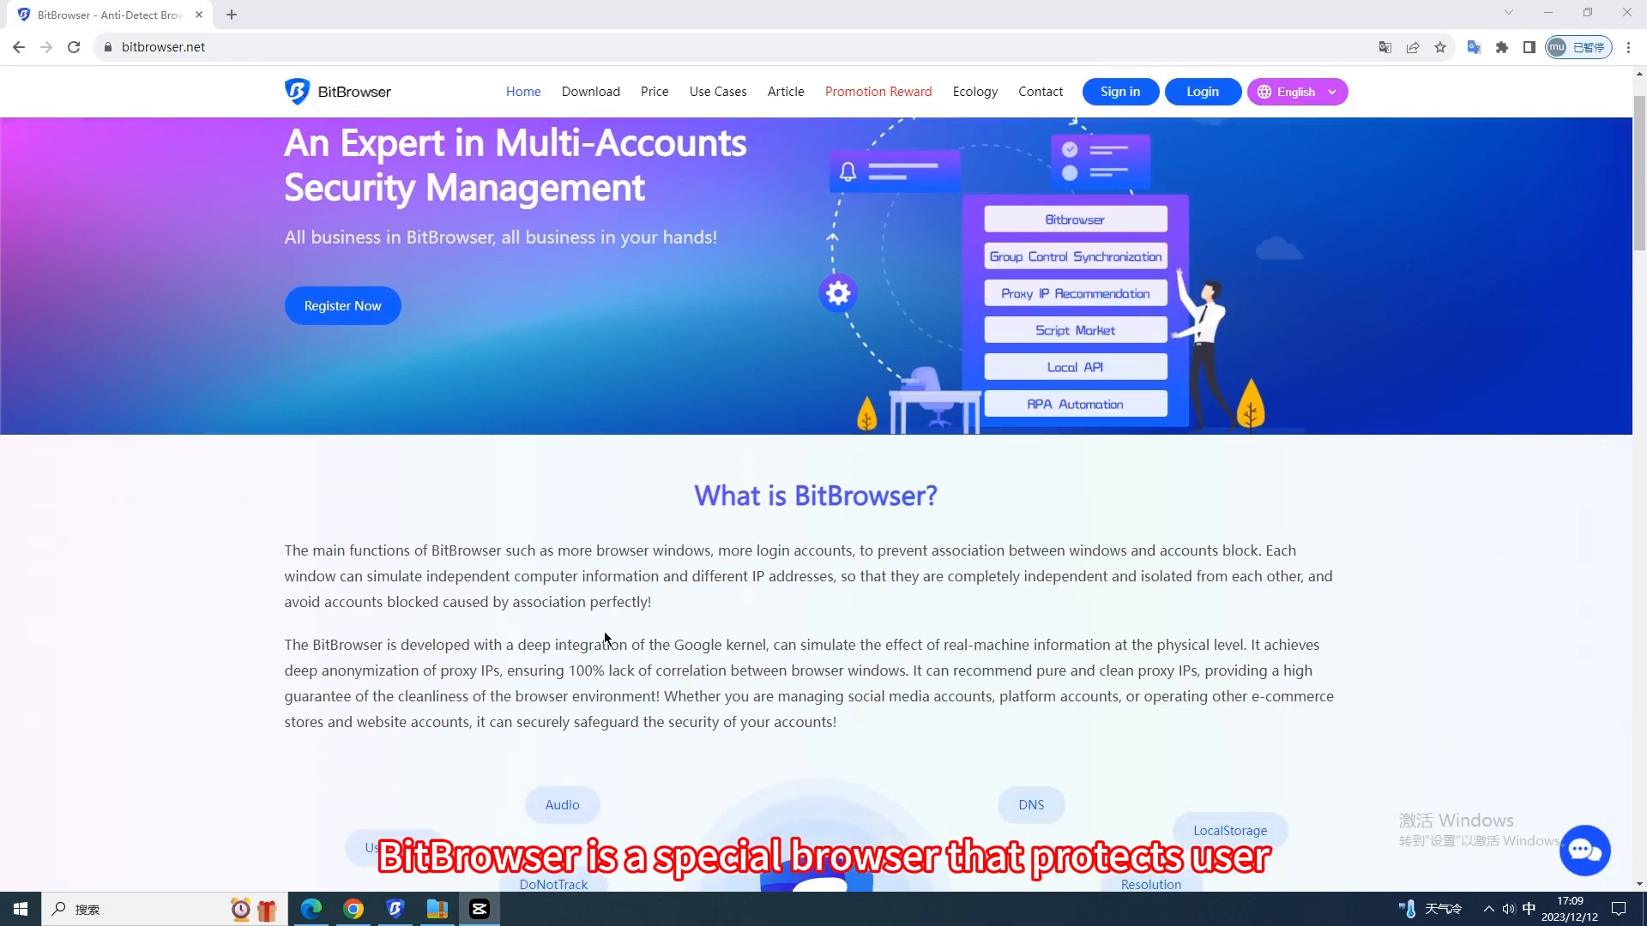
# - Open the Use Cases page and browse the scenarios down to Journalism and Self Verification
pyautogui.scroll(-3)
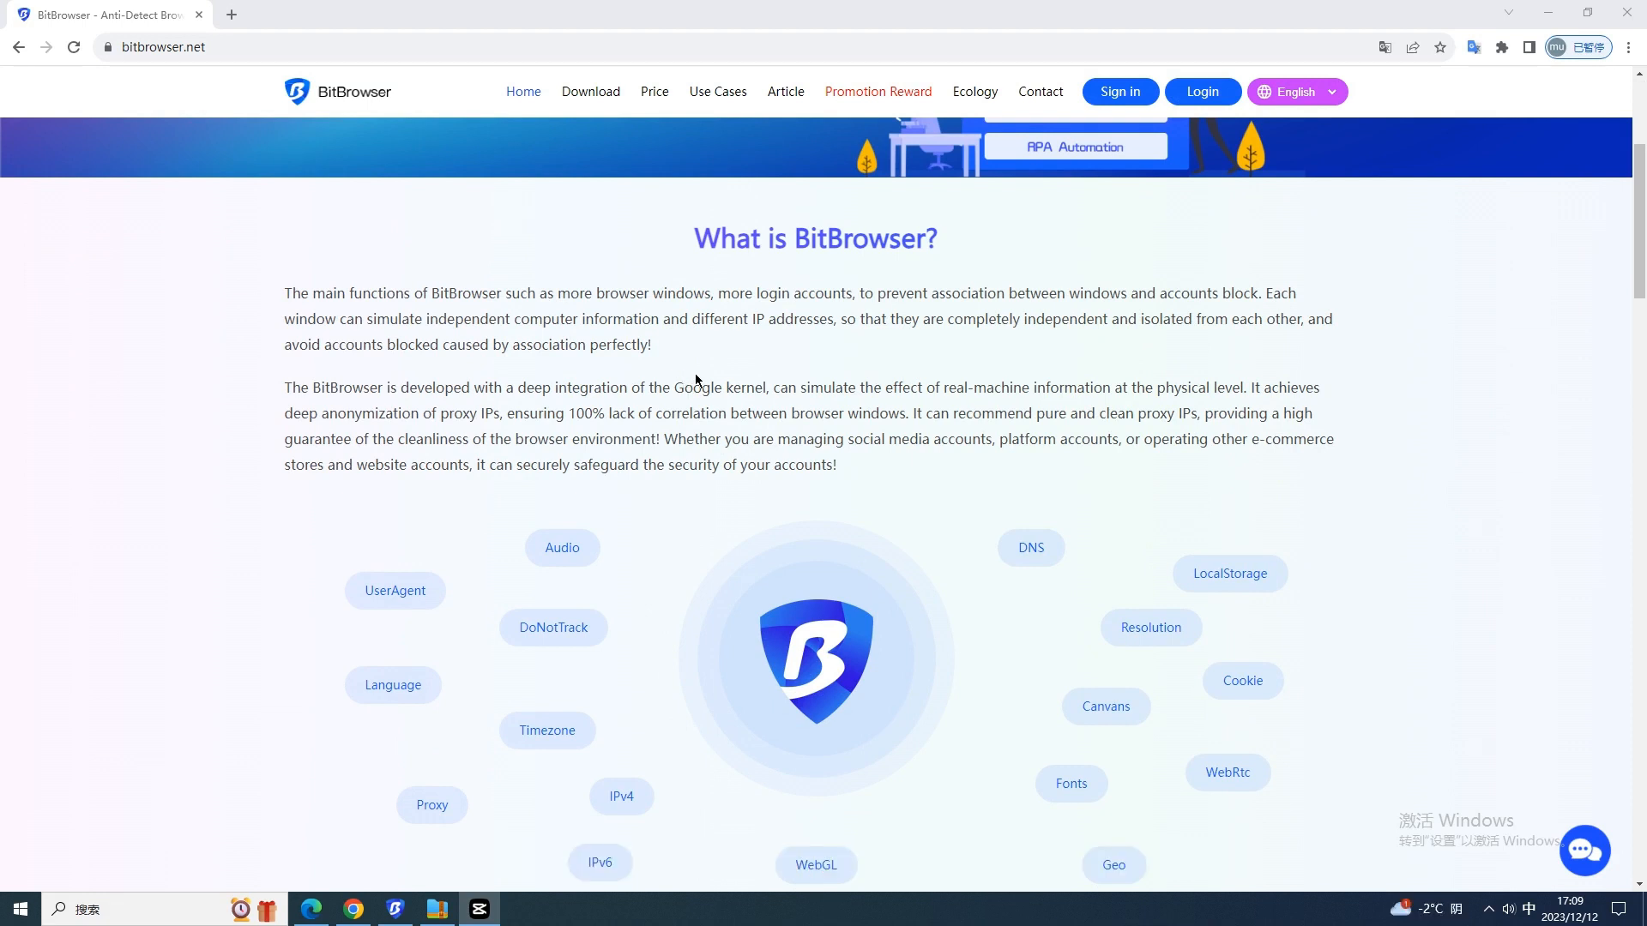
pyautogui.click(717, 92)
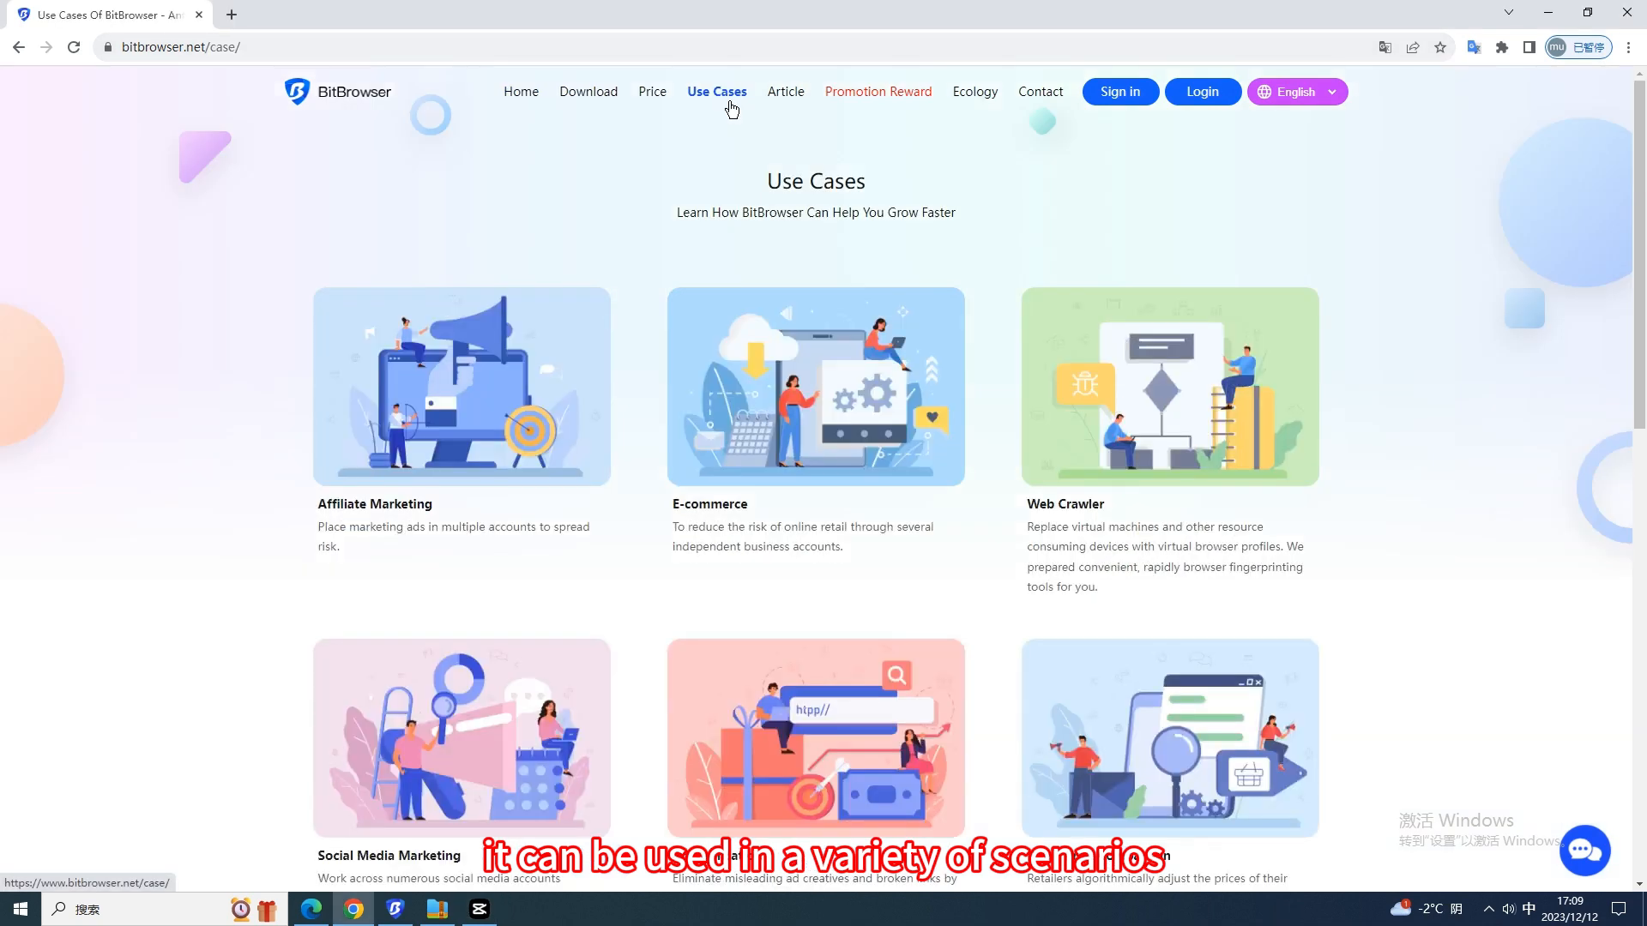
pyautogui.moveTo(756, 347)
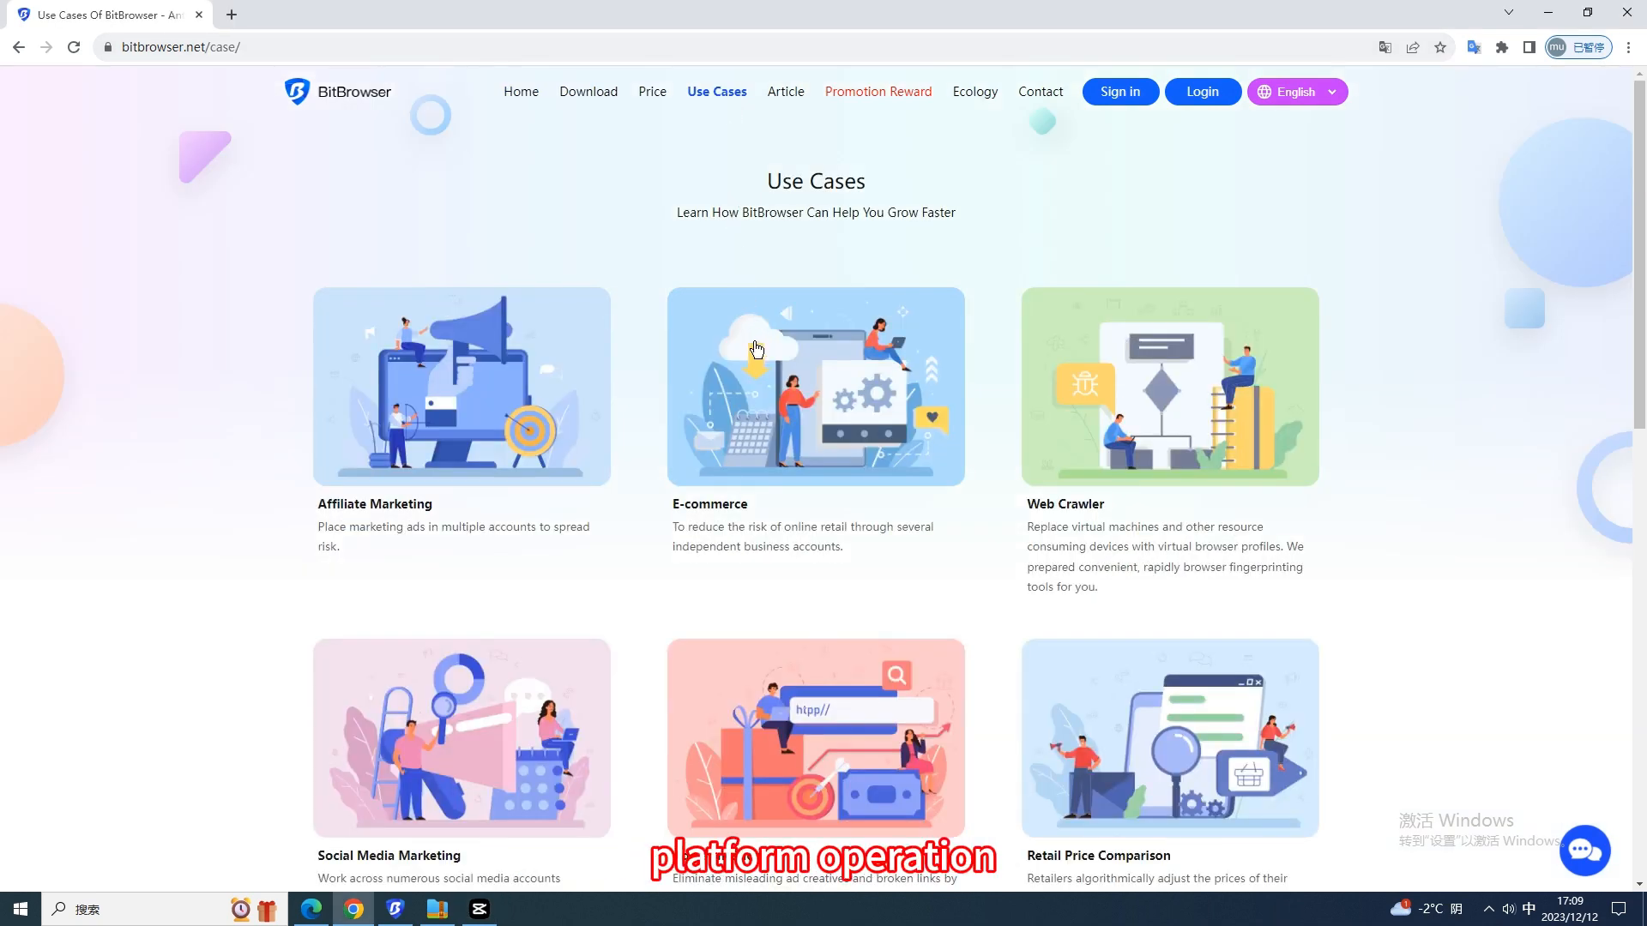
pyautogui.scroll(-3)
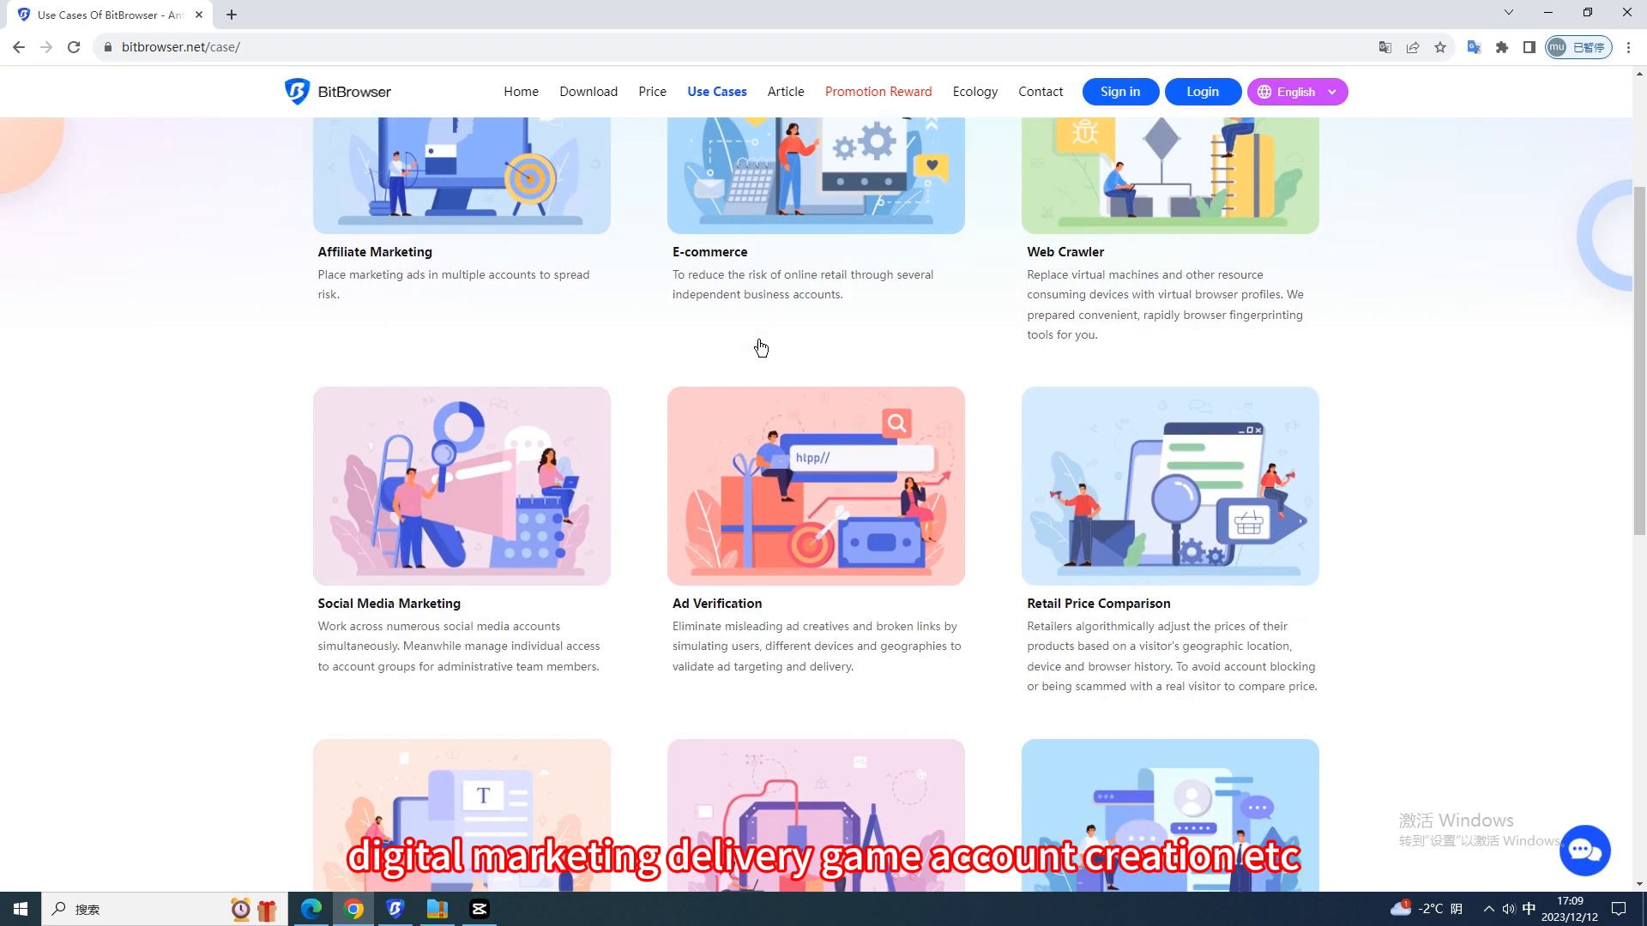
pyautogui.scroll(-3)
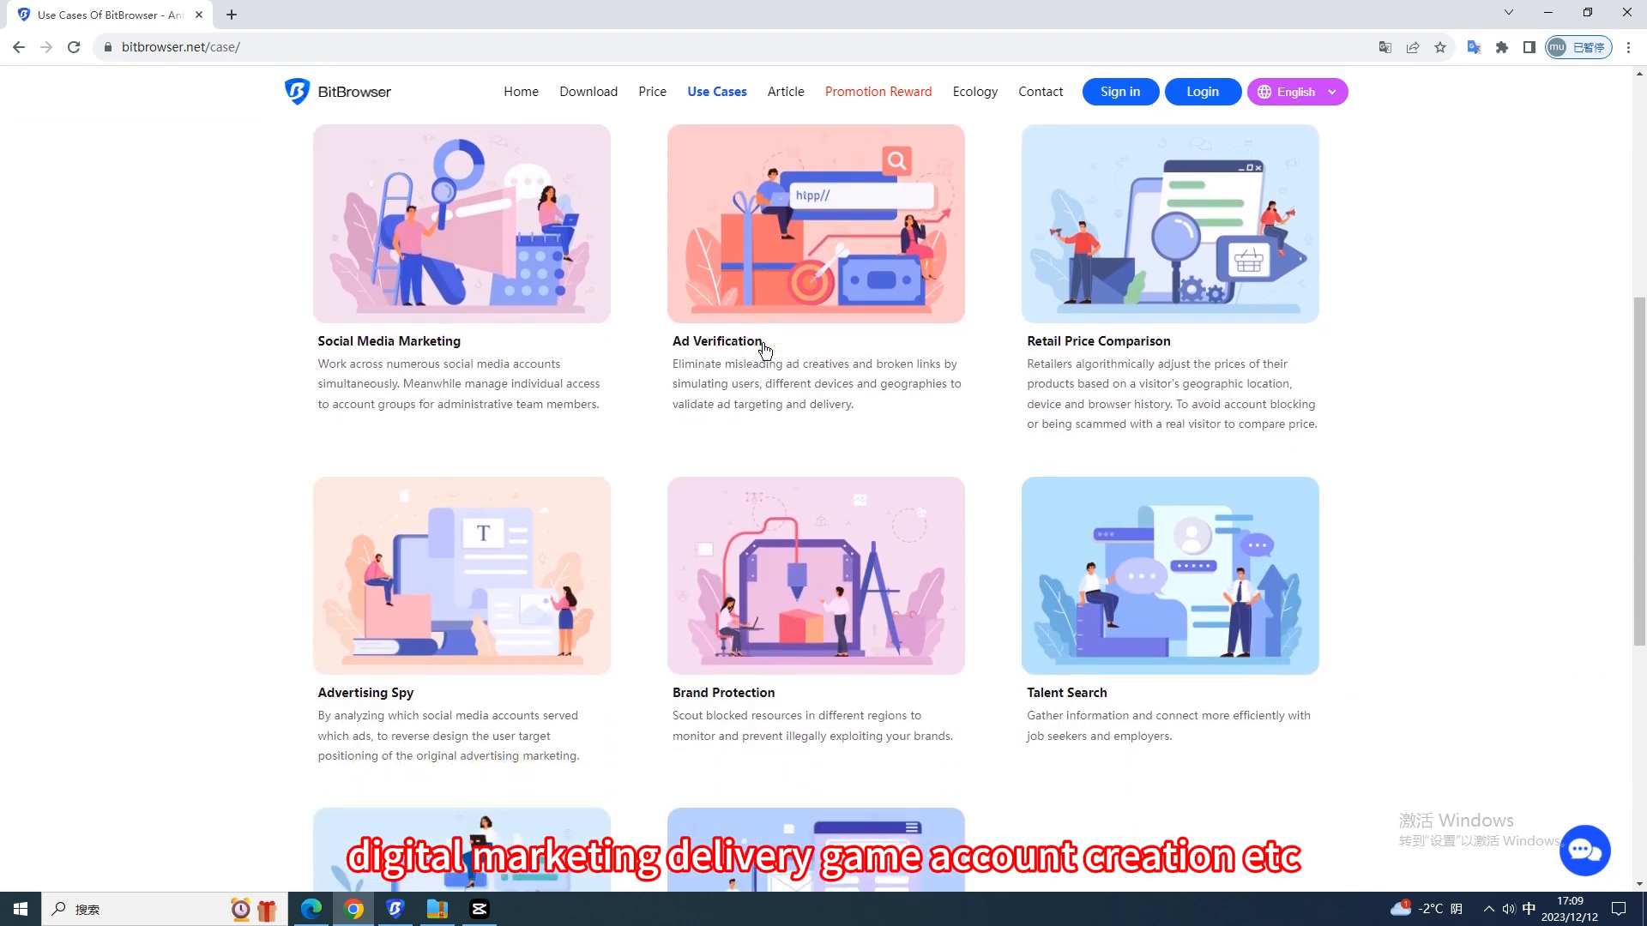
pyautogui.scroll(-3)
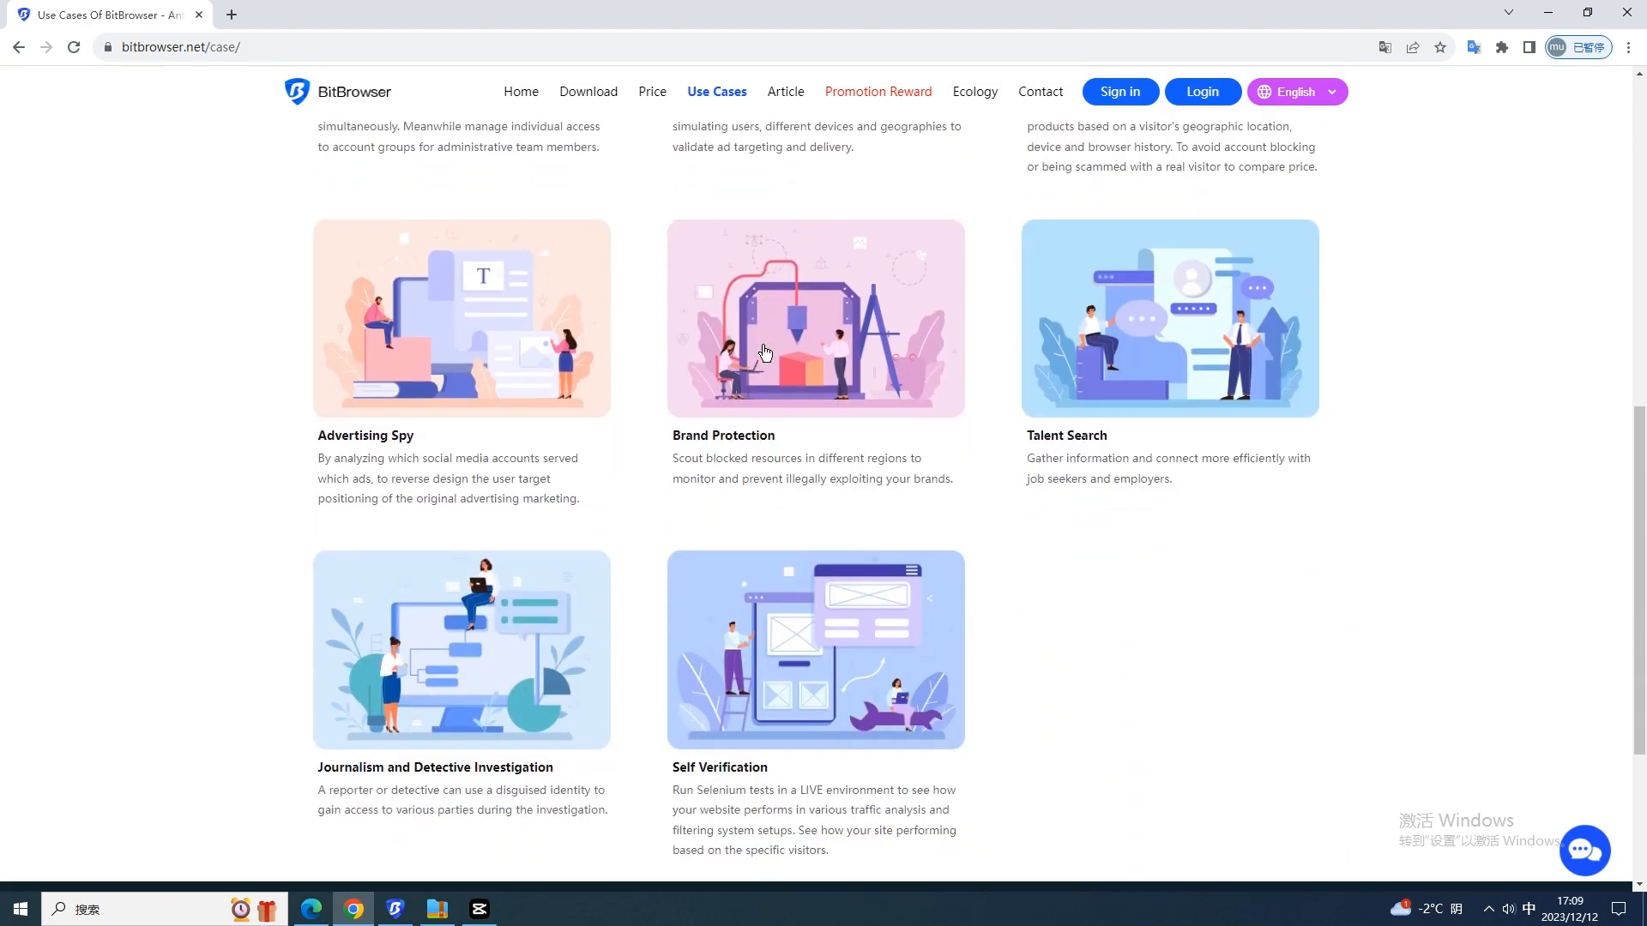
pyautogui.moveTo(777, 337)
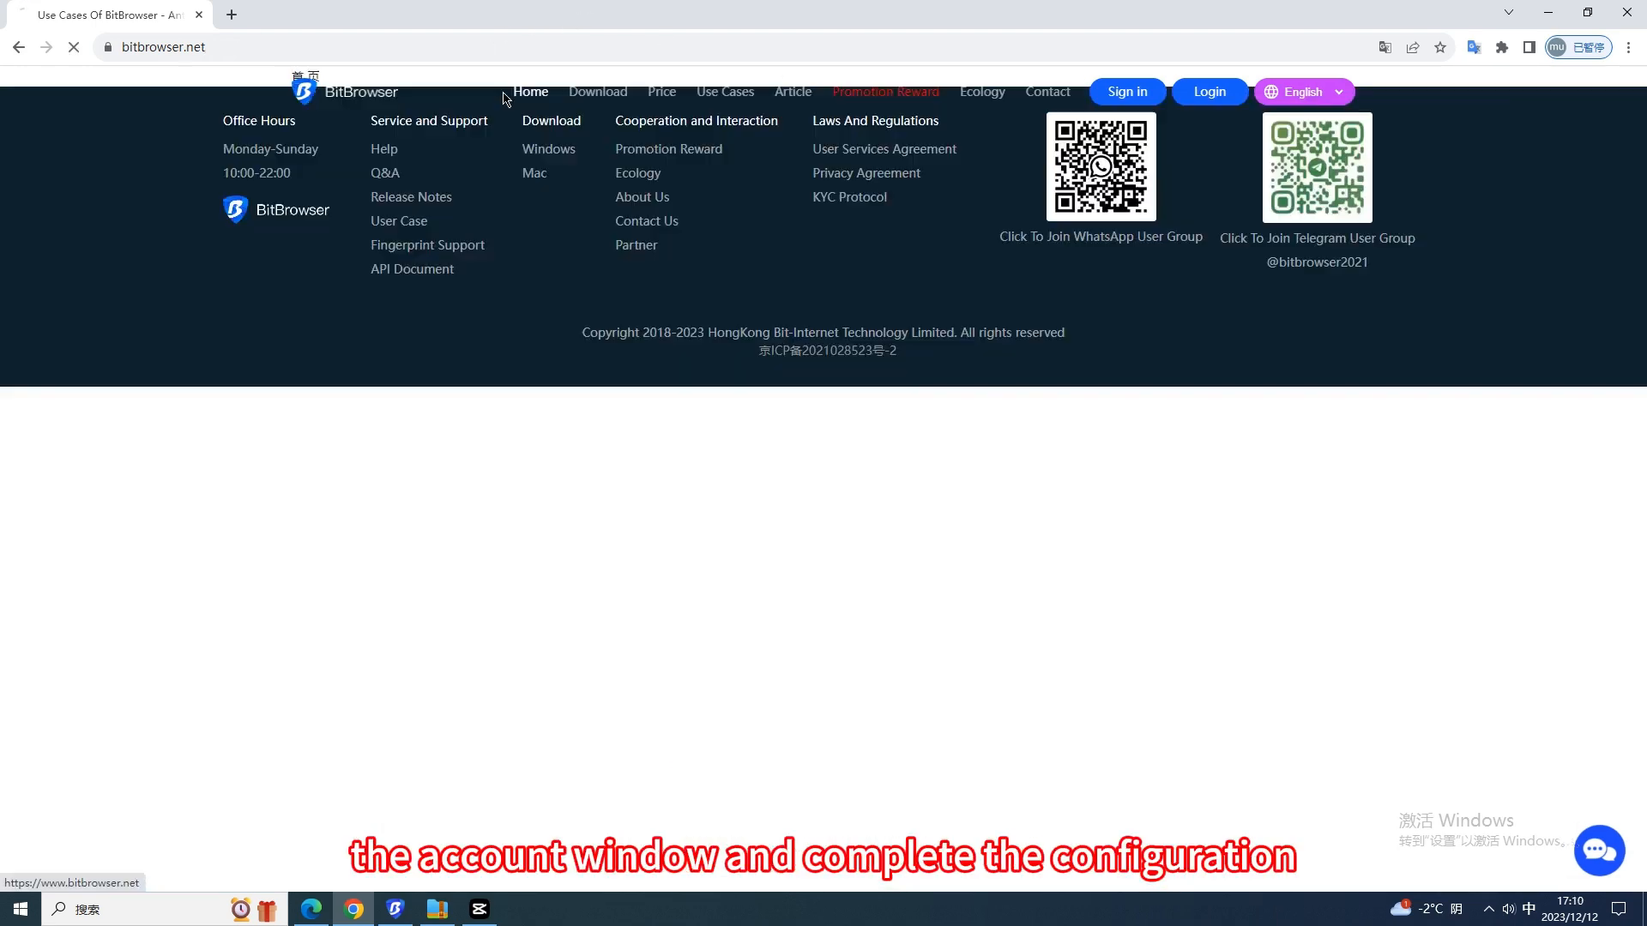
# - In BitBrowser's profile list, open profile No. 62's config form and view its fingerprint settings
pyautogui.click(393, 909)
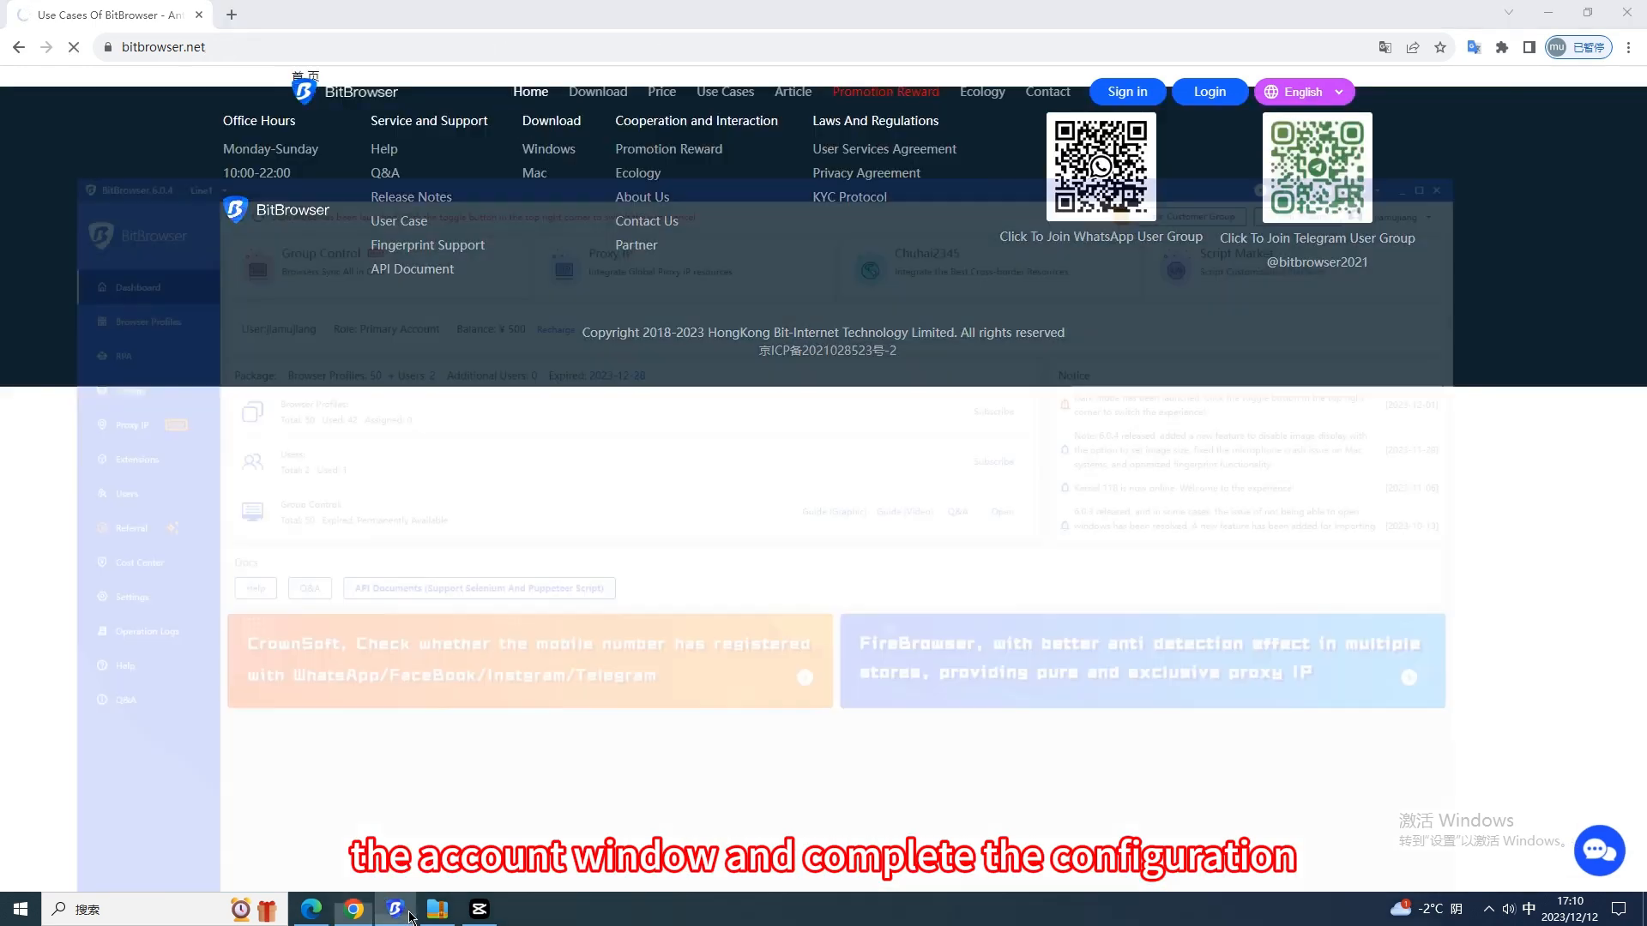
pyautogui.click(394, 909)
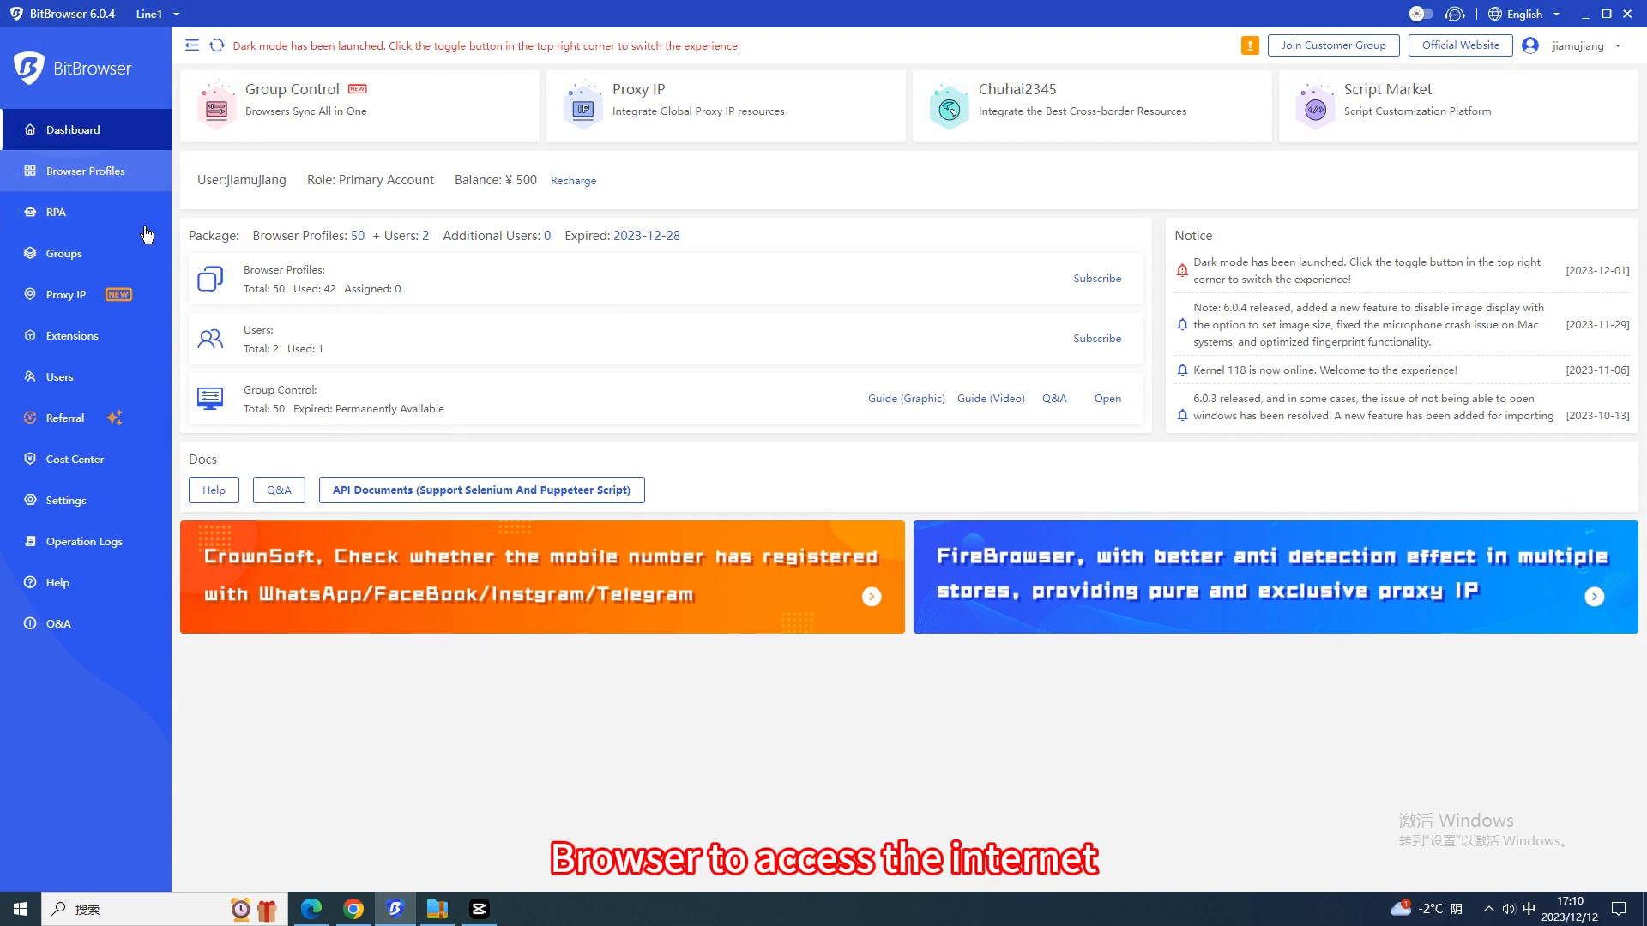
pyautogui.click(82, 170)
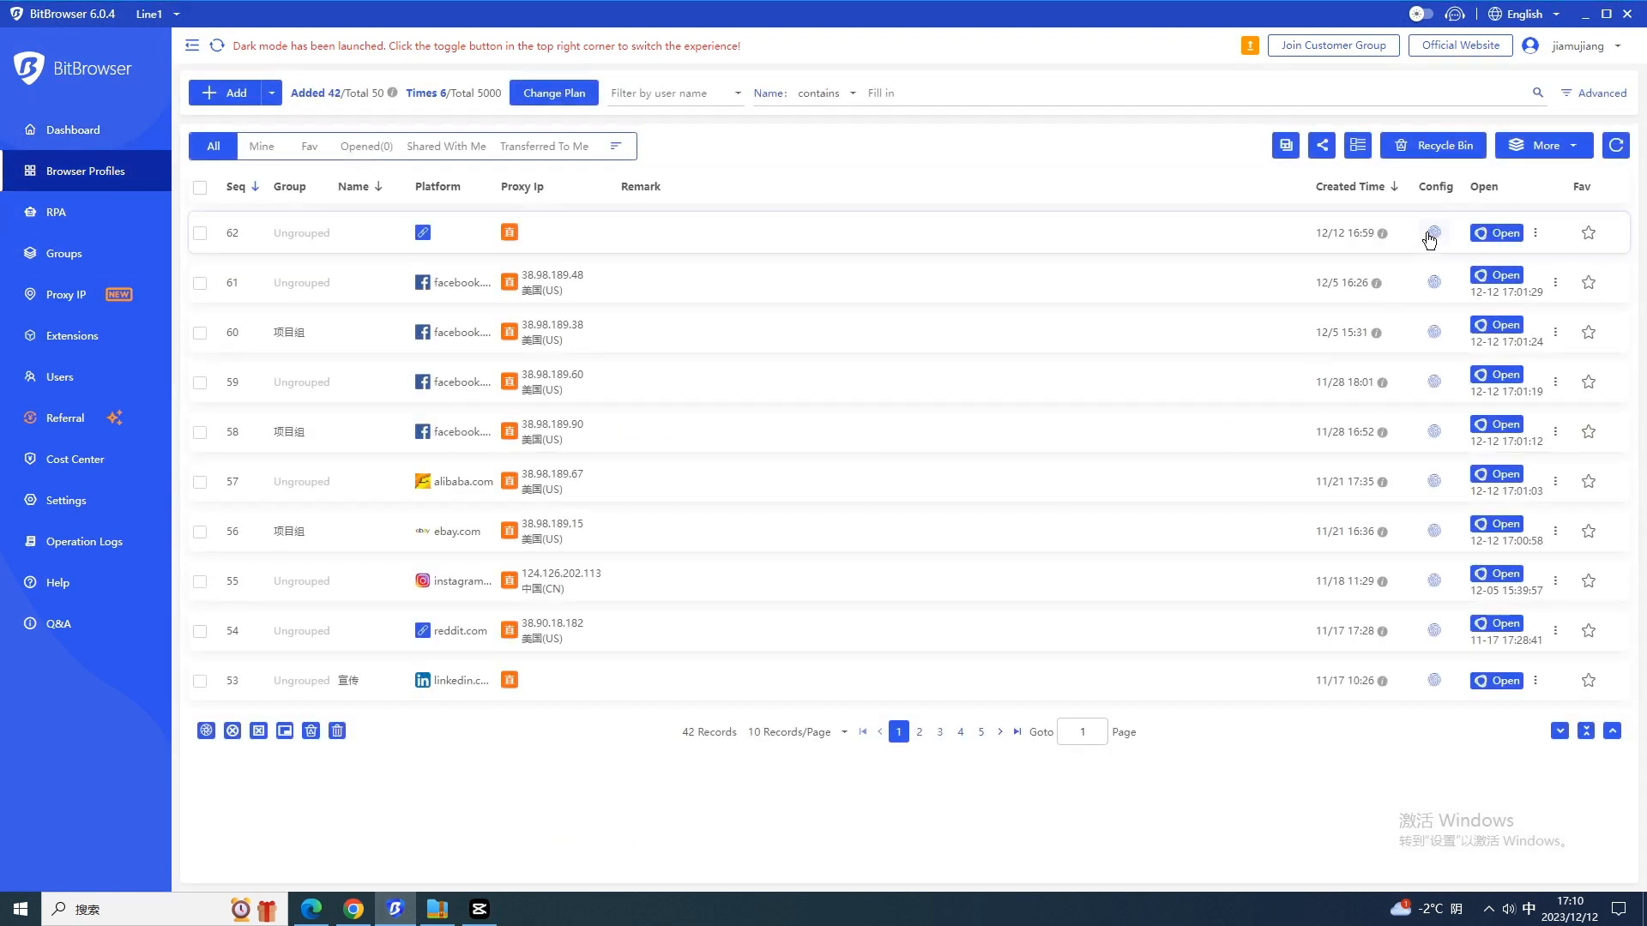
pyautogui.click(1432, 233)
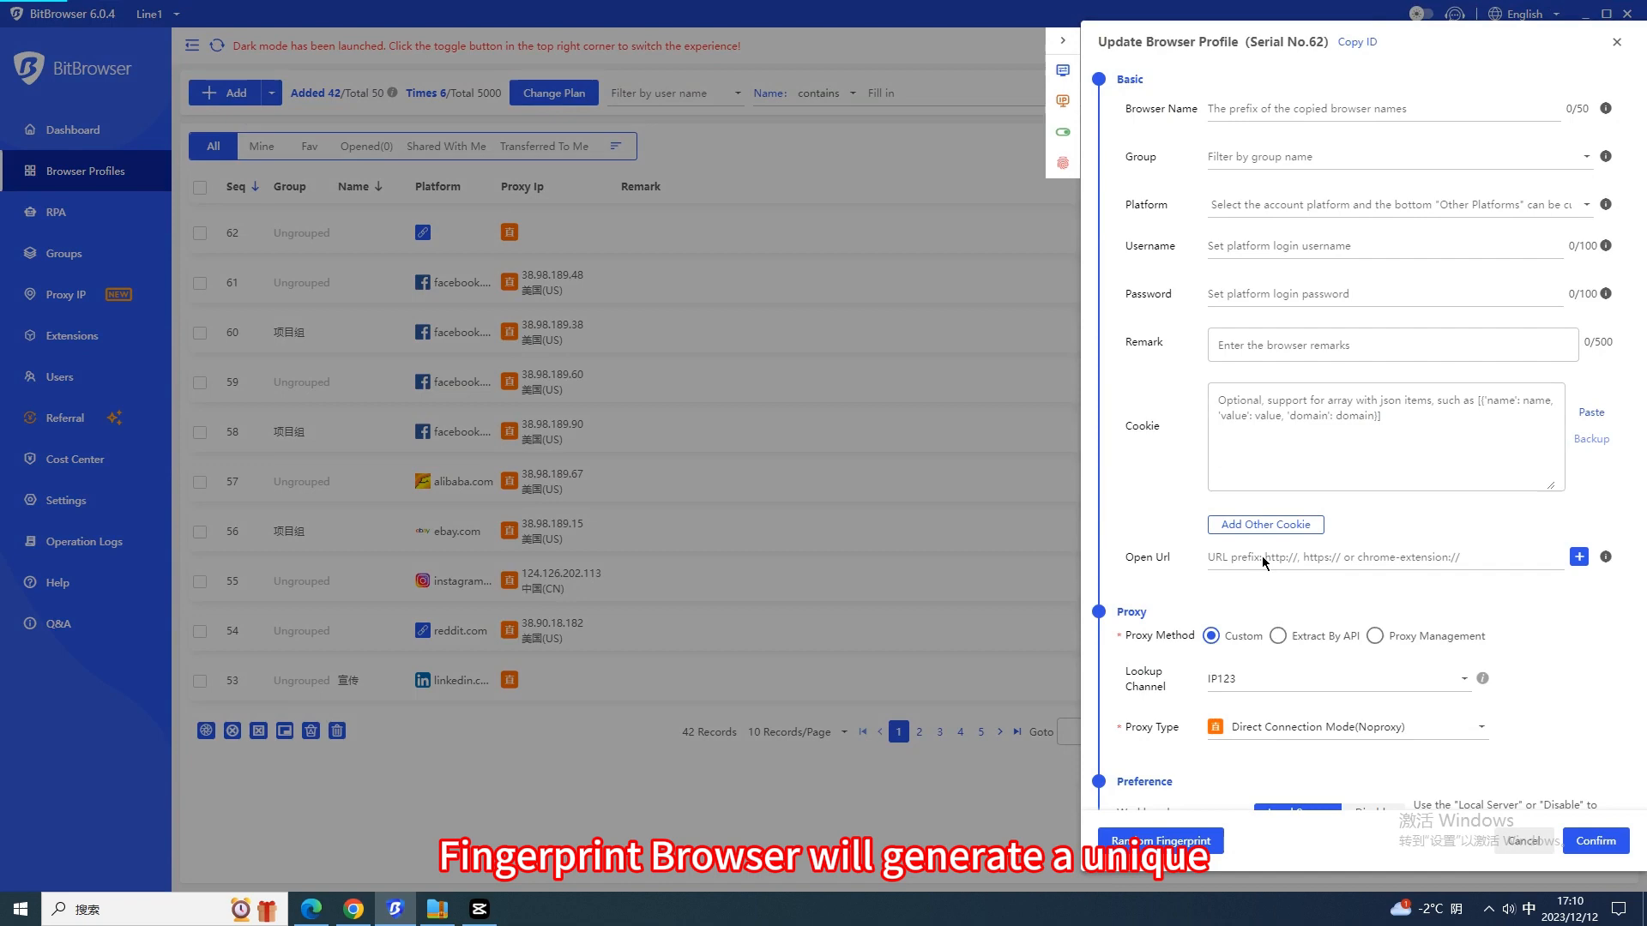
pyautogui.scroll(-3)
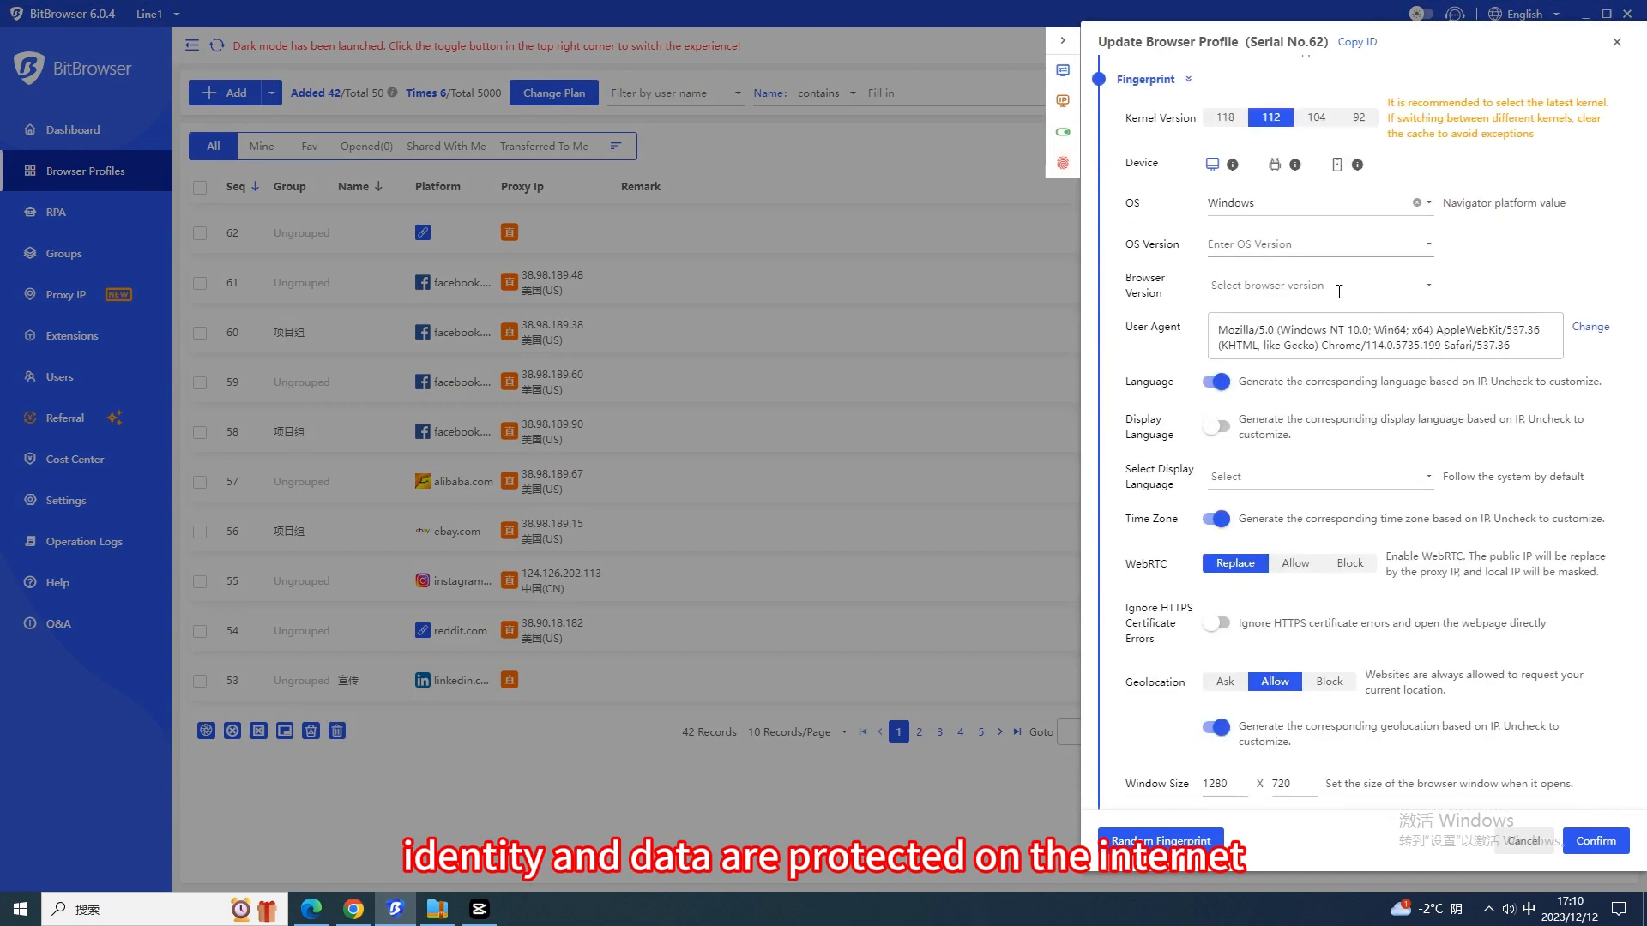
pyautogui.moveTo(1268, 534)
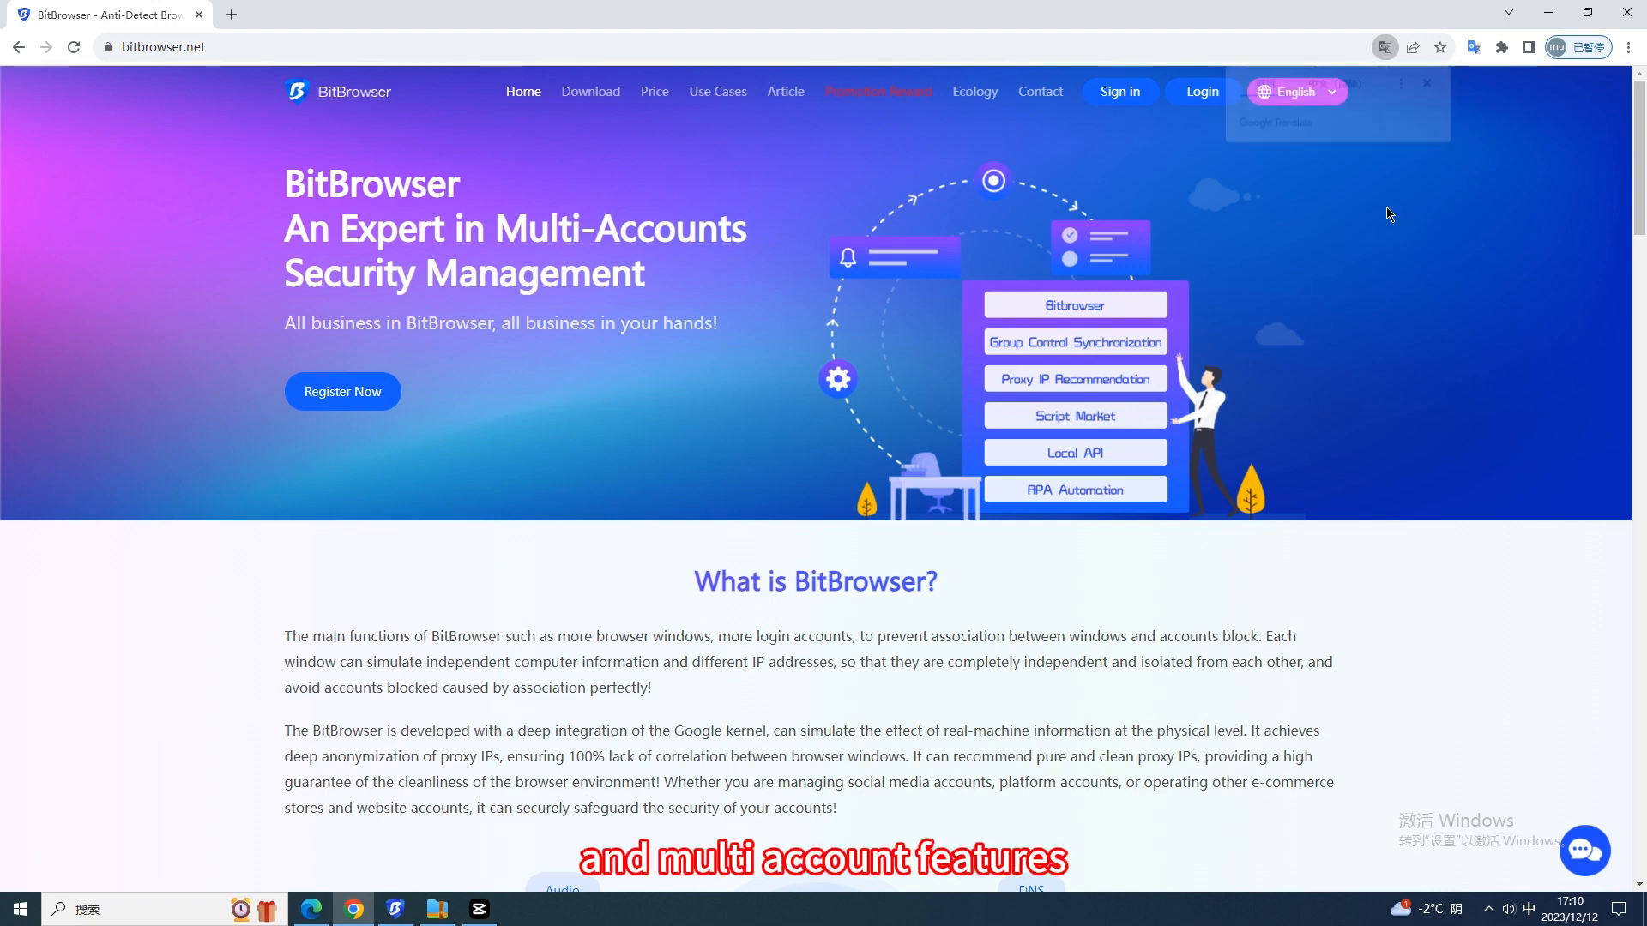
# - Scroll the home page through 'What BitBrowser brings?' and the ecology section, then back to the features
pyautogui.scroll(-3)
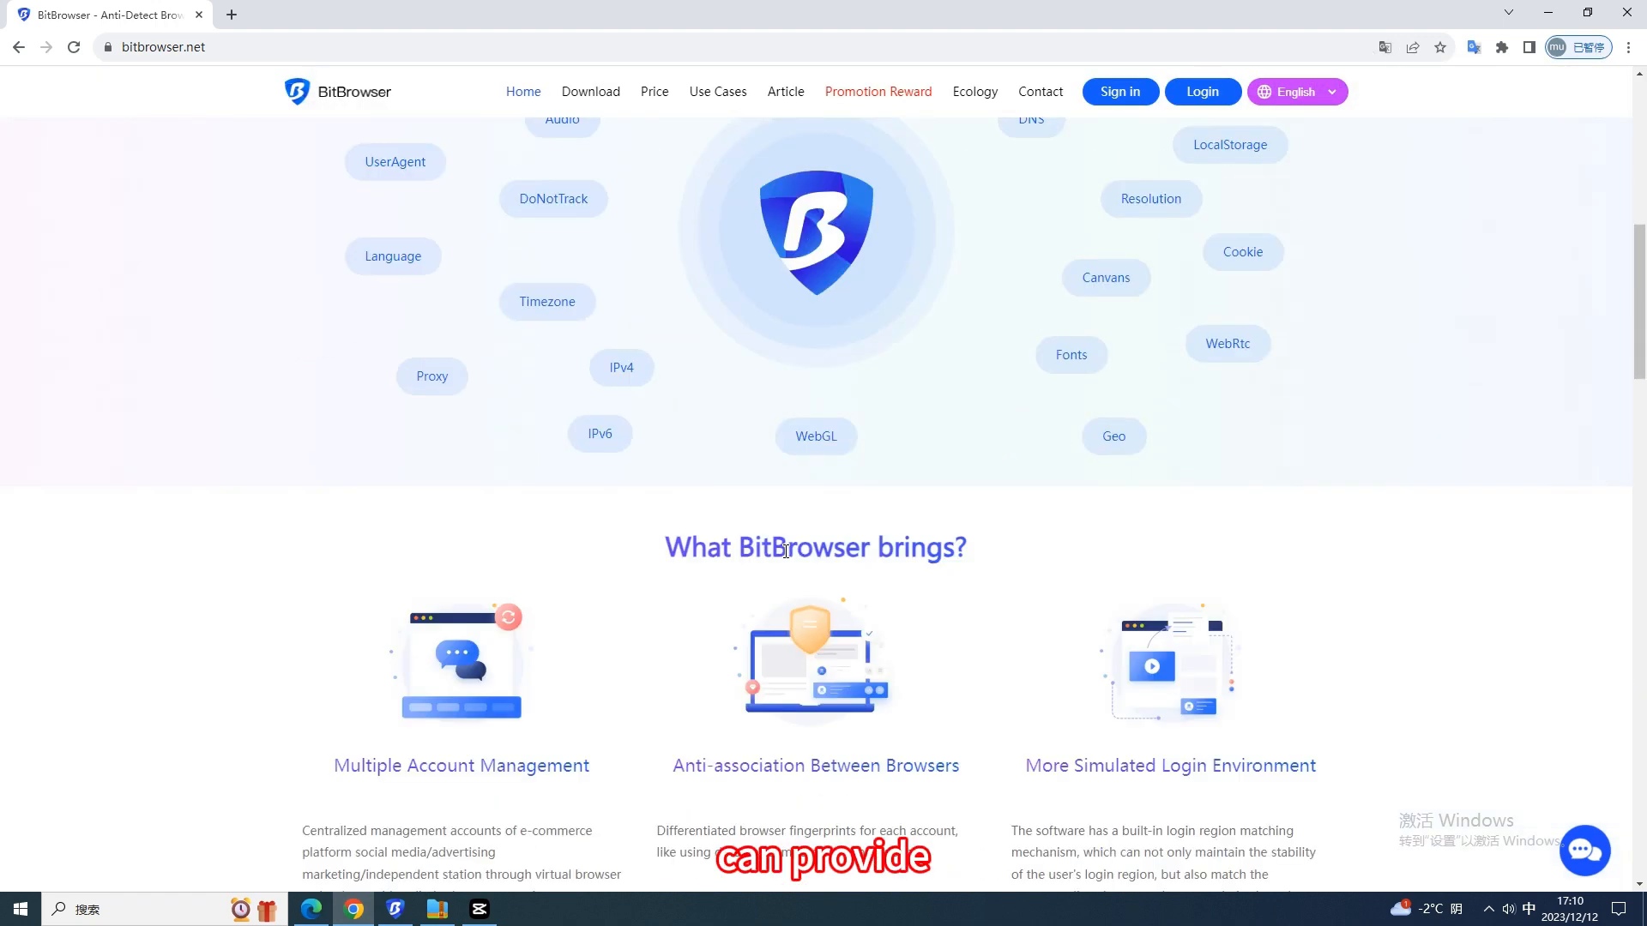
pyautogui.scroll(-3)
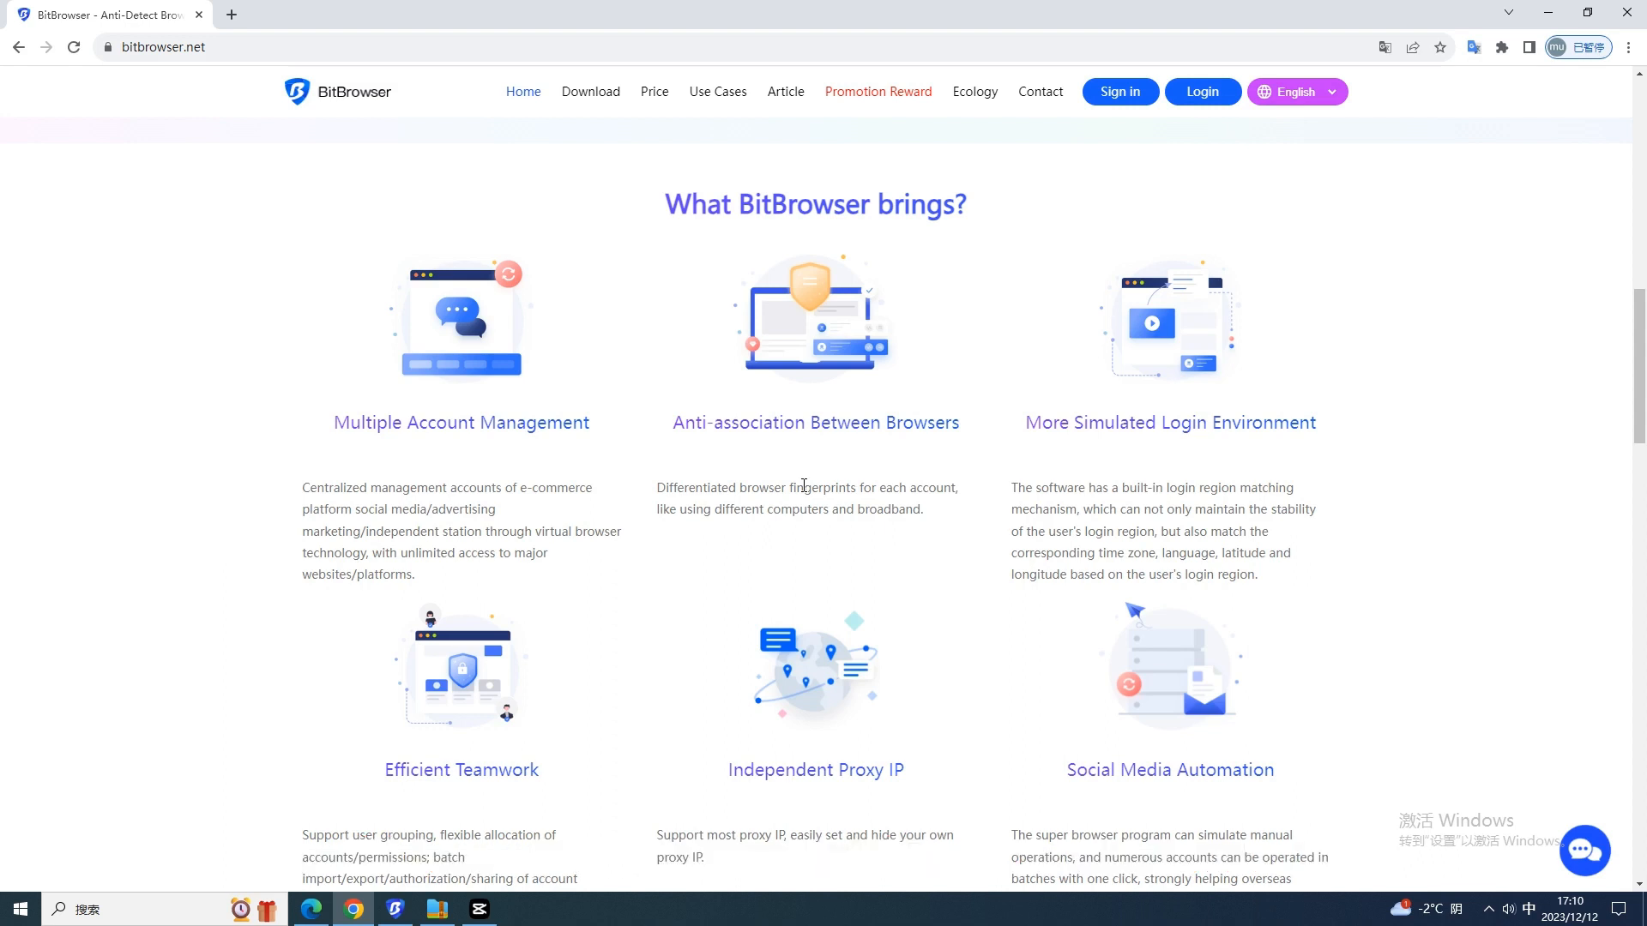
pyautogui.scroll(-3)
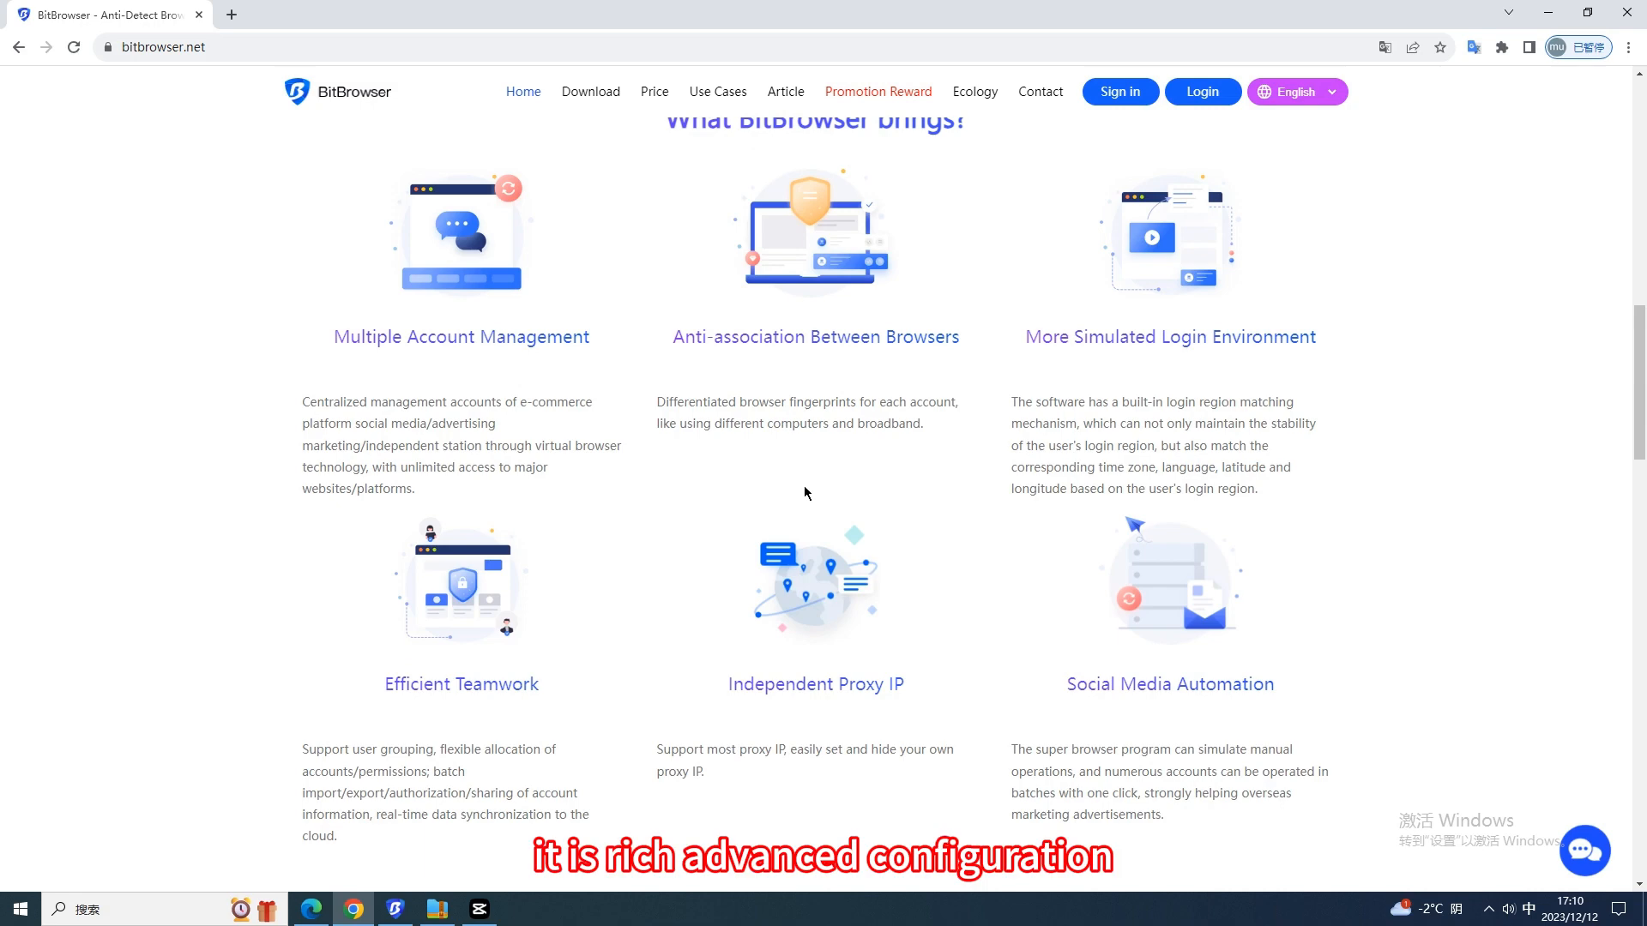
pyautogui.scroll(-3)
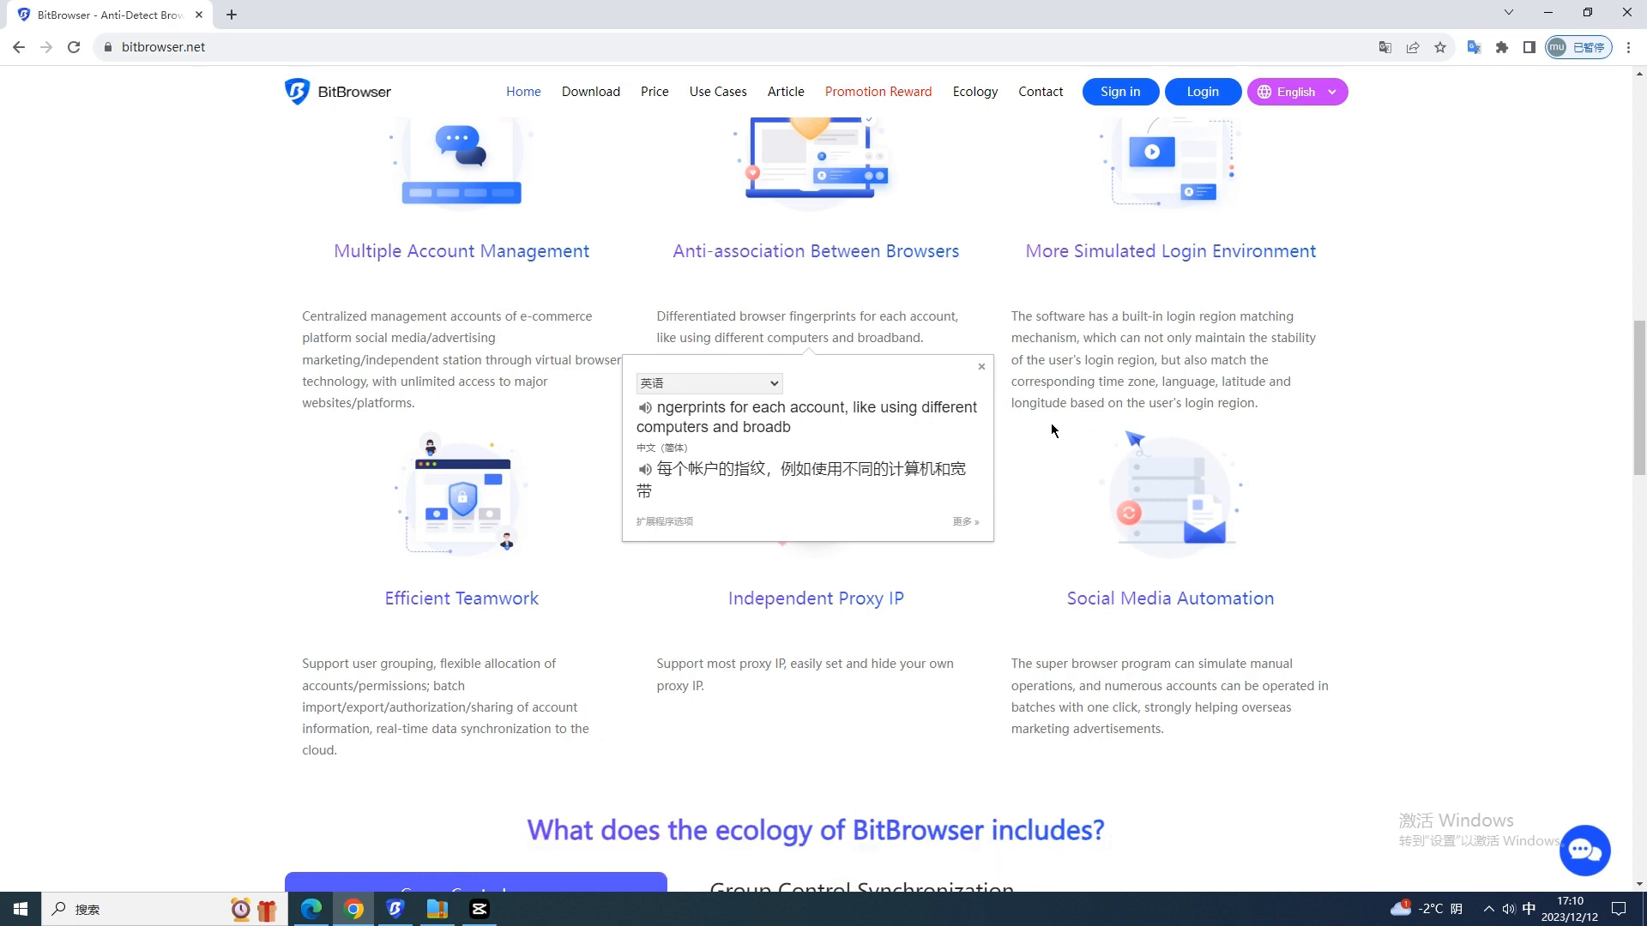
pyautogui.scroll(-3)
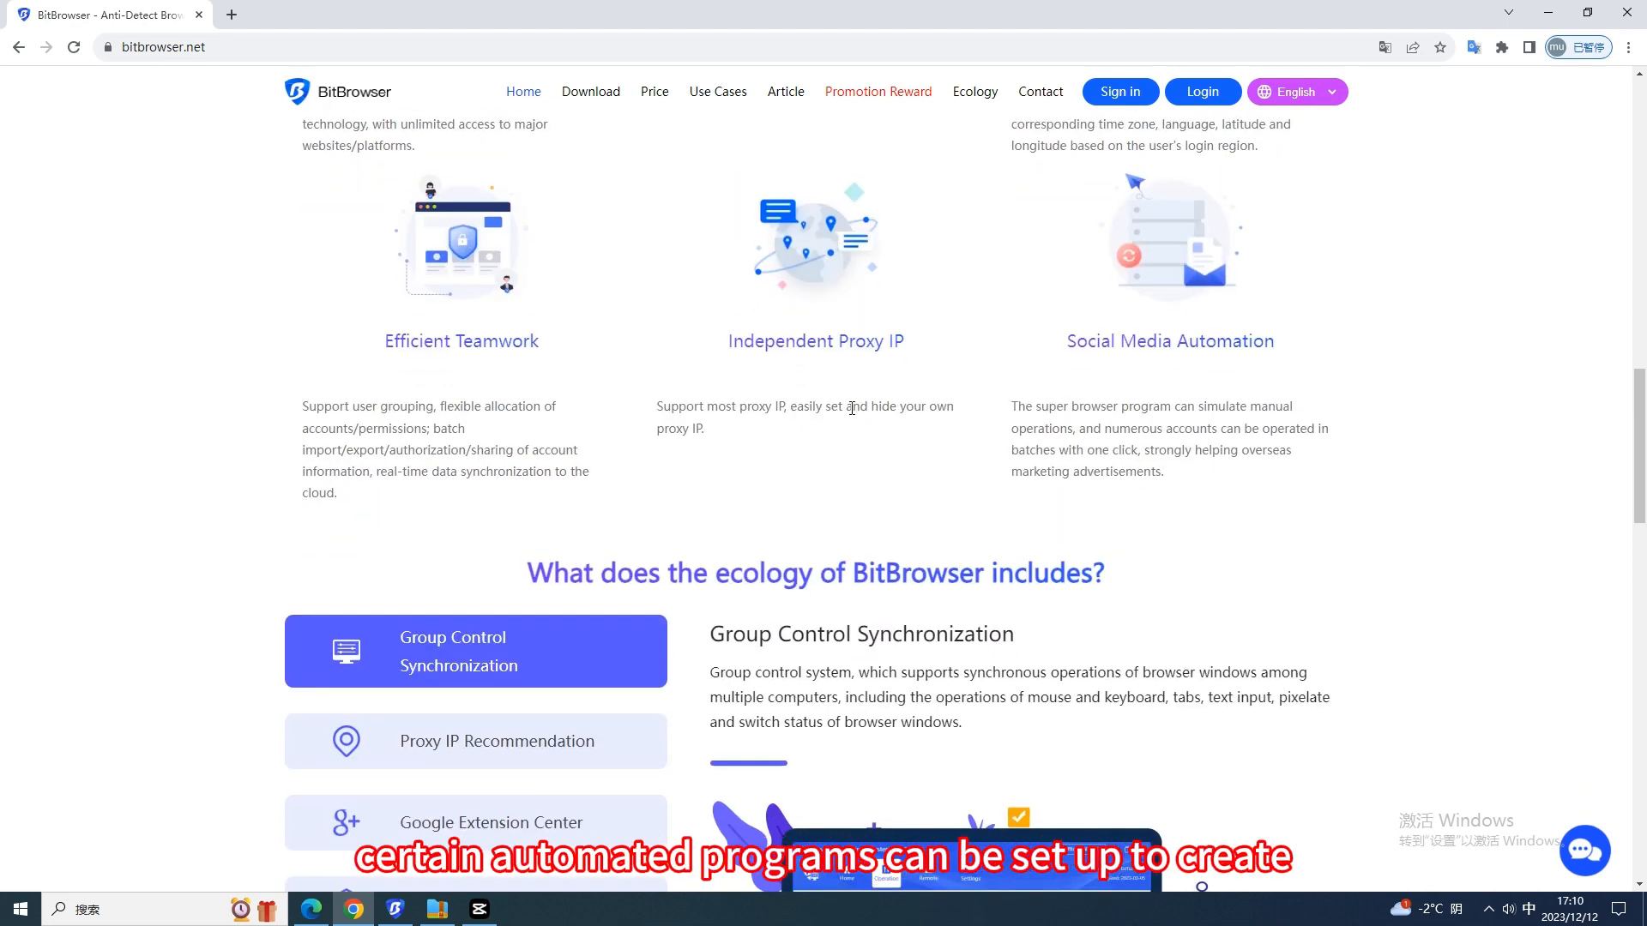
pyautogui.scroll(3)
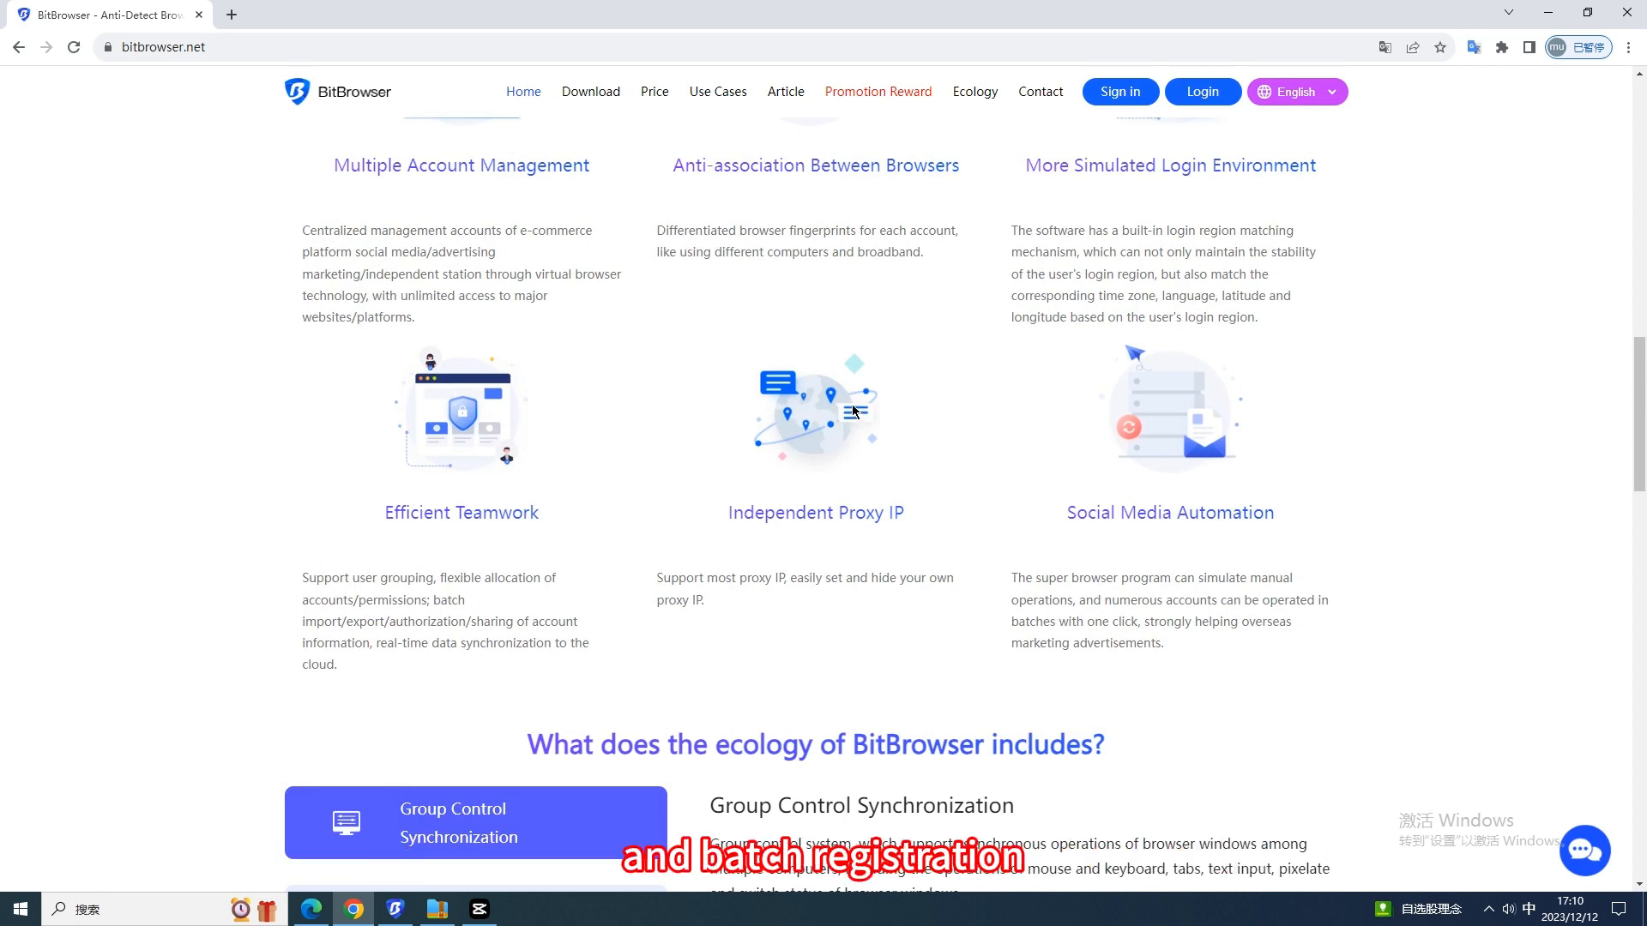
pyautogui.scroll(-3)
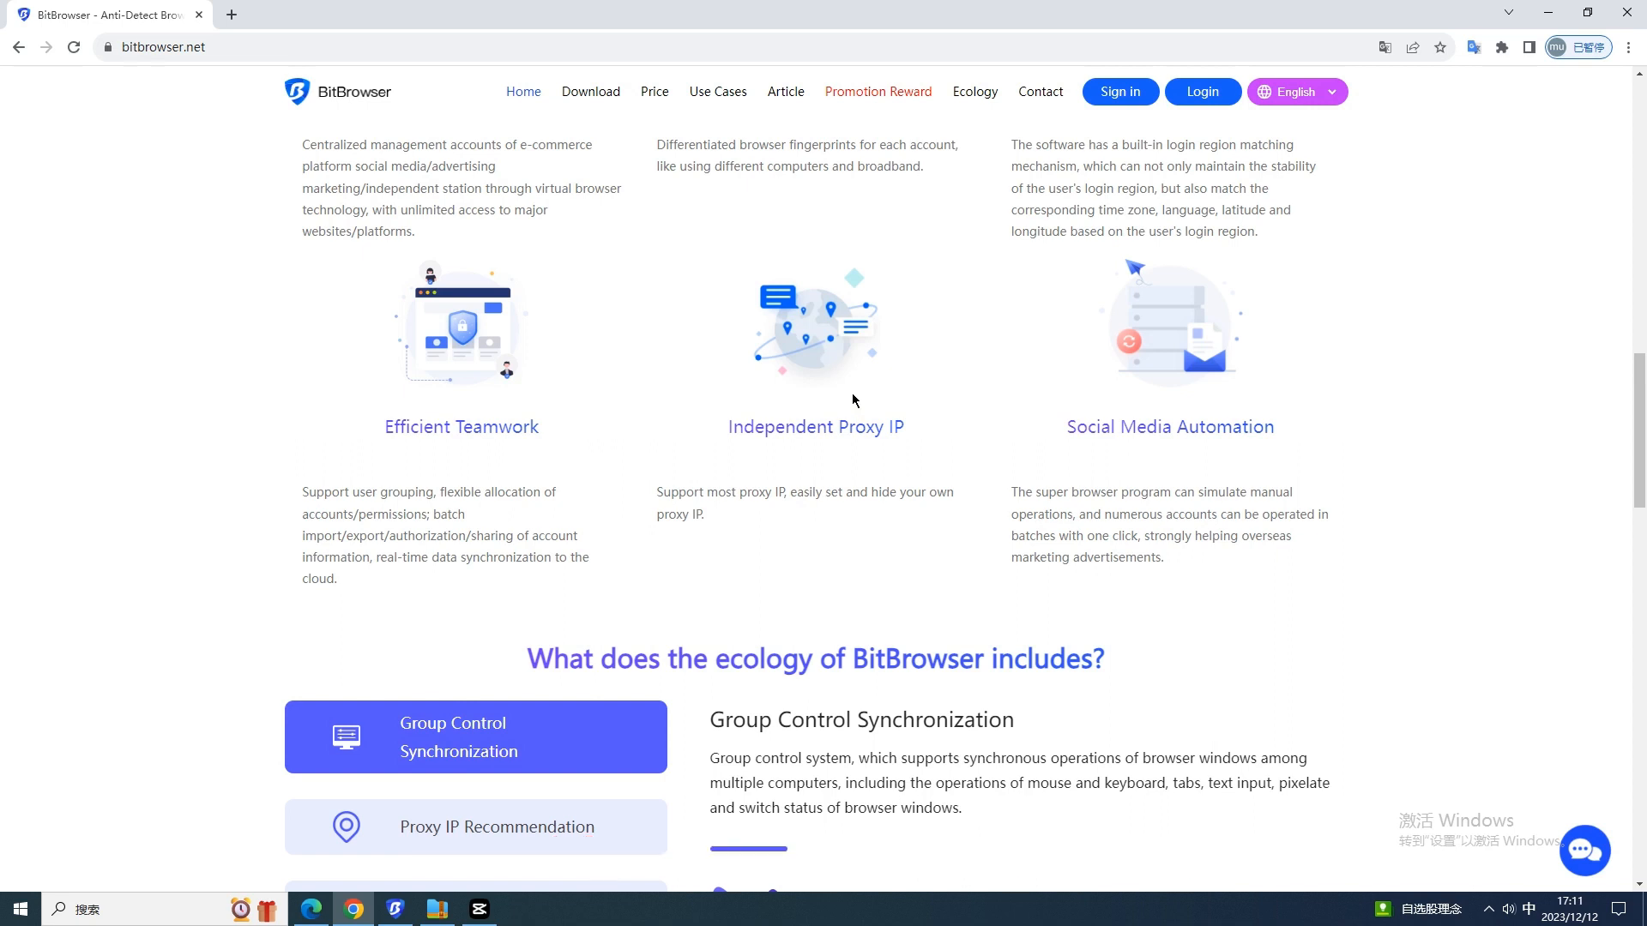
pyautogui.scroll(-3)
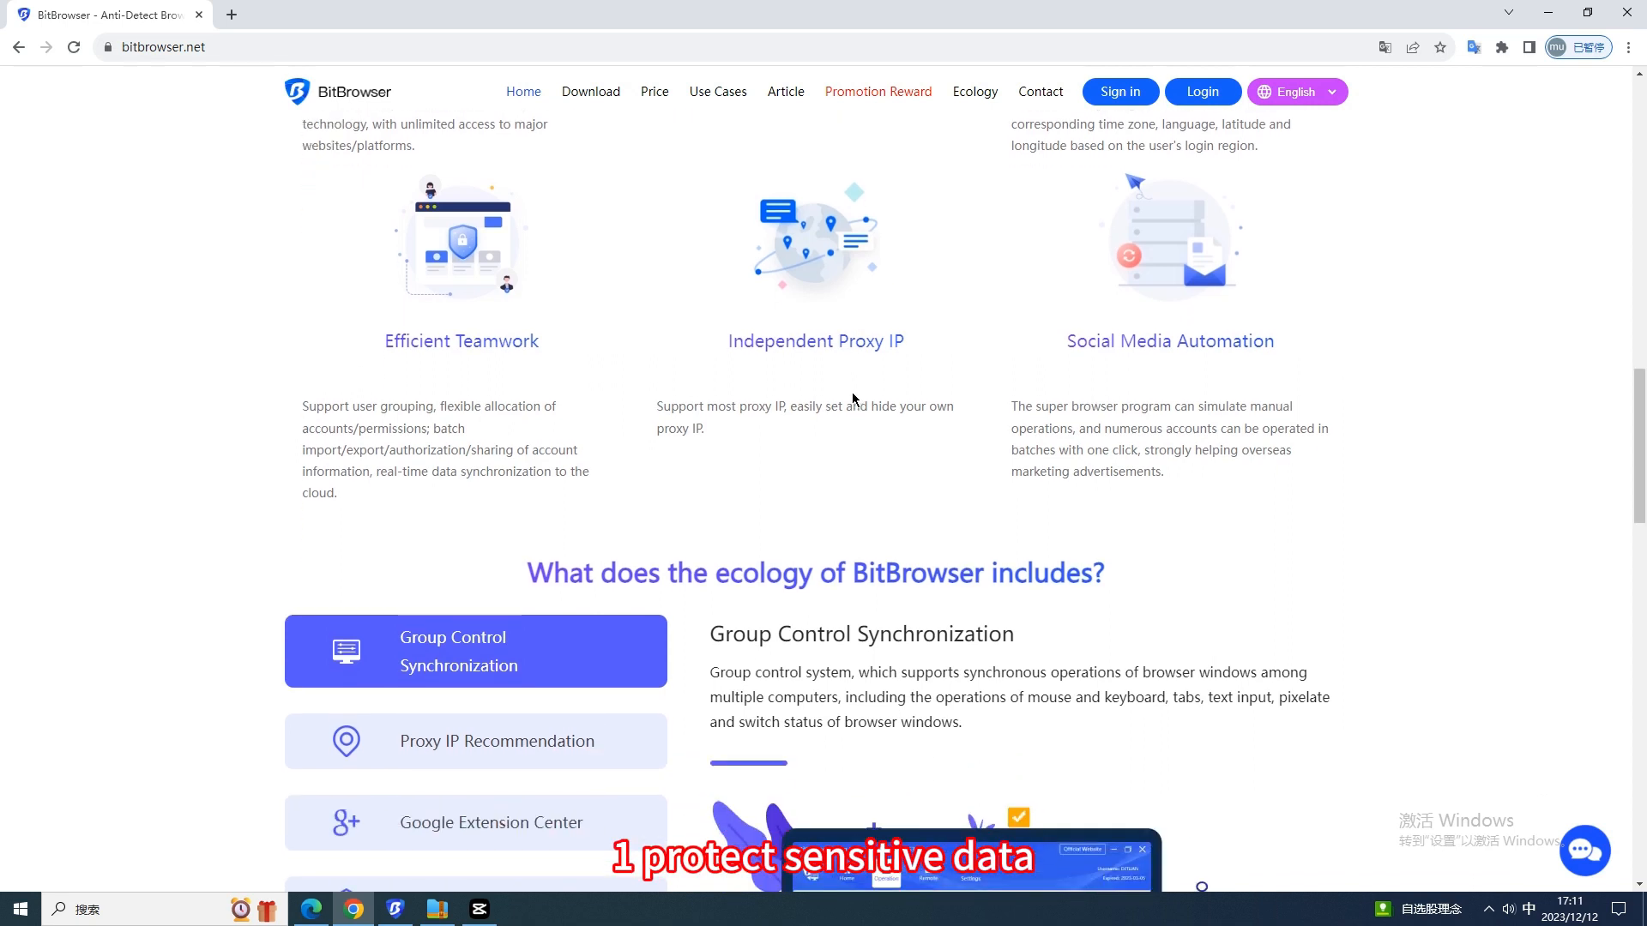
pyautogui.scroll(3)
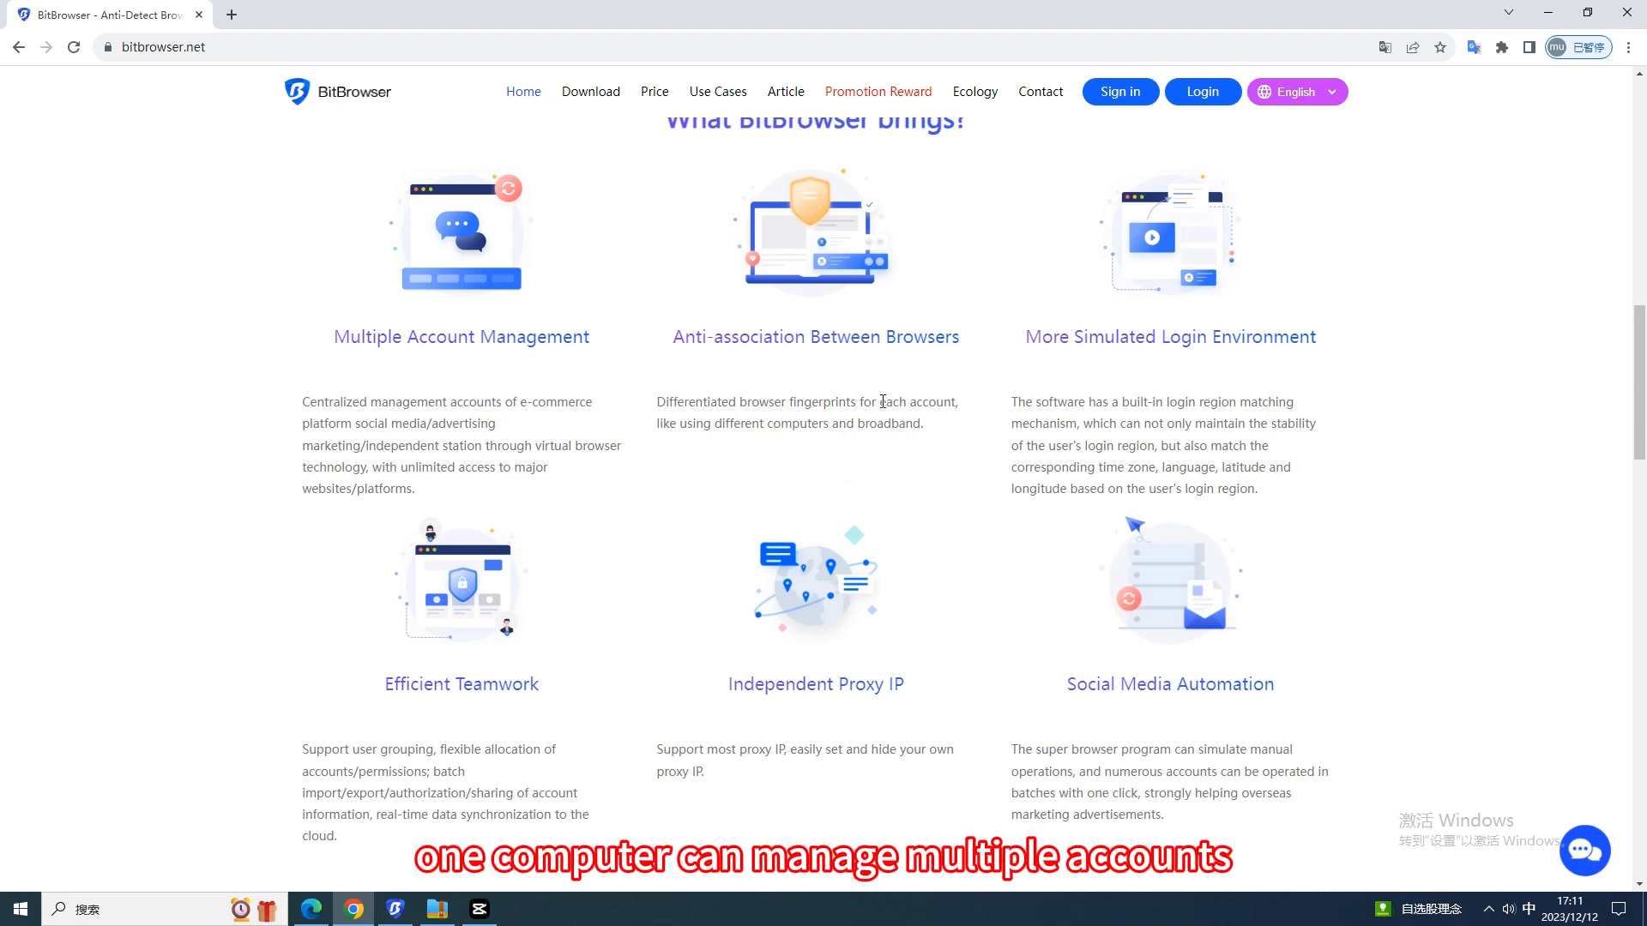
# - Select feature text, including the Multiple Account Management heading and the Independent Proxy IP description
pyautogui.doubleClick(767, 423)
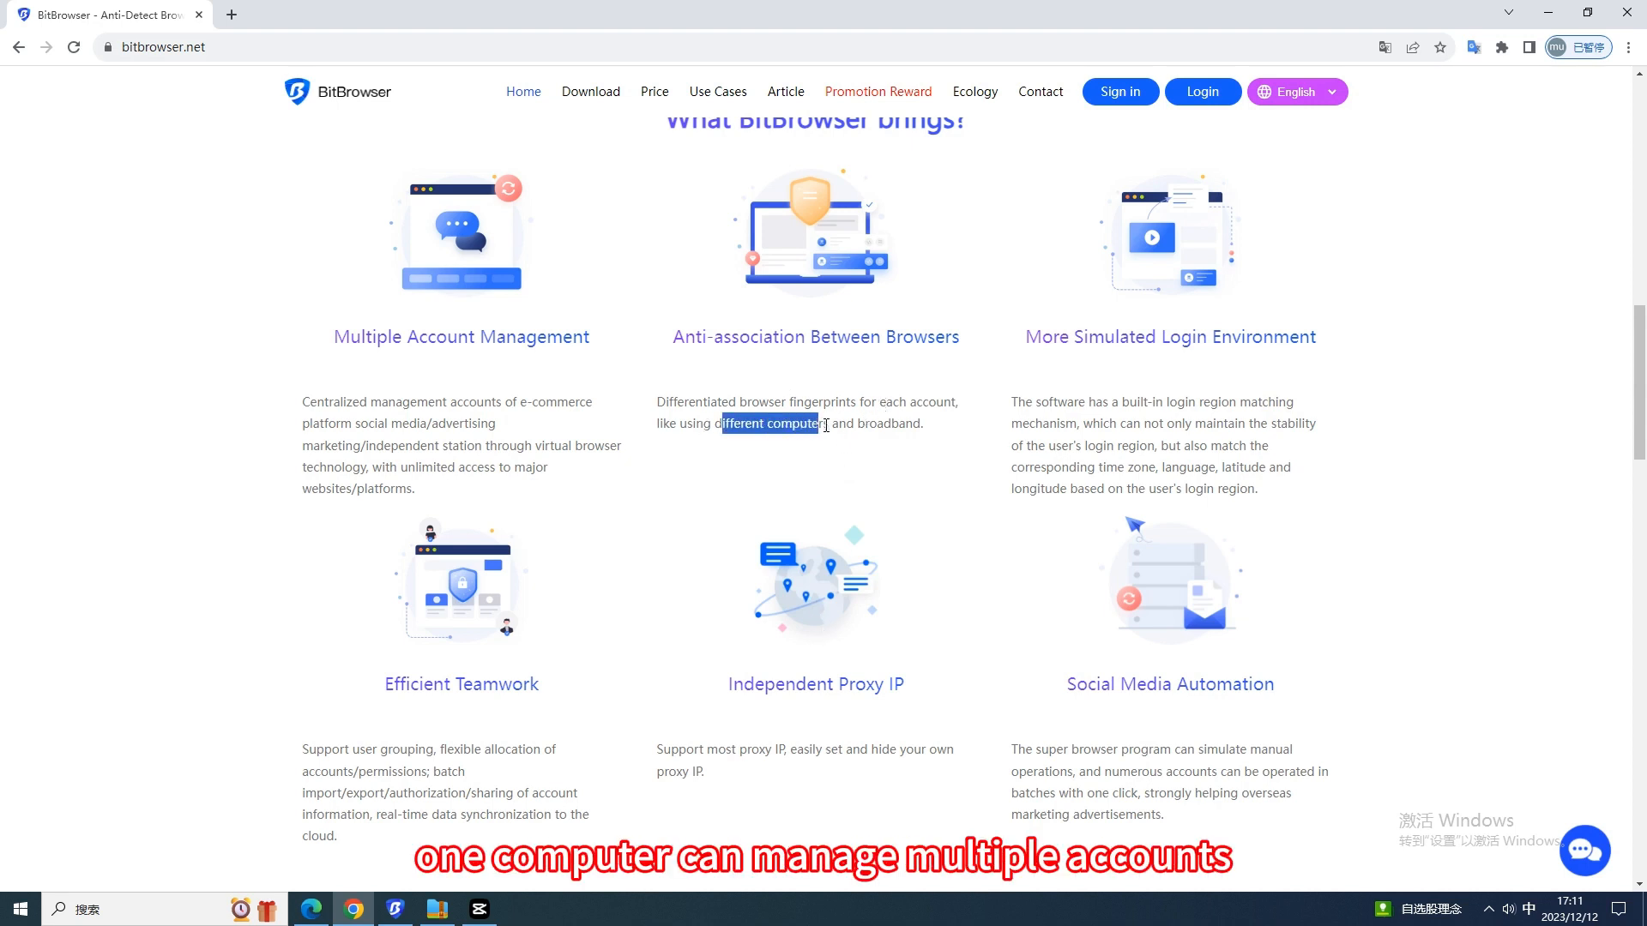
pyautogui.doubleClick(460, 336)
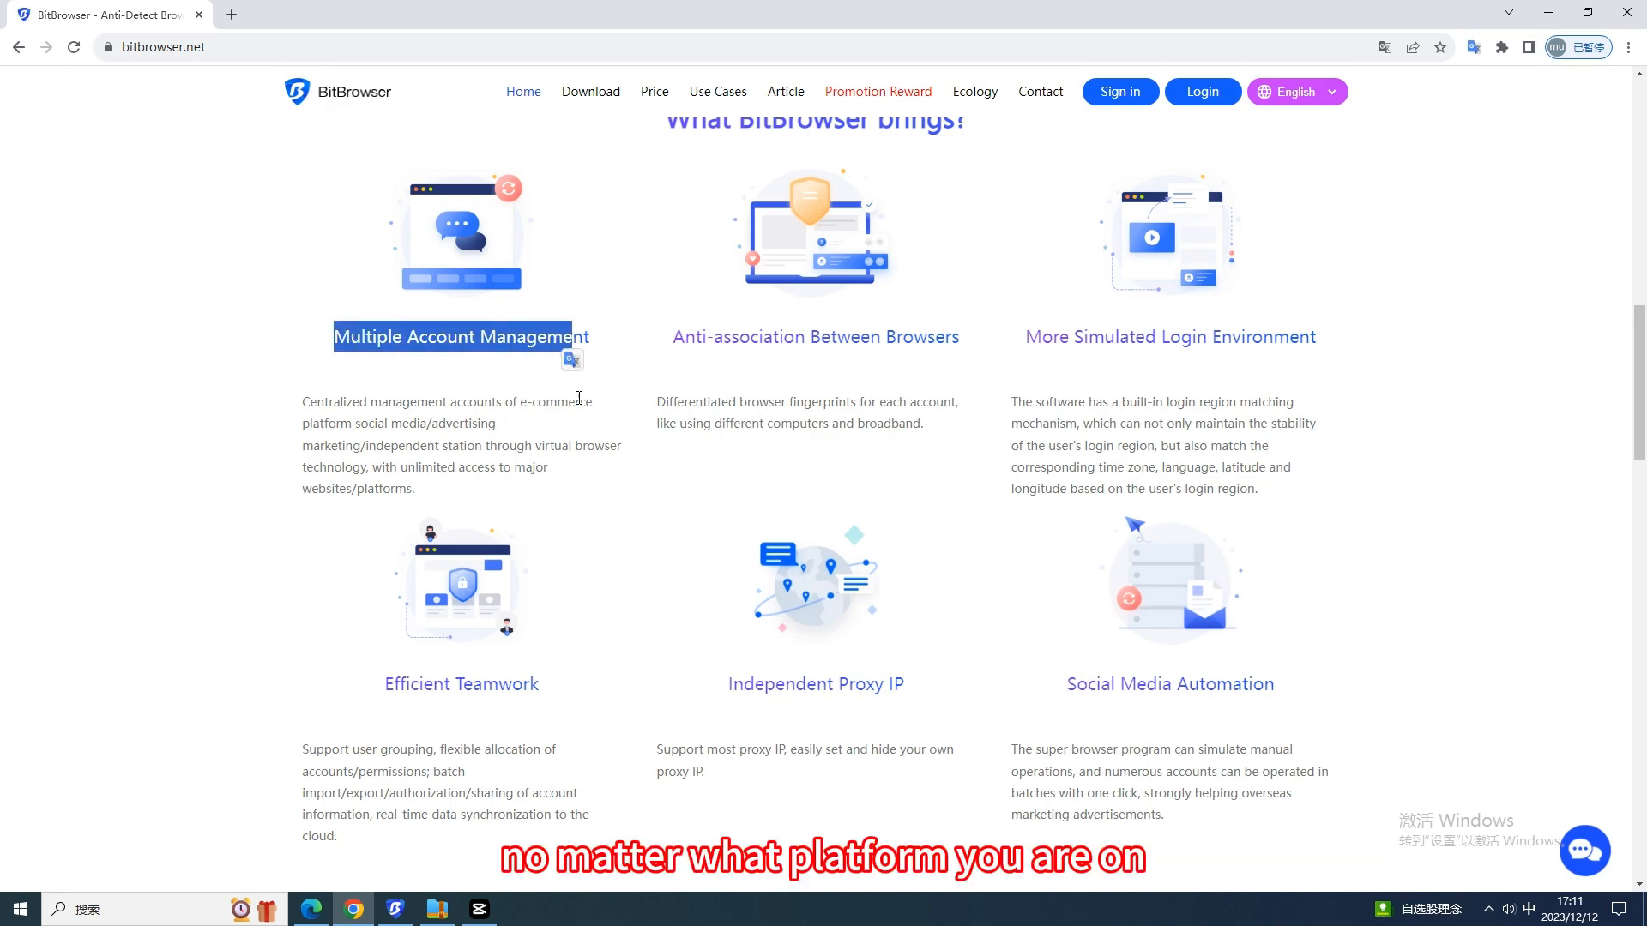
pyautogui.scroll(3)
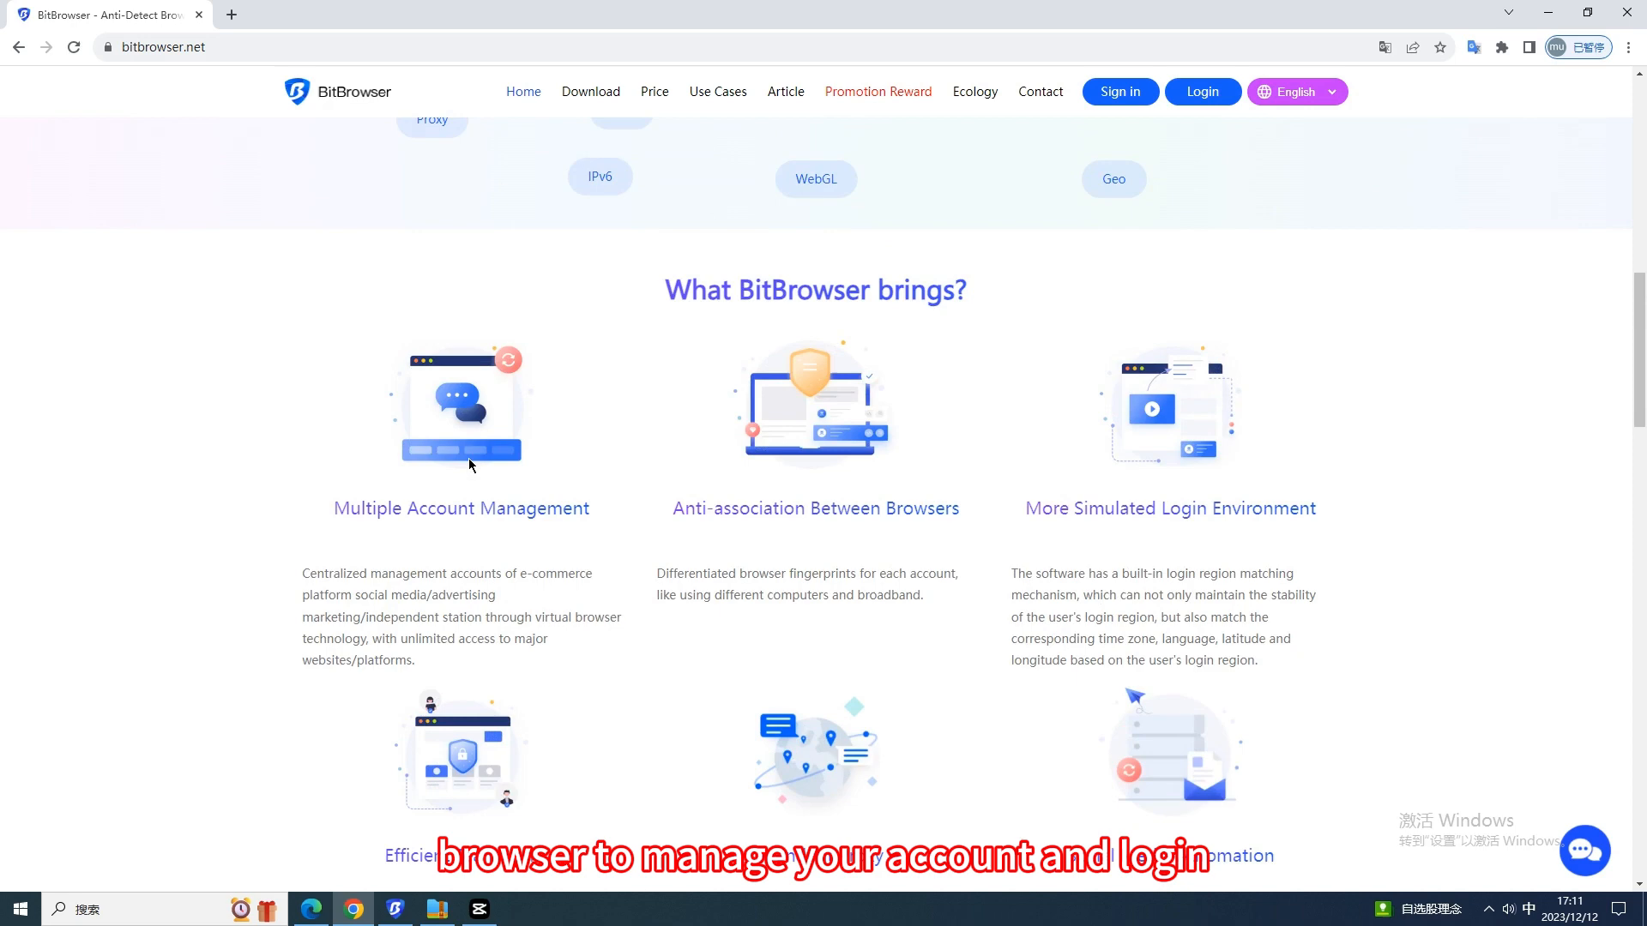
pyautogui.scroll(-3)
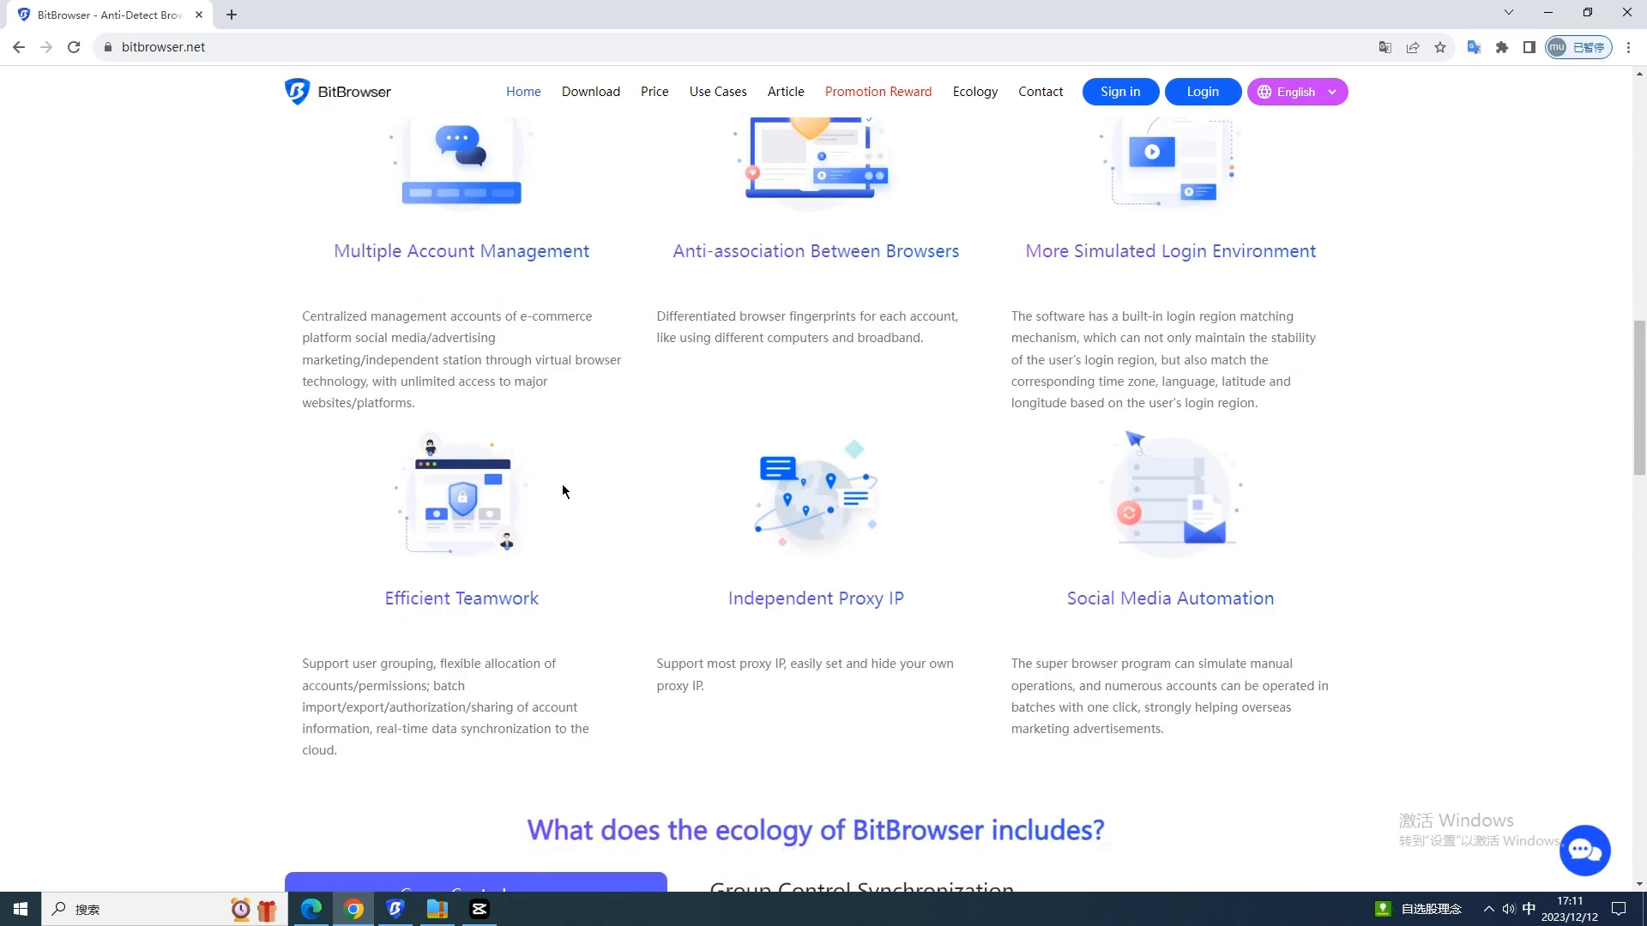
pyautogui.doubleClick(1169, 598)
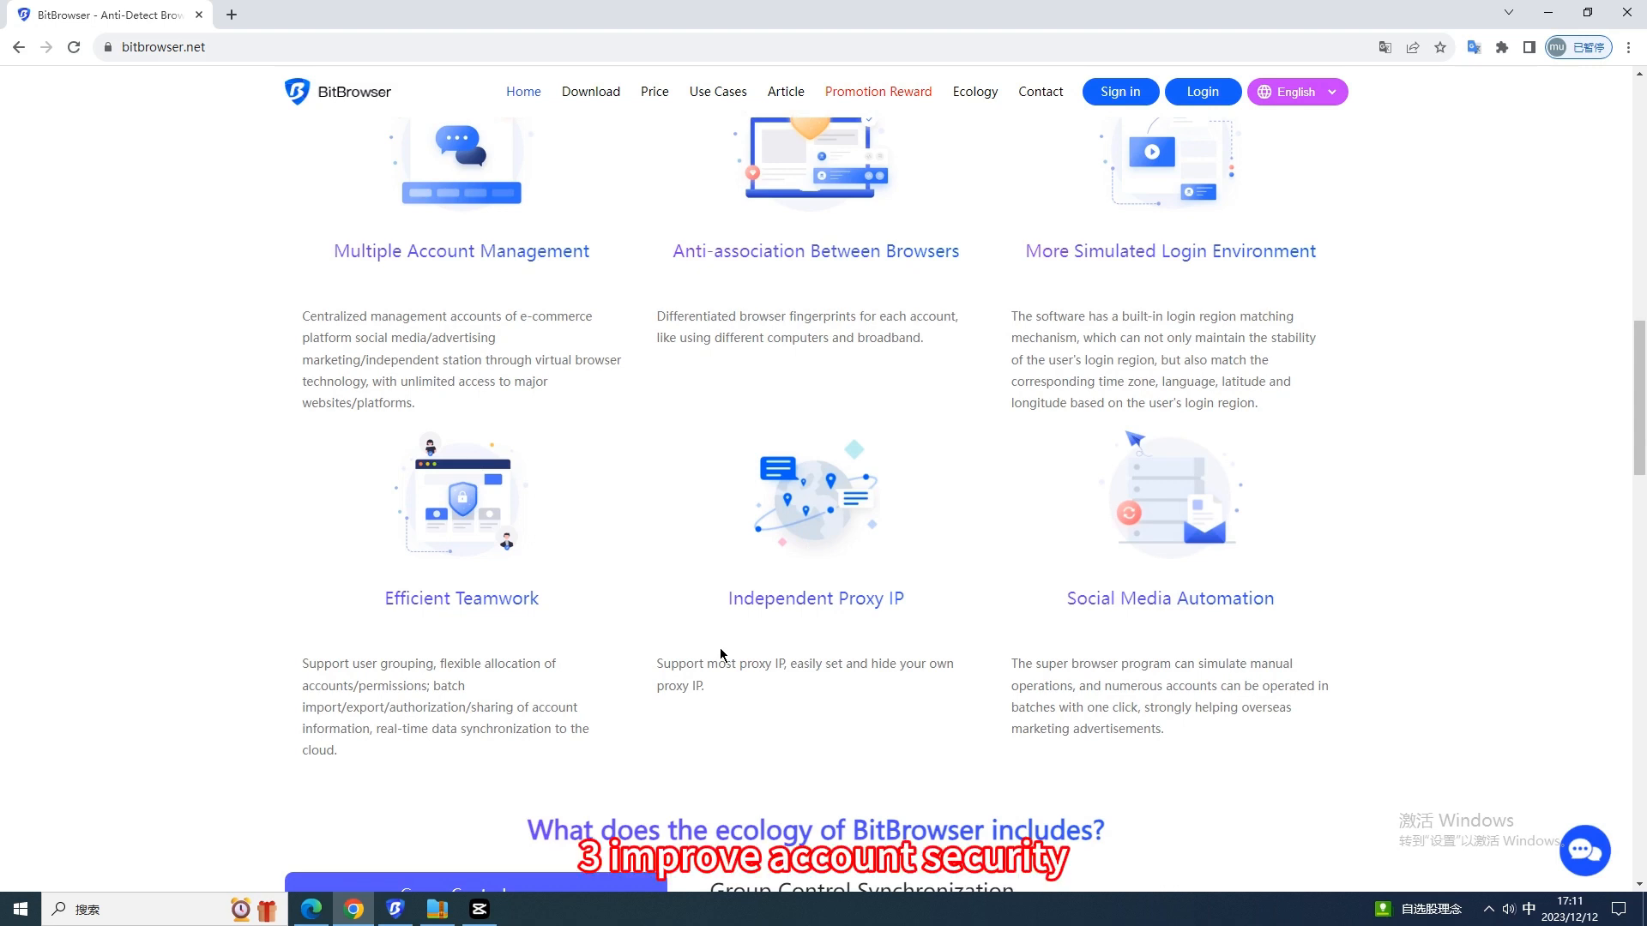
pyautogui.moveTo(791, 694)
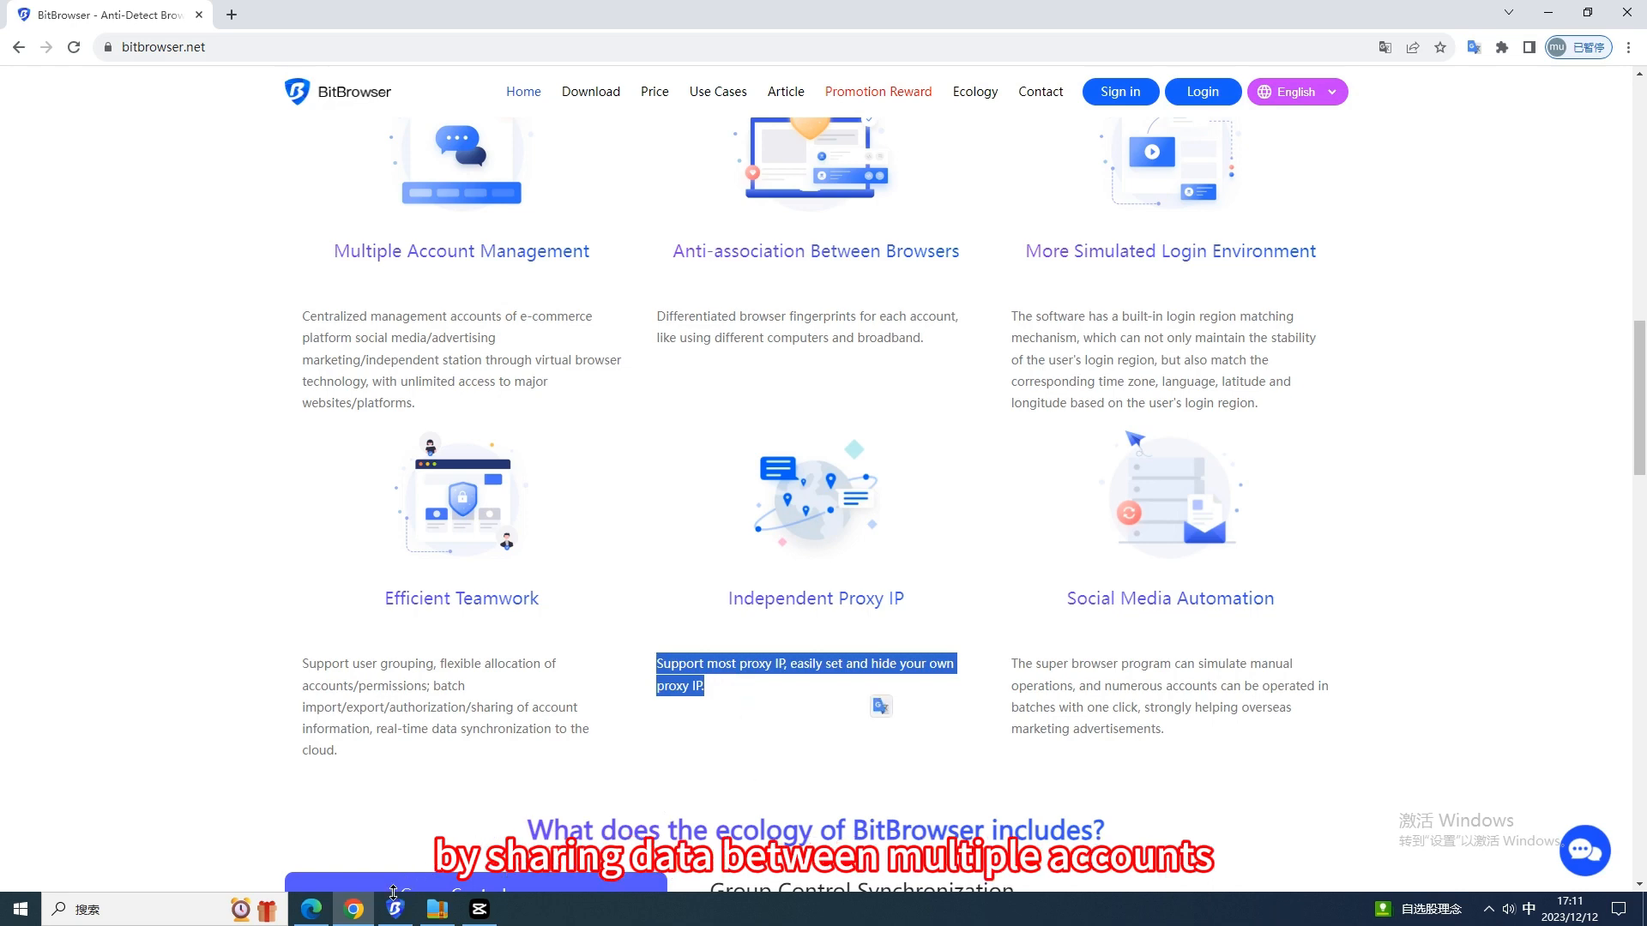
pyautogui.click(394, 909)
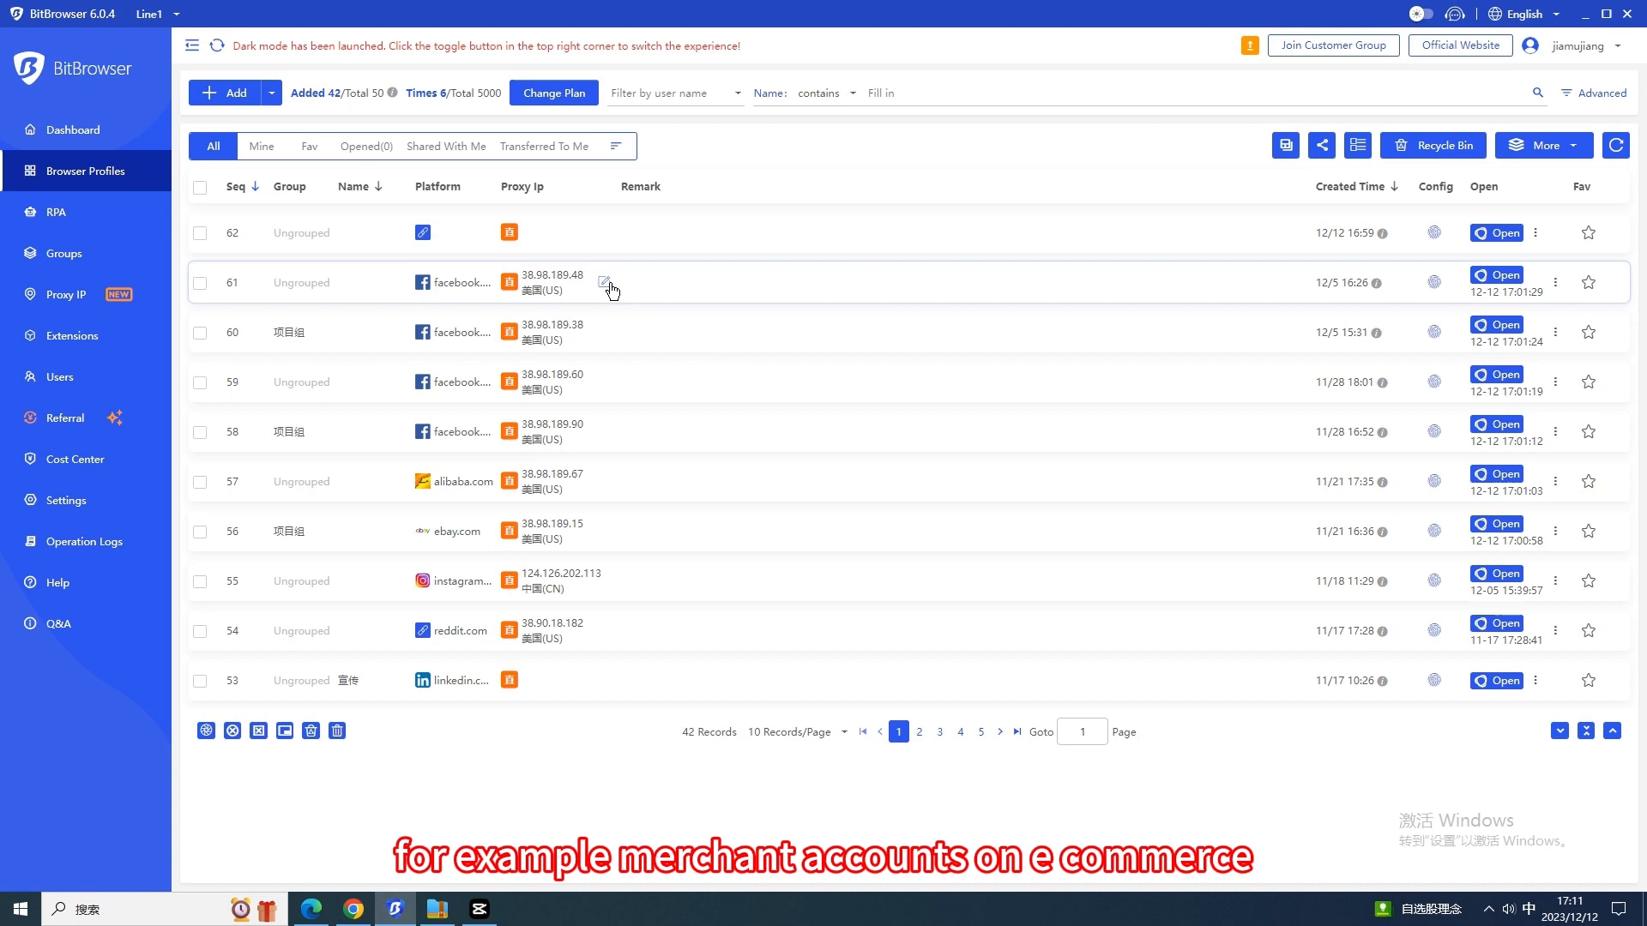
pyautogui.moveTo(673, 300)
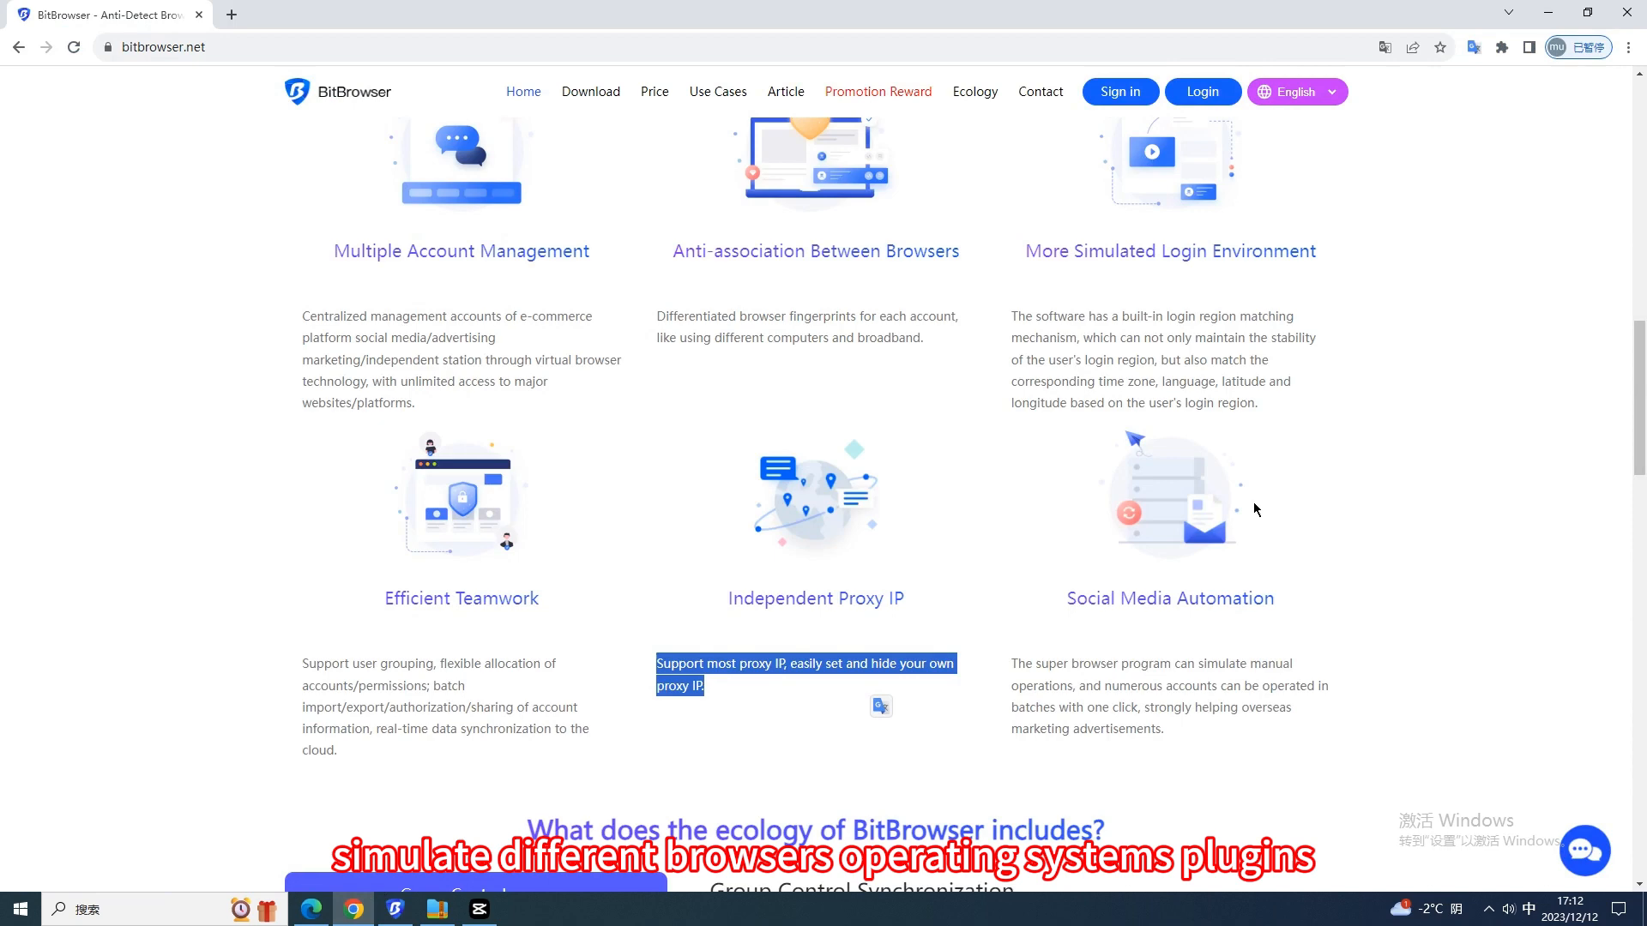
# - Show the Script Market and RPA Browser Automation details, then go to the pricing page
pyautogui.scroll(3)
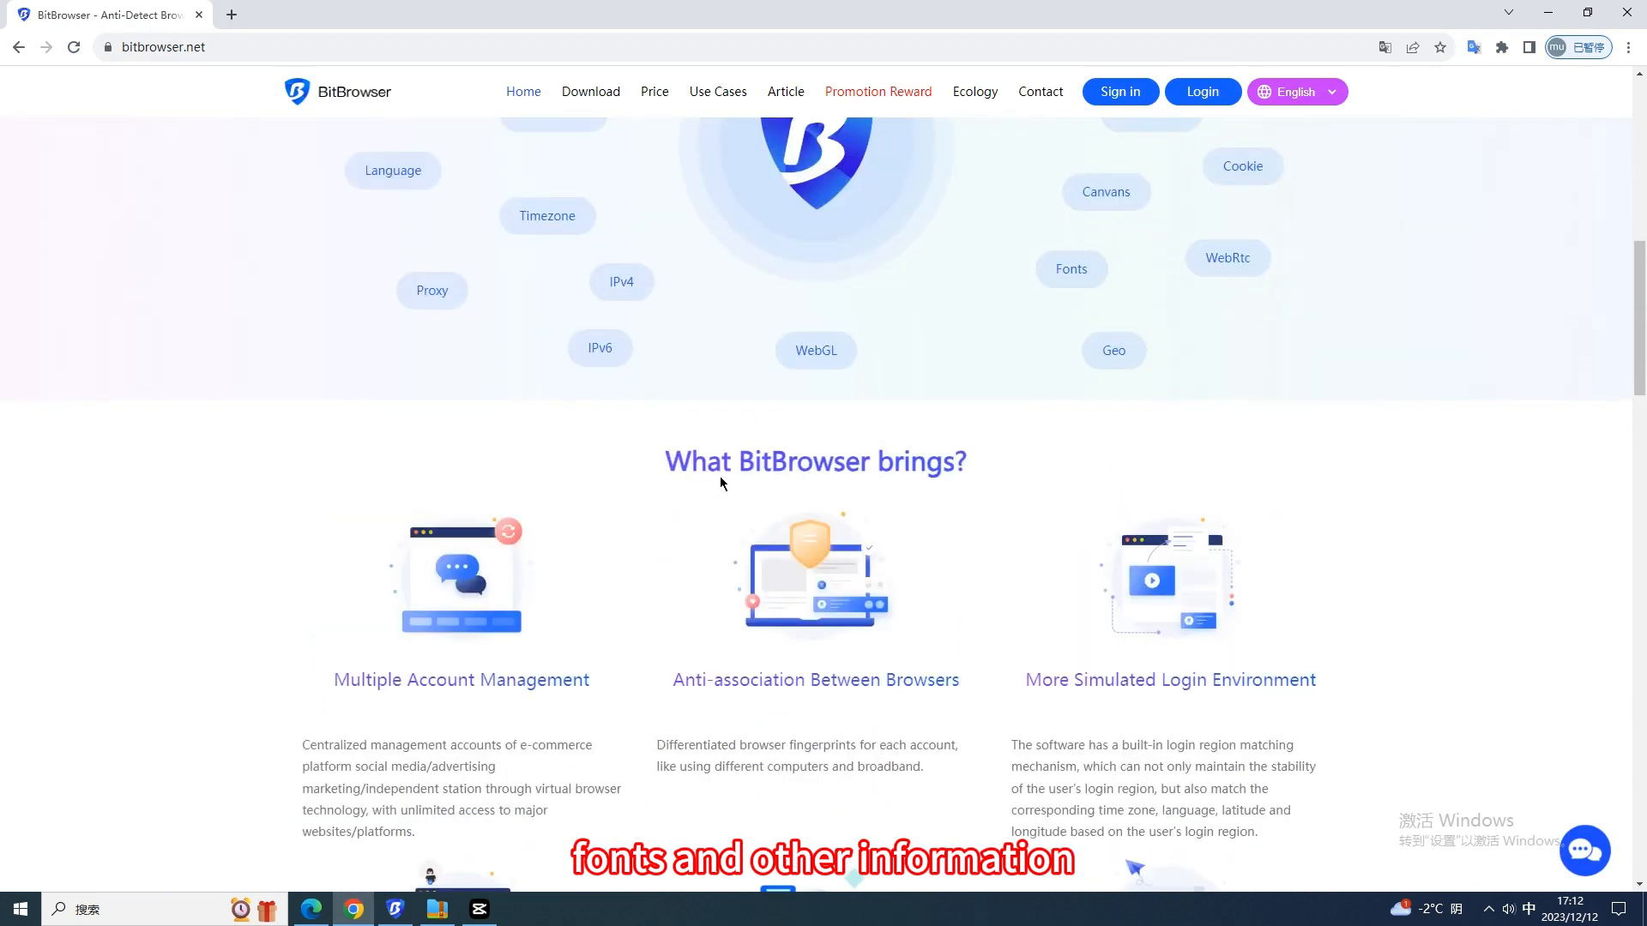
pyautogui.scroll(3)
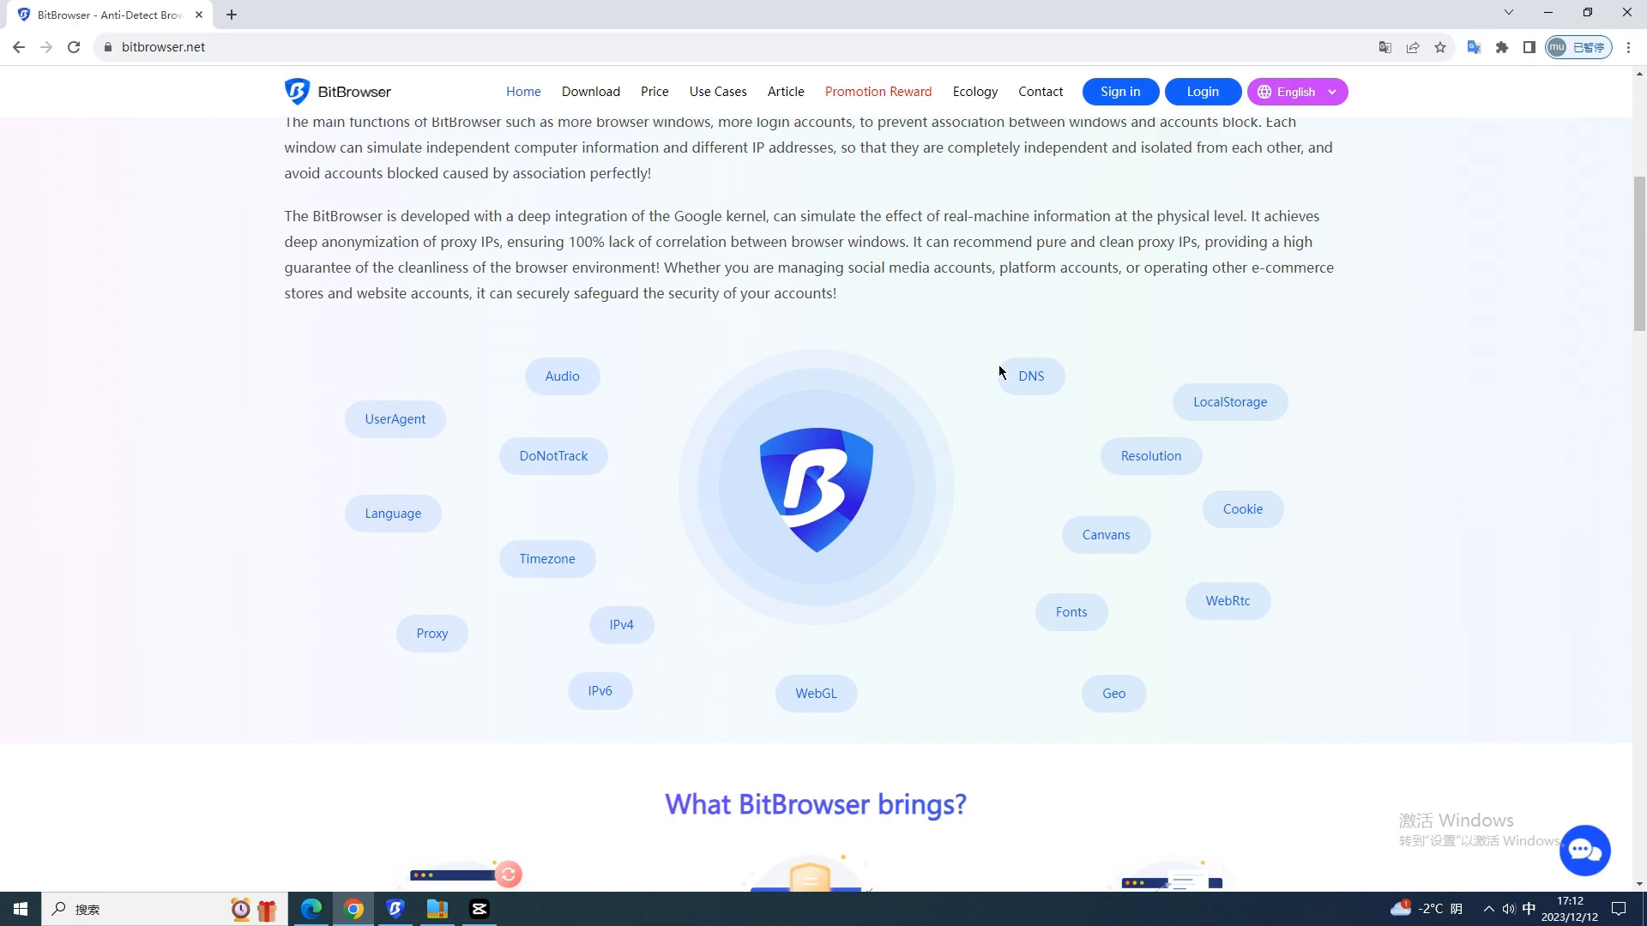
pyautogui.scroll(-3)
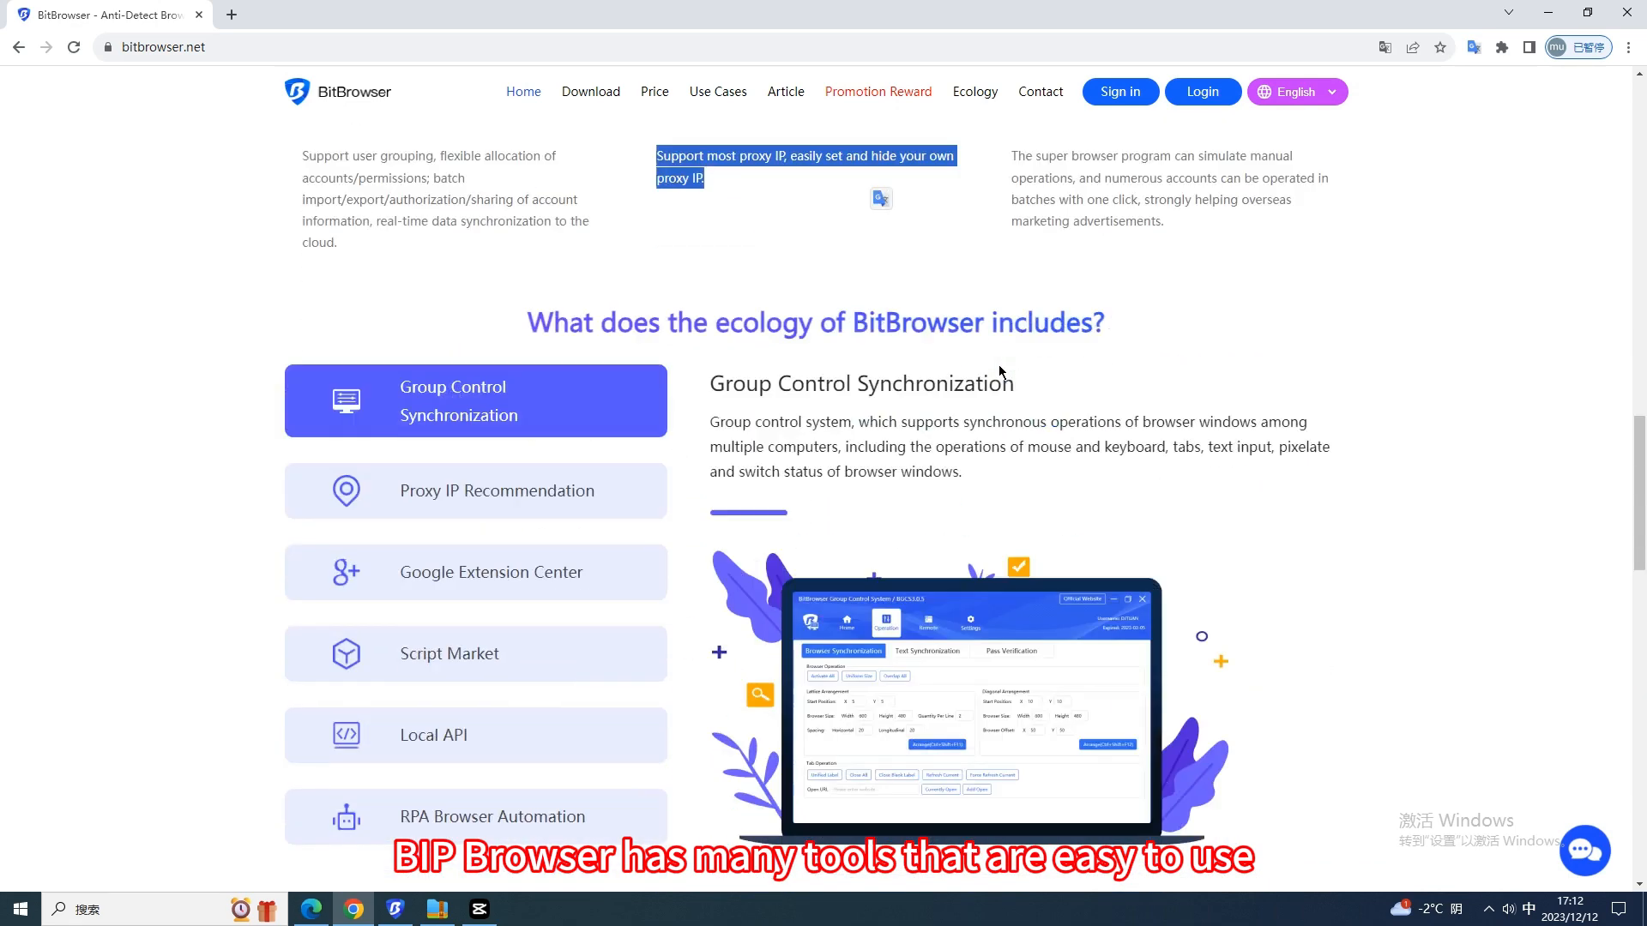
pyautogui.click(474, 646)
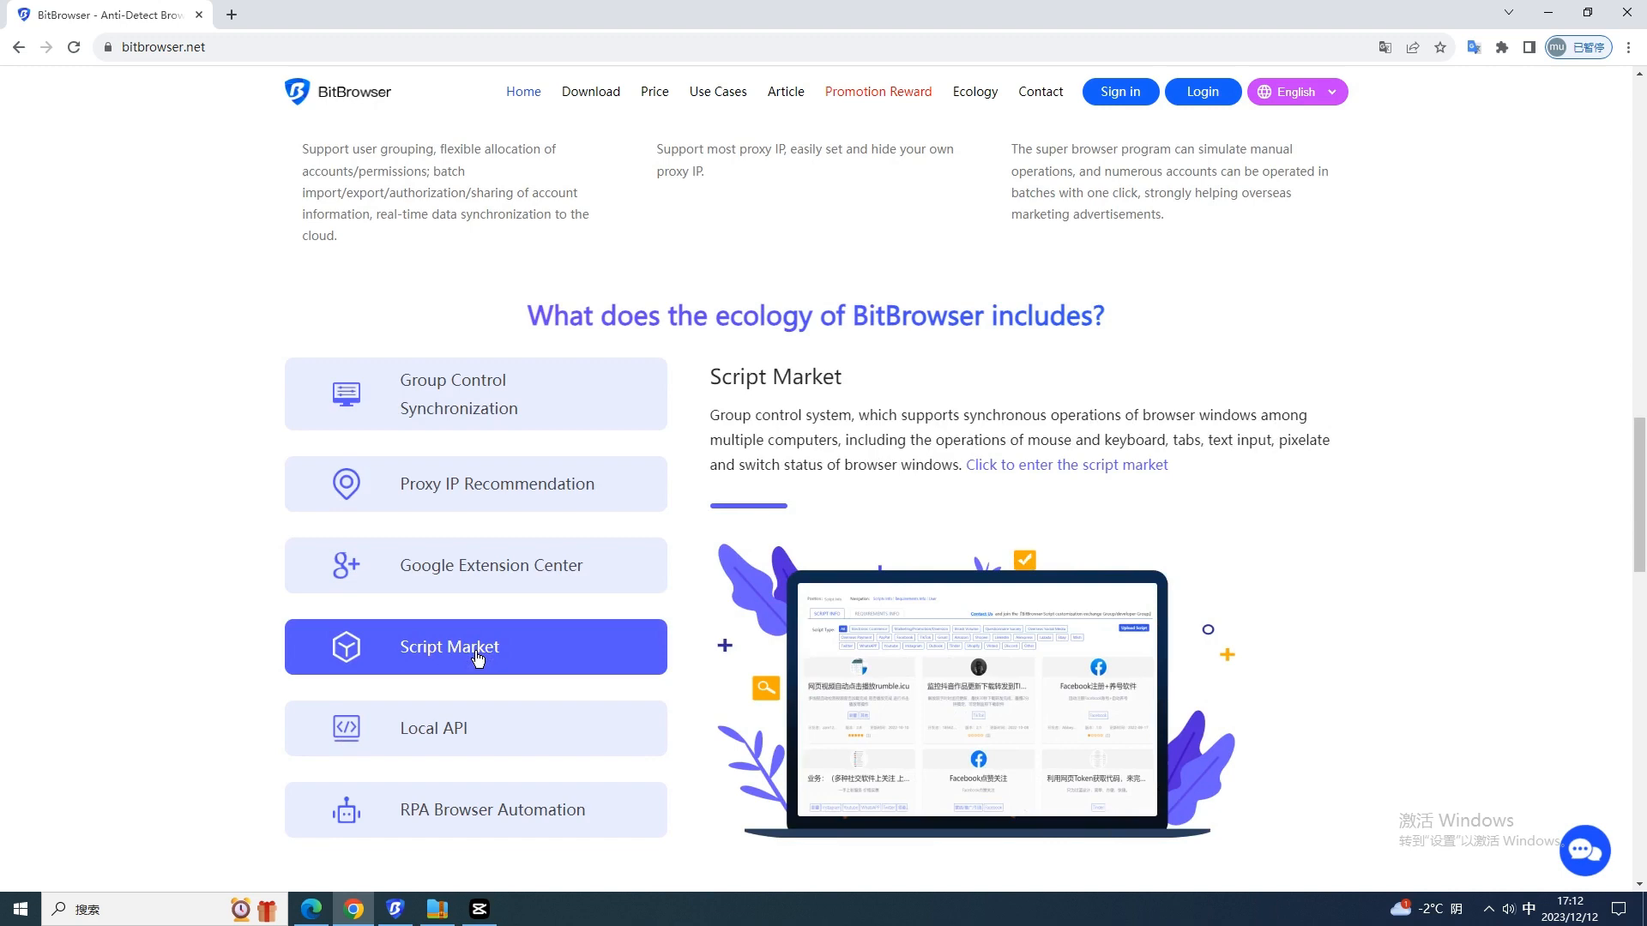
pyautogui.click(476, 810)
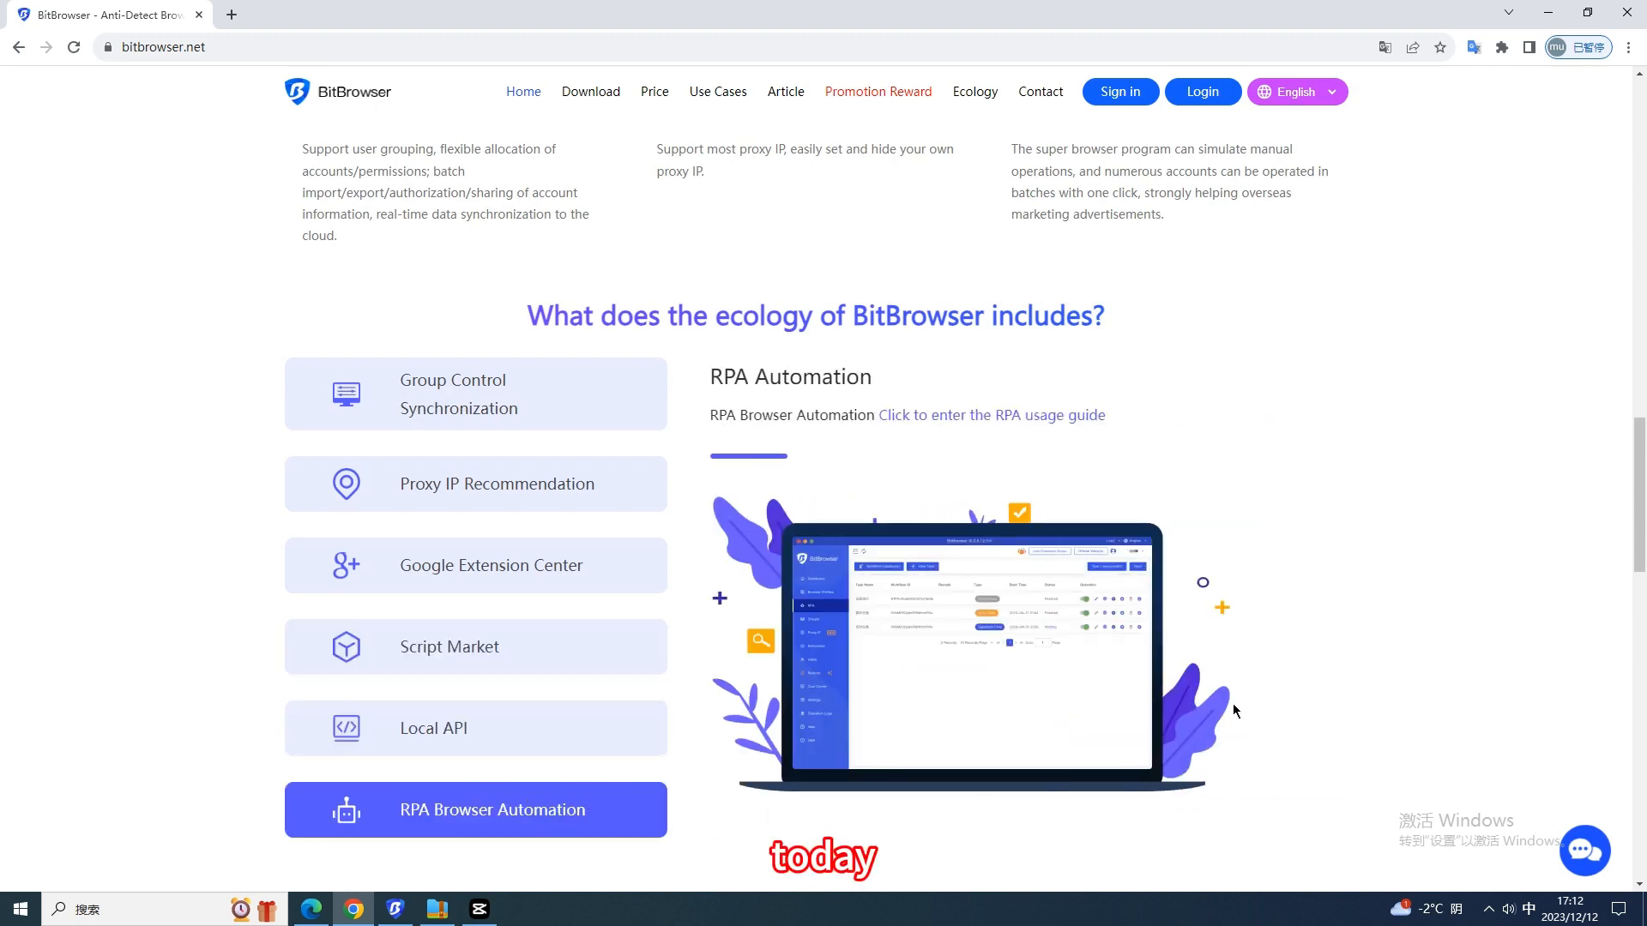
pyautogui.scroll(-3)
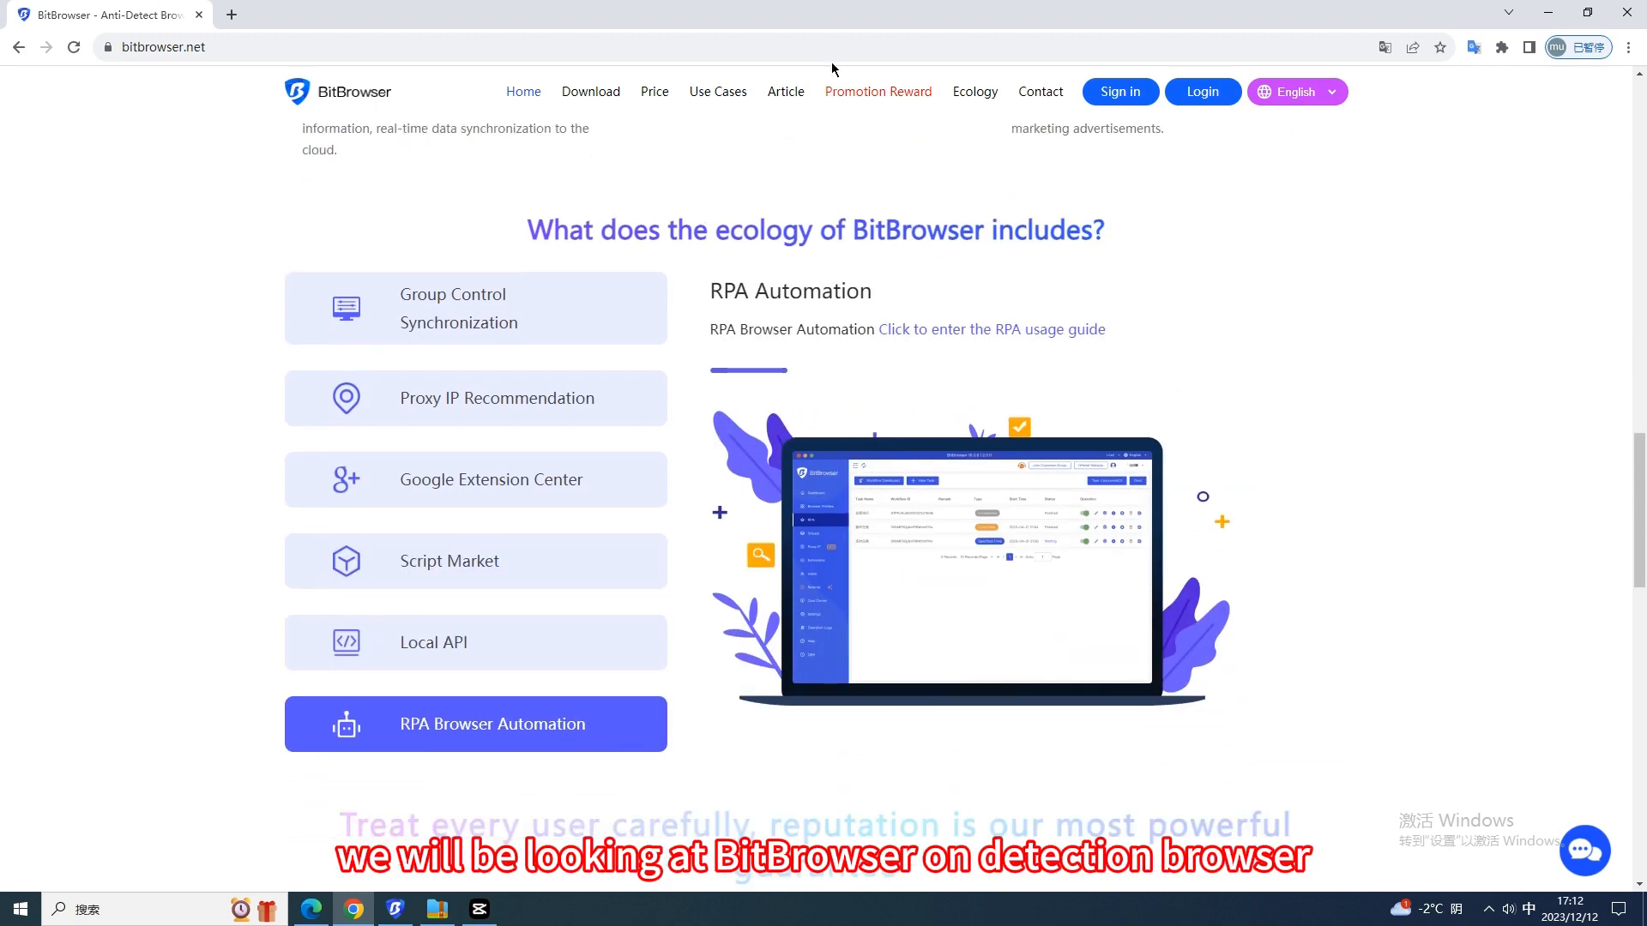
pyautogui.click(654, 91)
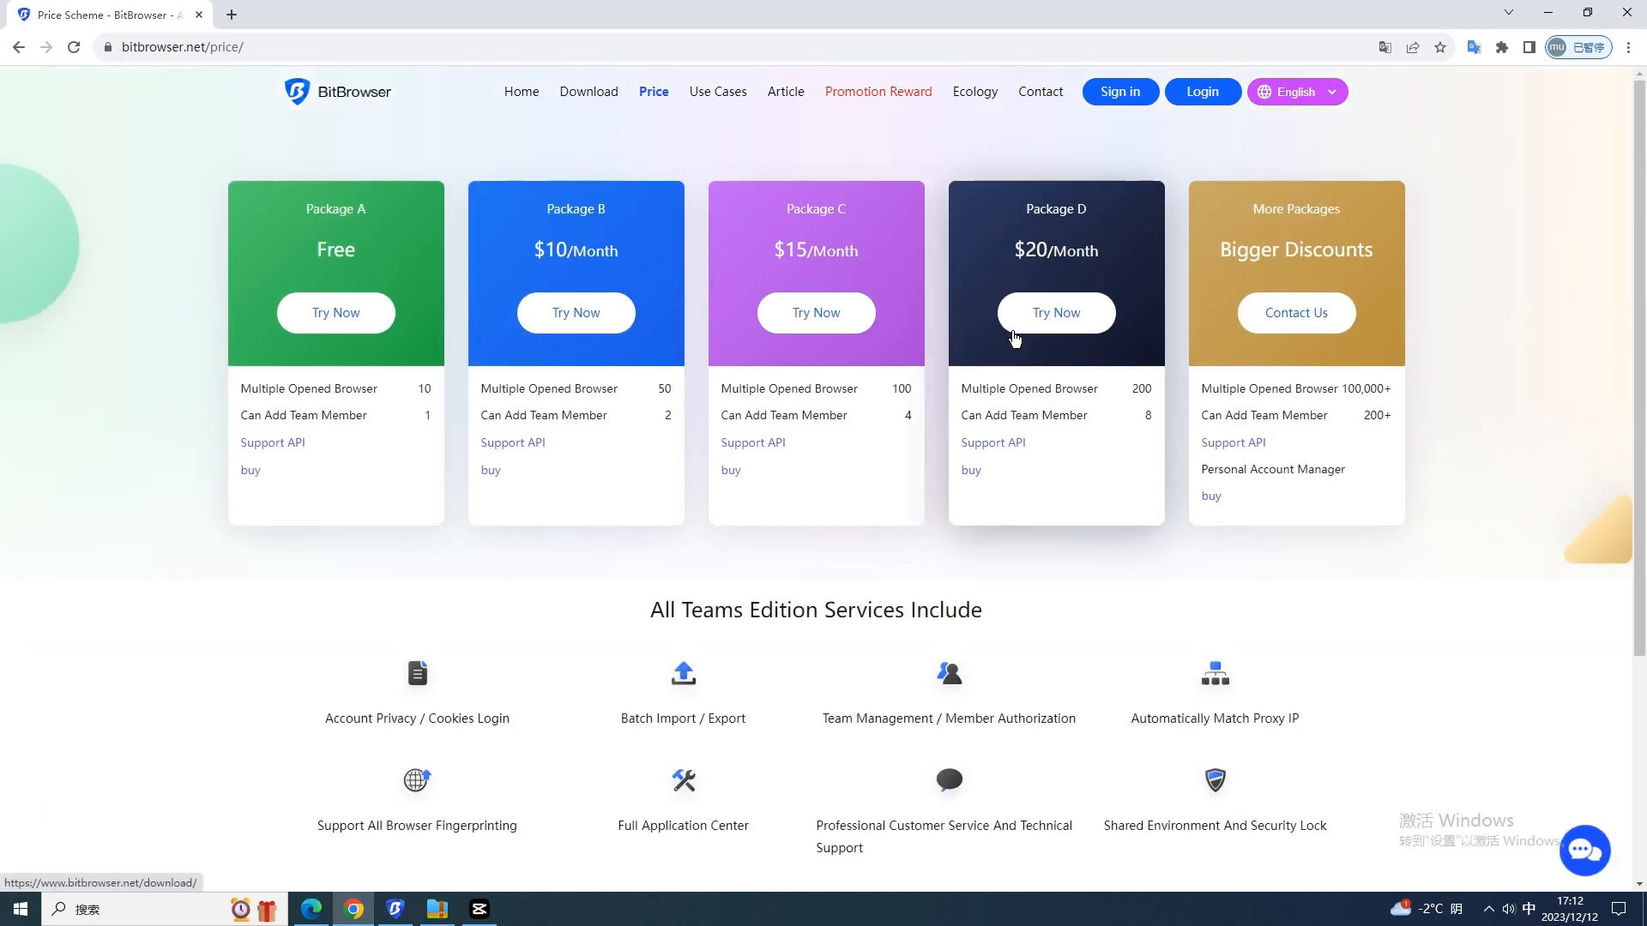
pyautogui.moveTo(335, 313)
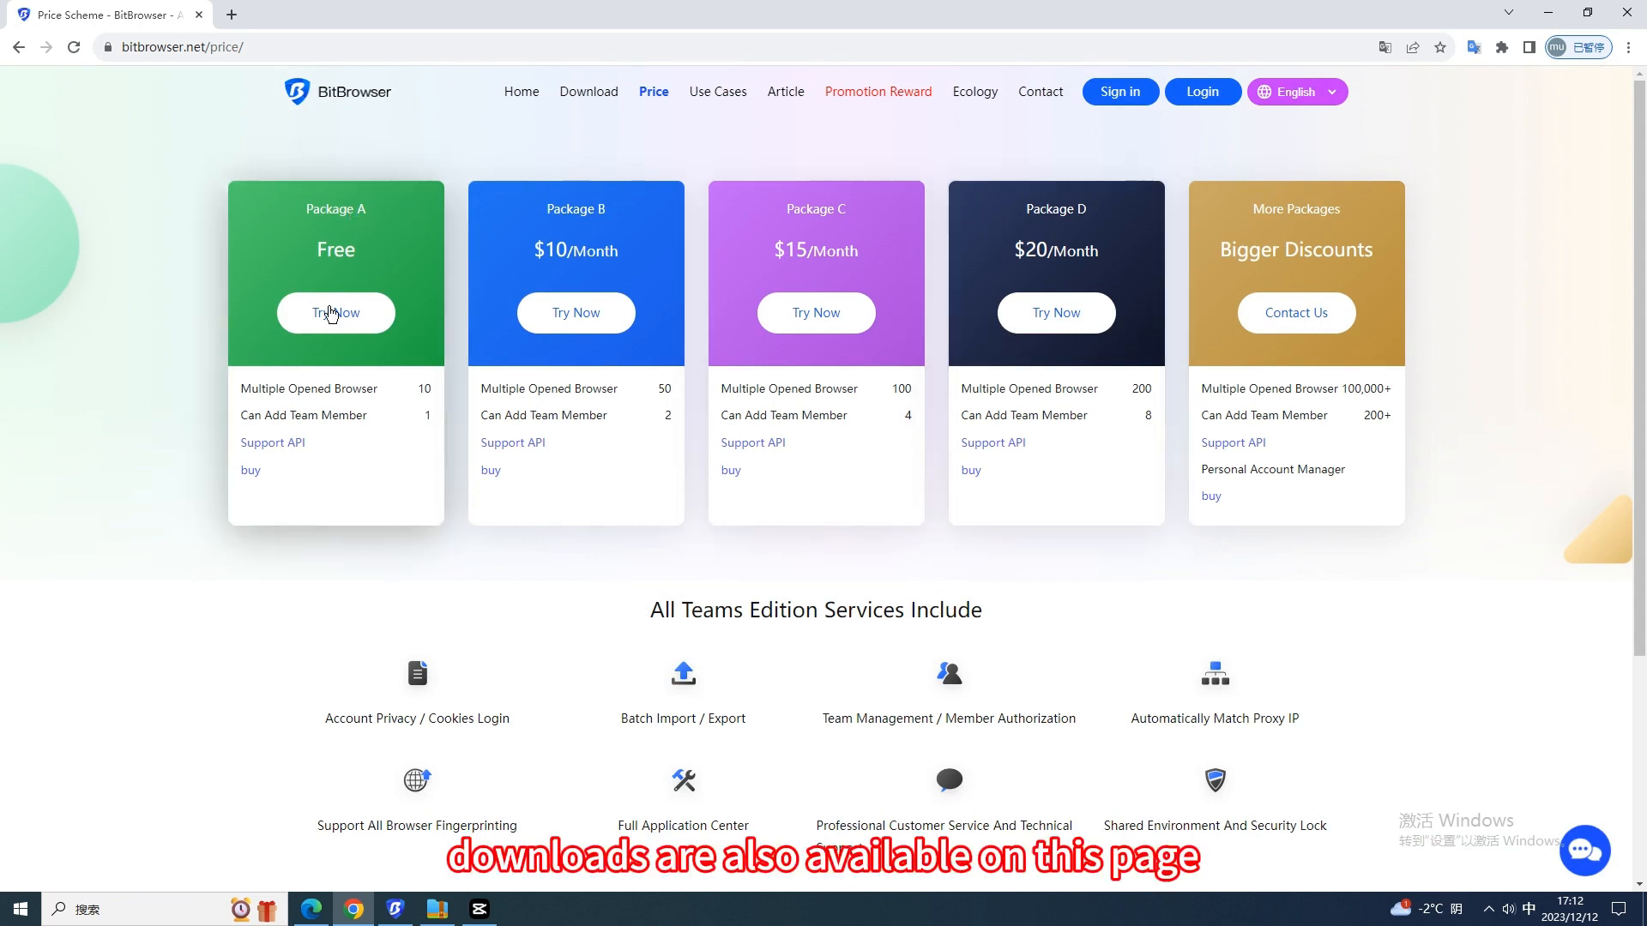
# - Try free Package A to reach the download page, then open the sign-up page in a new tab
pyautogui.click(589, 91)
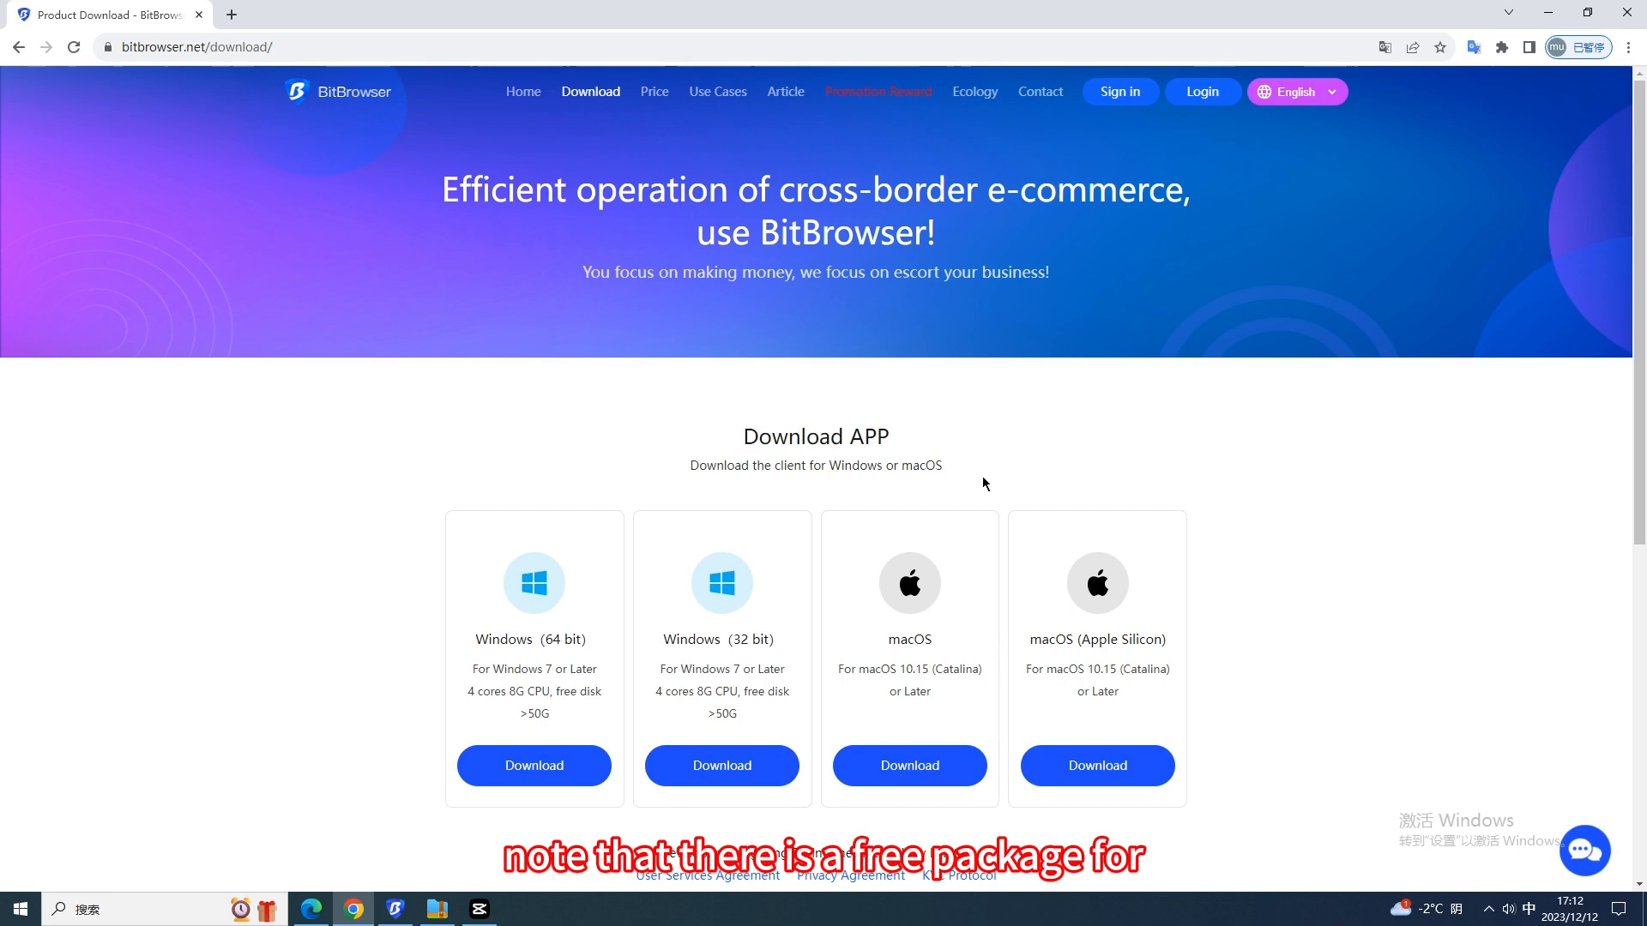
pyautogui.moveTo(567, 575)
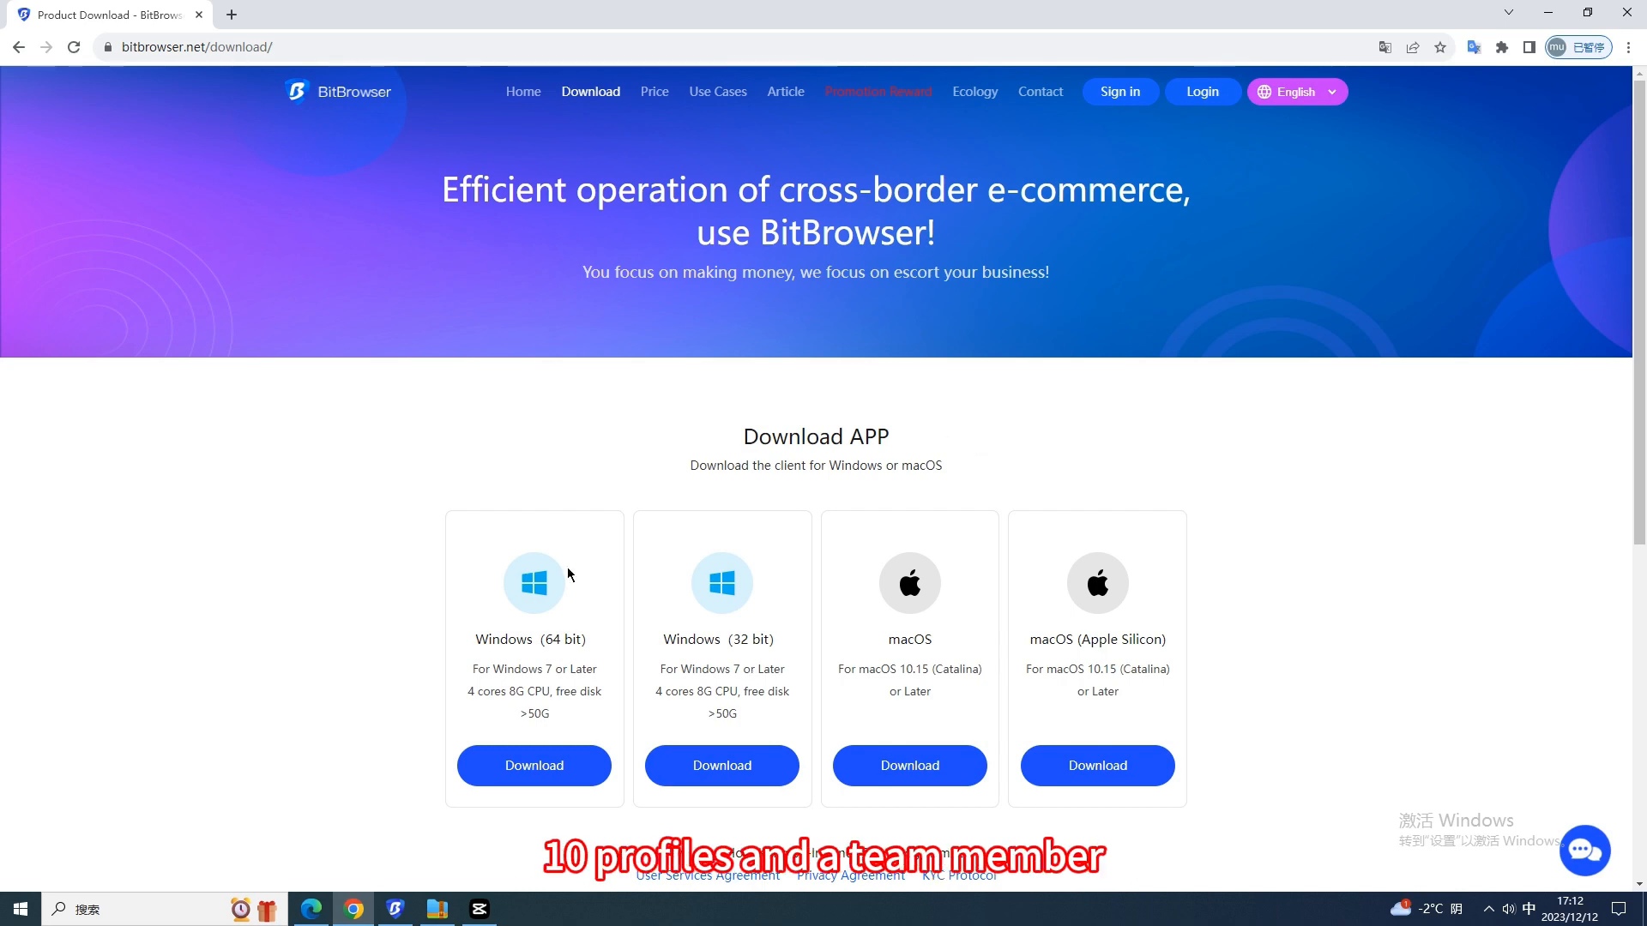
pyautogui.moveTo(642, 632)
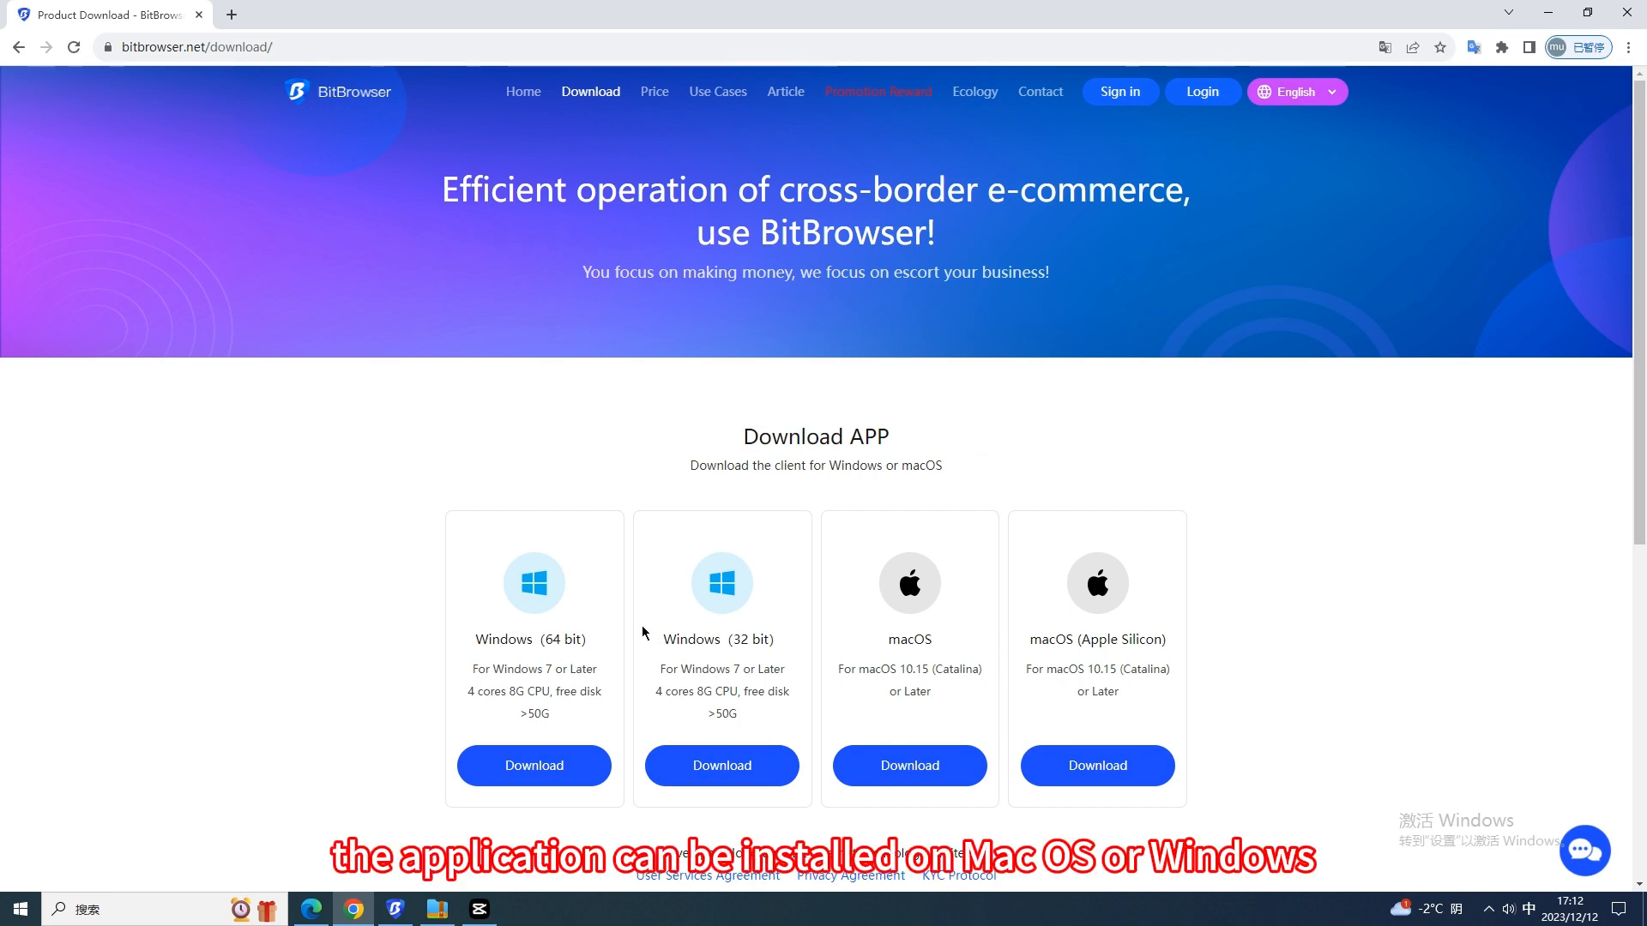
pyautogui.moveTo(701, 655)
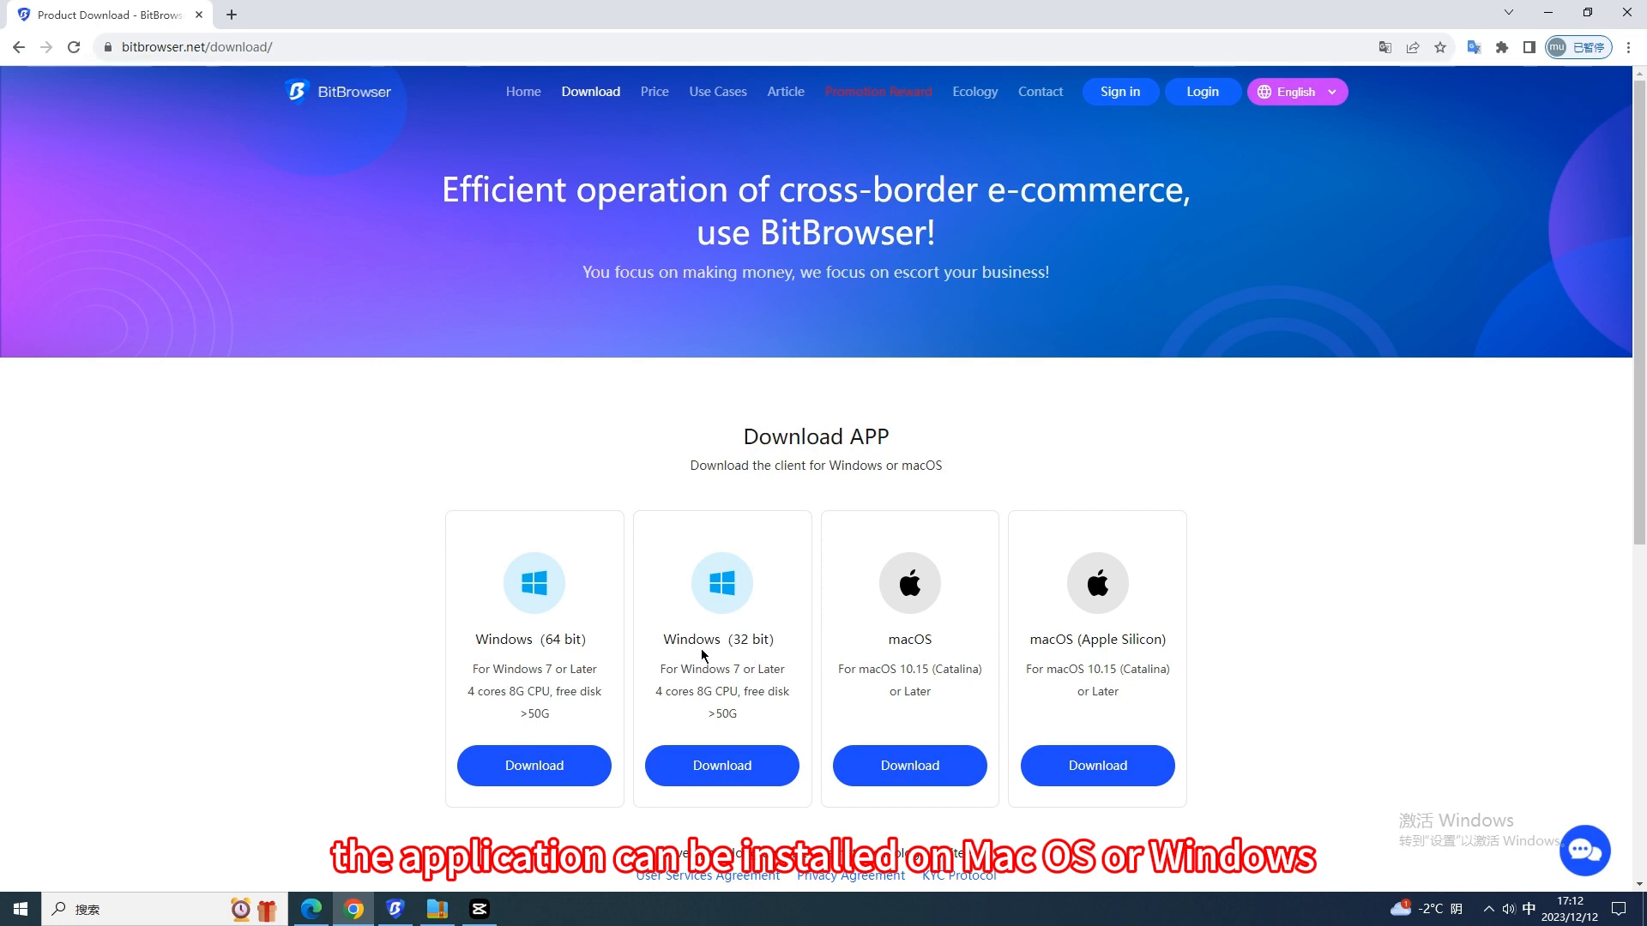
pyautogui.moveTo(539, 646)
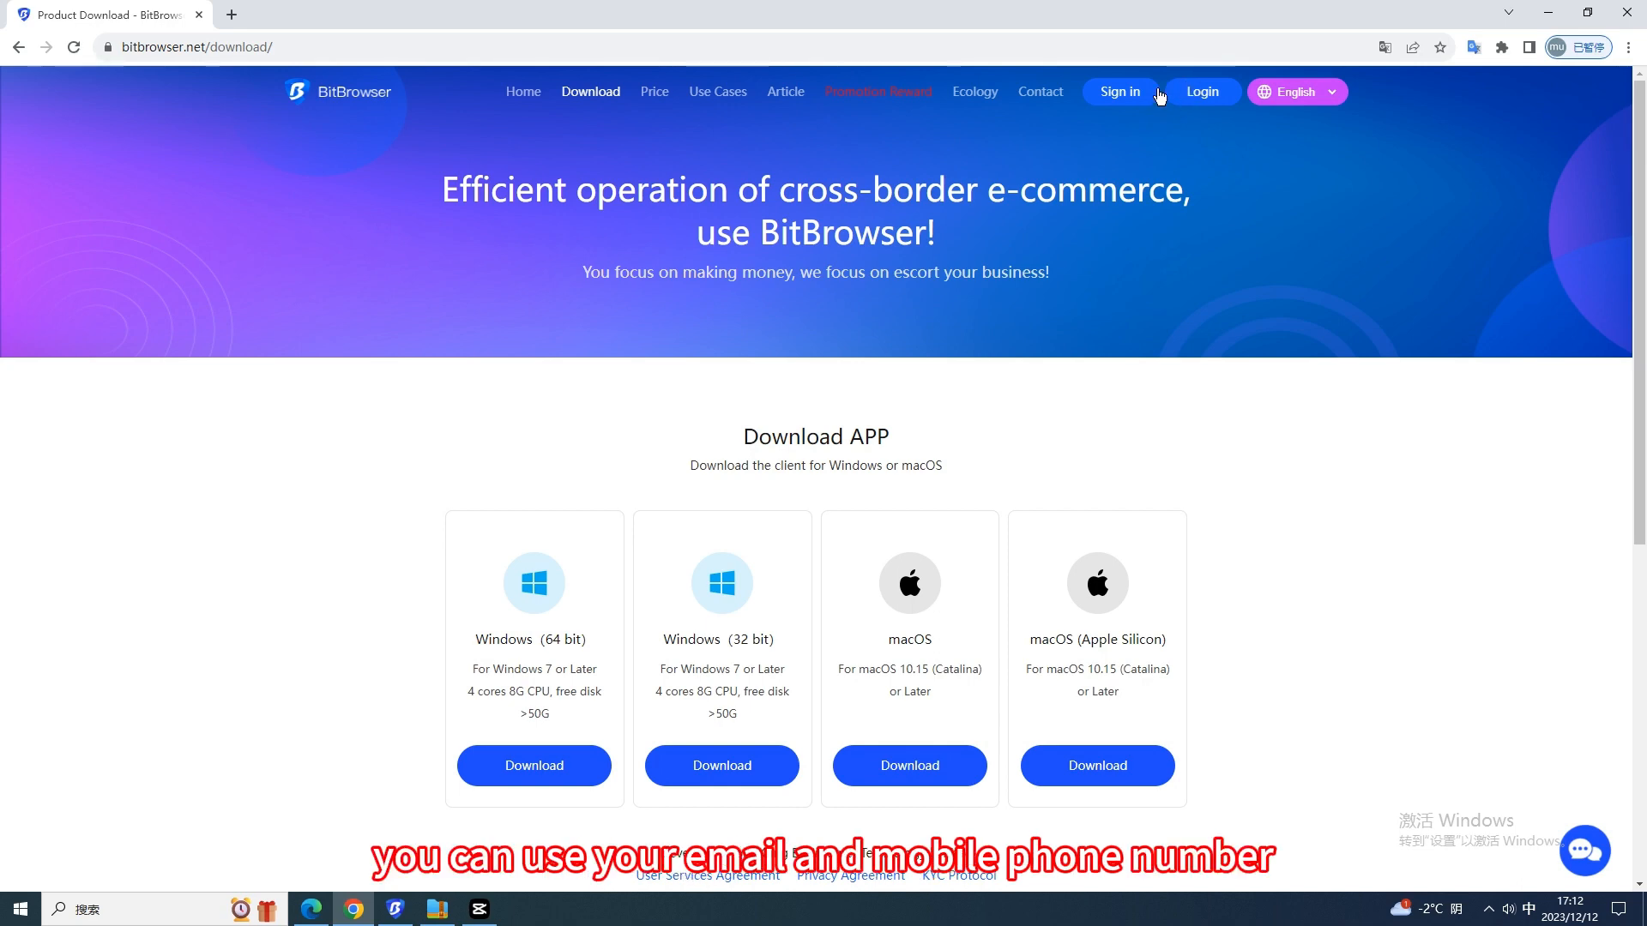
pyautogui.click(1118, 92)
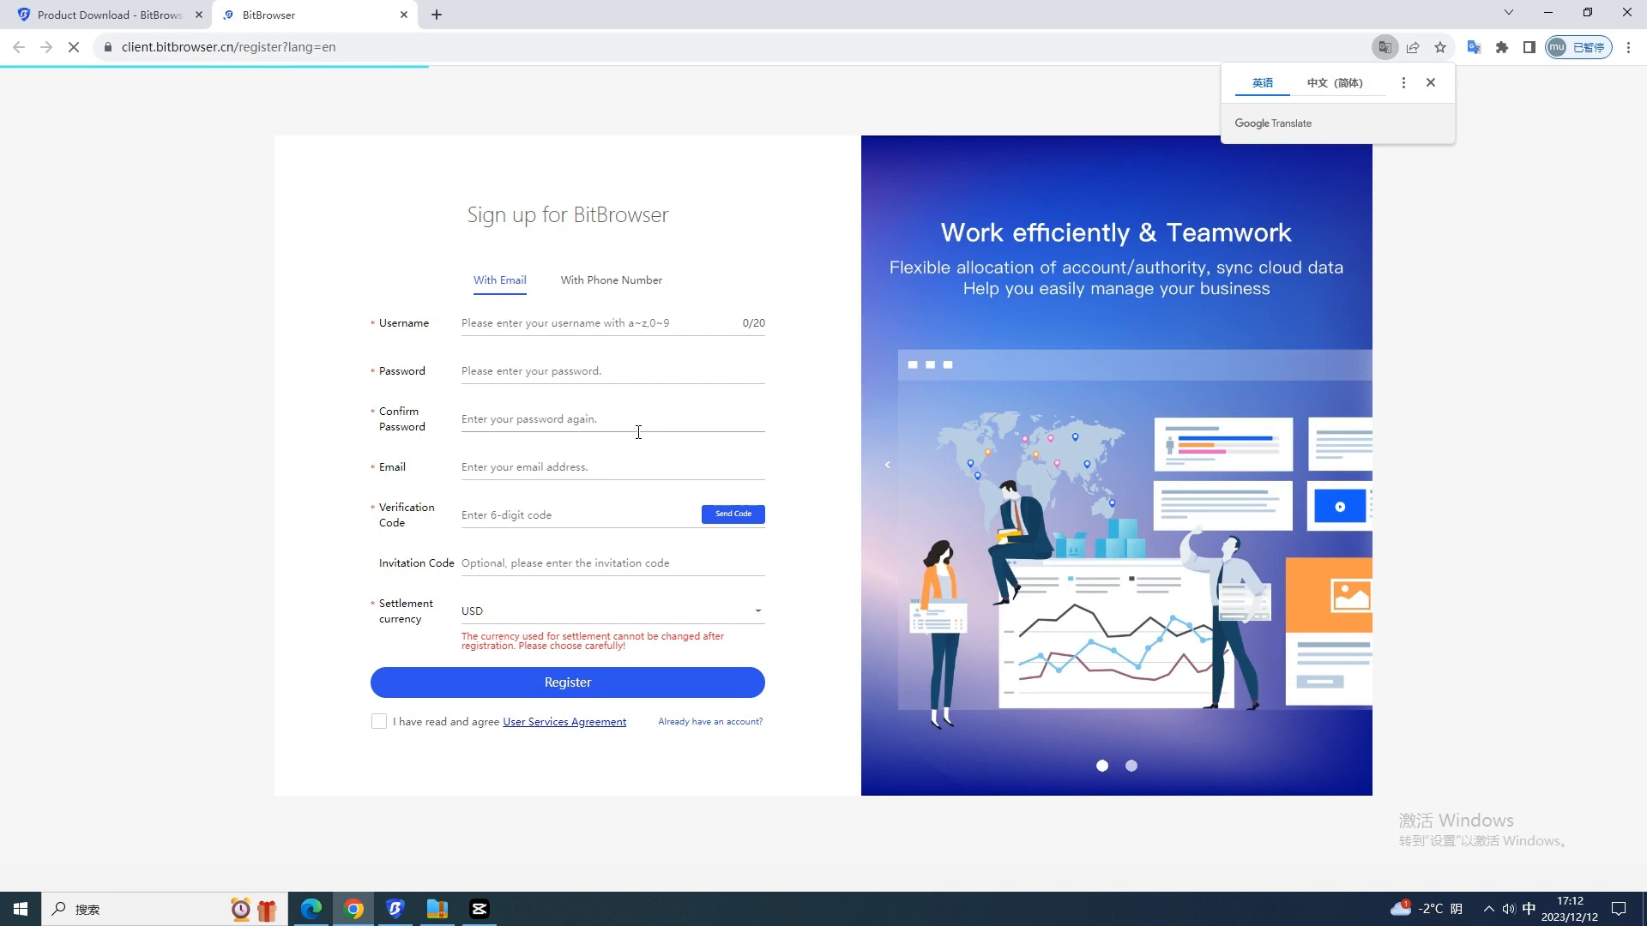
# - Switch the sign-up form to phone number and back to email, then return to BitBrowser
pyautogui.click(610, 281)
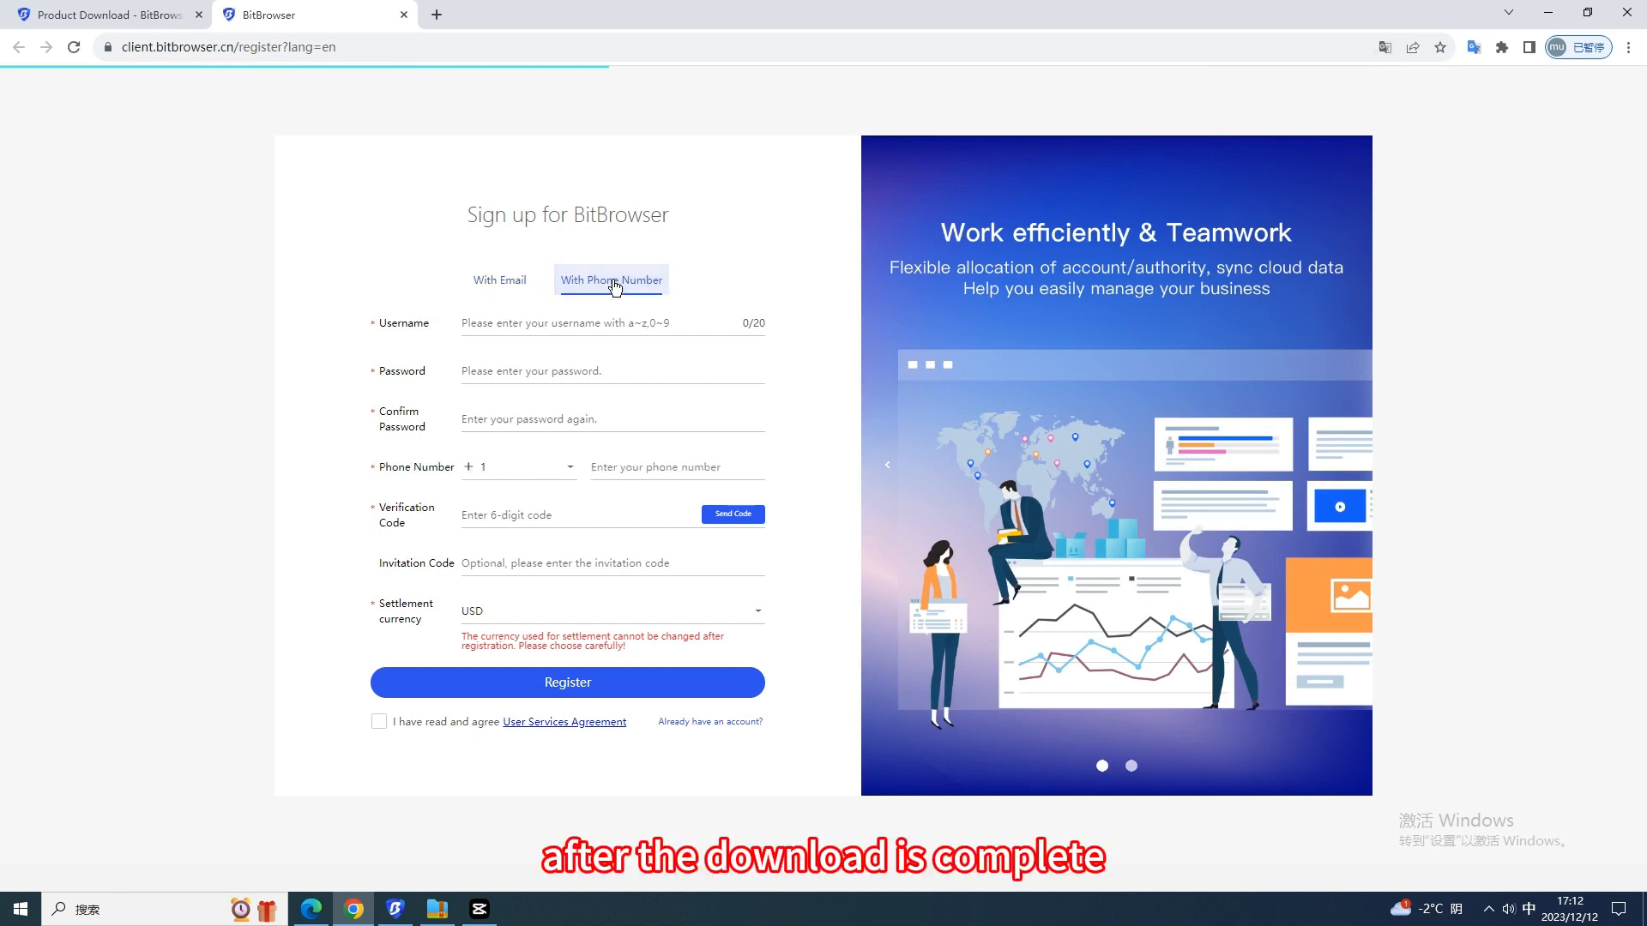
pyautogui.click(499, 280)
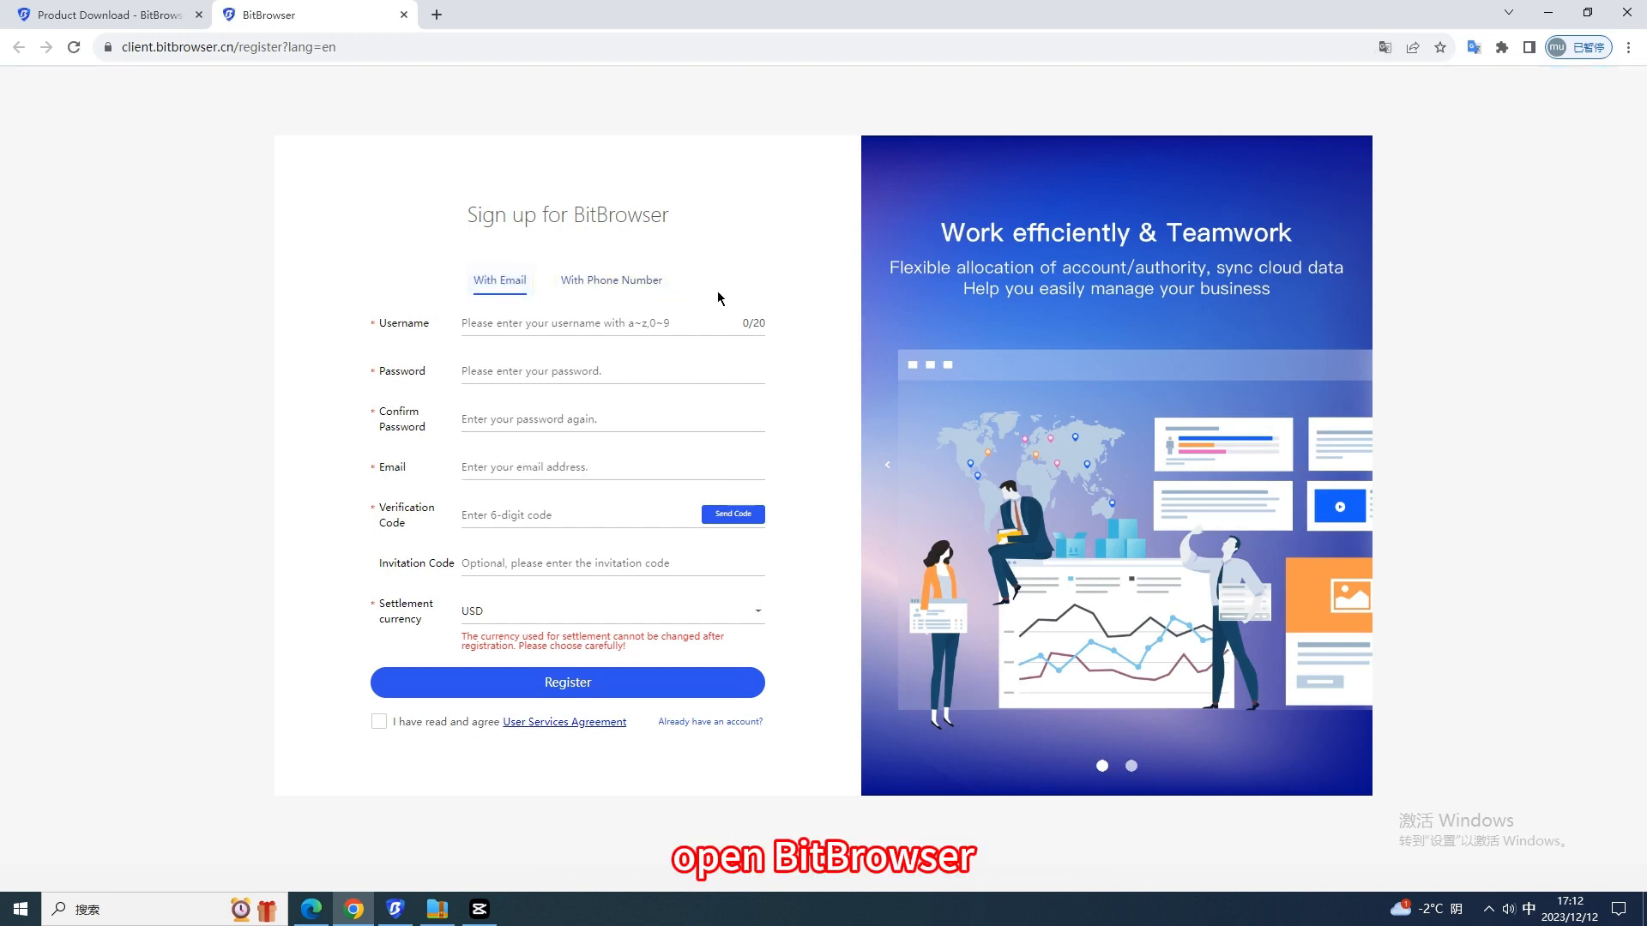
pyautogui.click(394, 909)
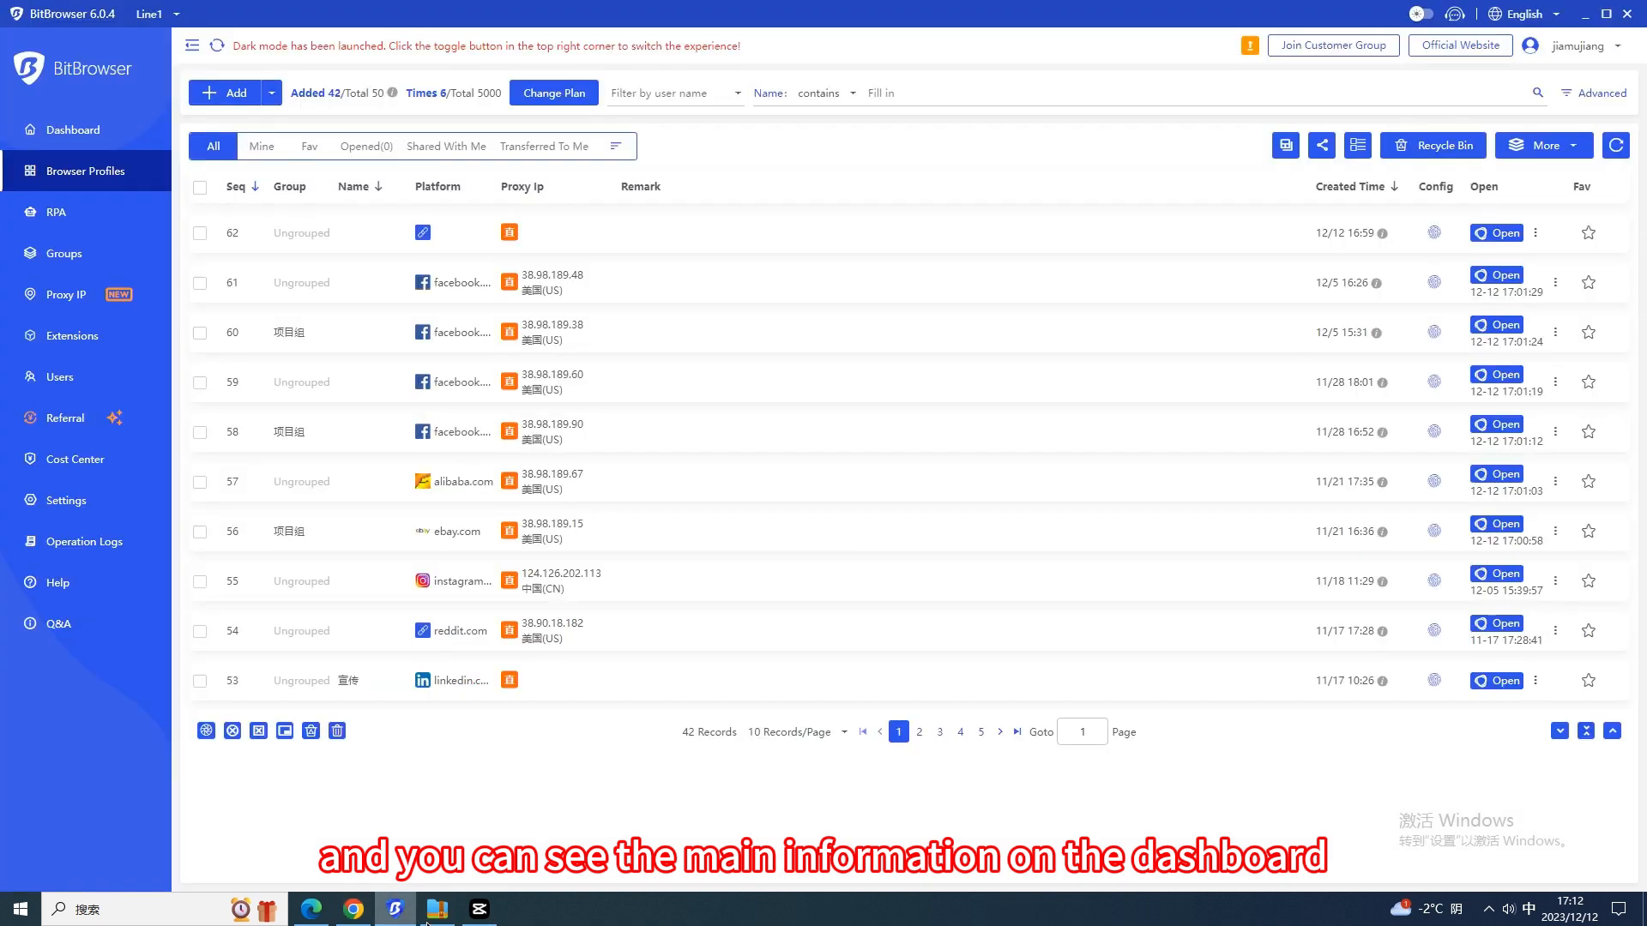
pyautogui.click(72, 129)
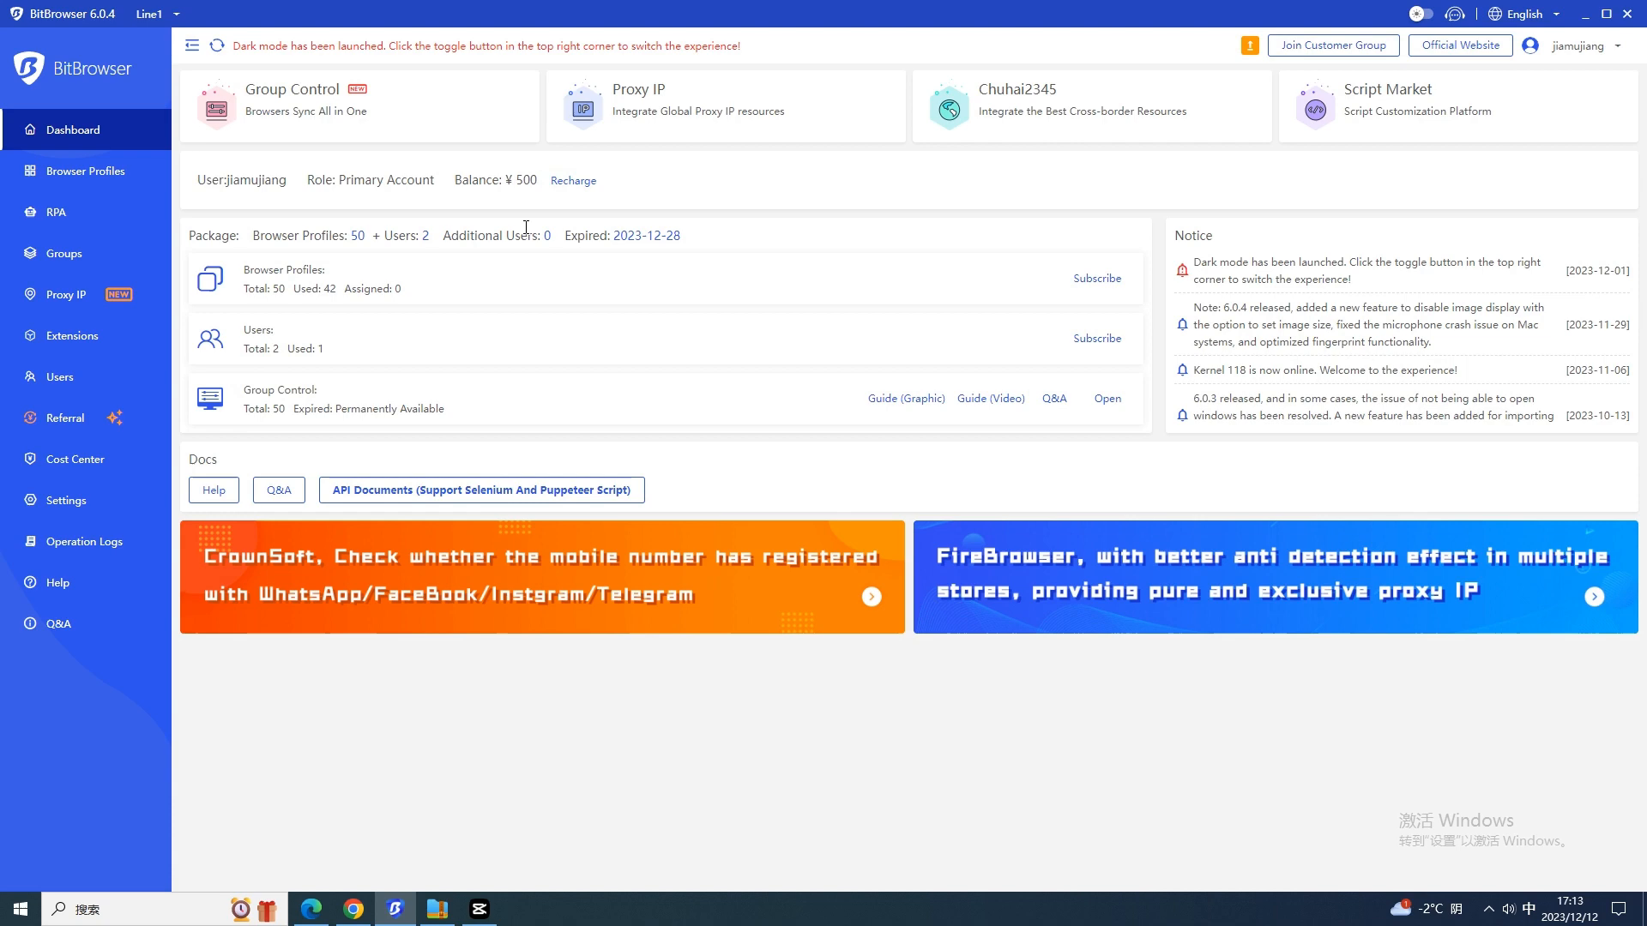
pyautogui.moveTo(84, 170)
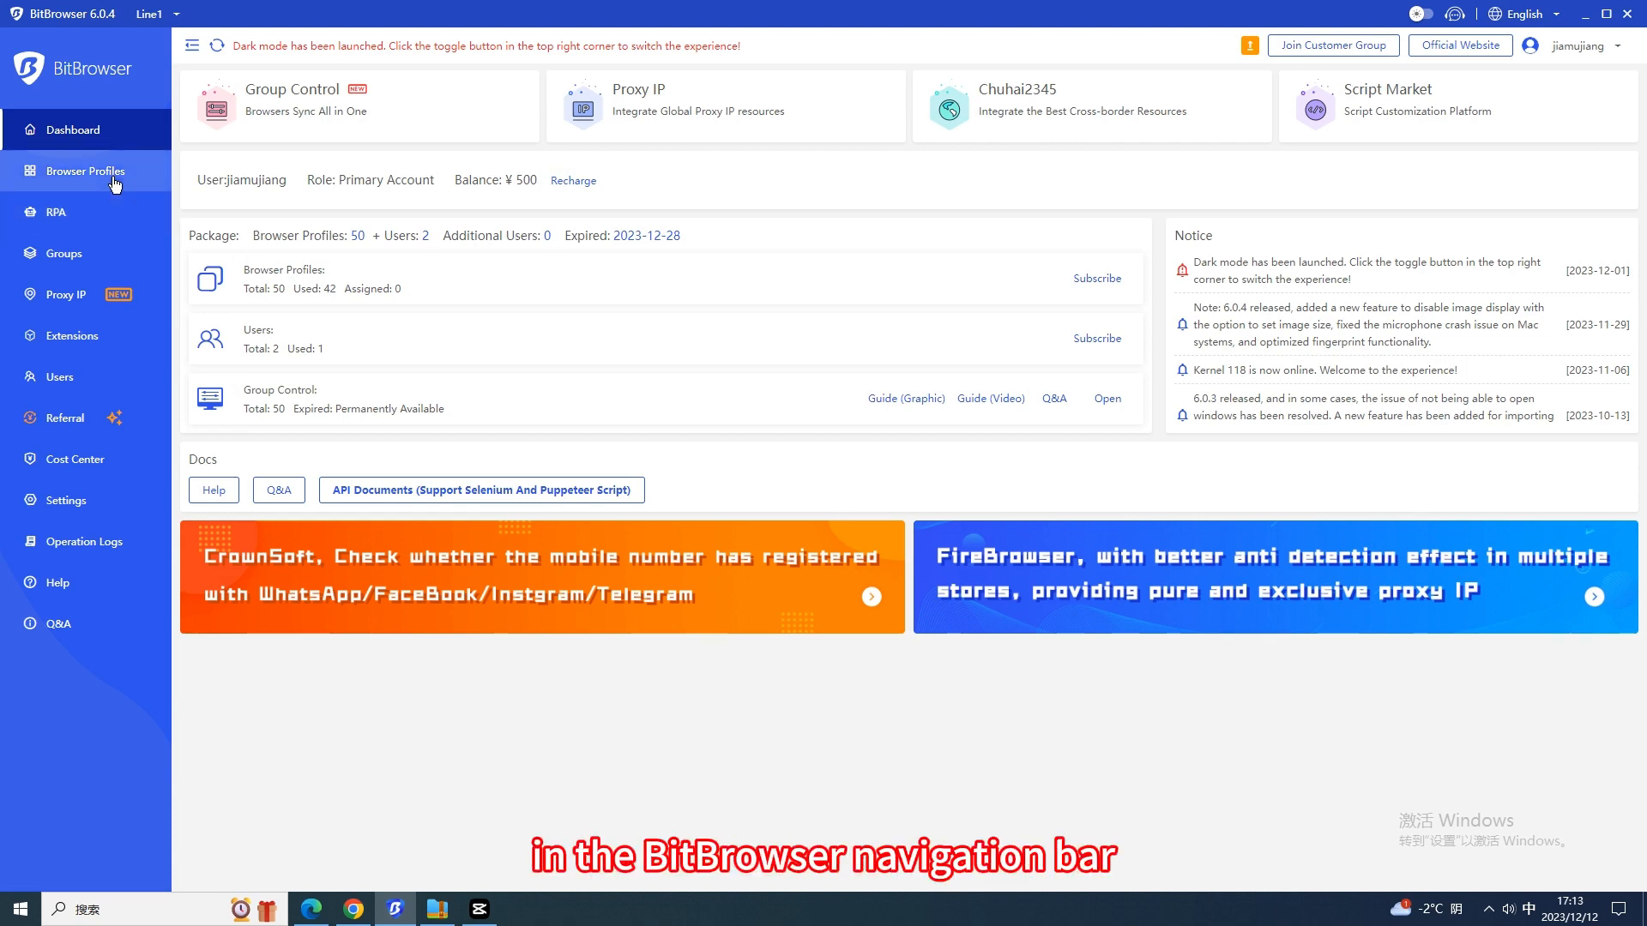
pyautogui.click(83, 169)
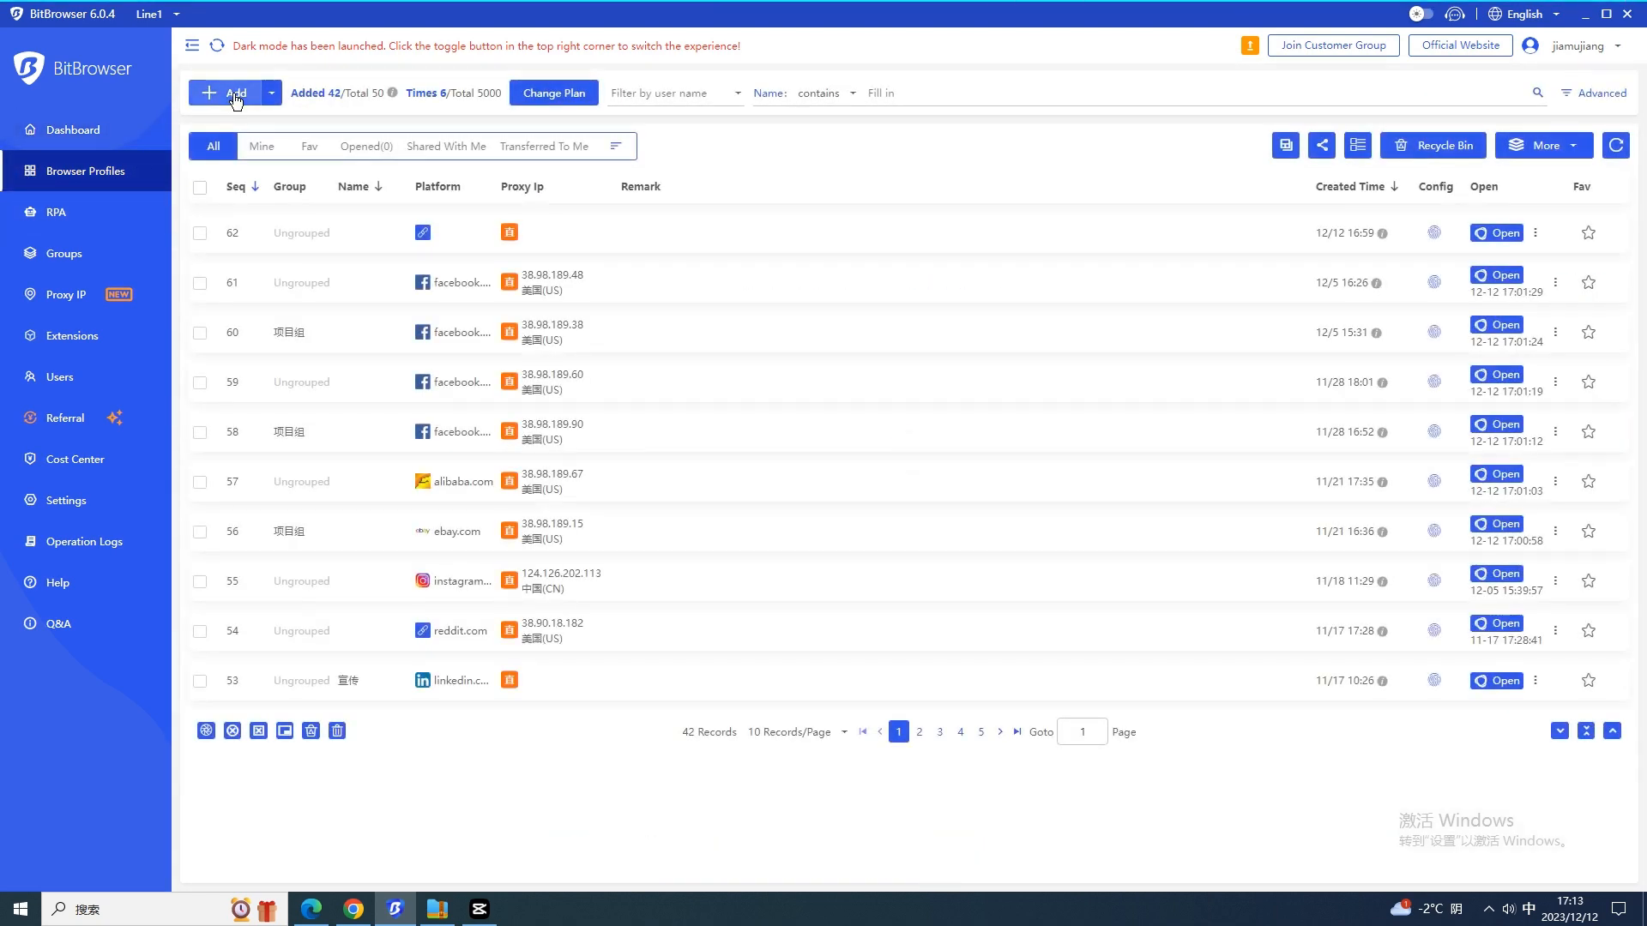
# - Start a new browser profile in the 项目组 group with facebook.com as its platform
pyautogui.click(233, 93)
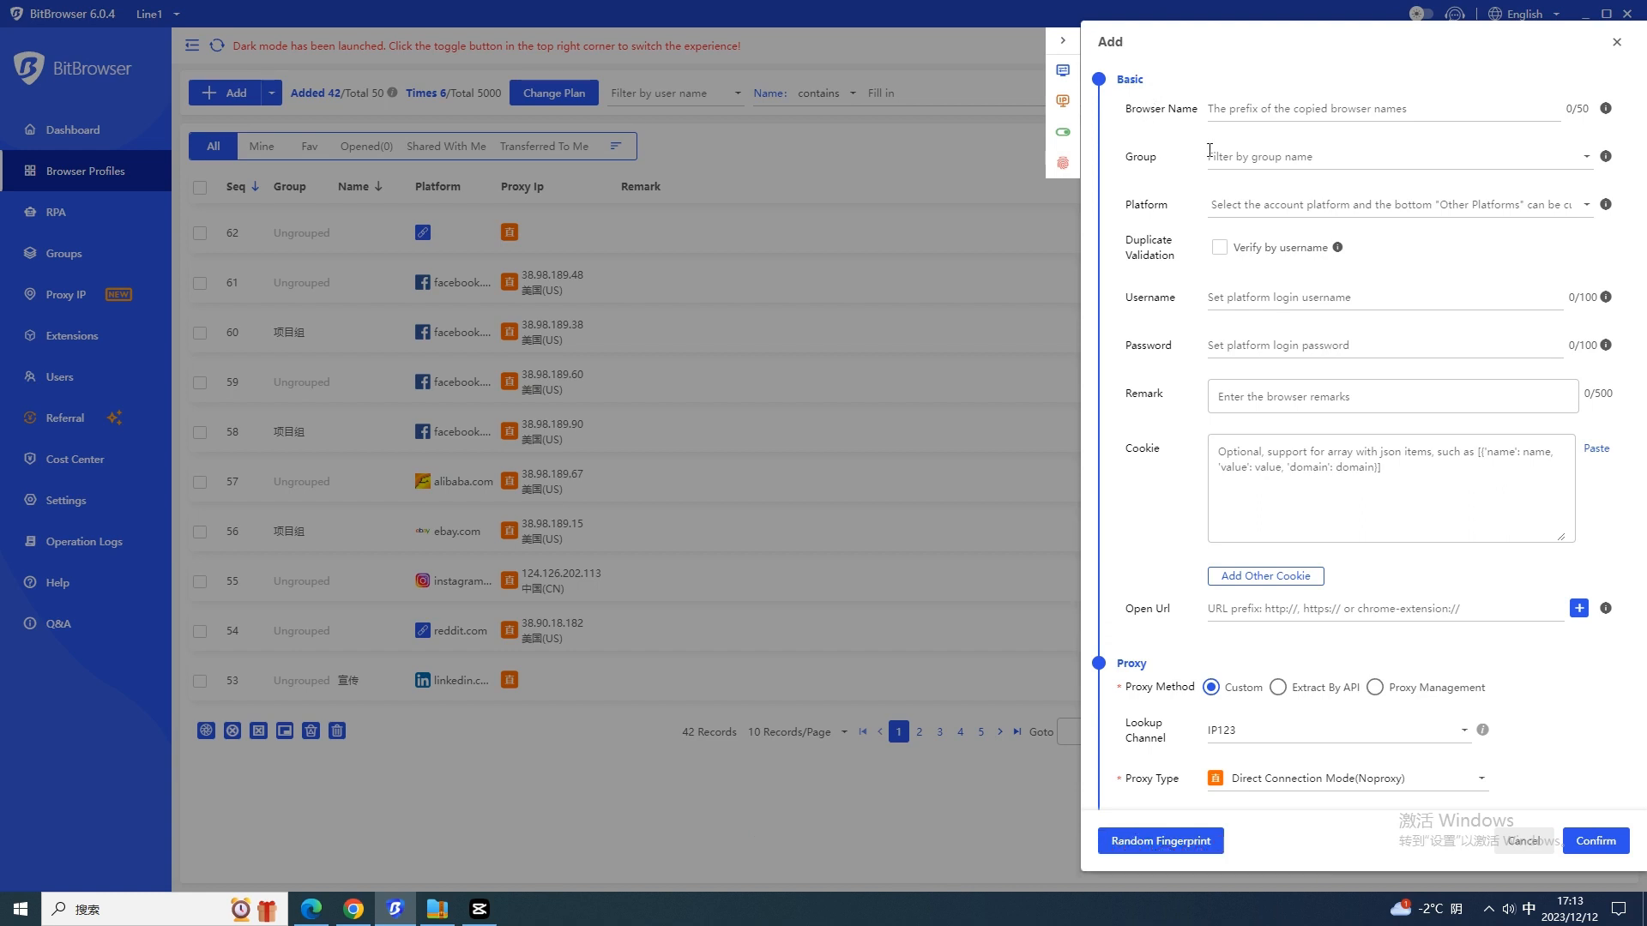
pyautogui.moveTo(1356, 145)
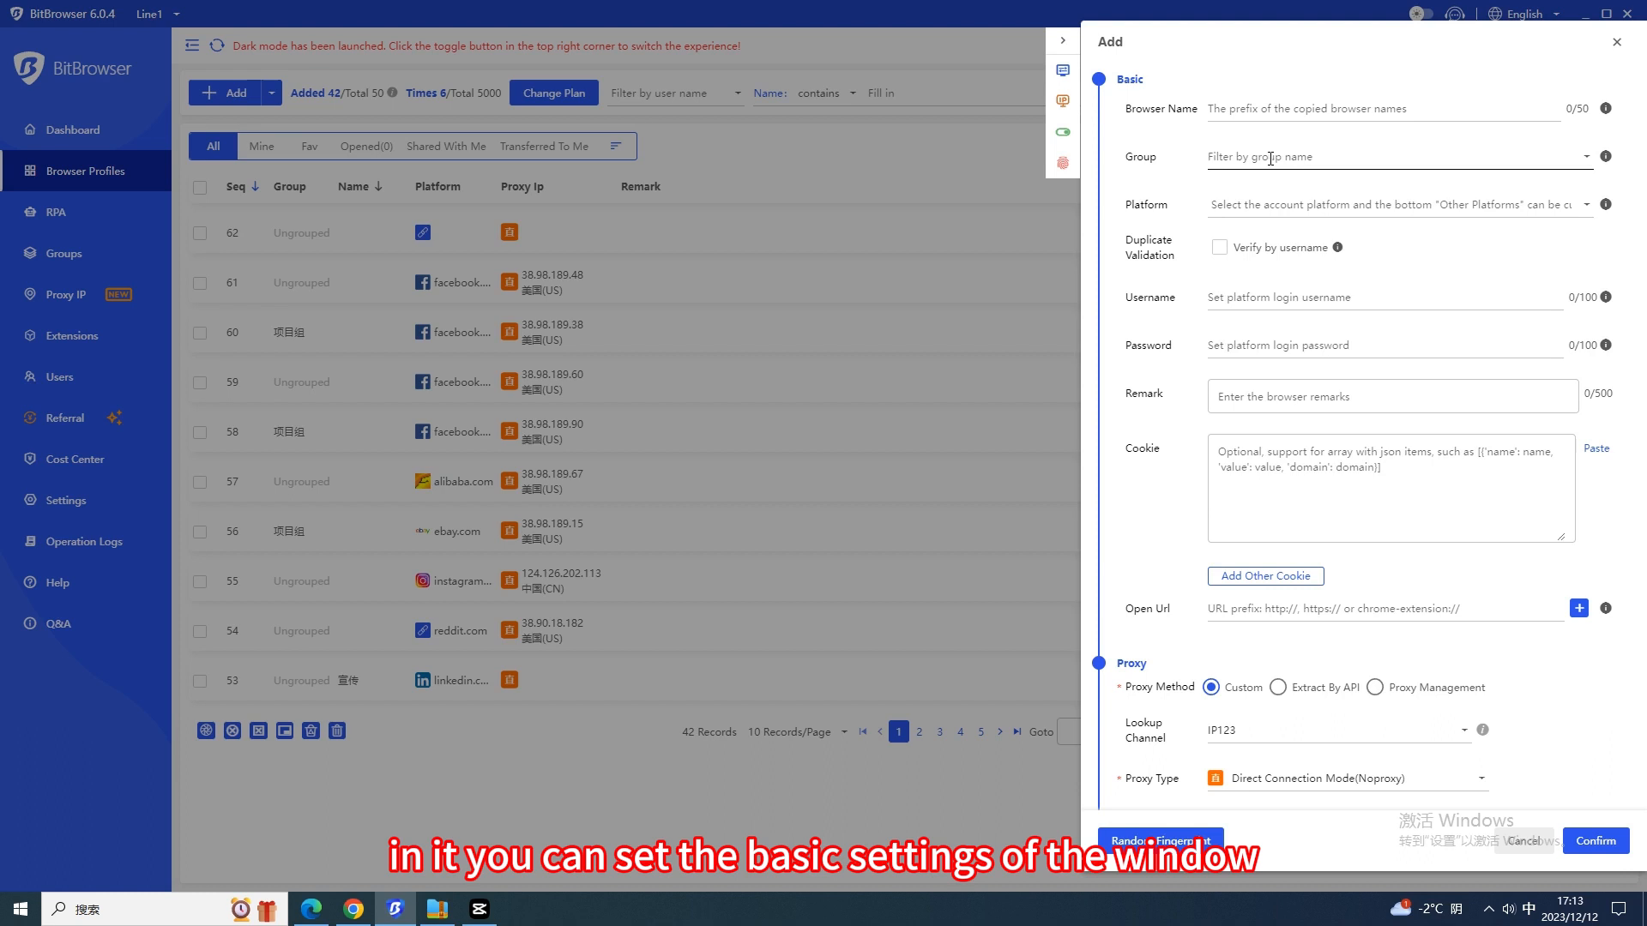
pyautogui.click(1398, 156)
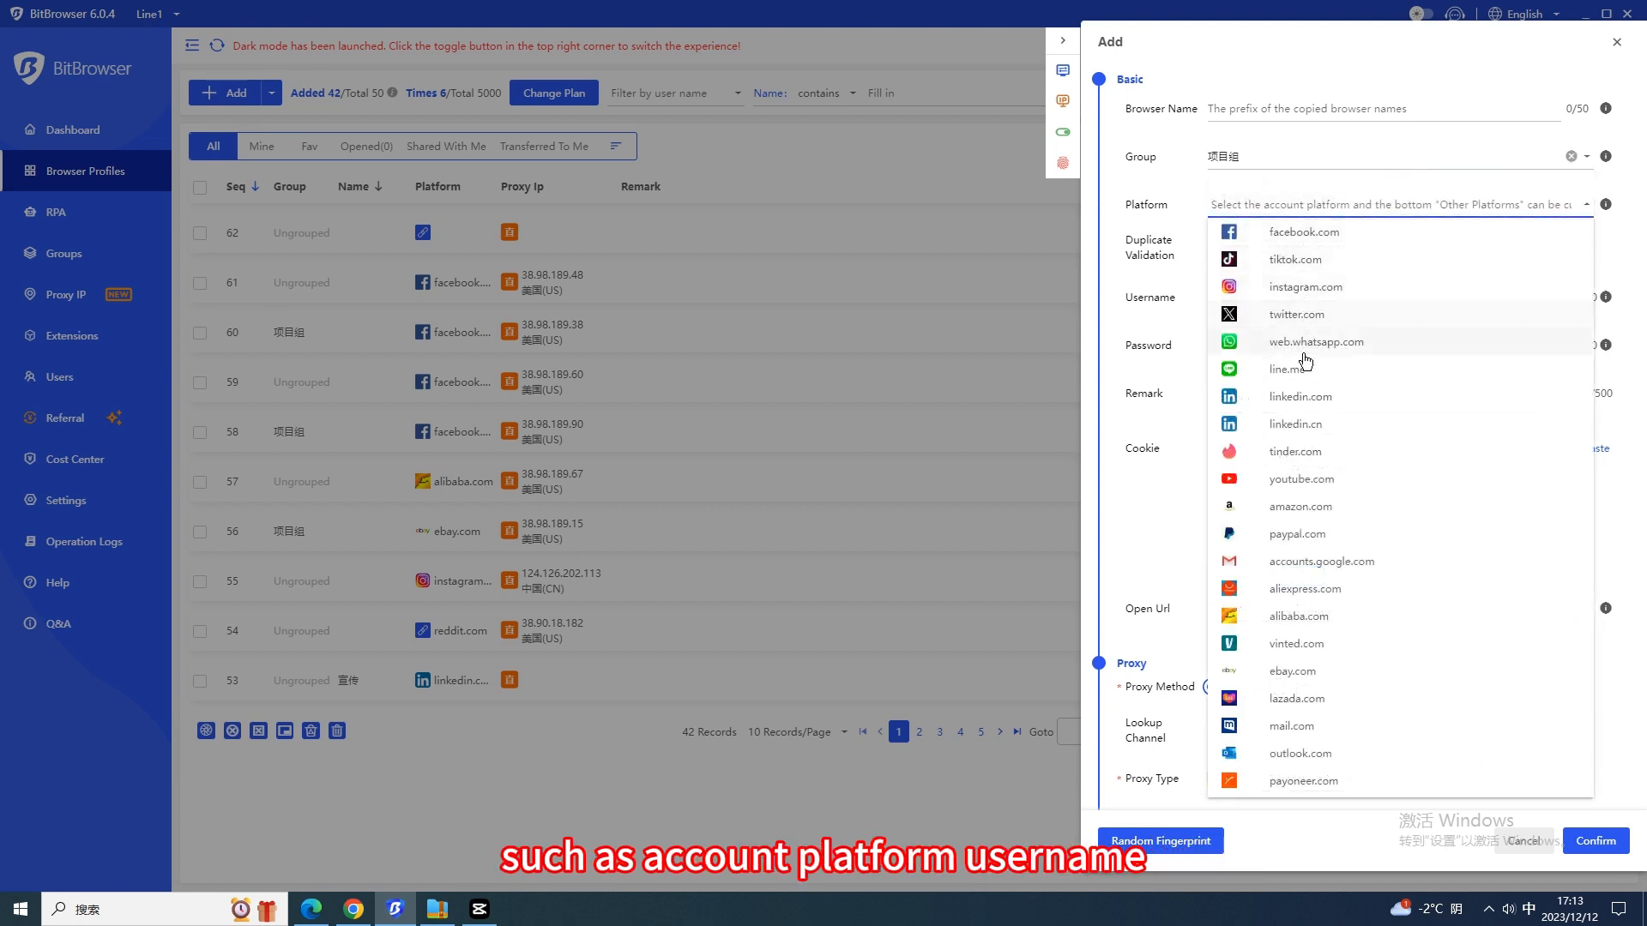
pyautogui.click(1302, 233)
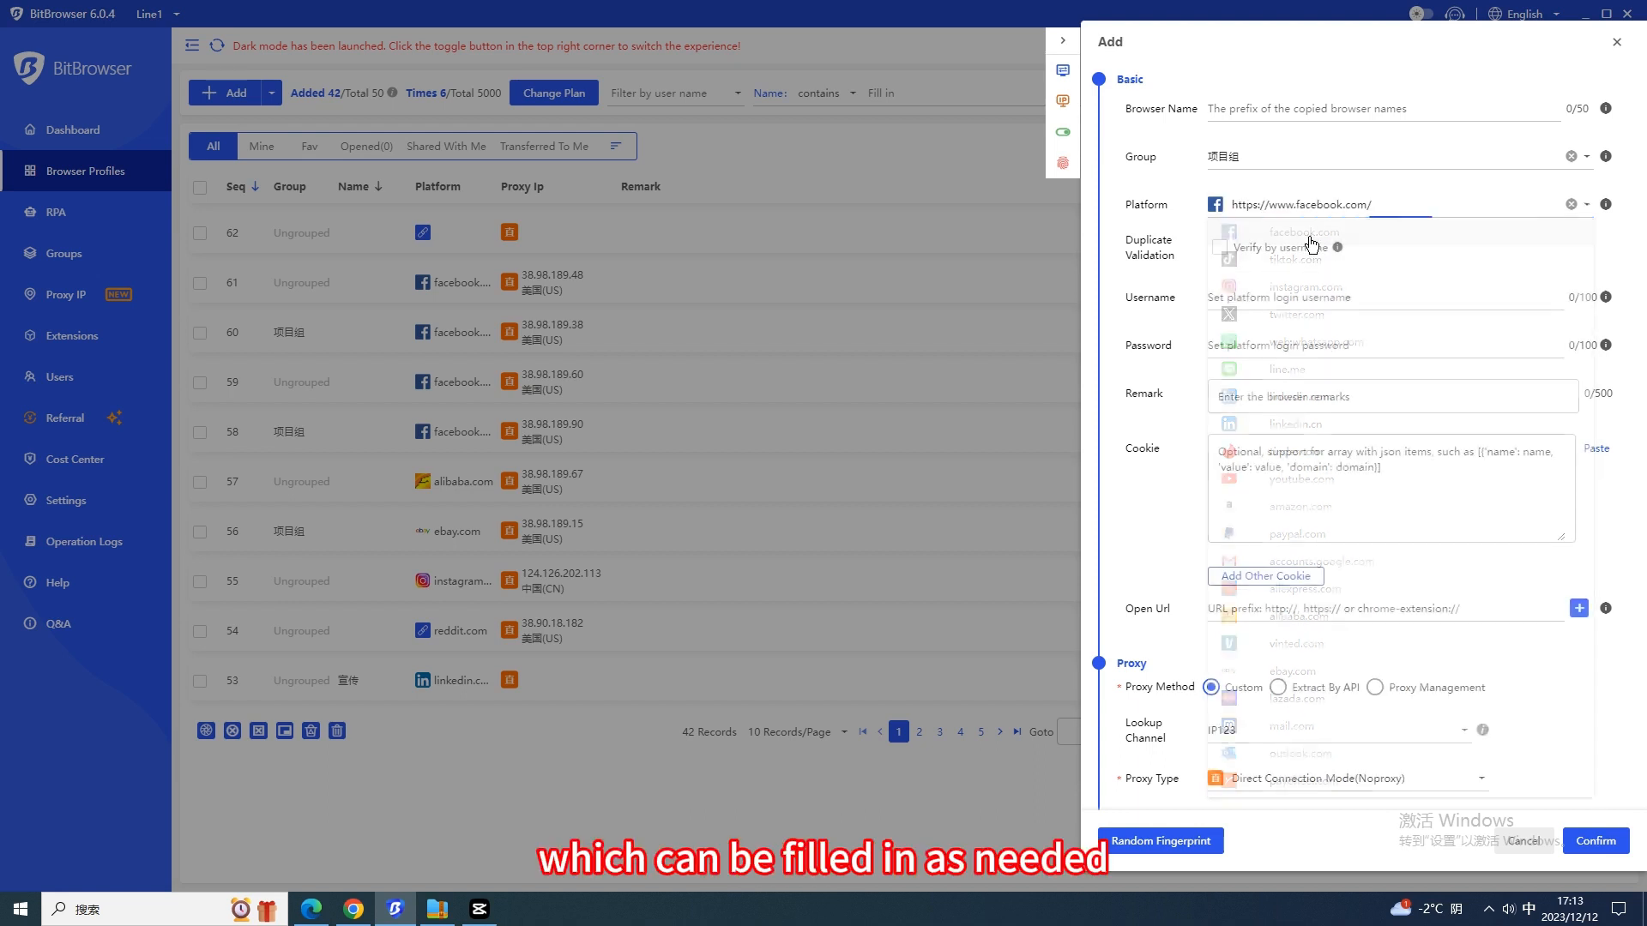
# - Try the API link and saved proxy list methods, then return to a custom proxy
pyautogui.click(1291, 431)
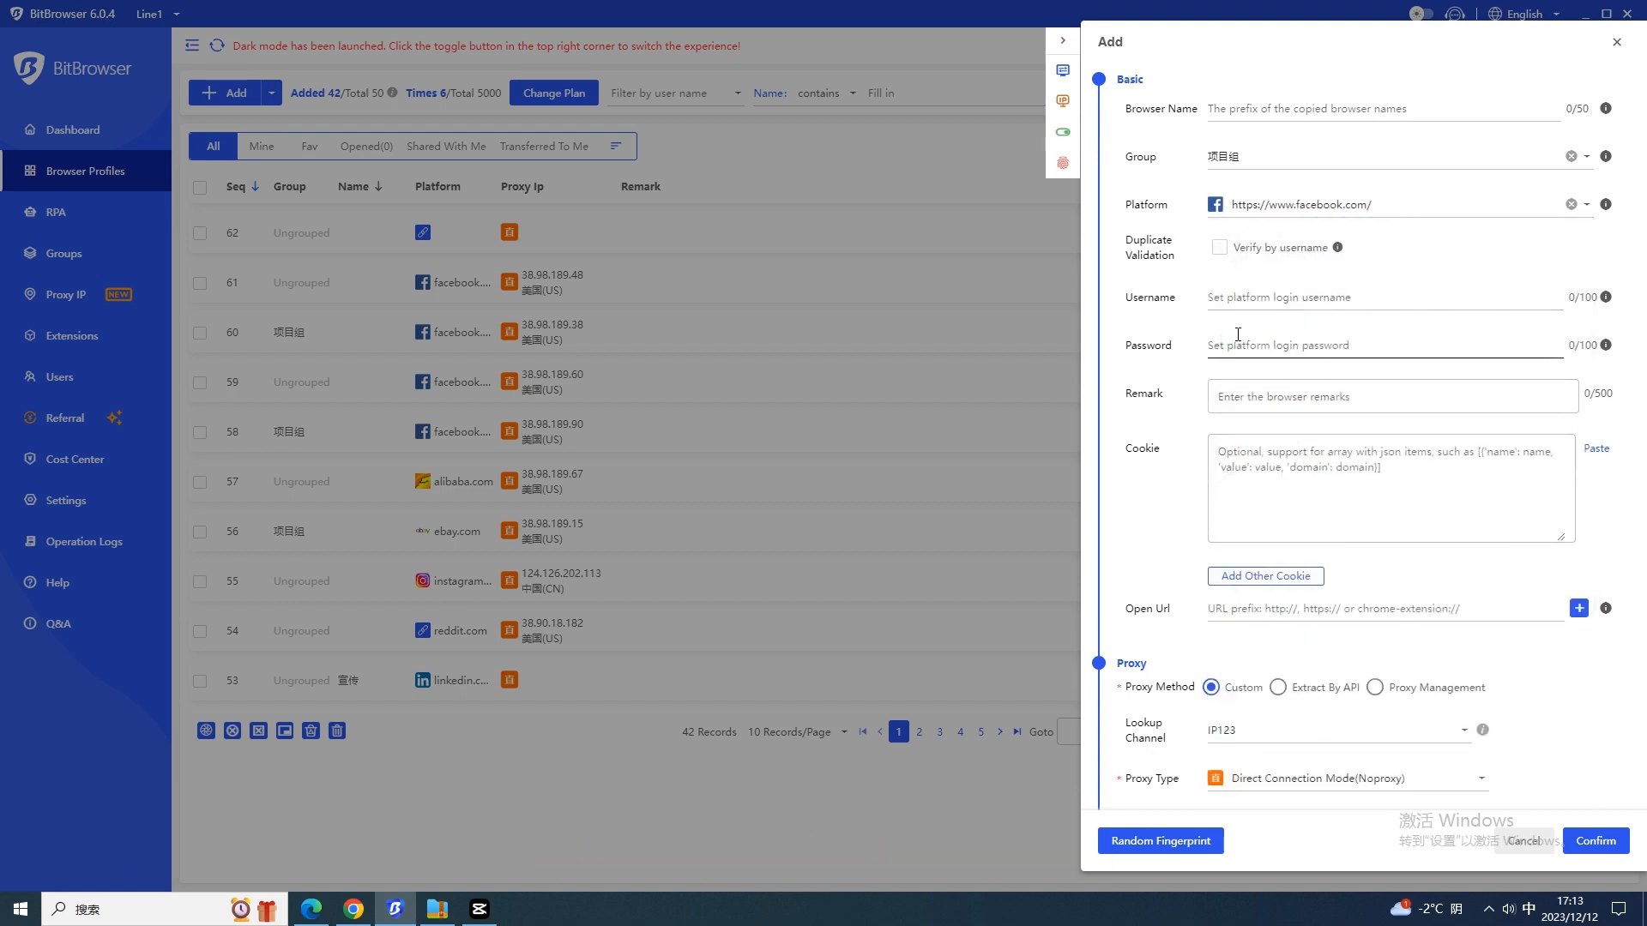
pyautogui.scroll(-3)
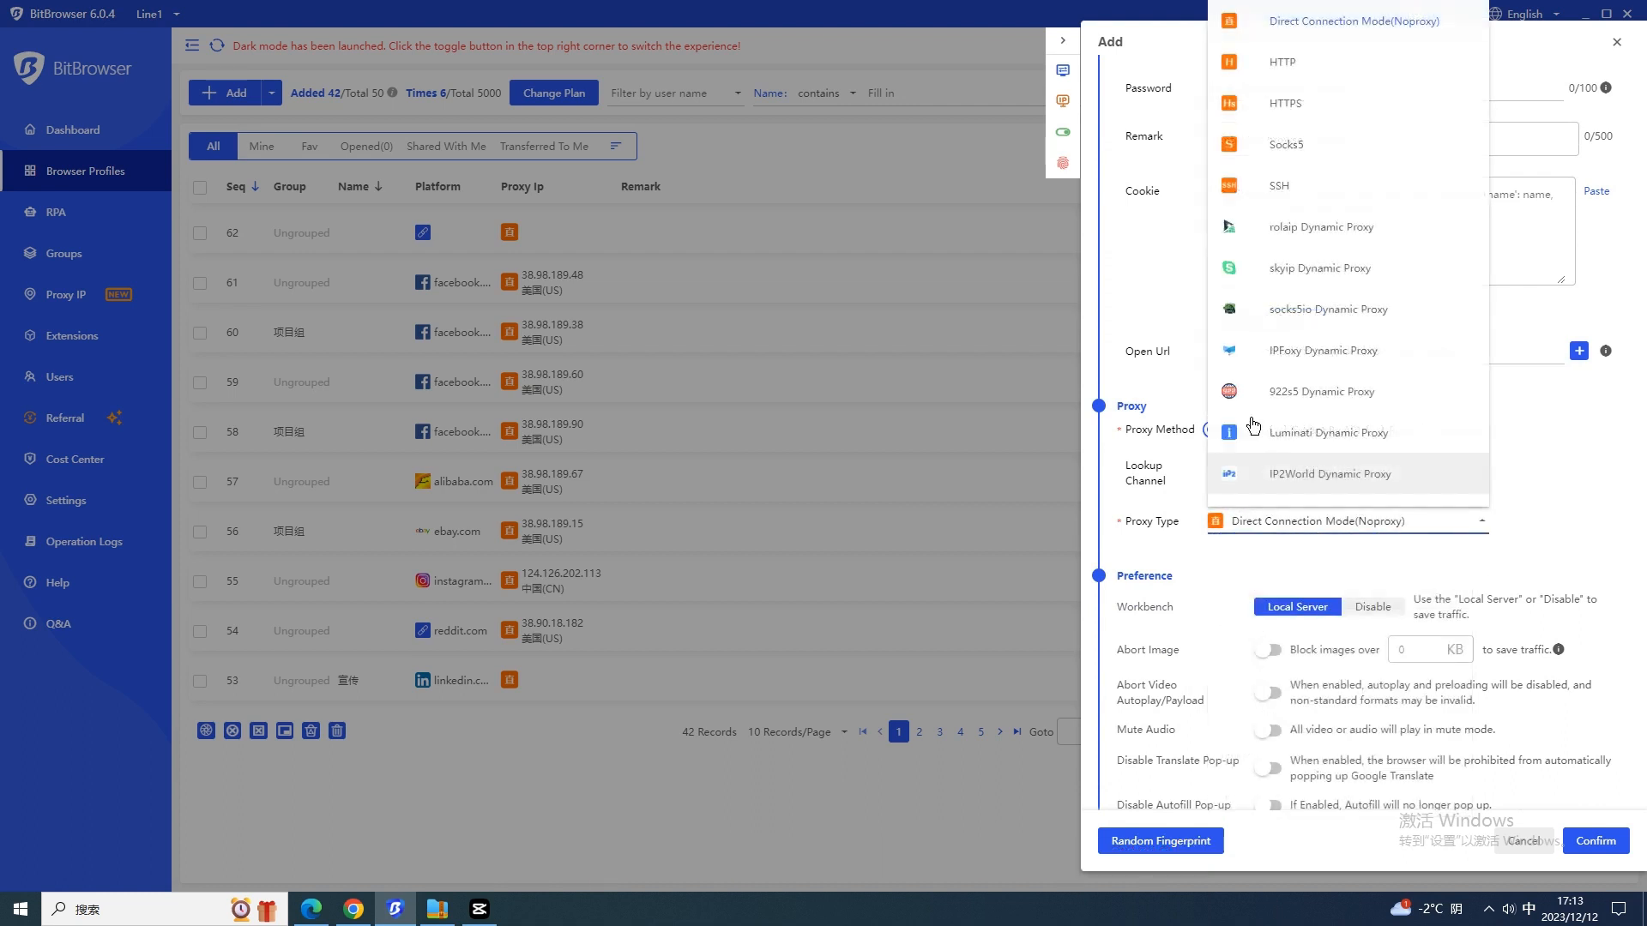
pyautogui.scroll(-3)
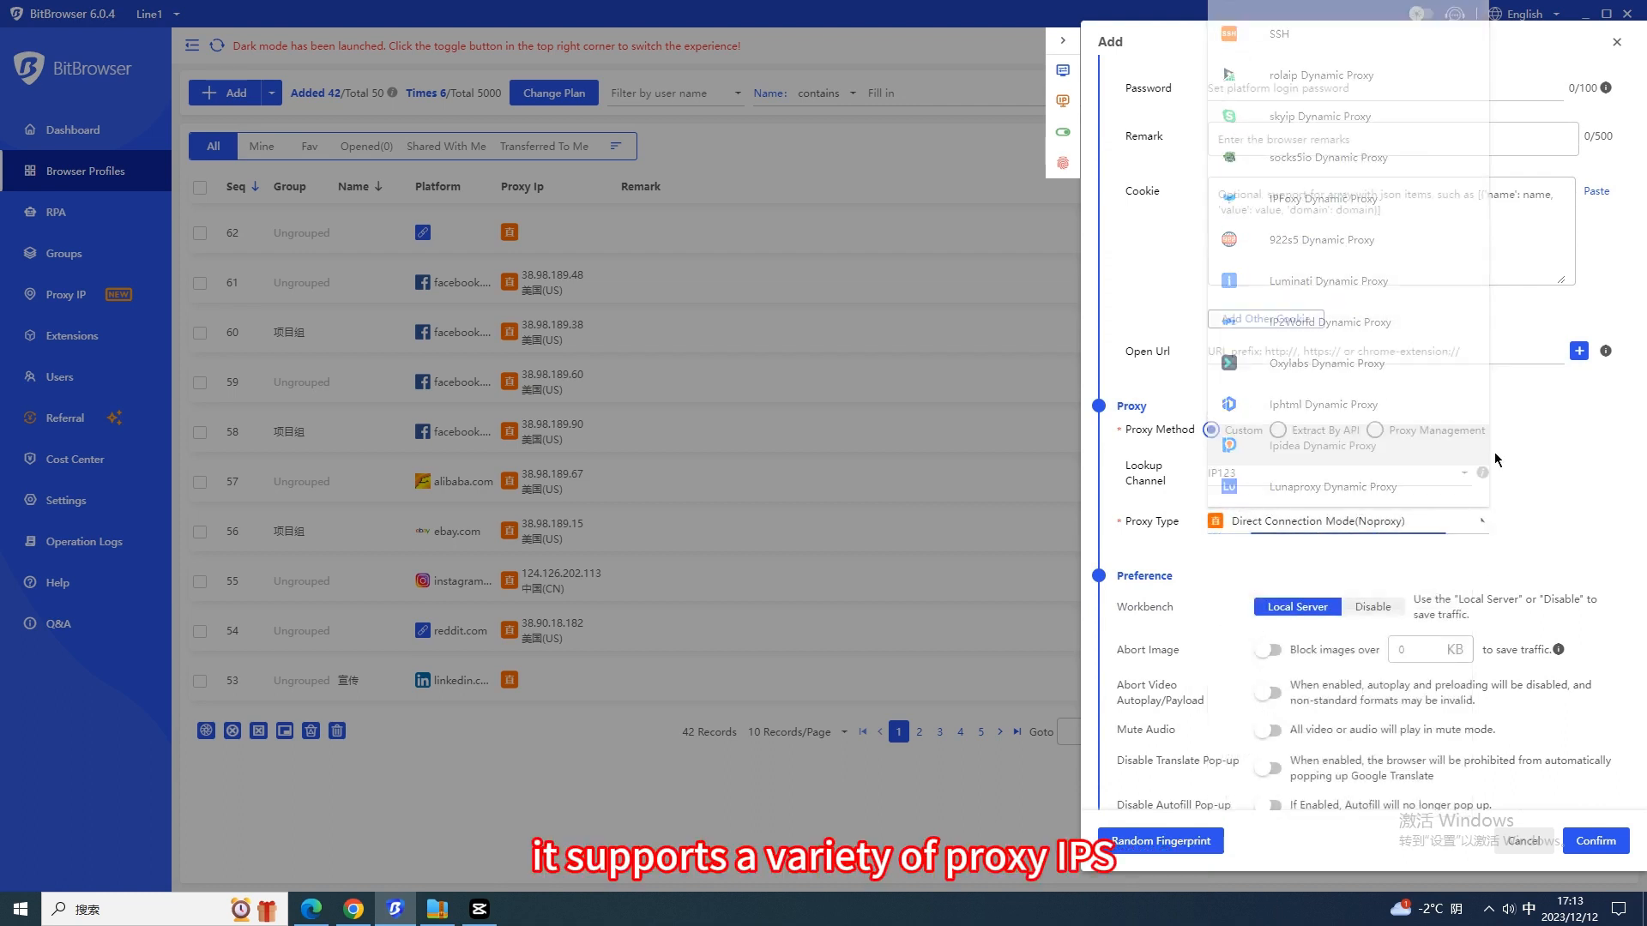
pyautogui.click(1277, 430)
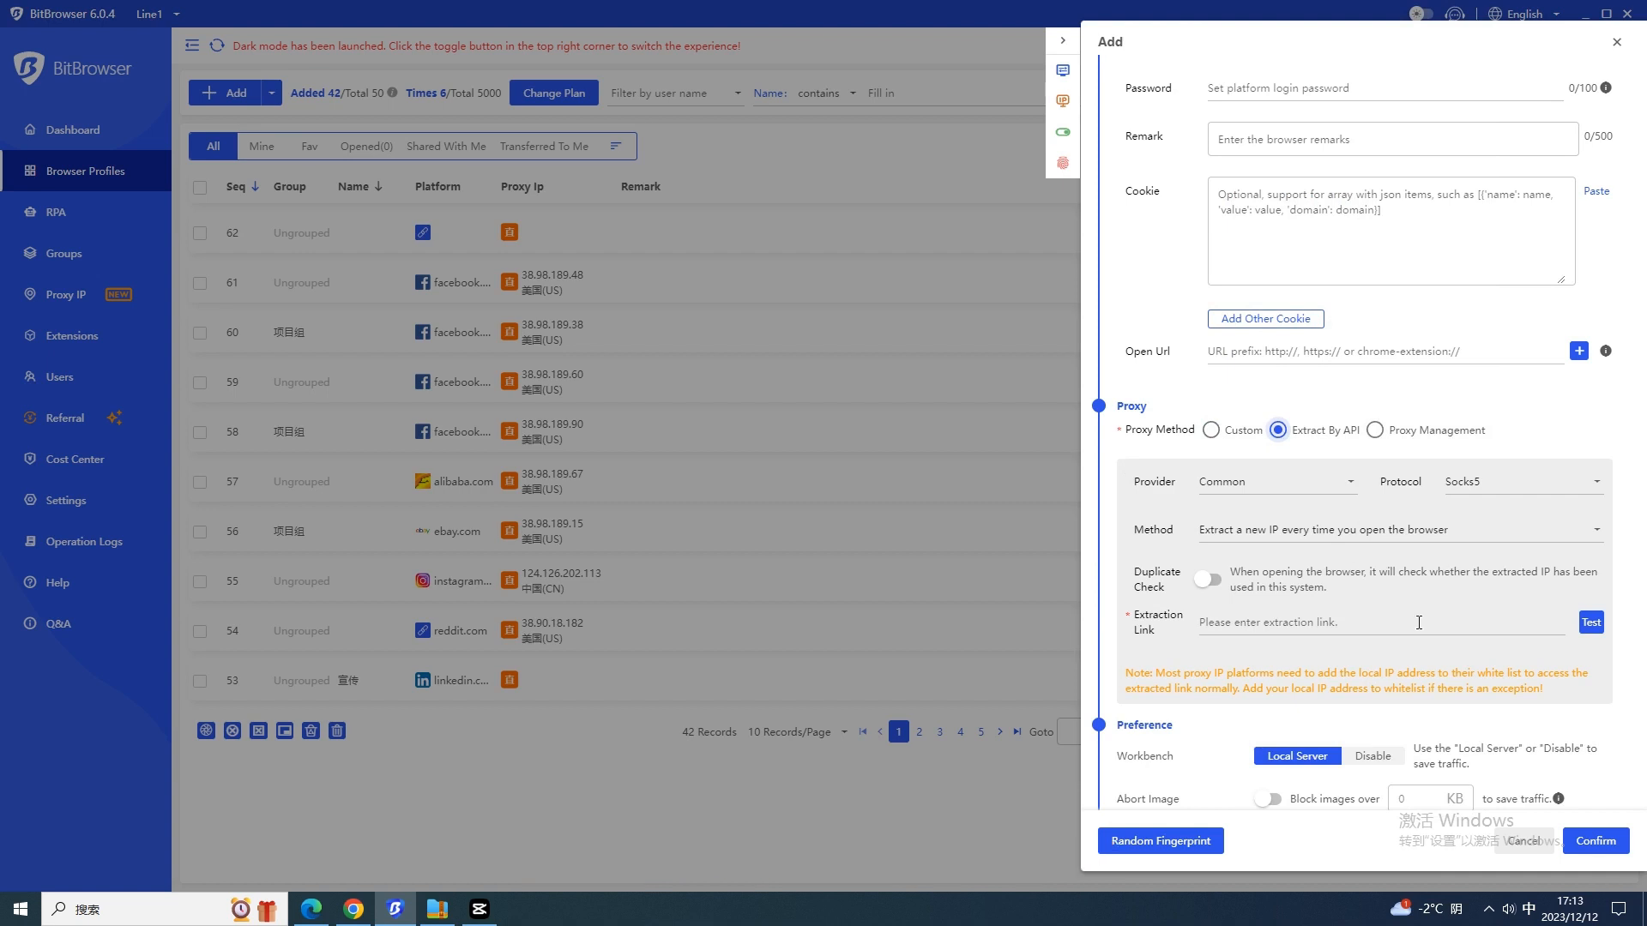
pyautogui.scroll(-3)
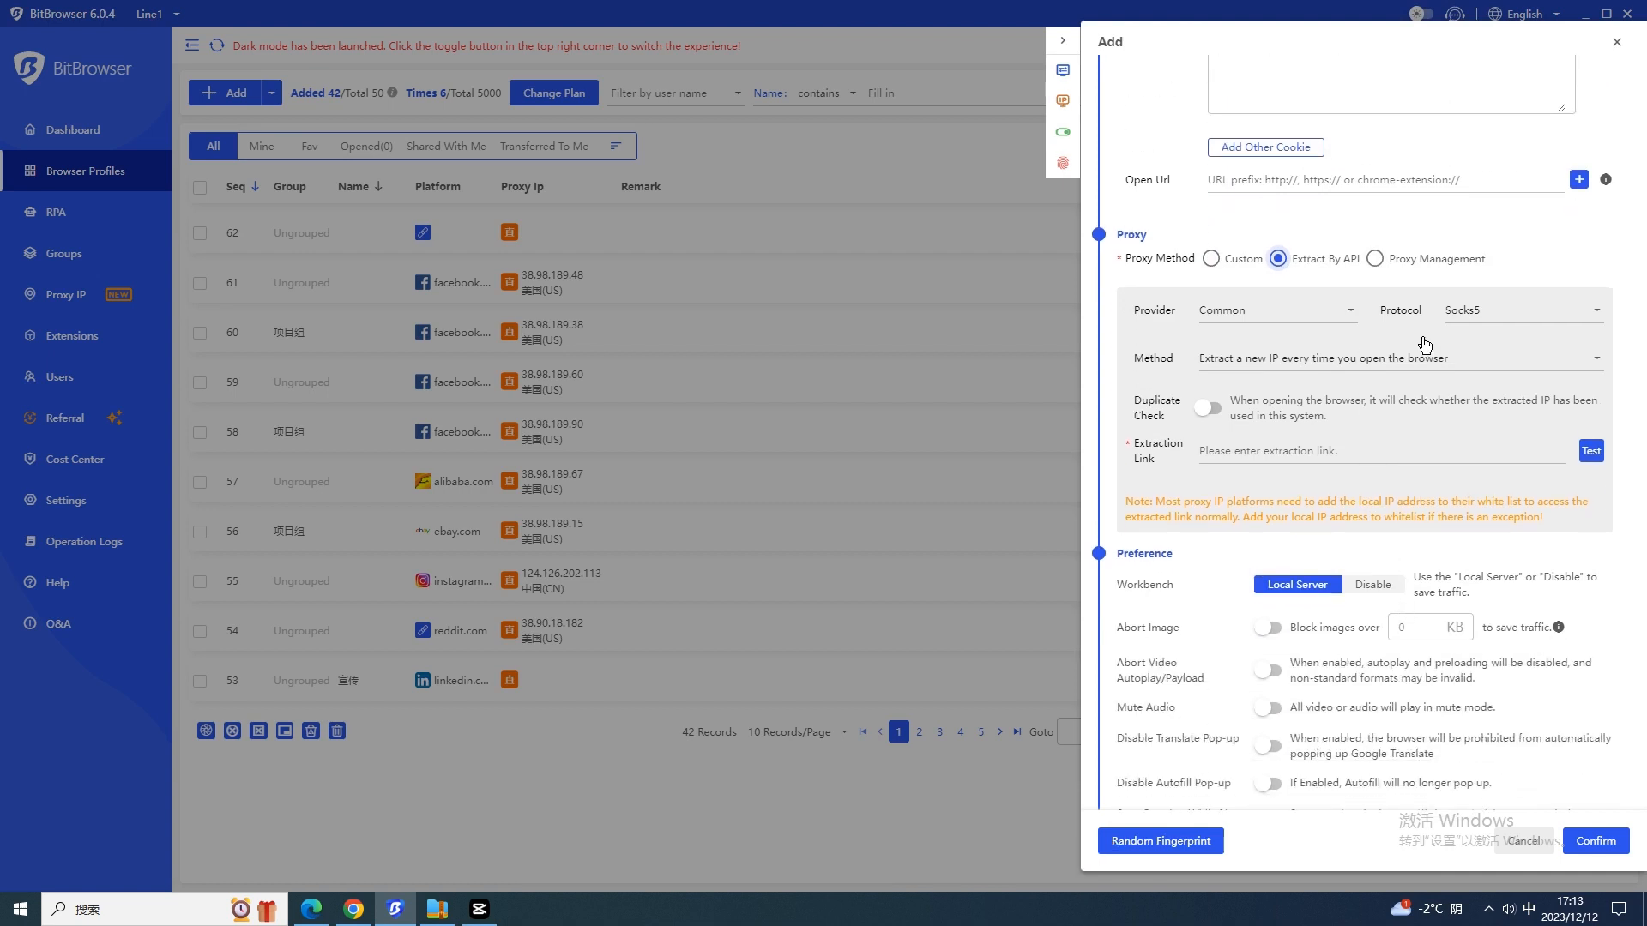
pyautogui.click(1374, 258)
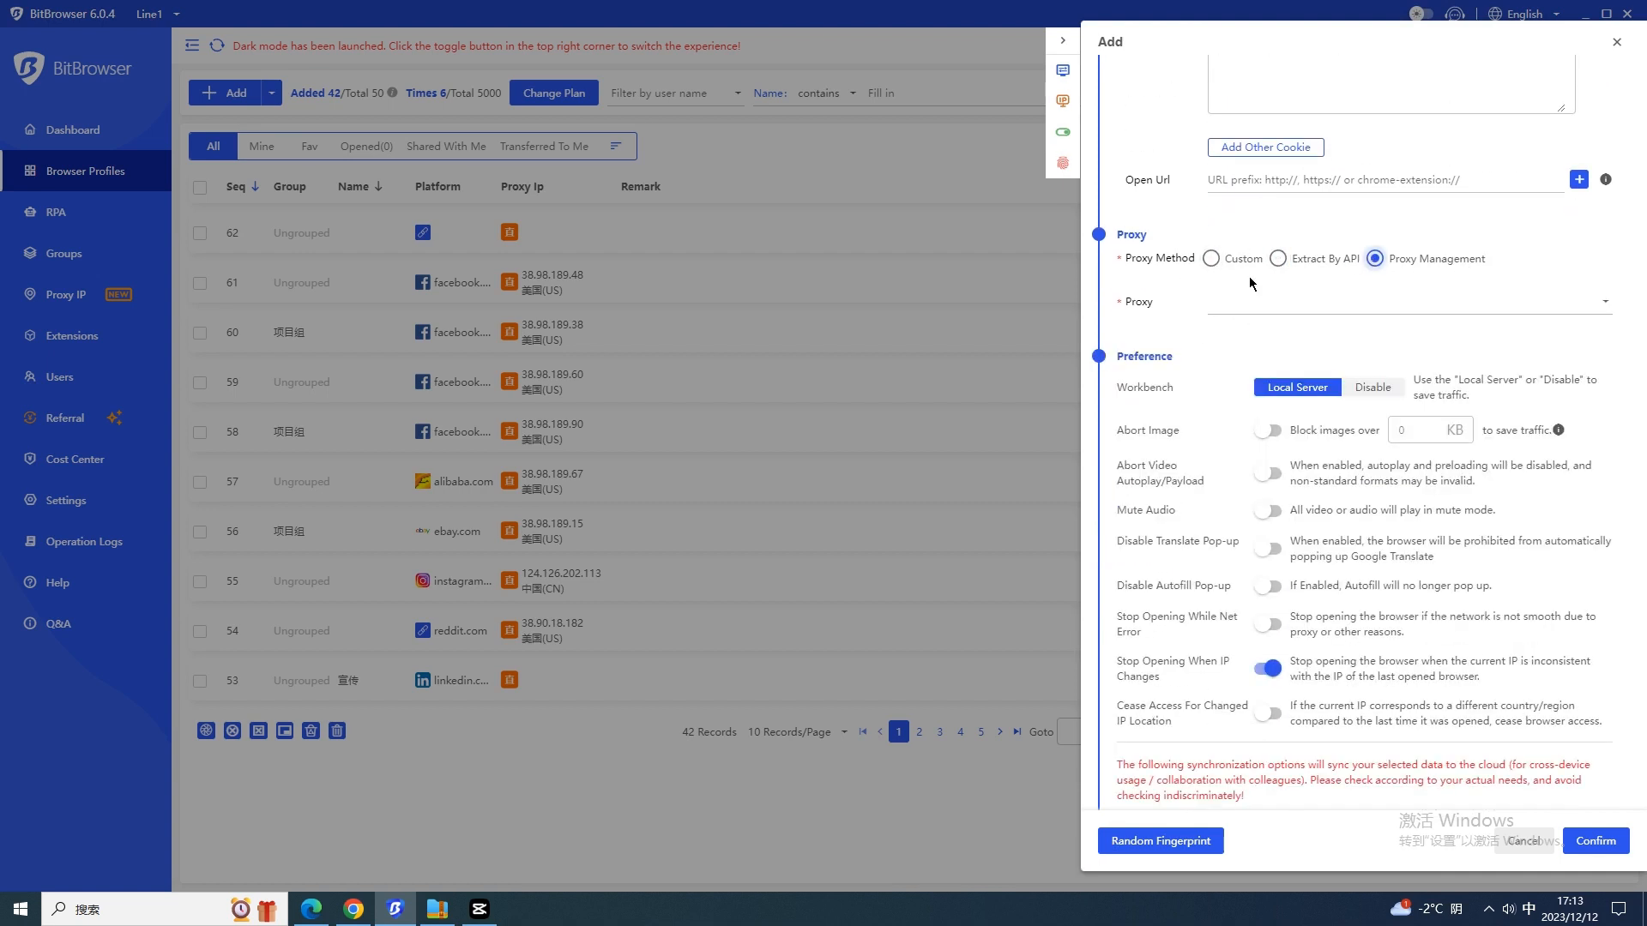
pyautogui.click(1212, 259)
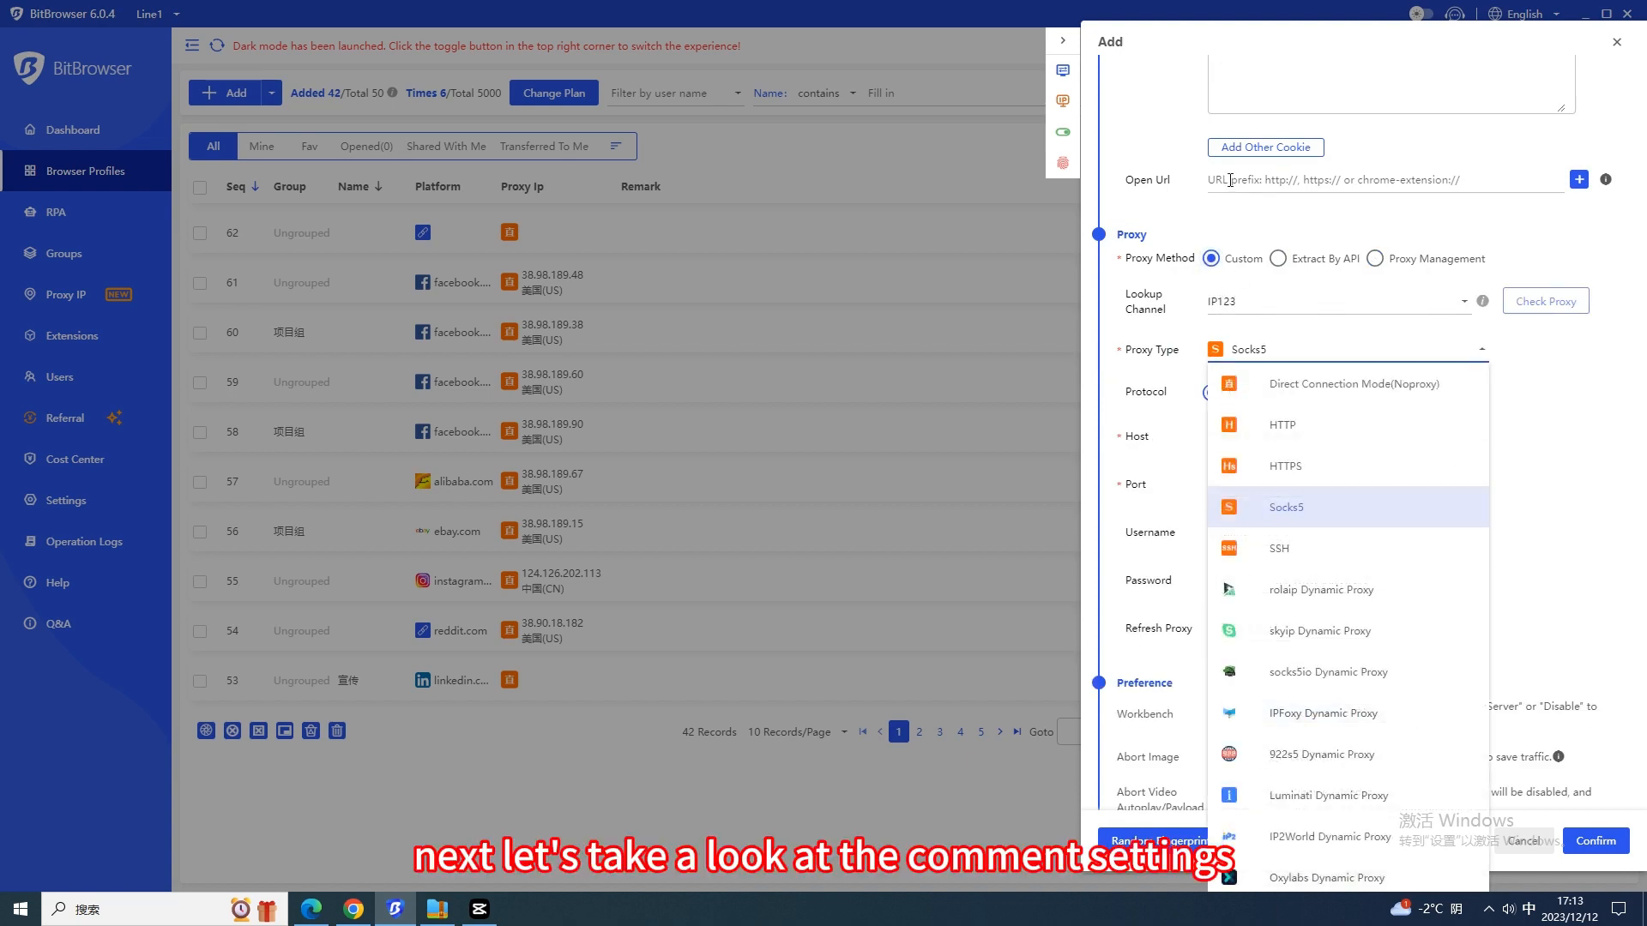
# - Use Direct Connection Mode, generate a random fingerprint, and confirm the new Facebook profile
pyautogui.click(1353, 383)
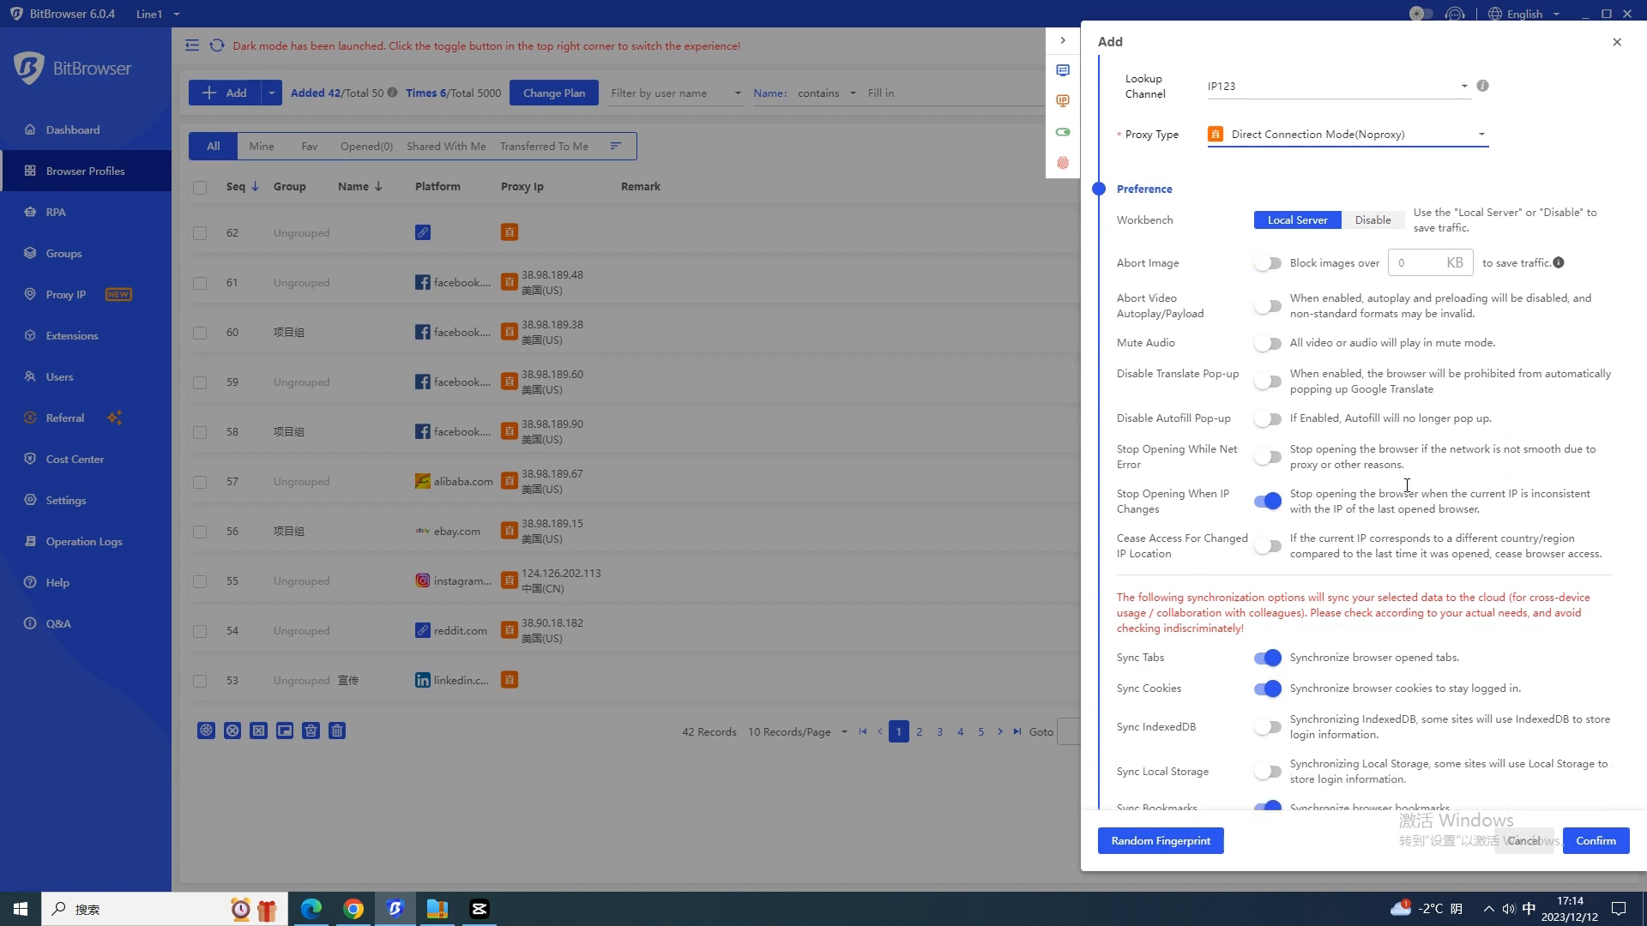
pyautogui.scroll(-3)
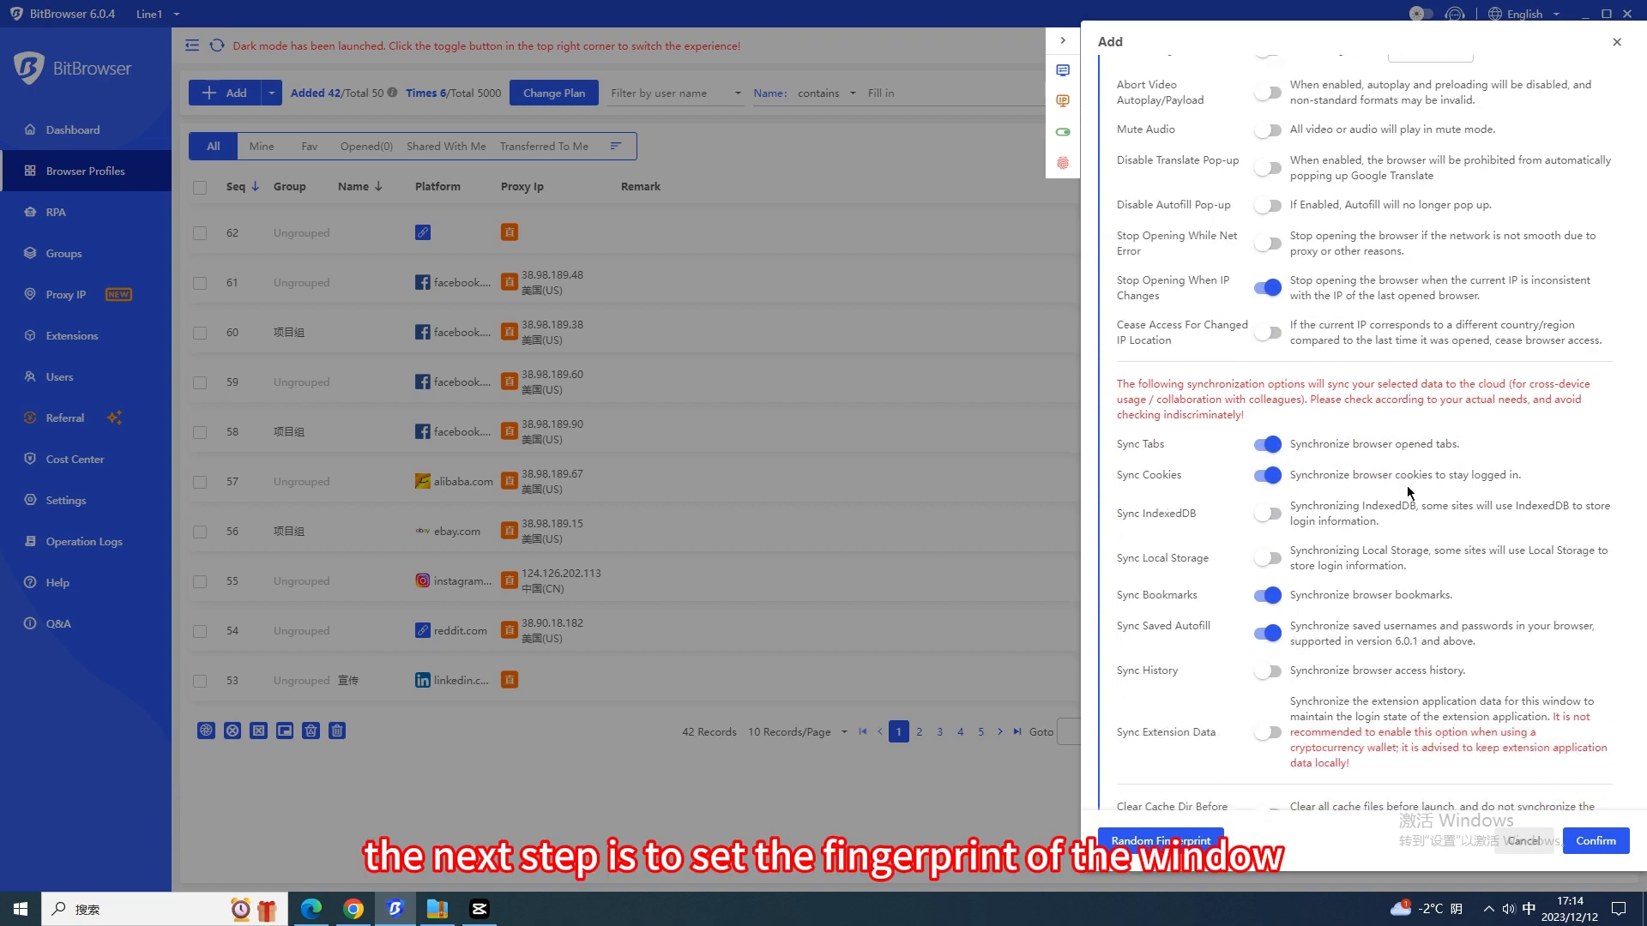
pyautogui.scroll(-3)
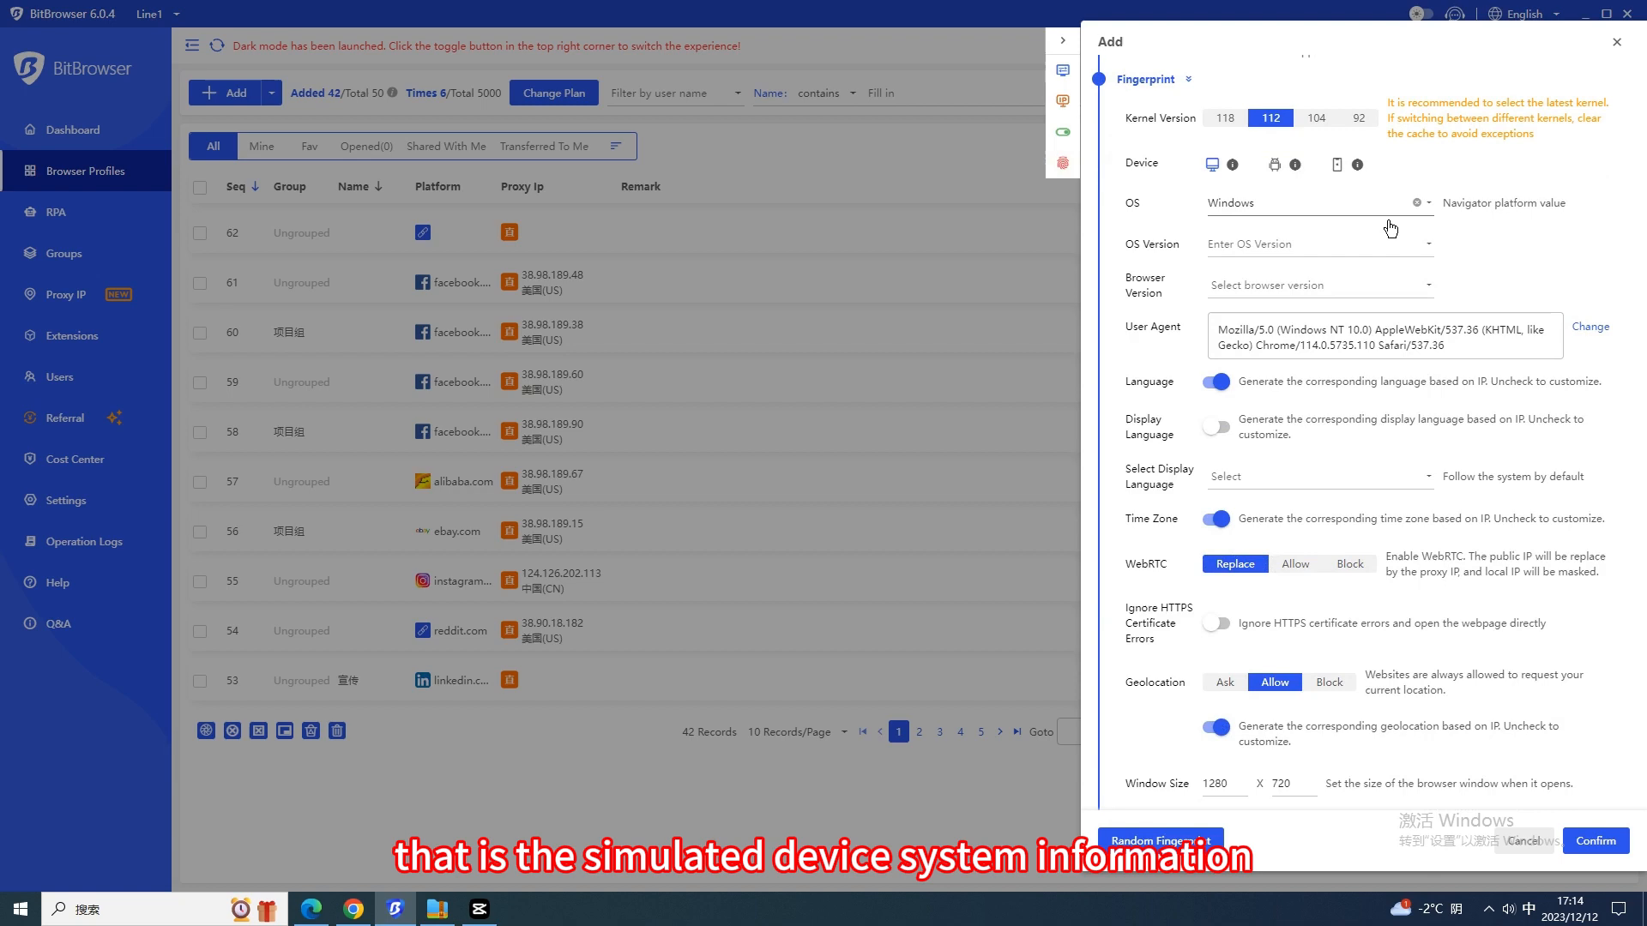
pyautogui.scroll(-3)
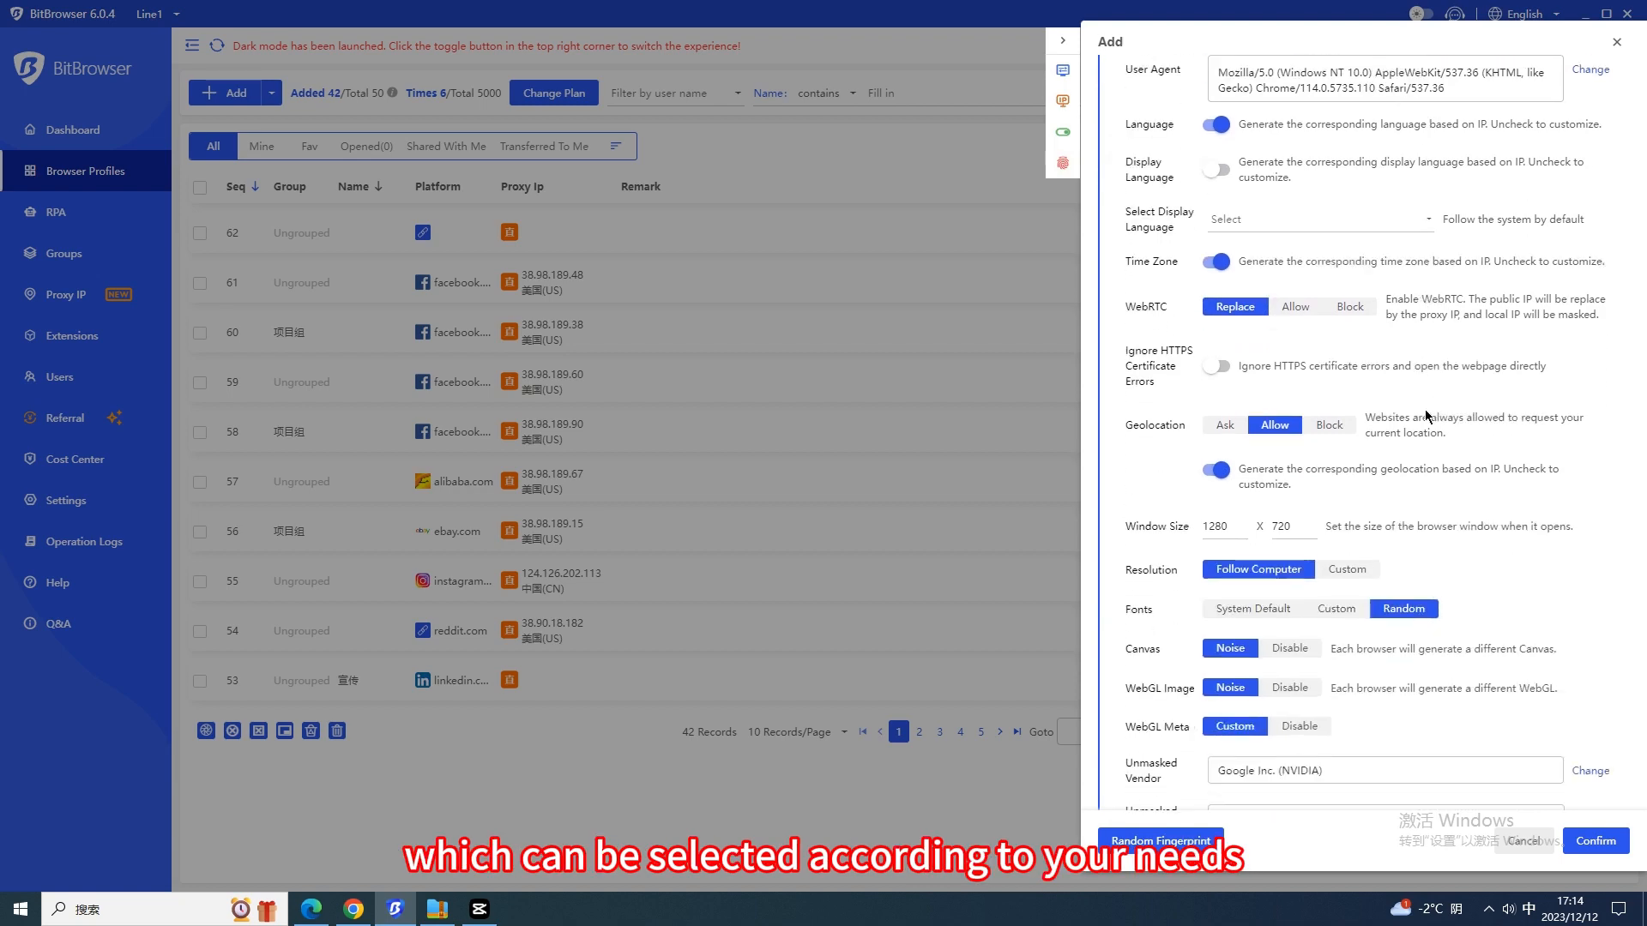
pyautogui.scroll(-3)
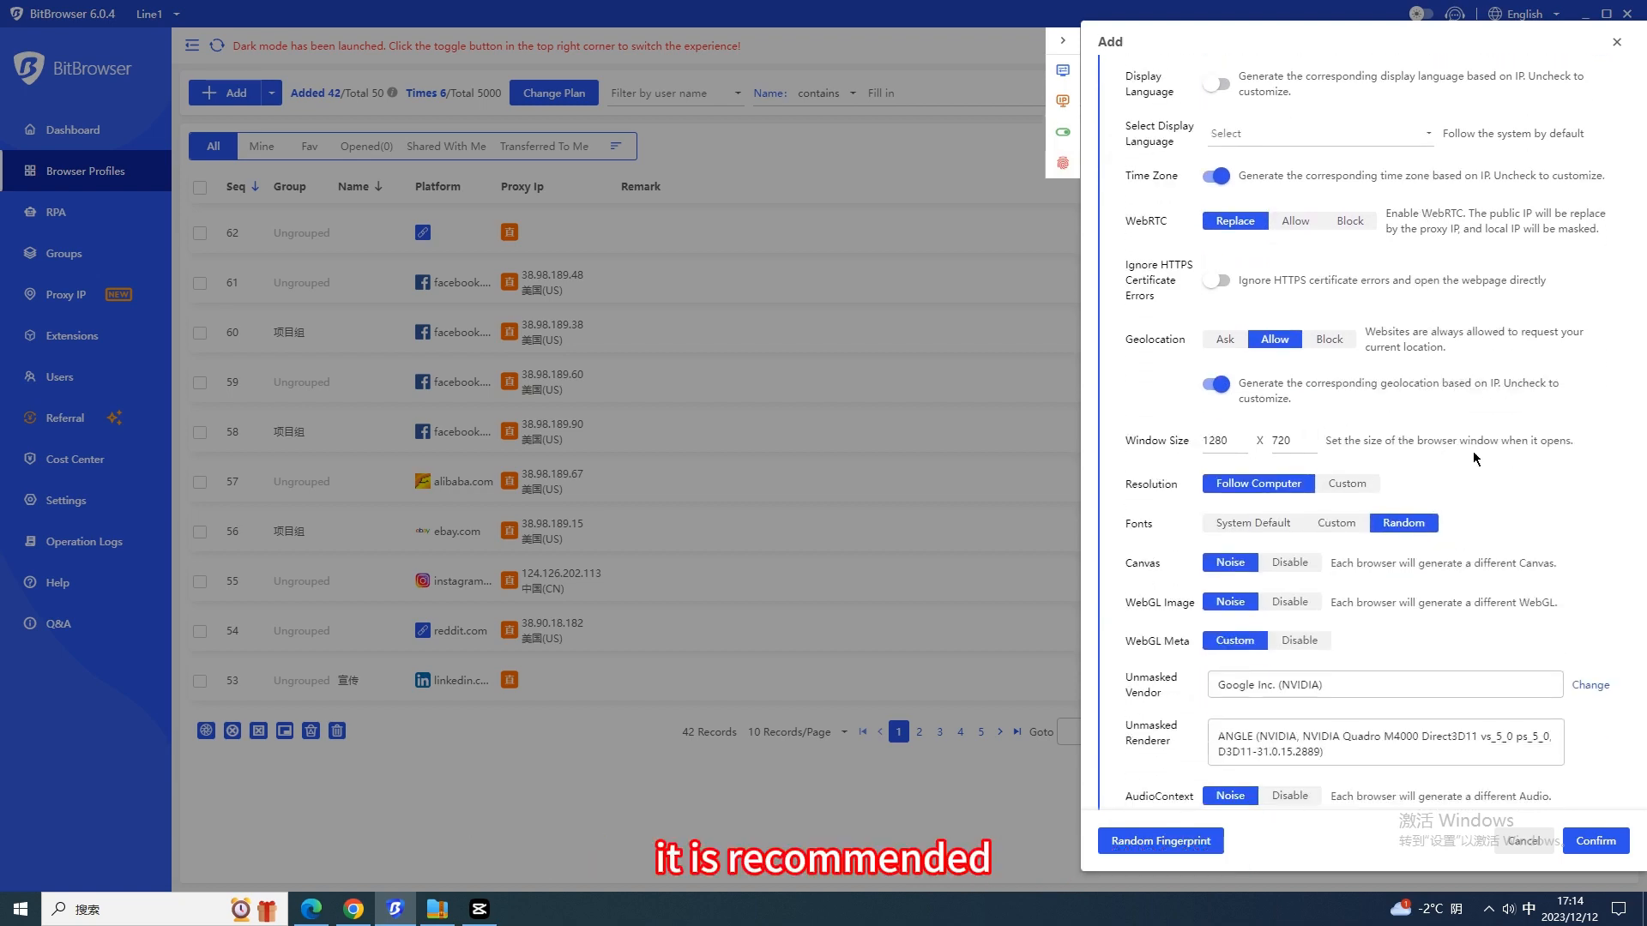
pyautogui.scroll(-3)
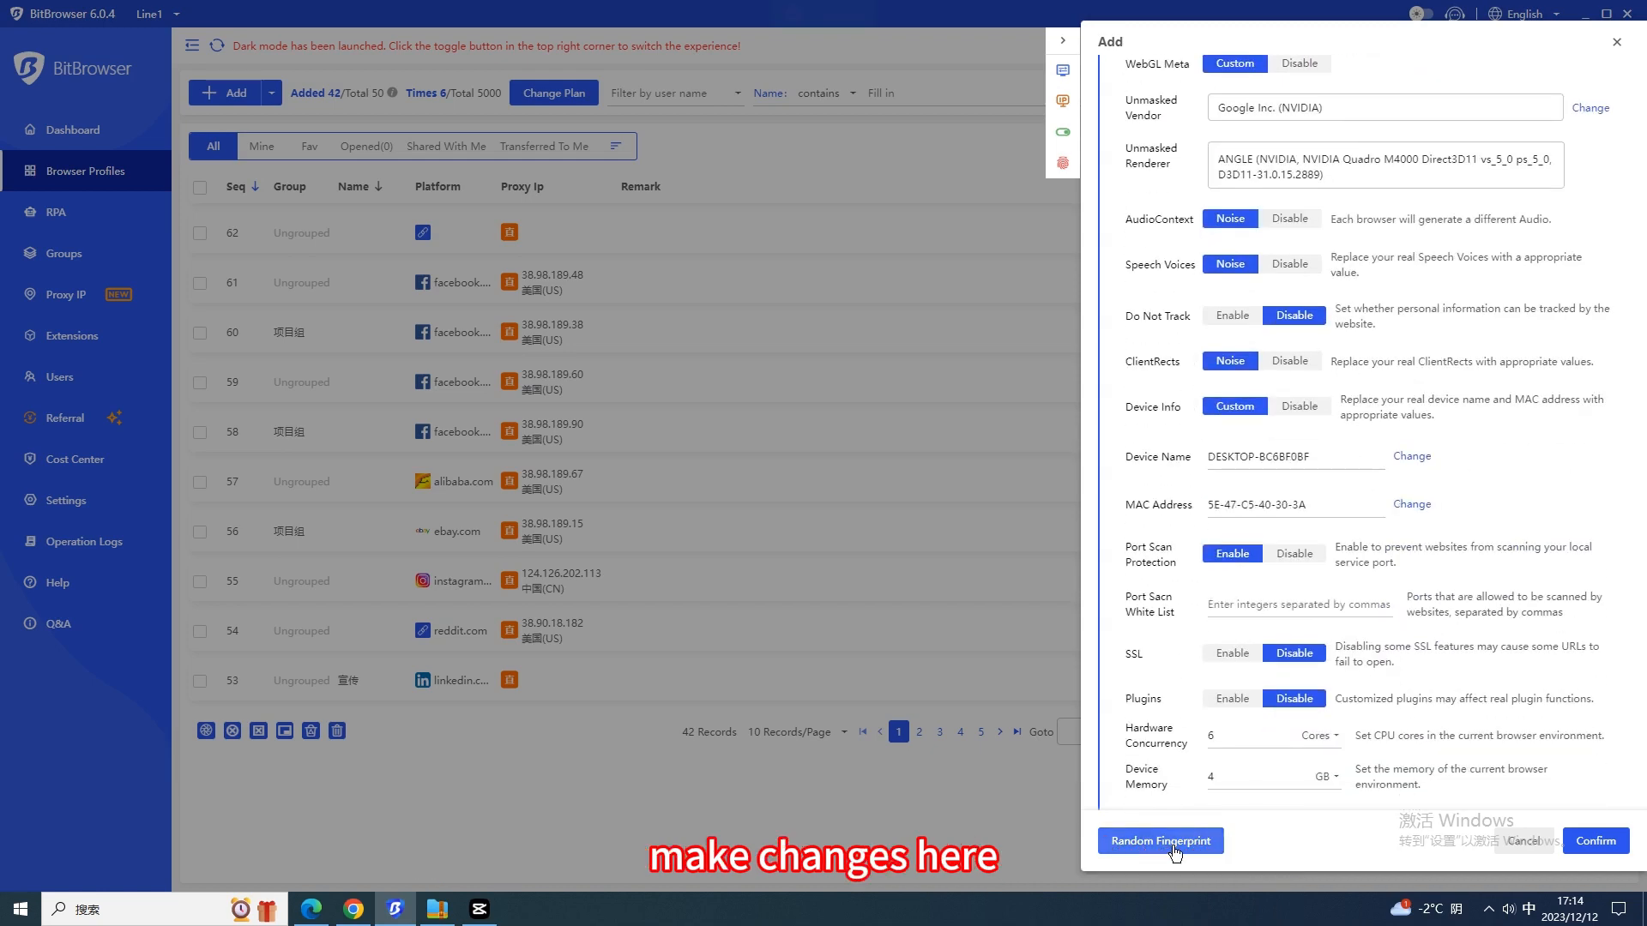
pyautogui.click(1160, 841)
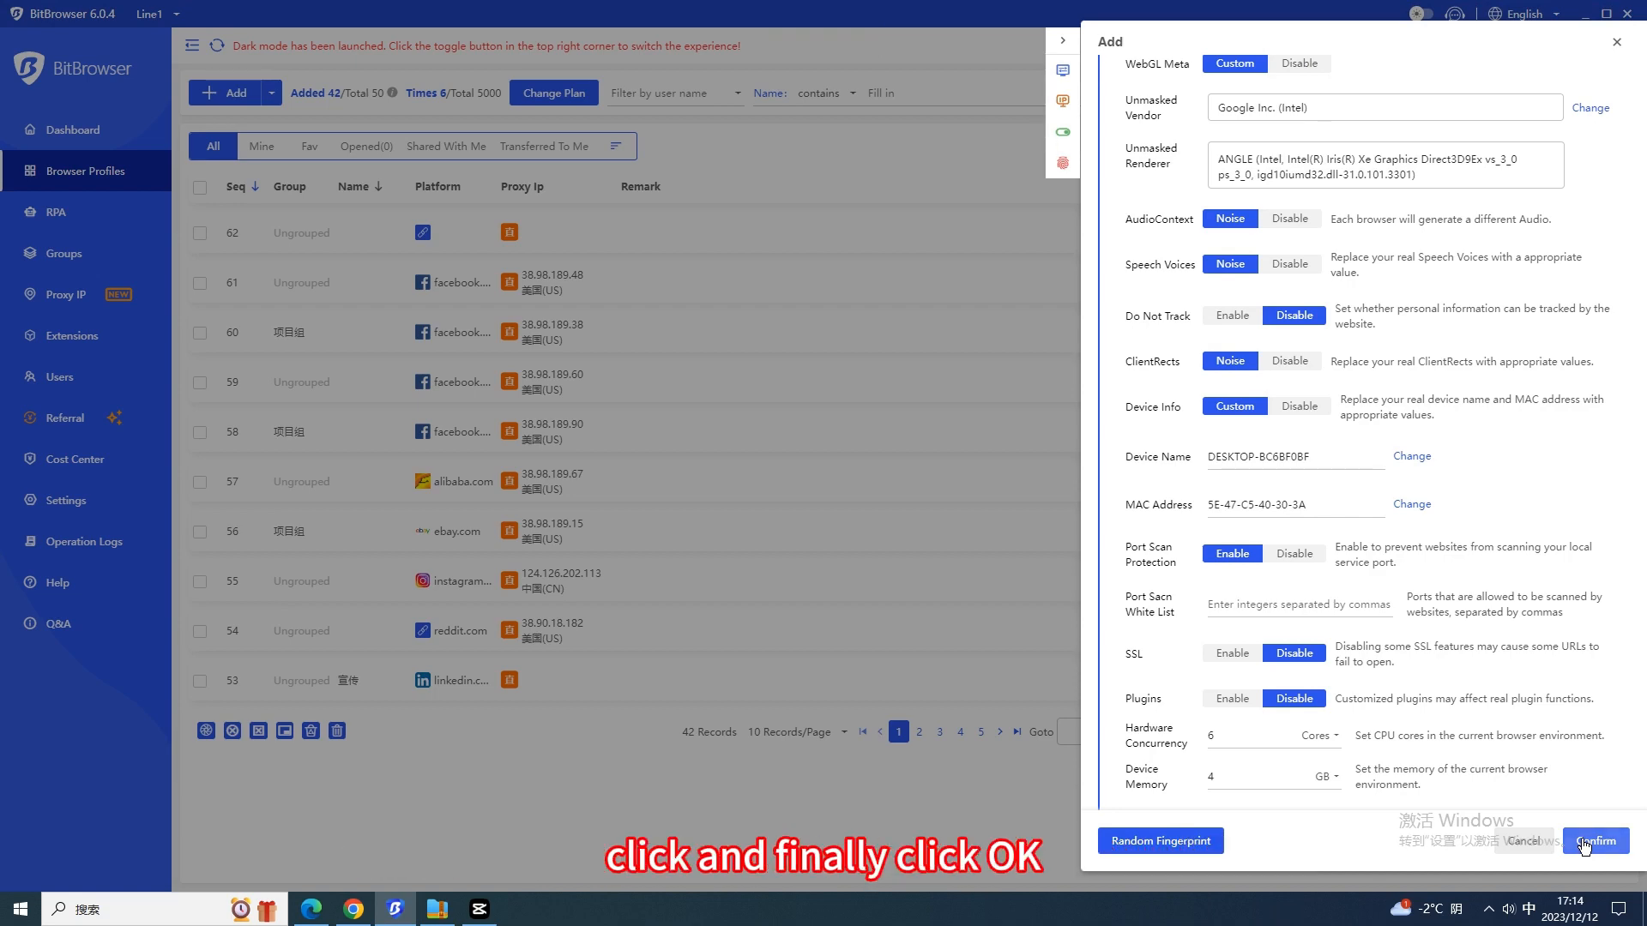
pyautogui.click(1594, 841)
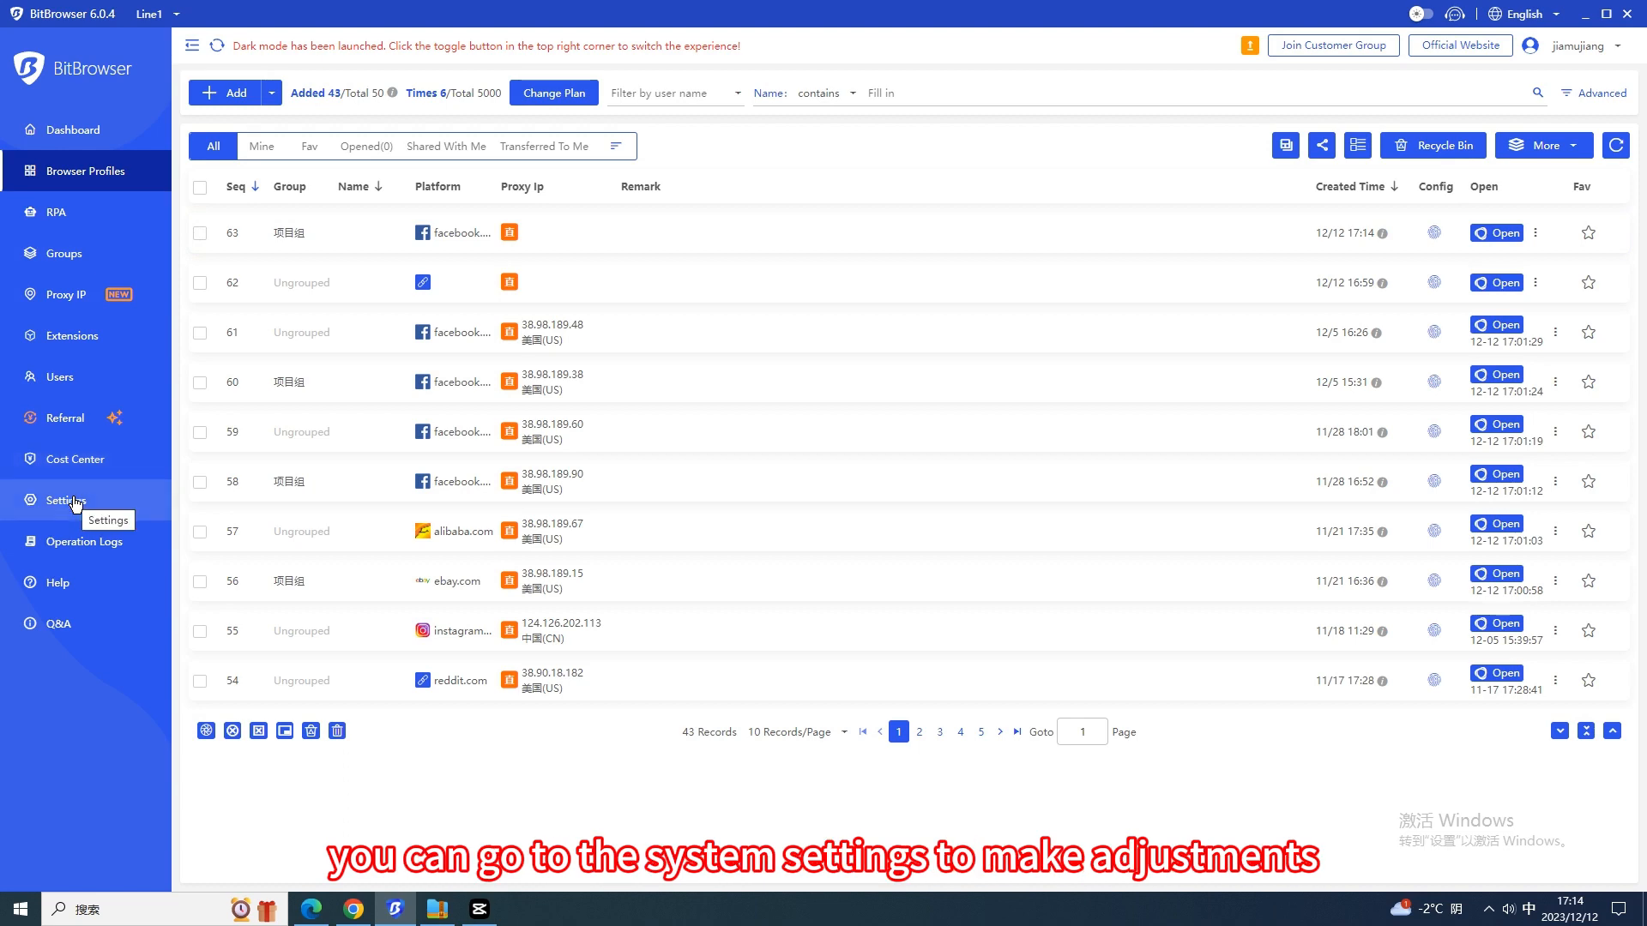
# - View the Basic, Preference template, Dynamic proxy and Global settings pages, ending on the Preference template
pyautogui.click(65, 500)
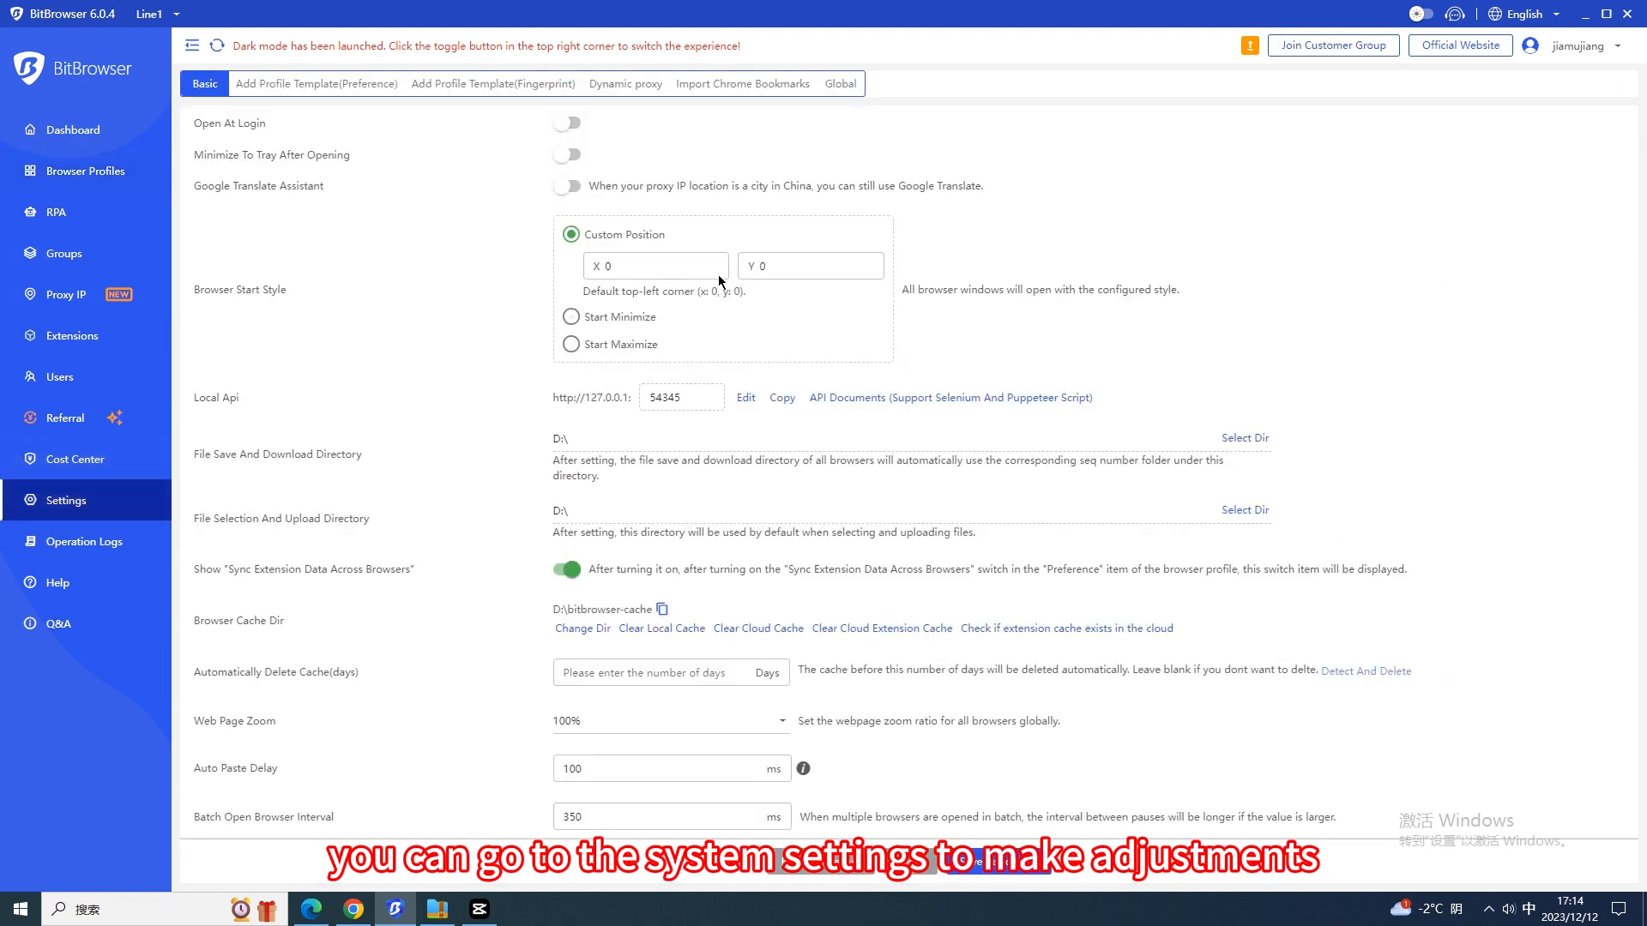
pyautogui.click(317, 84)
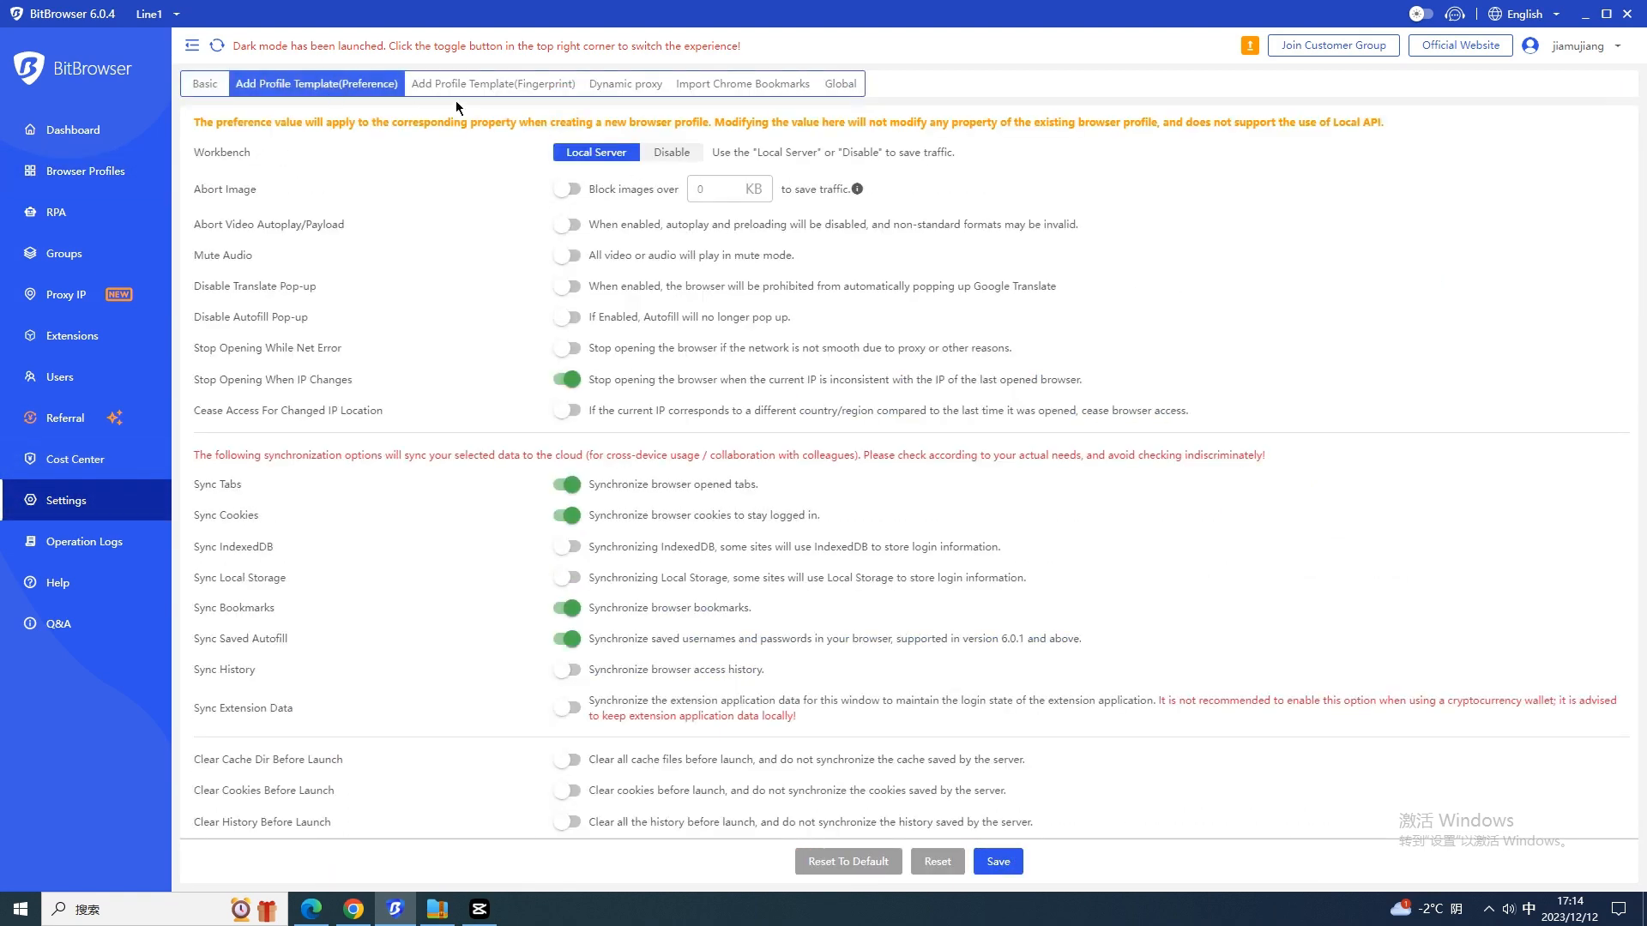
pyautogui.click(626, 84)
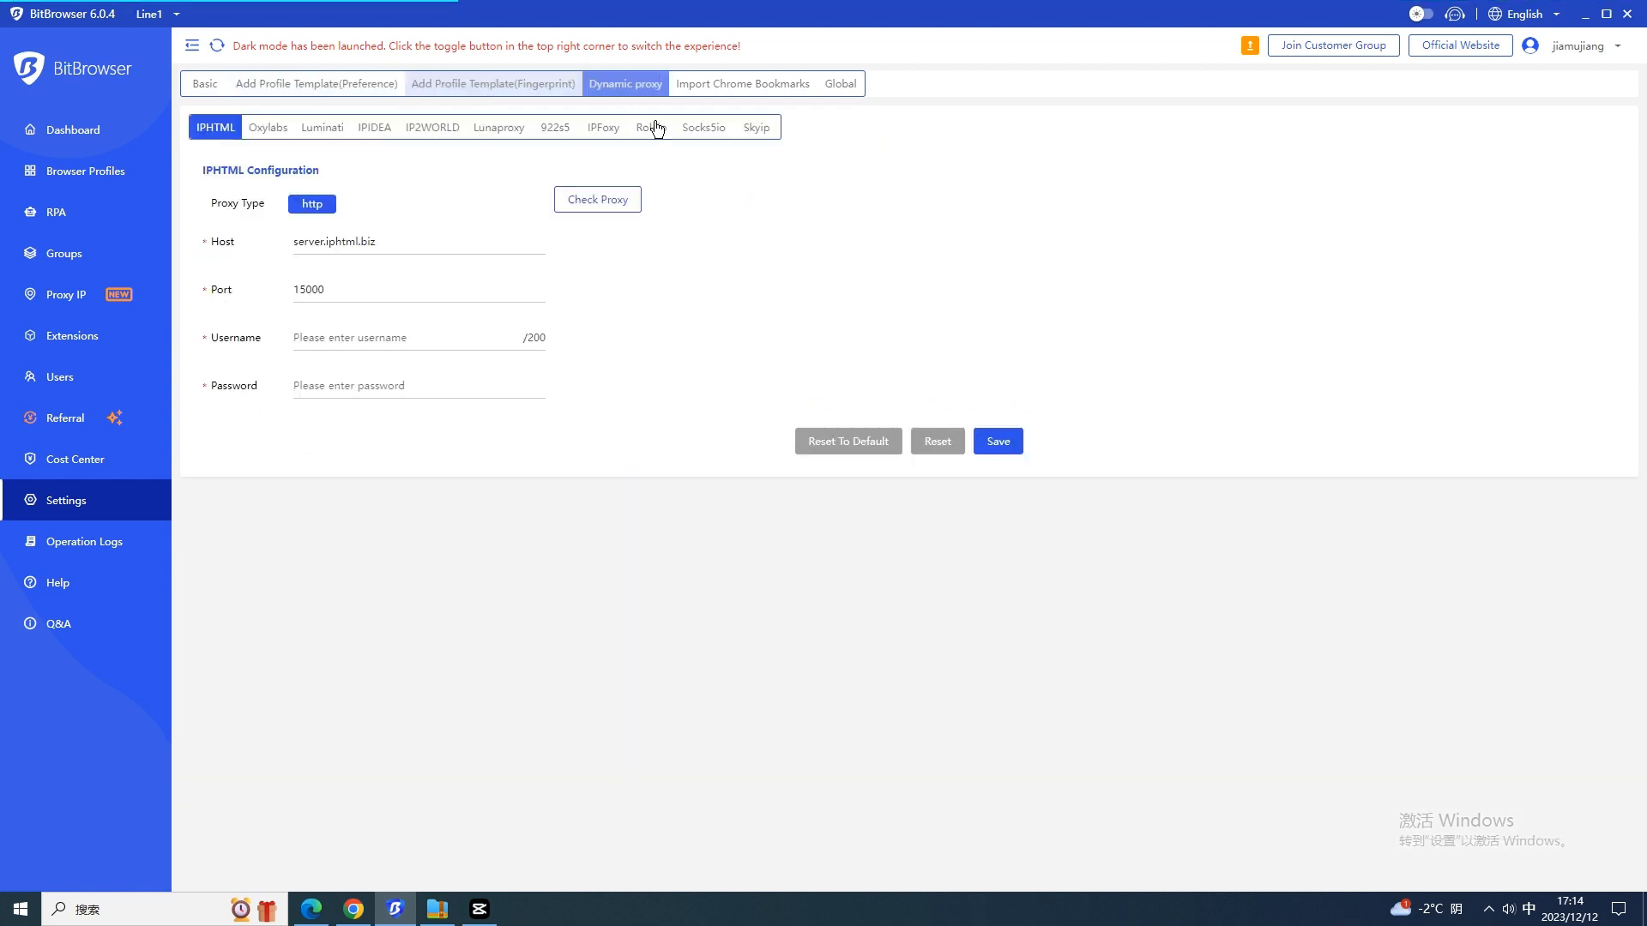
pyautogui.click(839, 84)
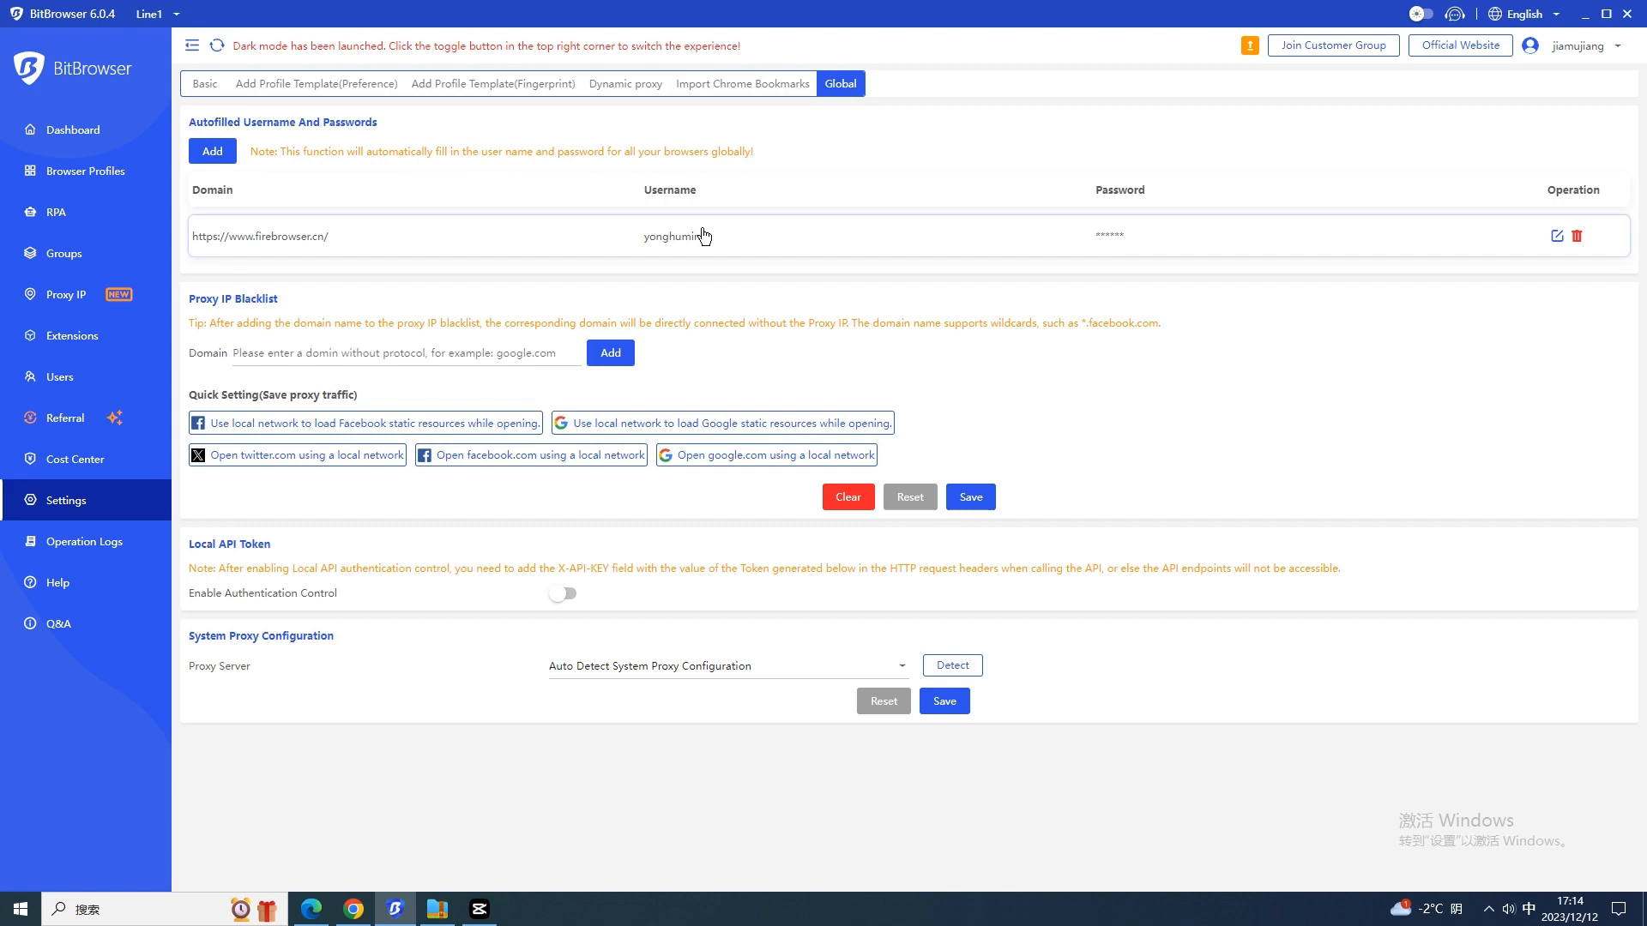
pyautogui.click(315, 83)
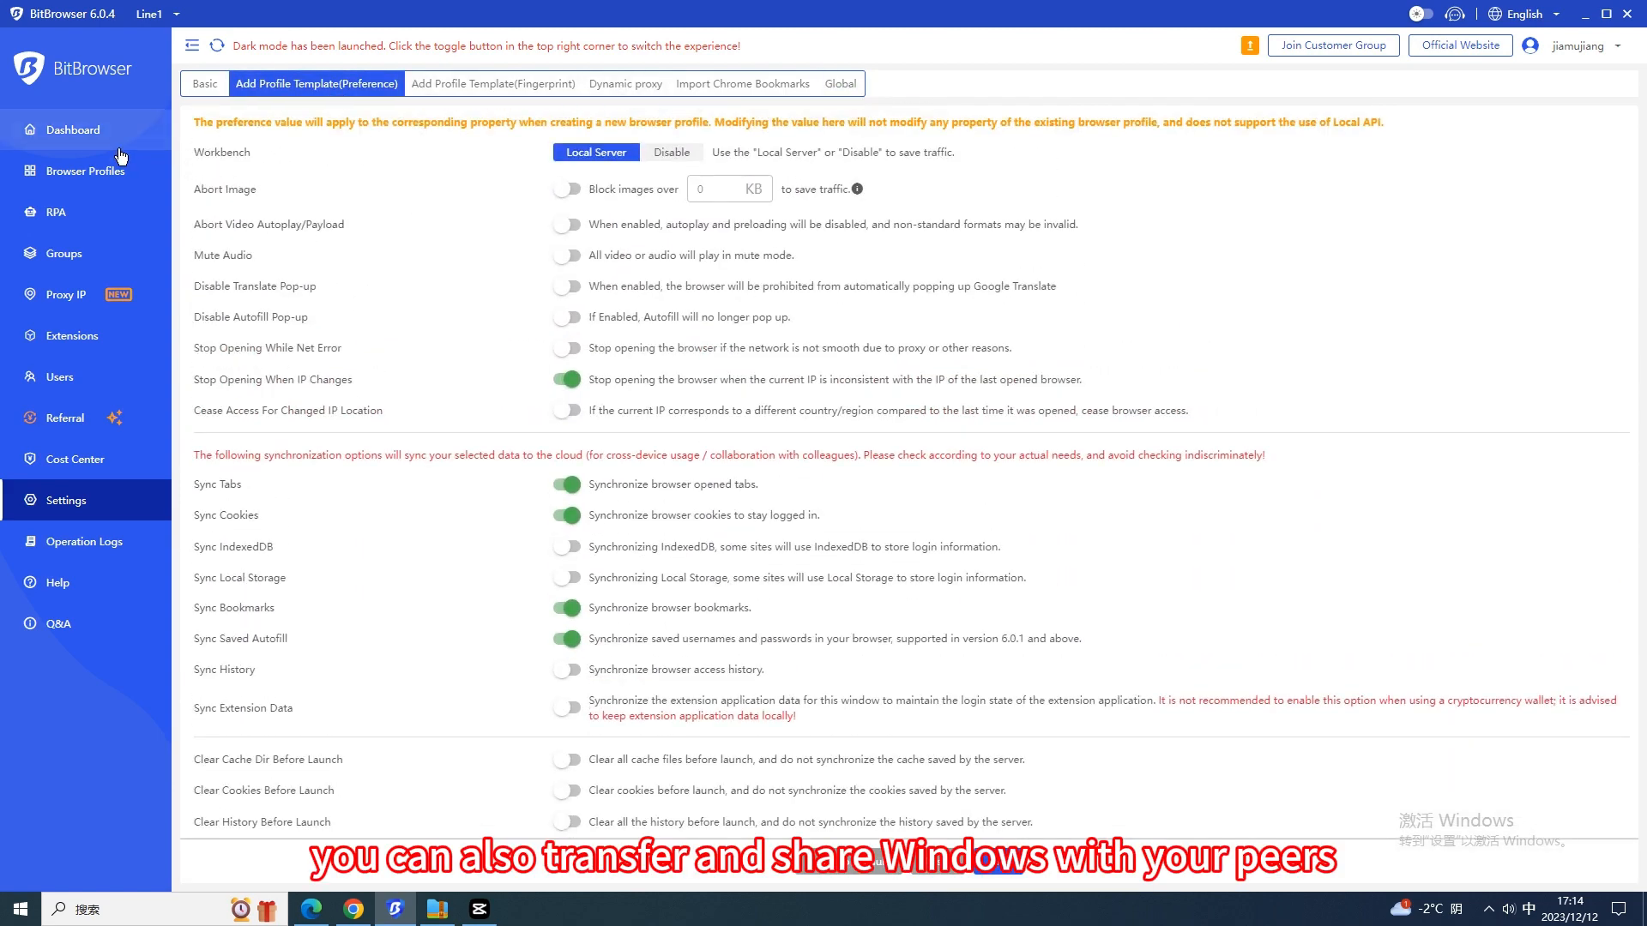
pyautogui.moveTo(104, 171)
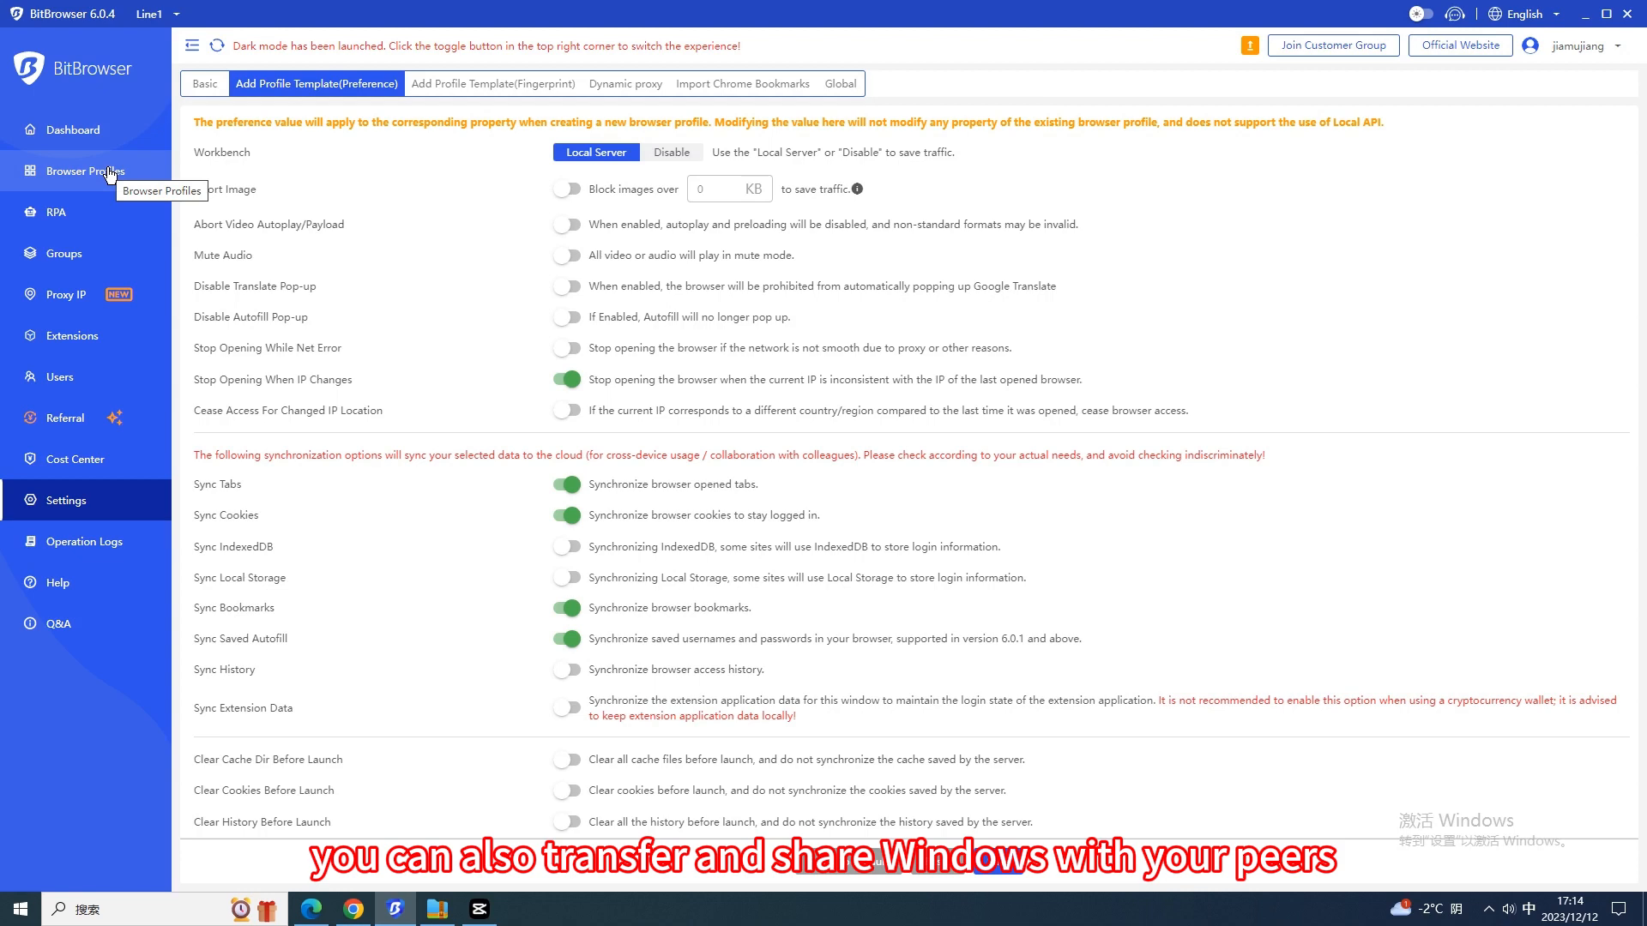
pyautogui.click(84, 170)
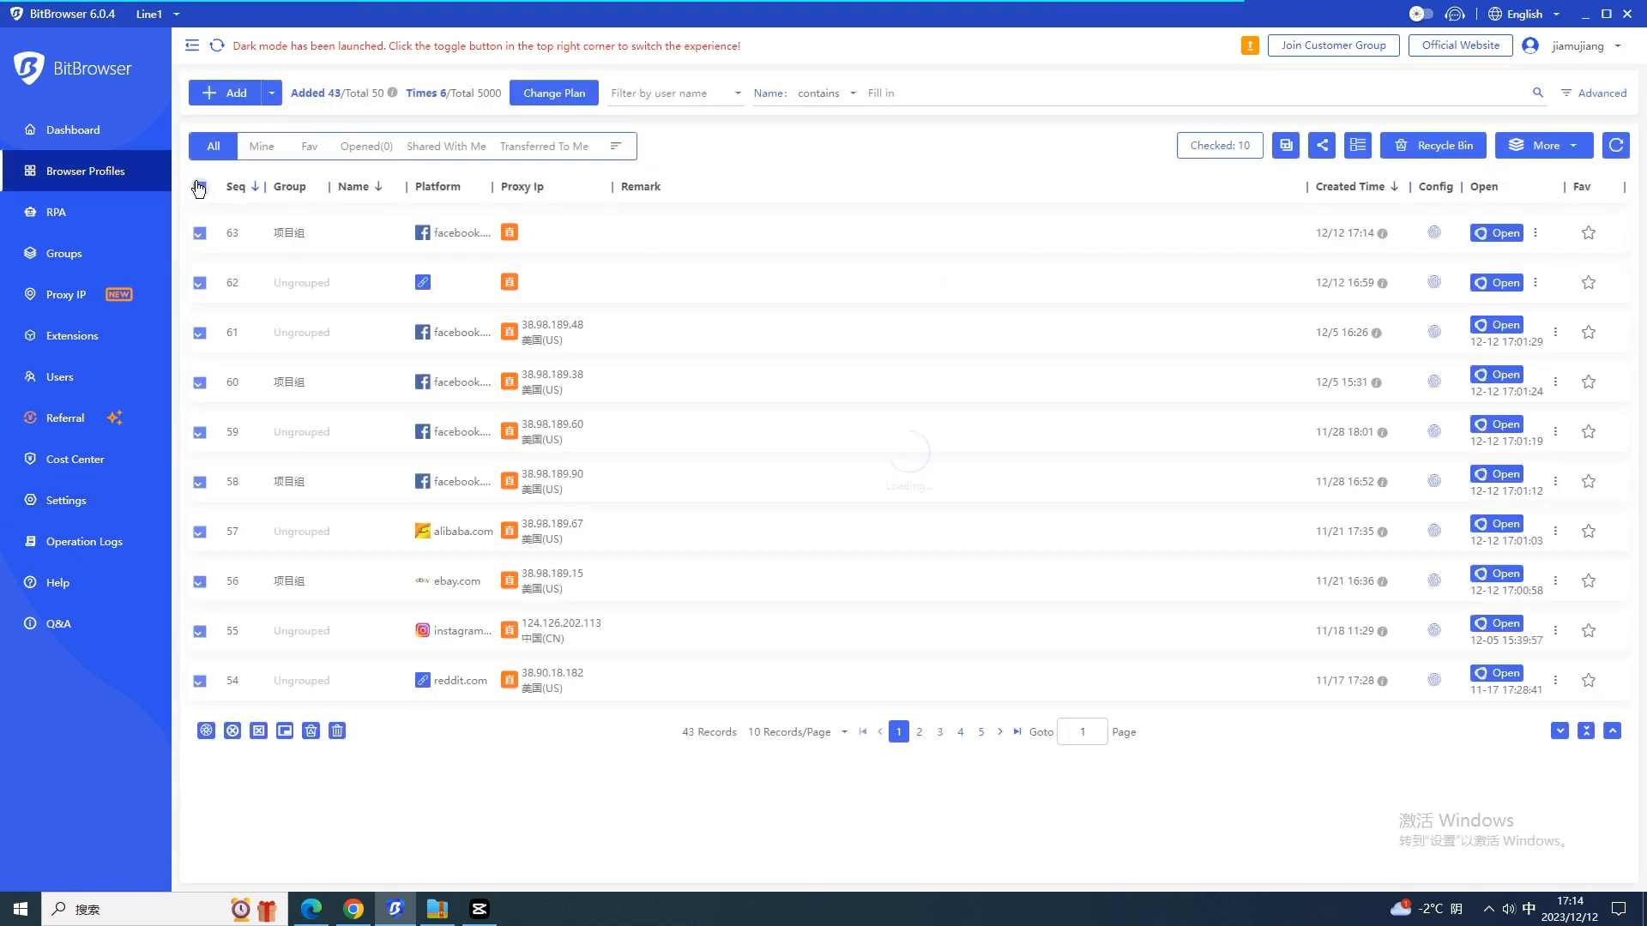
pyautogui.click(1432, 145)
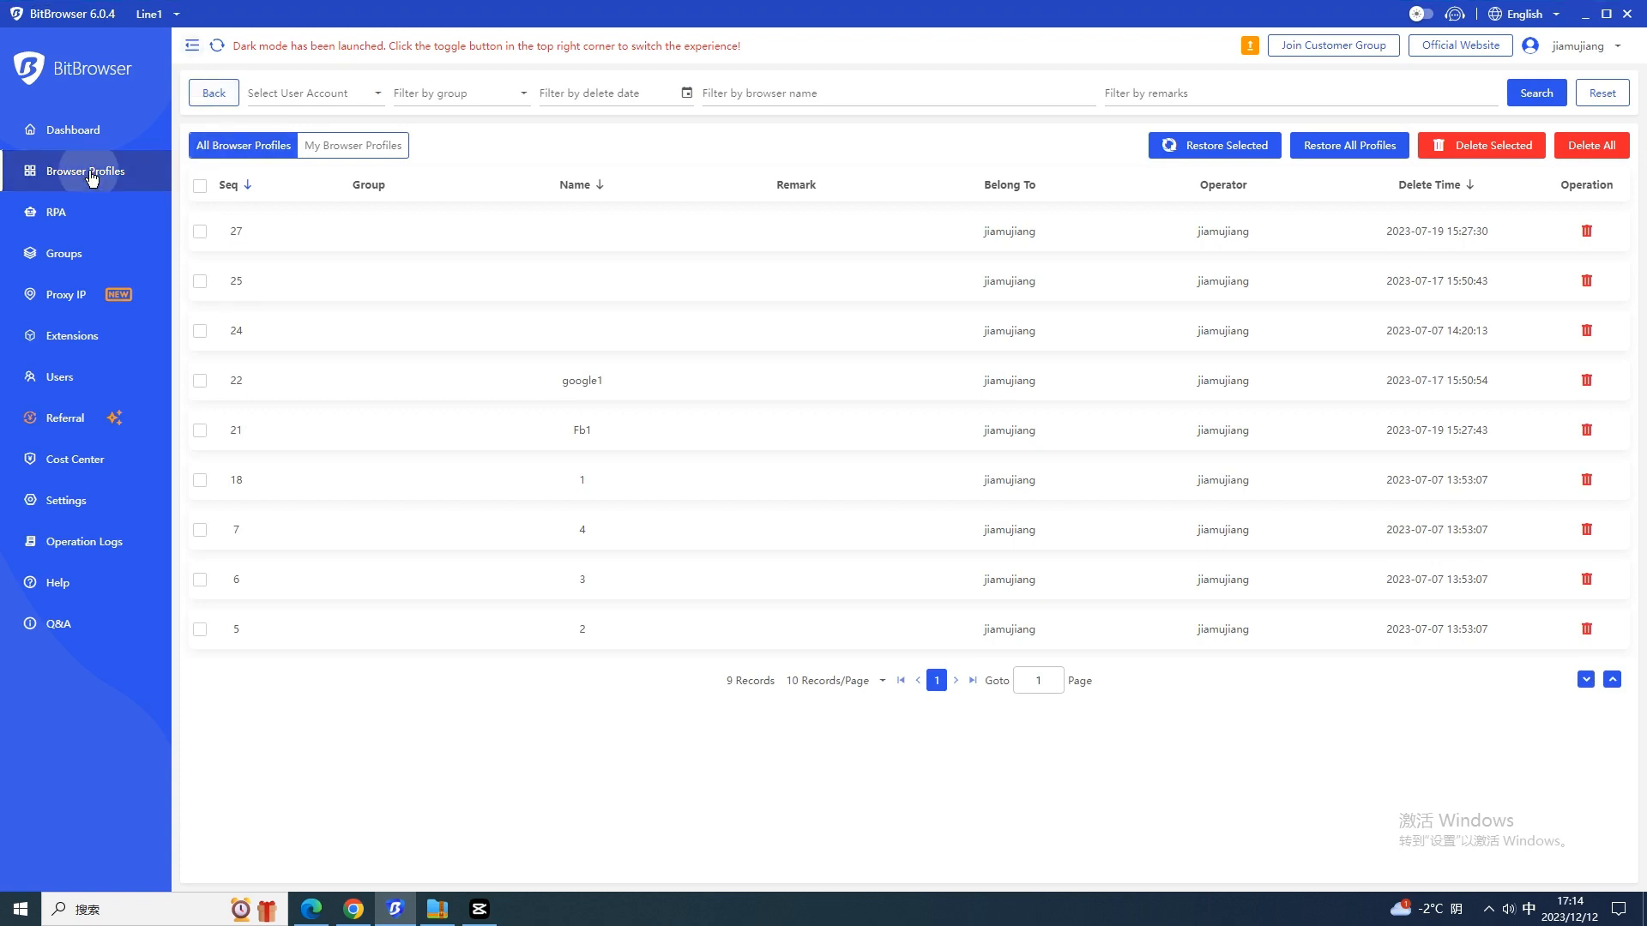
pyautogui.click(1544, 145)
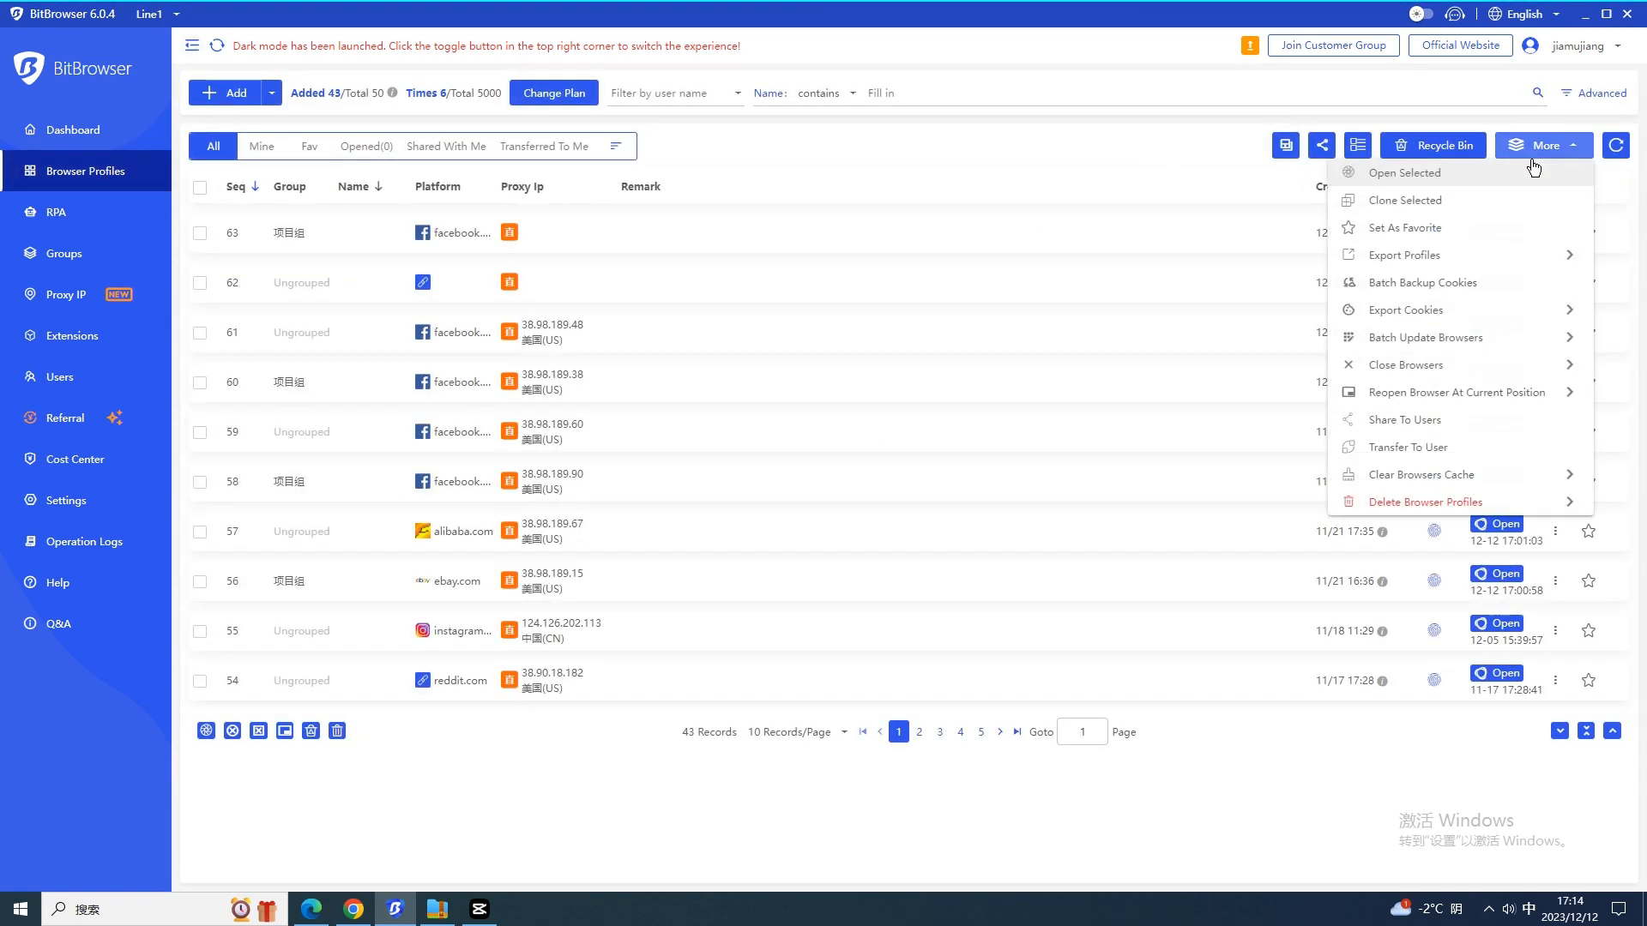
pyautogui.click(1405, 173)
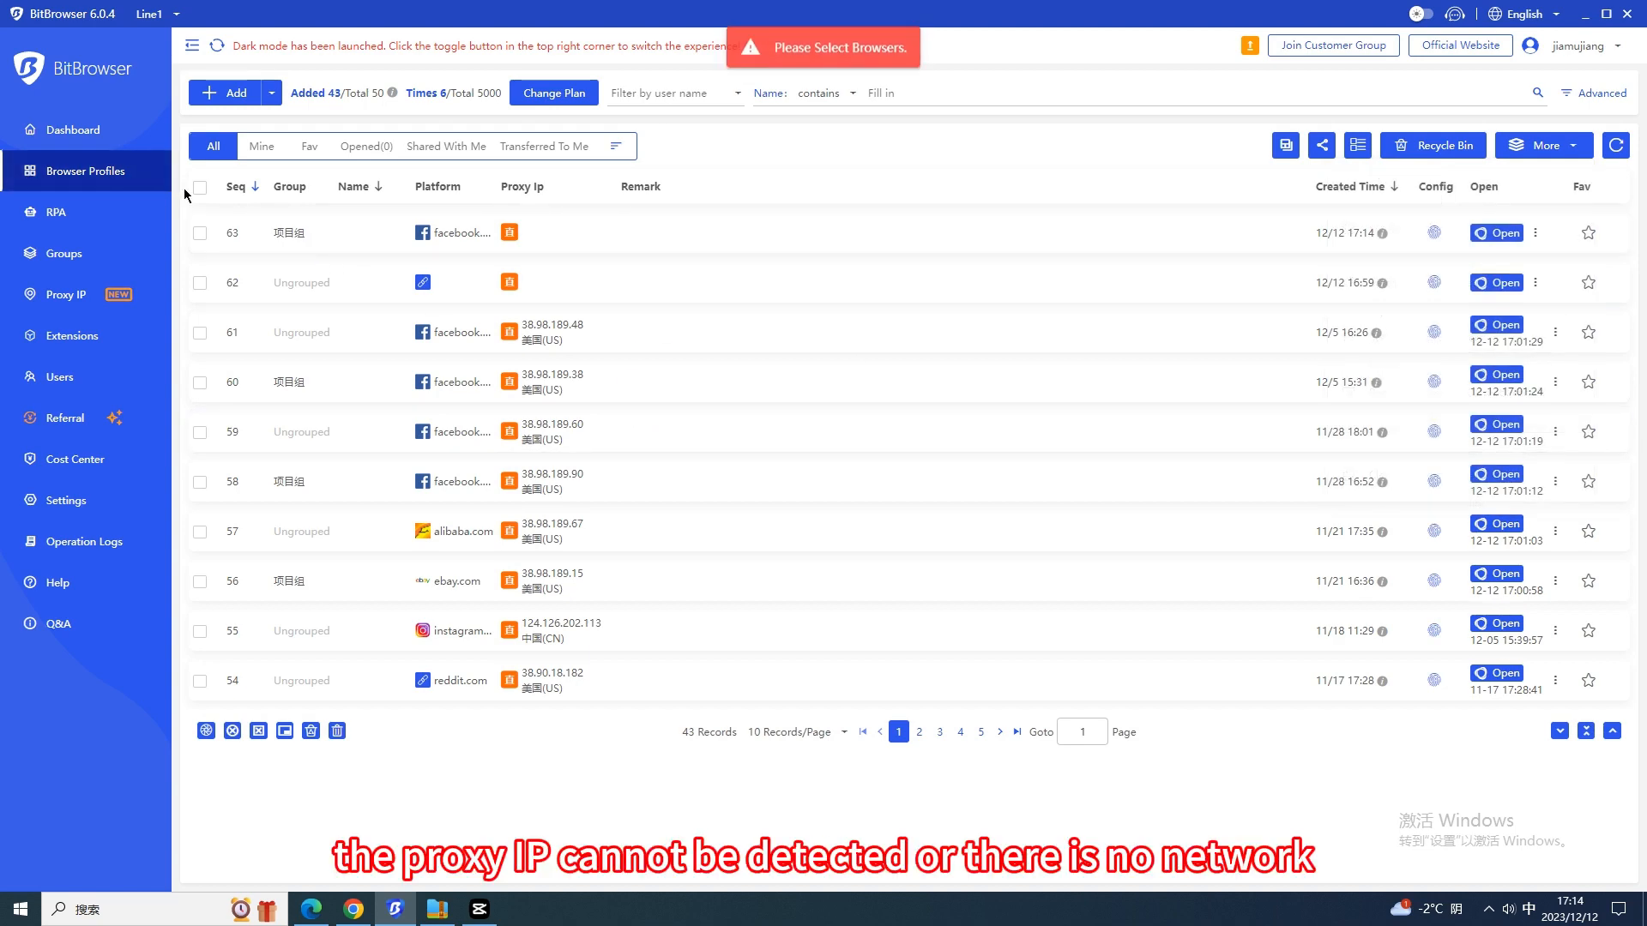
pyautogui.click(72, 130)
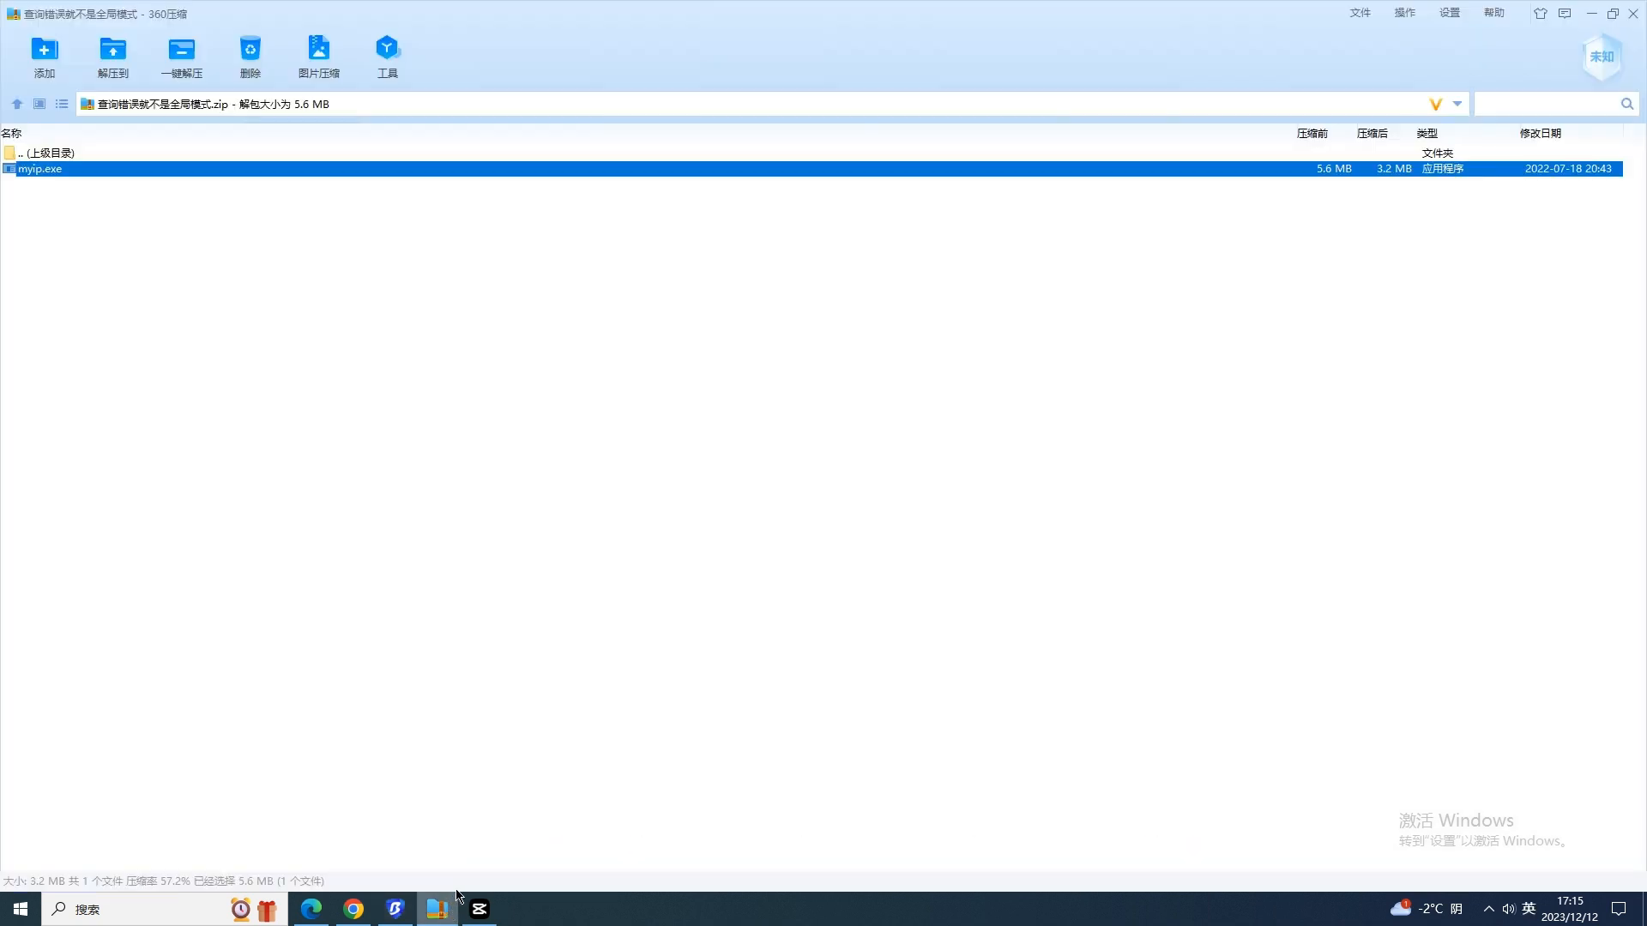
# - Run myip.exe from the archive, confirm a global overseas connection, and close its console
pyautogui.doubleClick(40, 168)
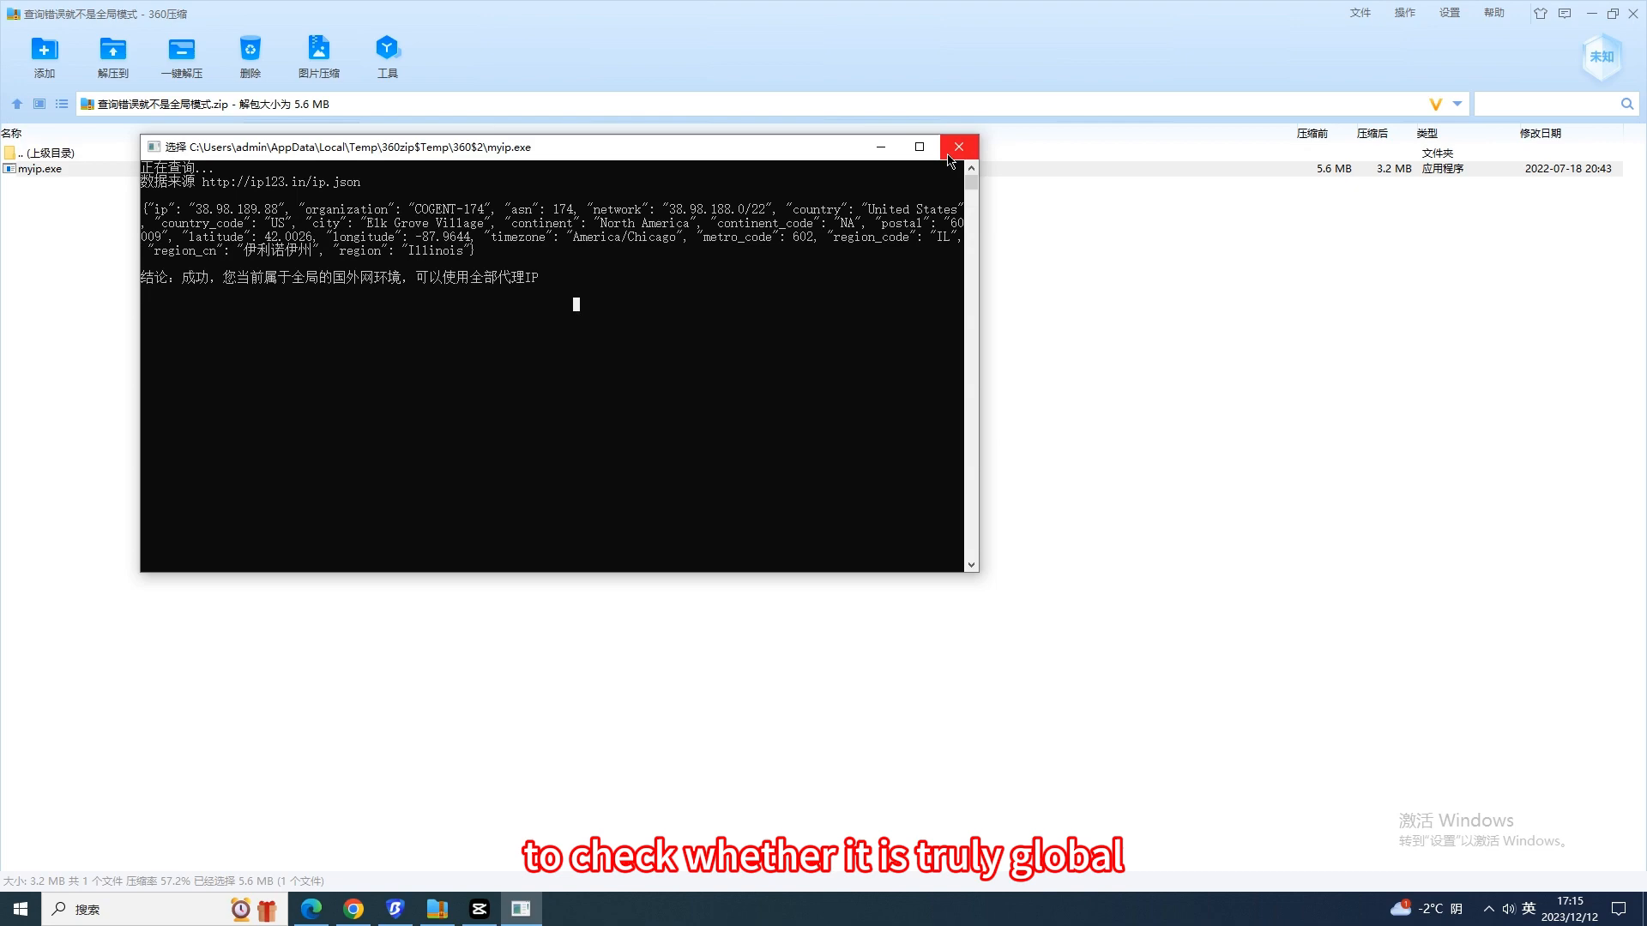
pyautogui.click(954, 146)
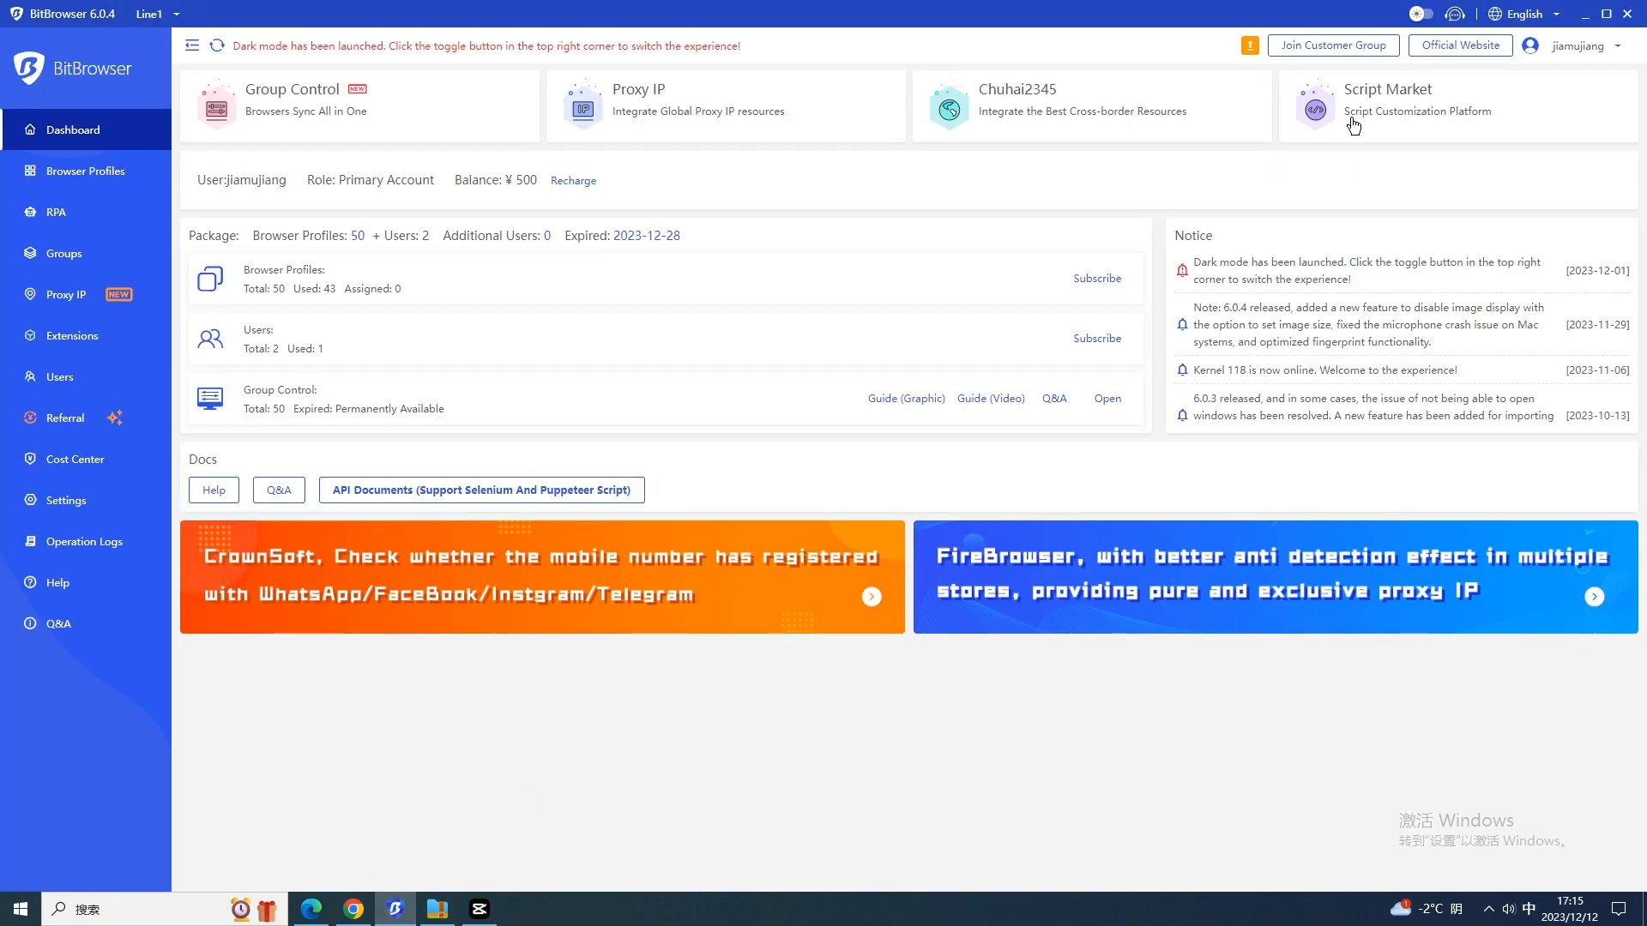
# - Start the Group Control System from the BitBrowser dashboard
pyautogui.click(1332, 46)
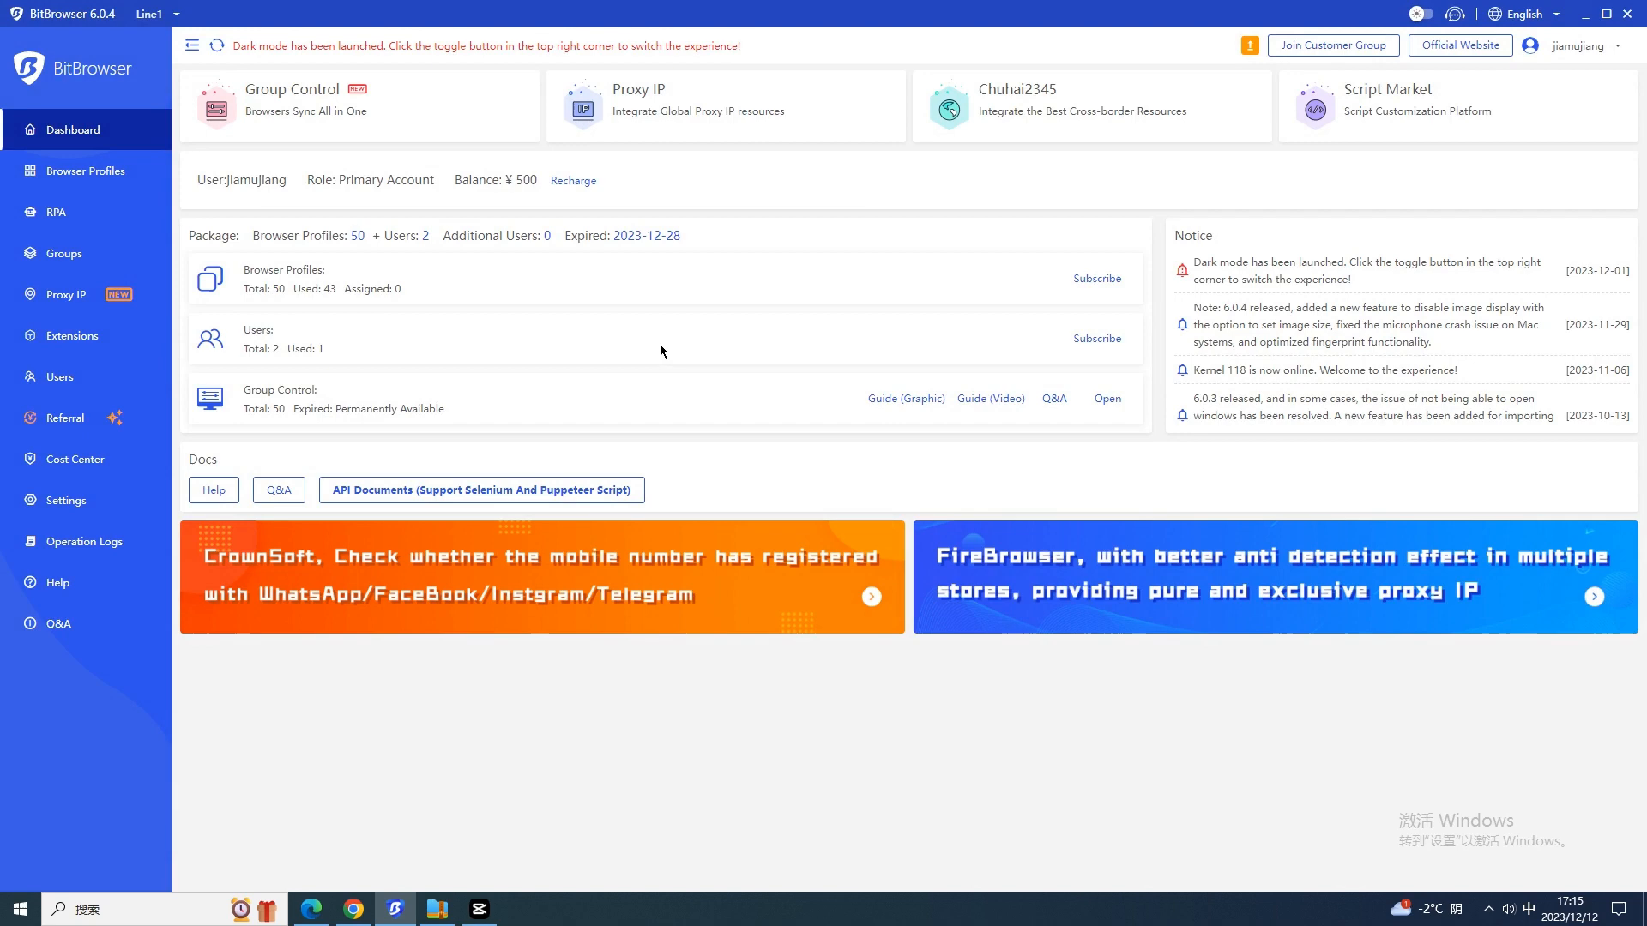
pyautogui.moveTo(306, 141)
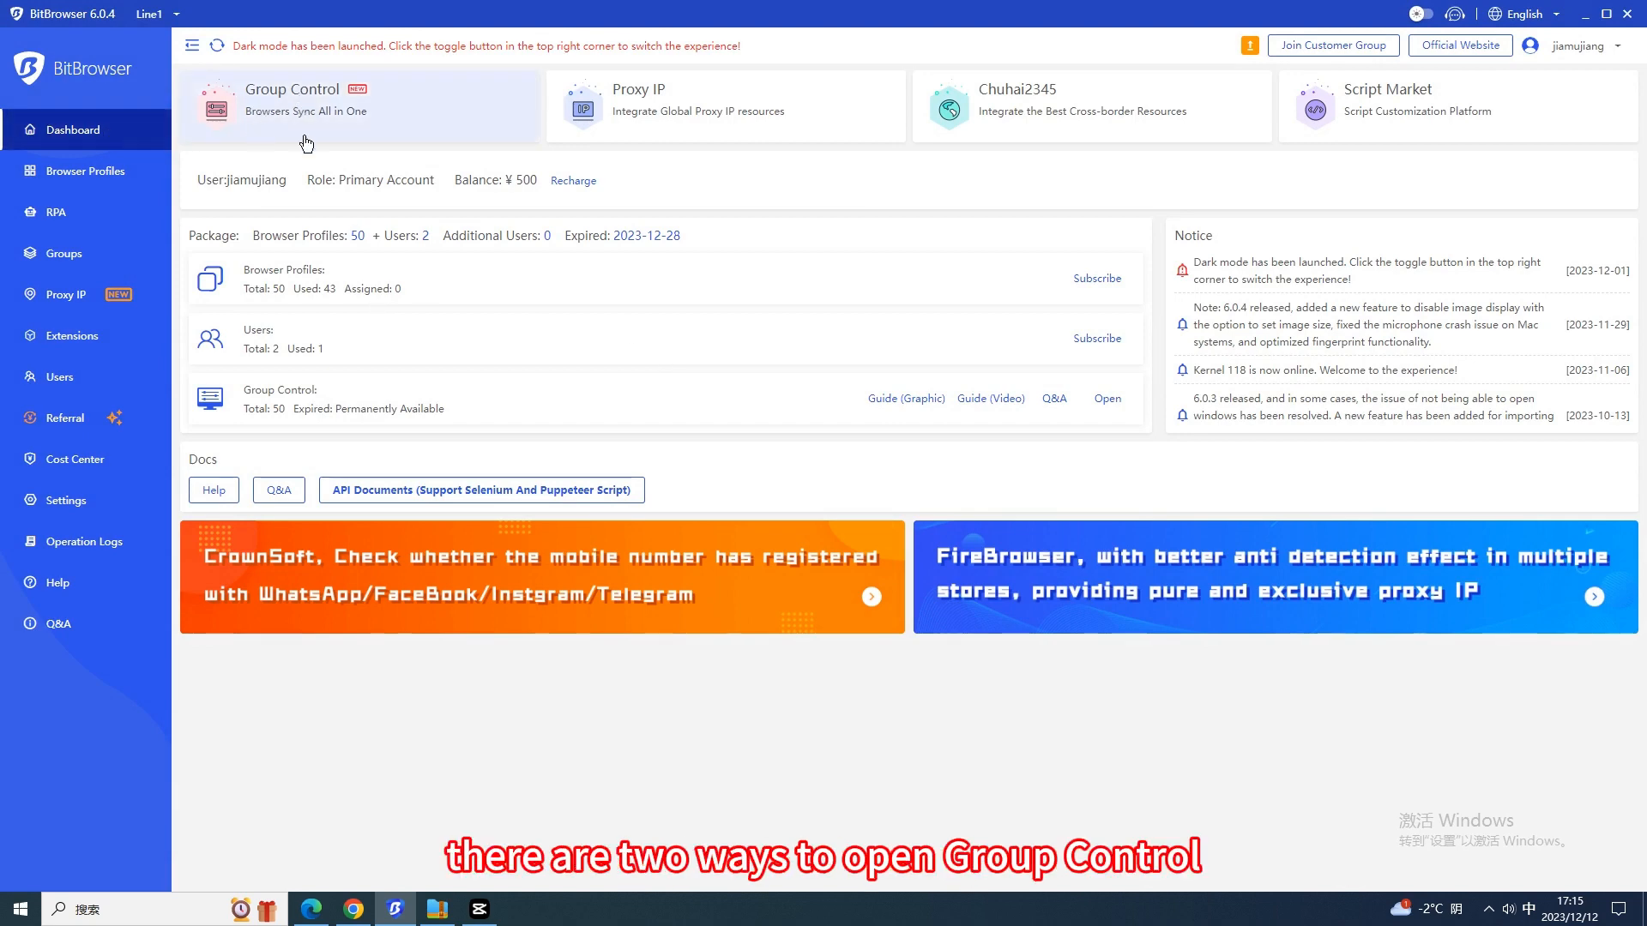
pyautogui.moveTo(702, 193)
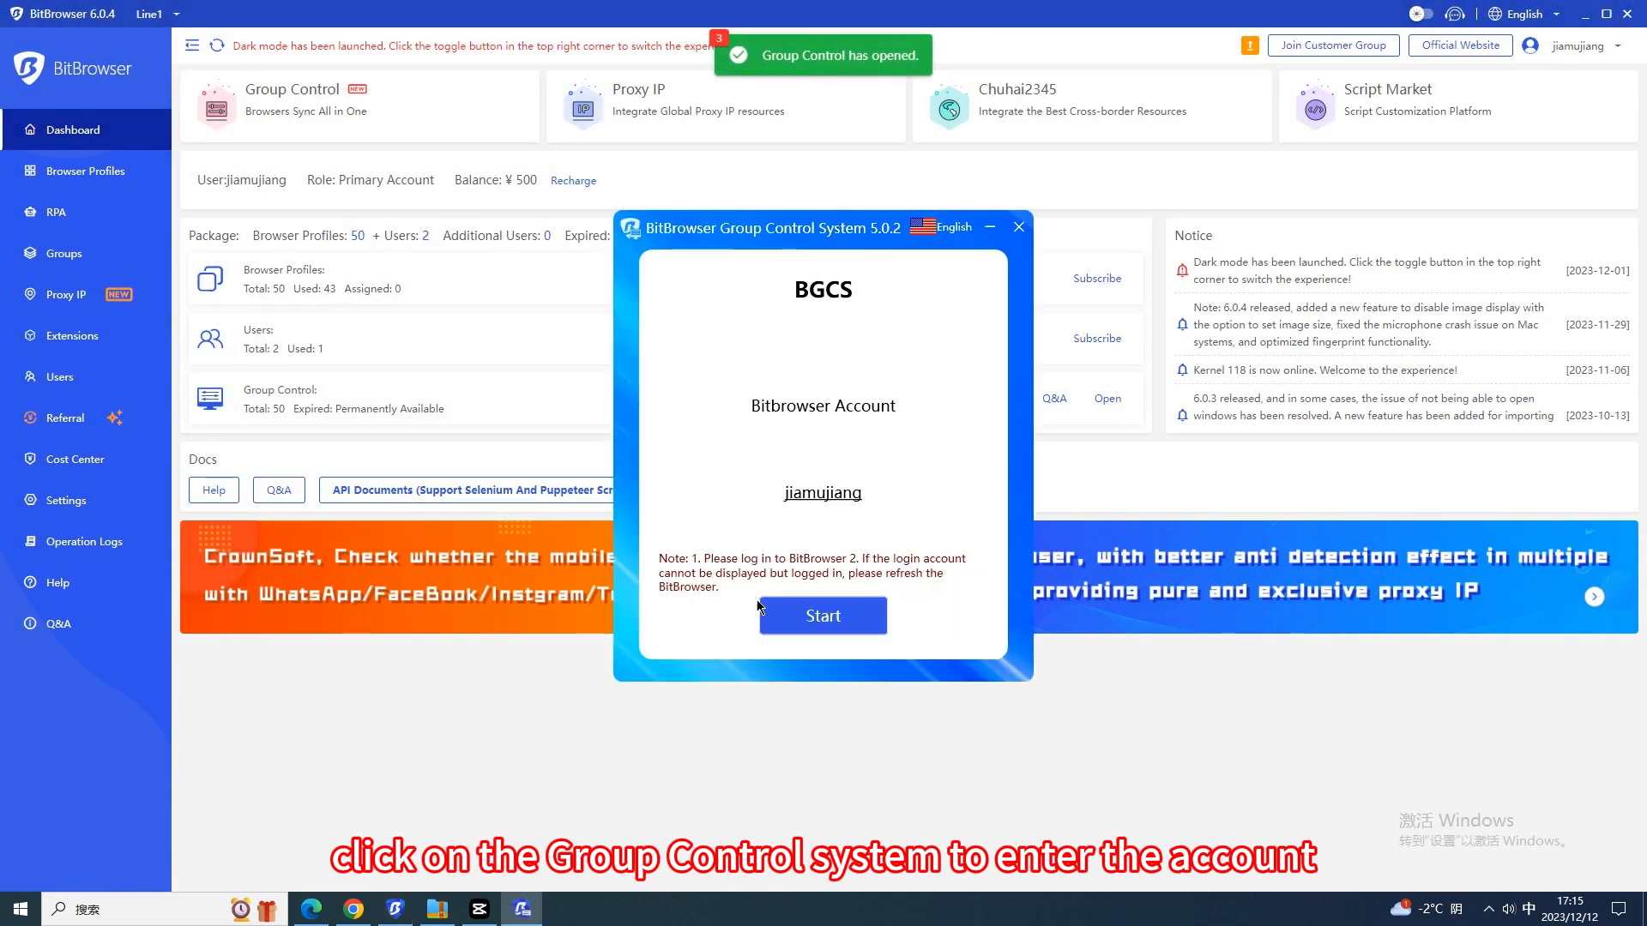
# - Sign in as jiamujiang, browse Browser Synchronization and Enter Verification, then open the browser-adding list
pyautogui.click(823, 616)
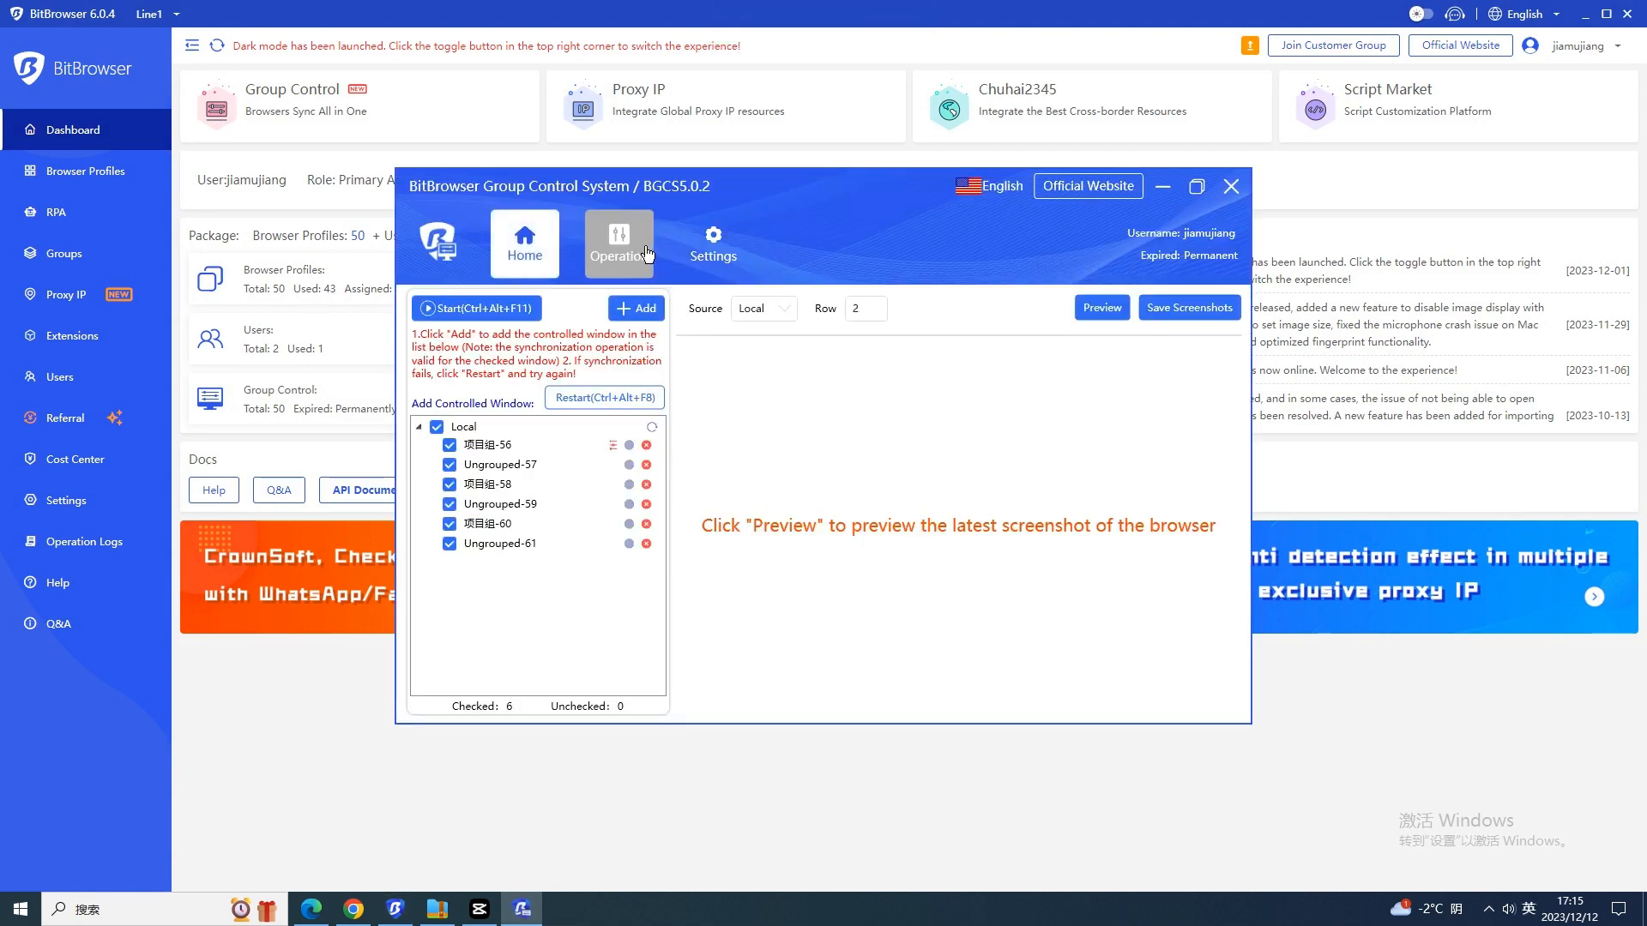
pyautogui.click(618, 241)
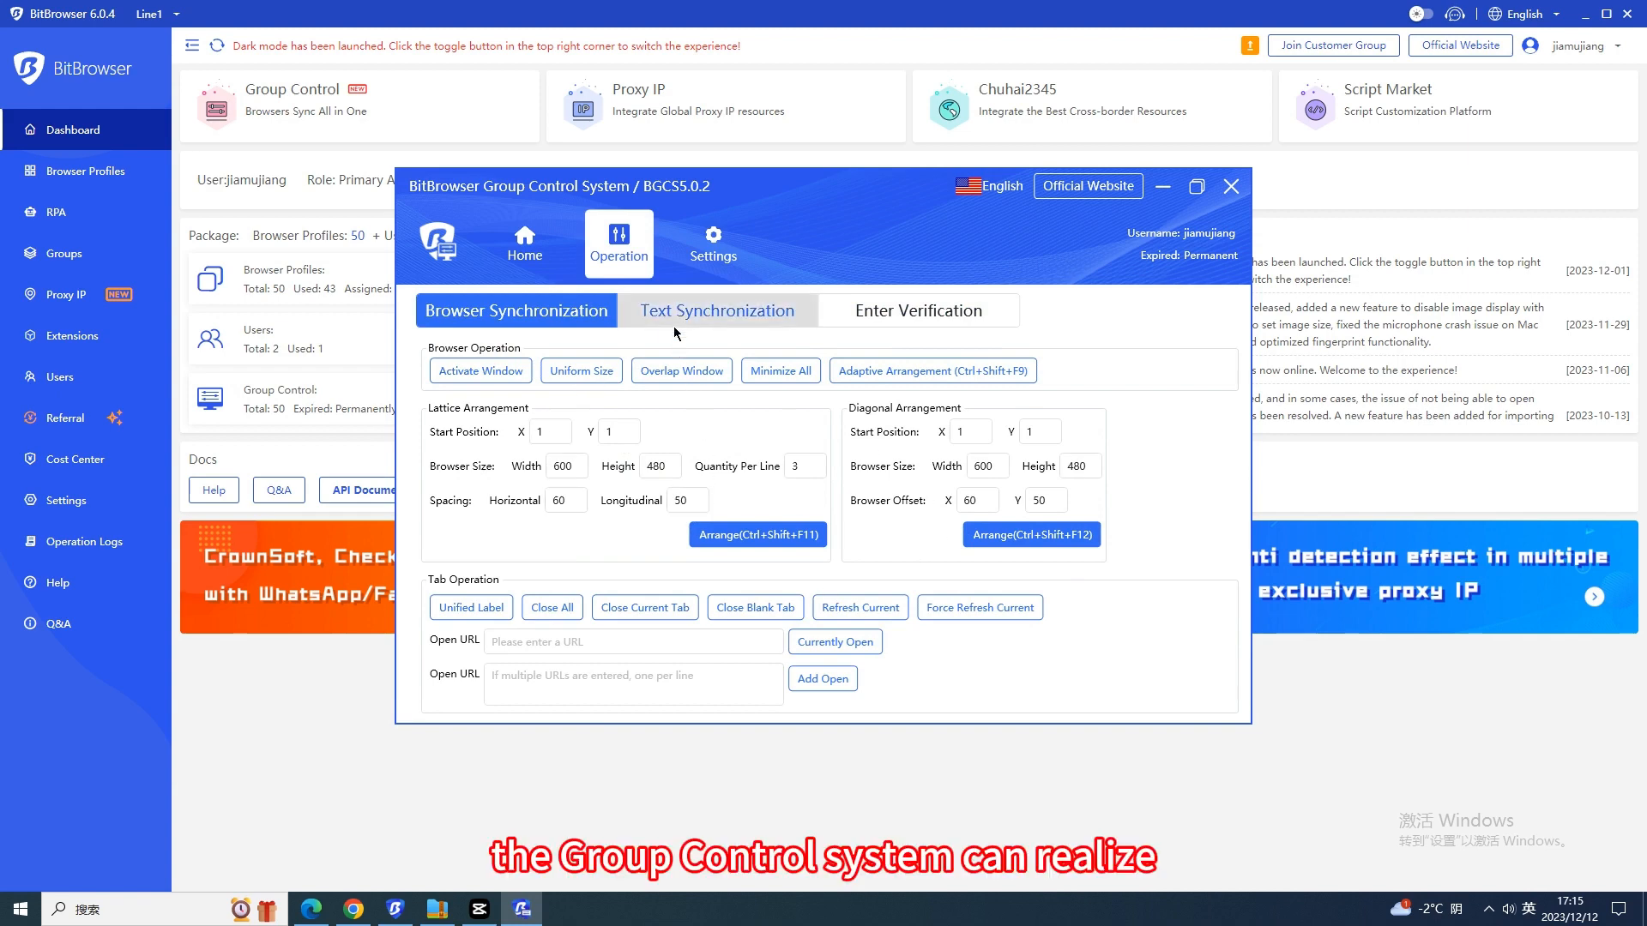
pyautogui.click(917, 309)
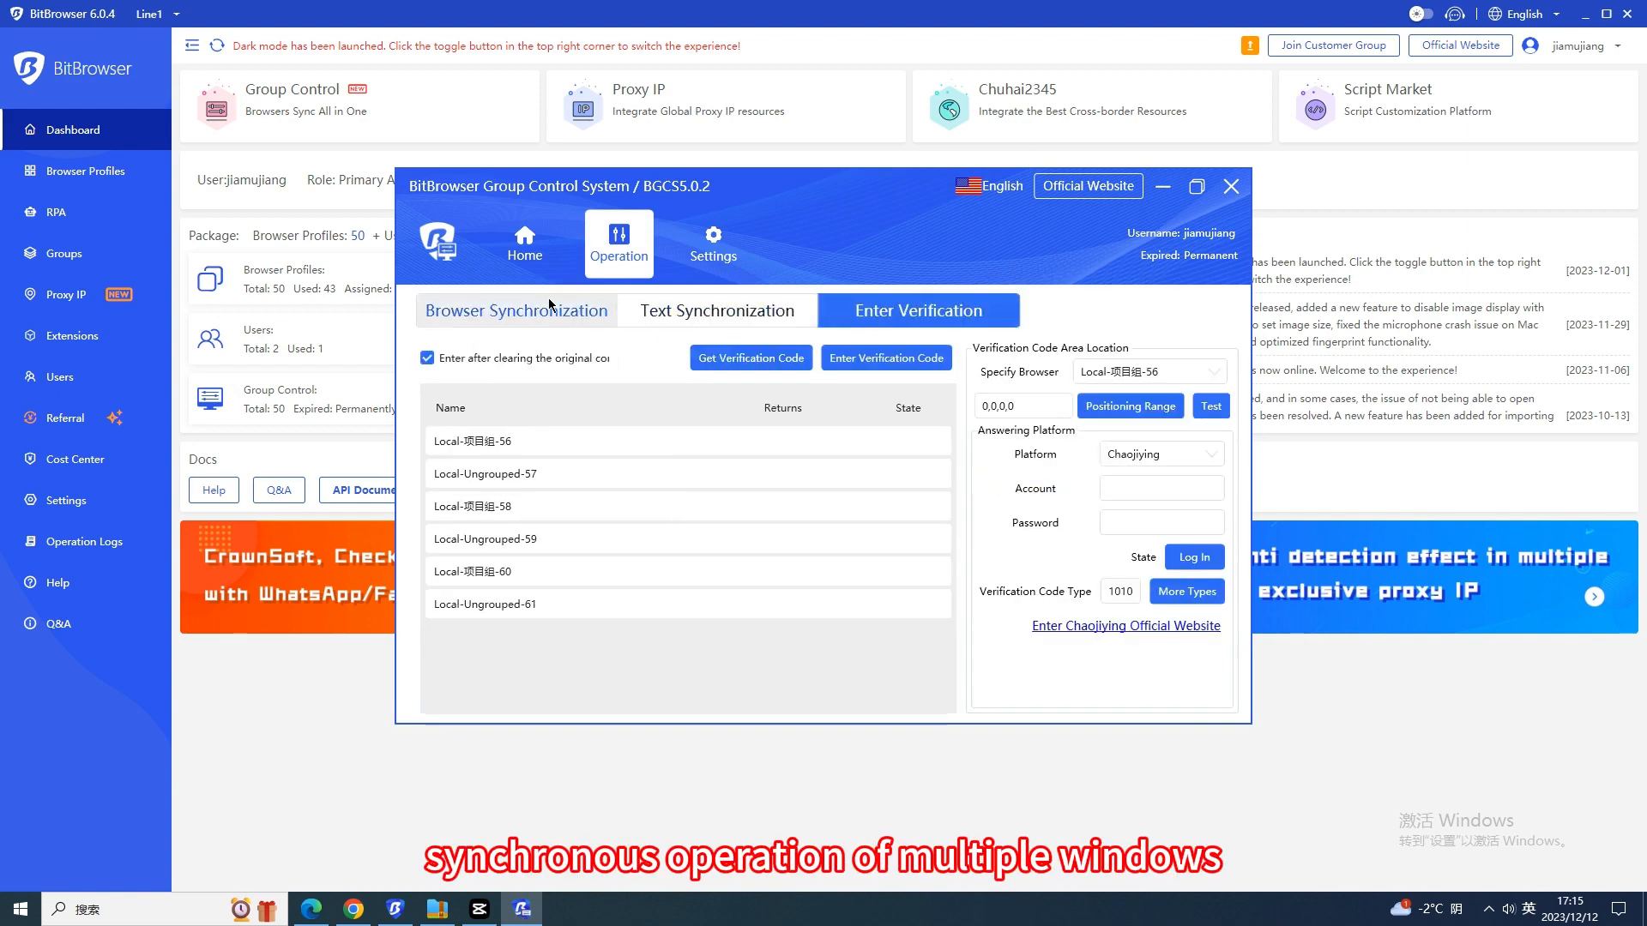
pyautogui.click(515, 310)
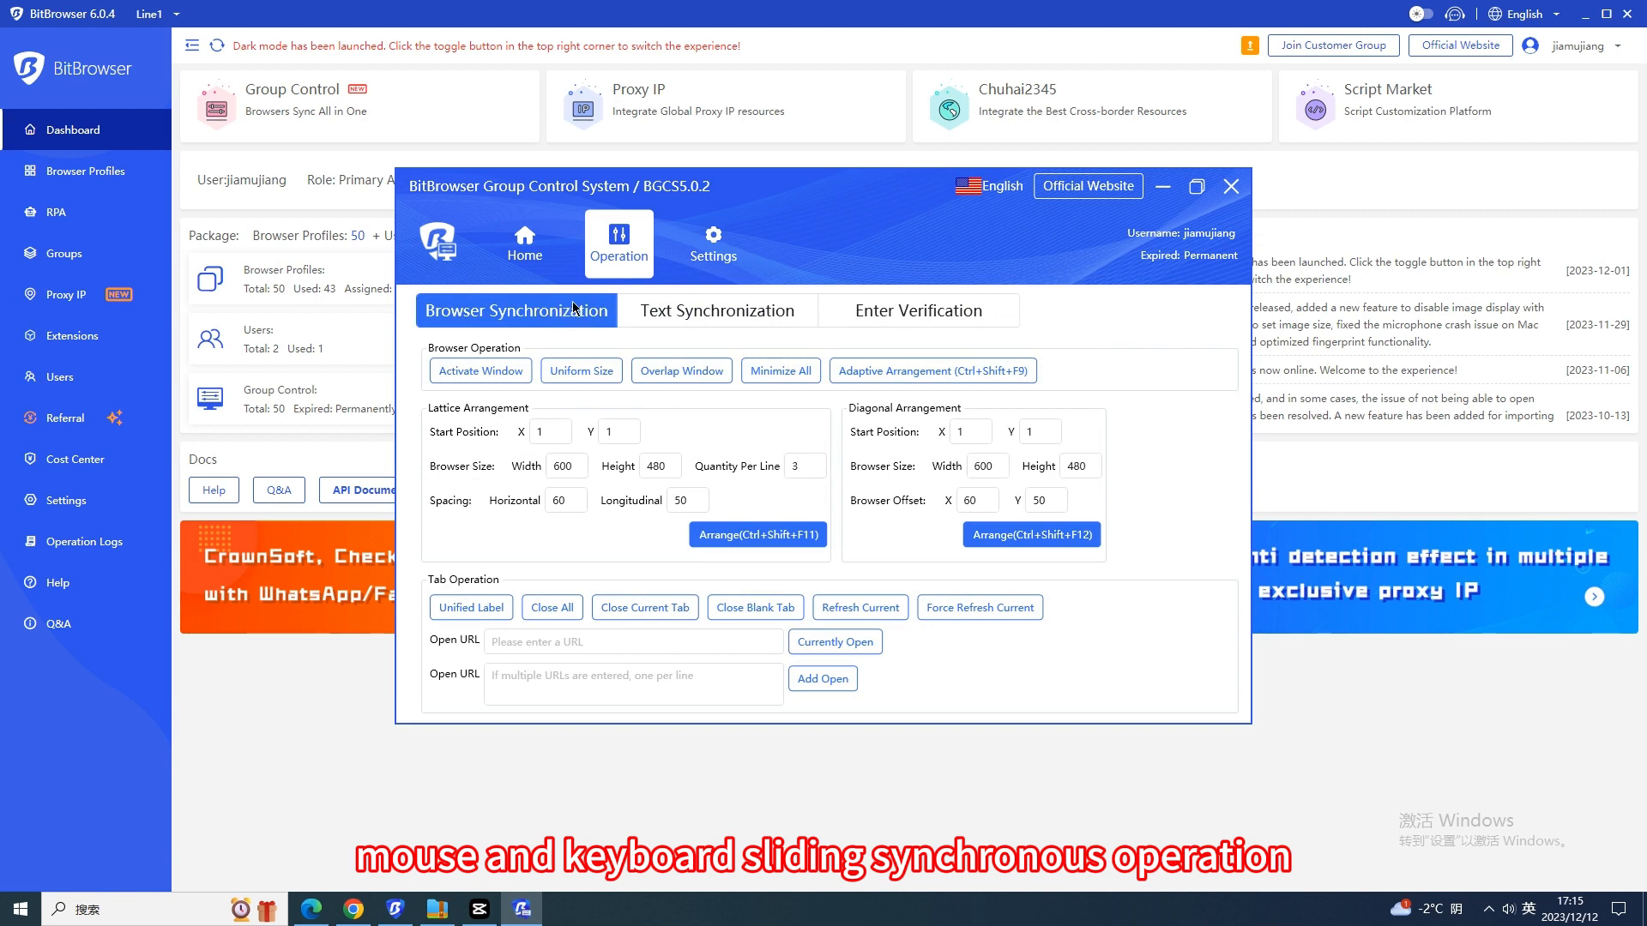
pyautogui.click(524, 242)
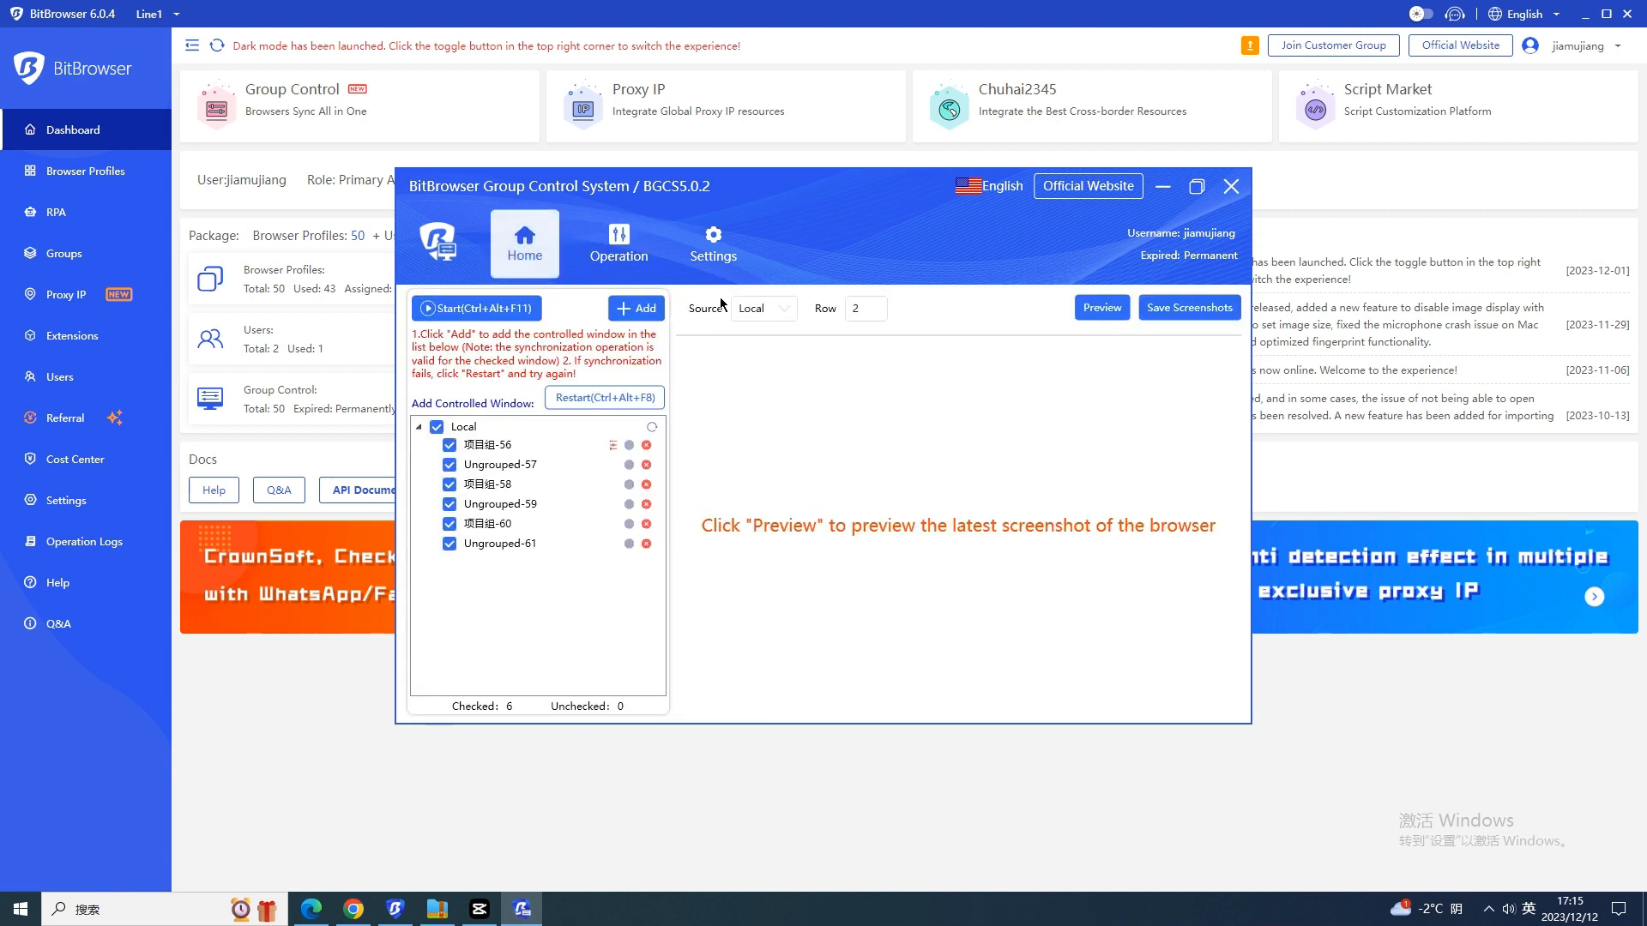
pyautogui.click(636, 308)
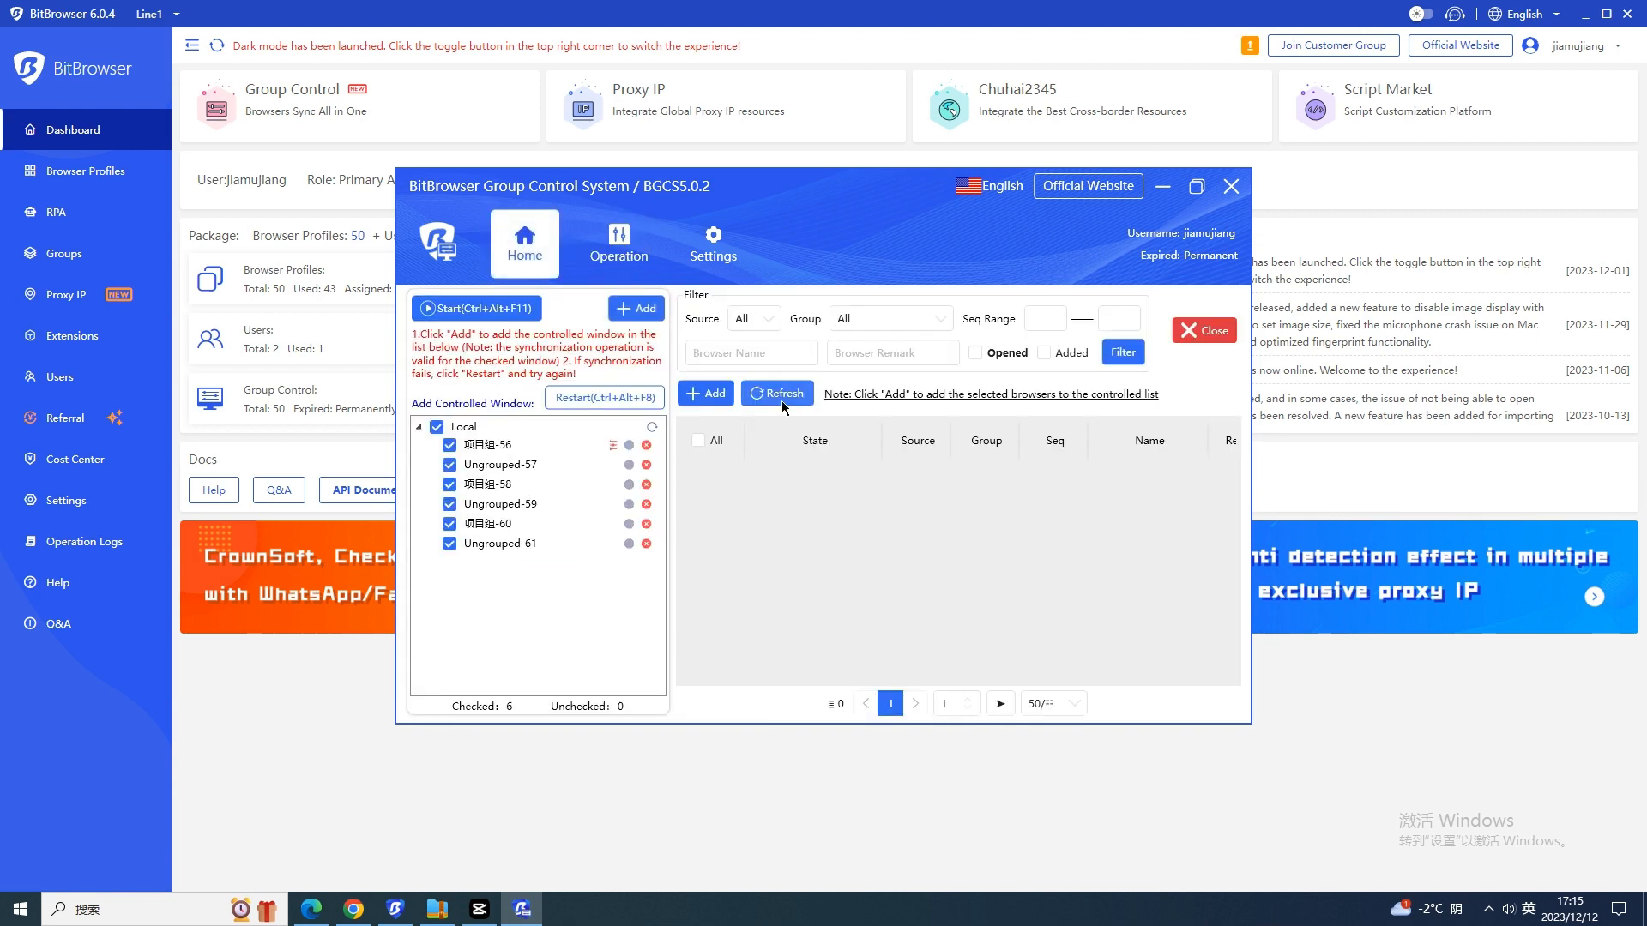
# - Refresh the browser list and open all six controlled browsers, profiles 56–61
pyautogui.click(776, 393)
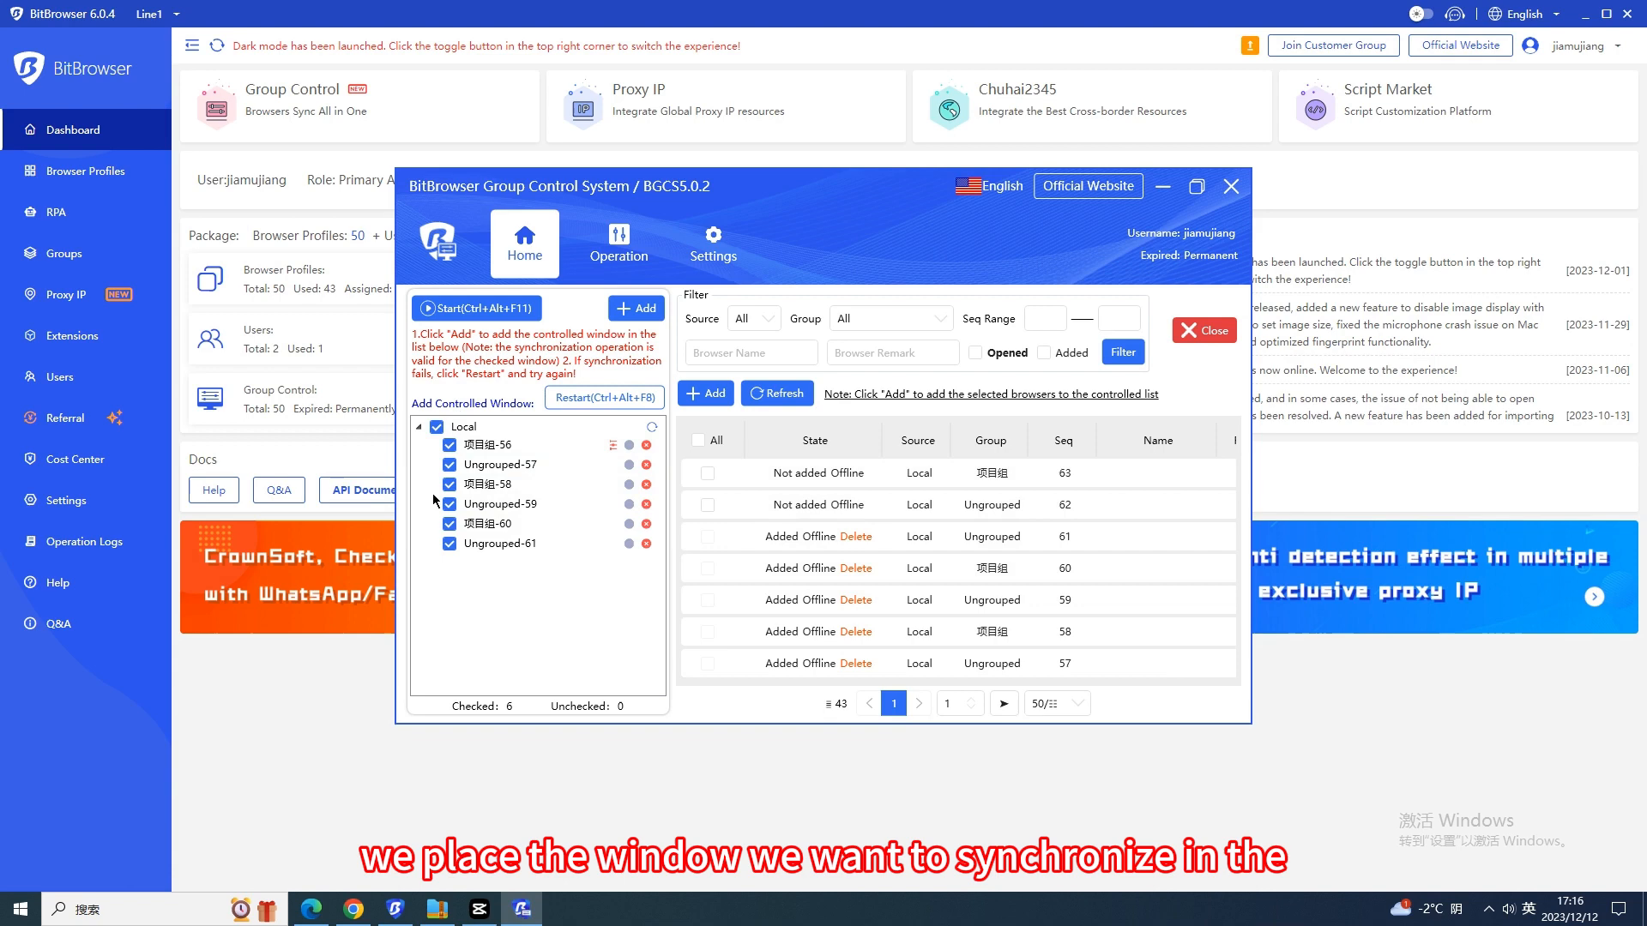
pyautogui.rightClick(483, 444)
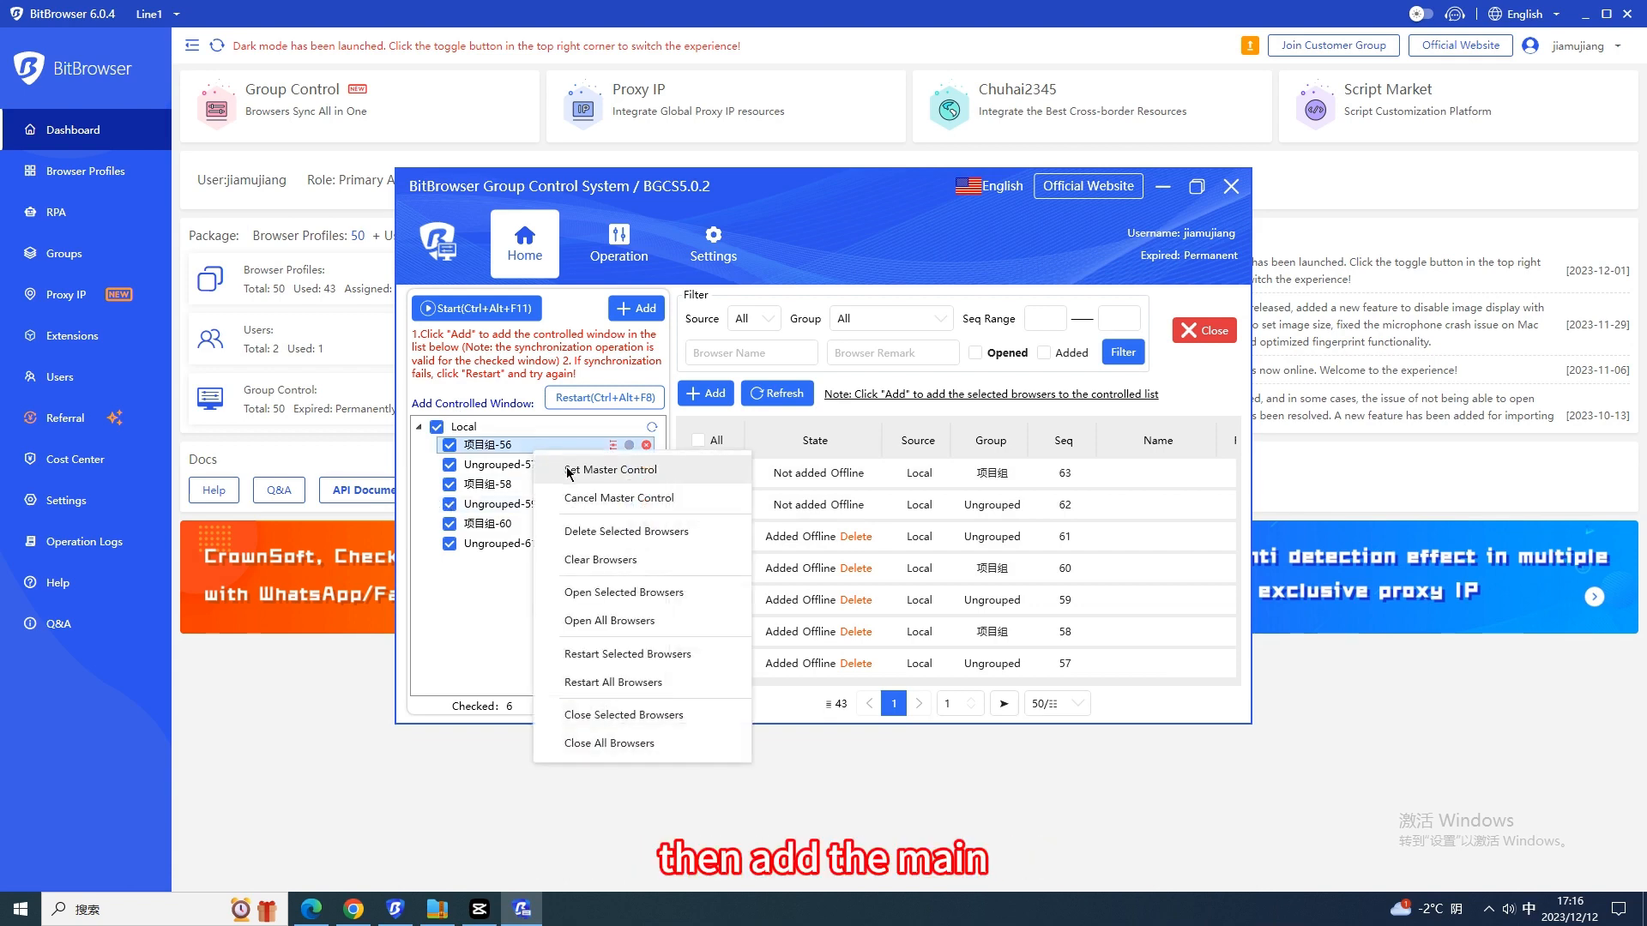
pyautogui.click(610, 469)
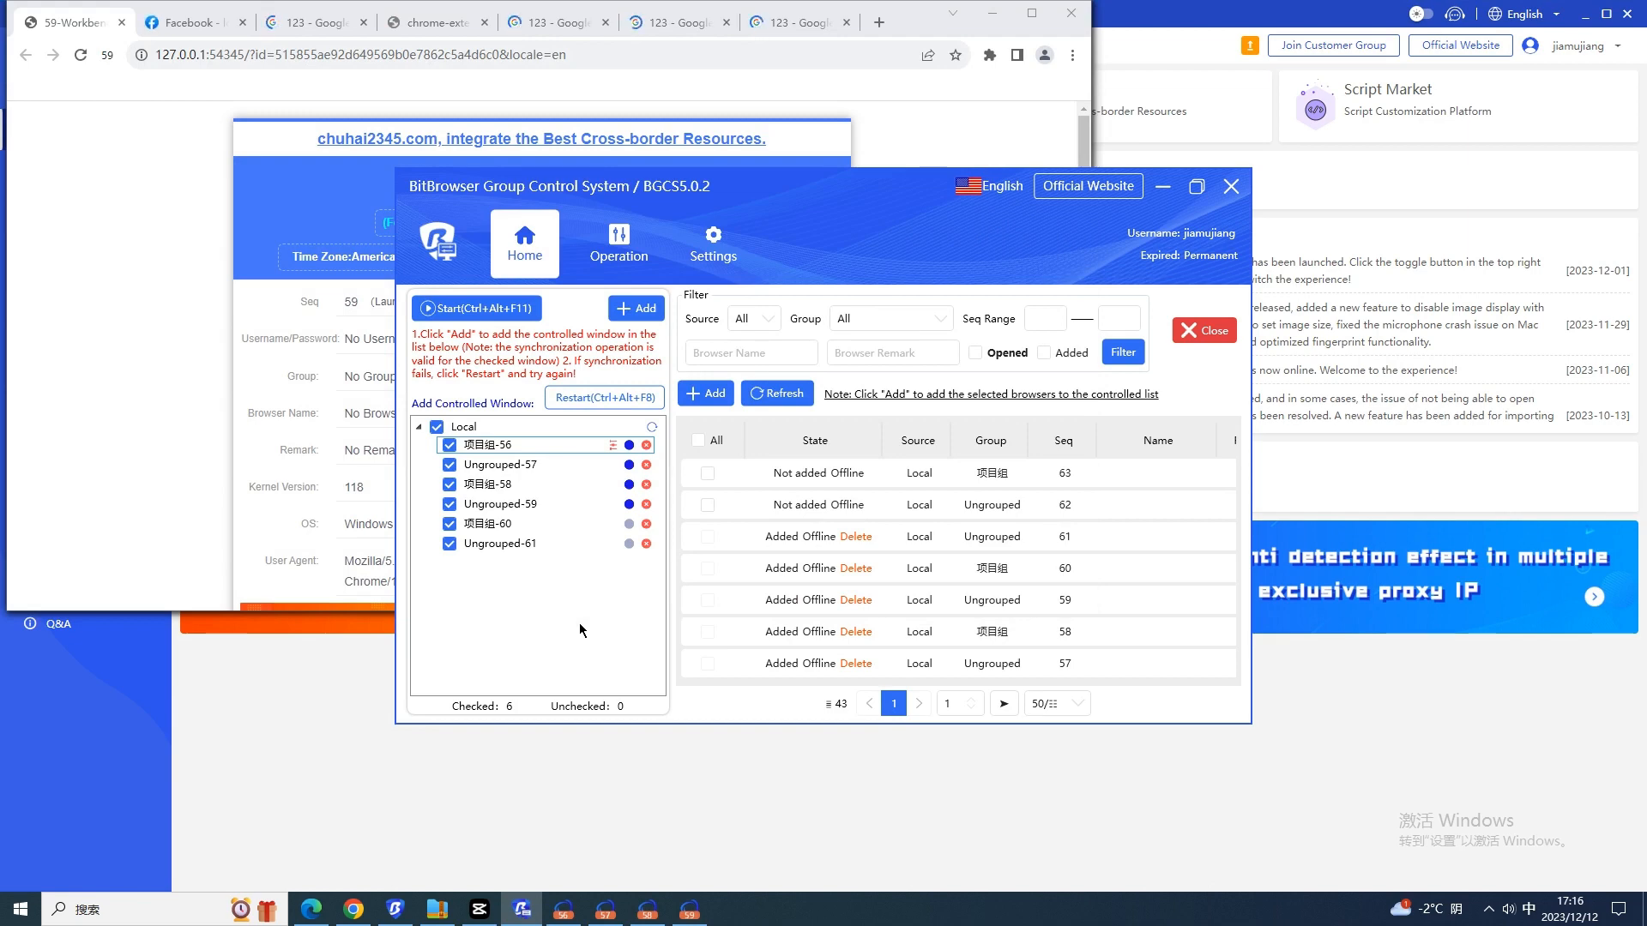
pyautogui.click(477, 308)
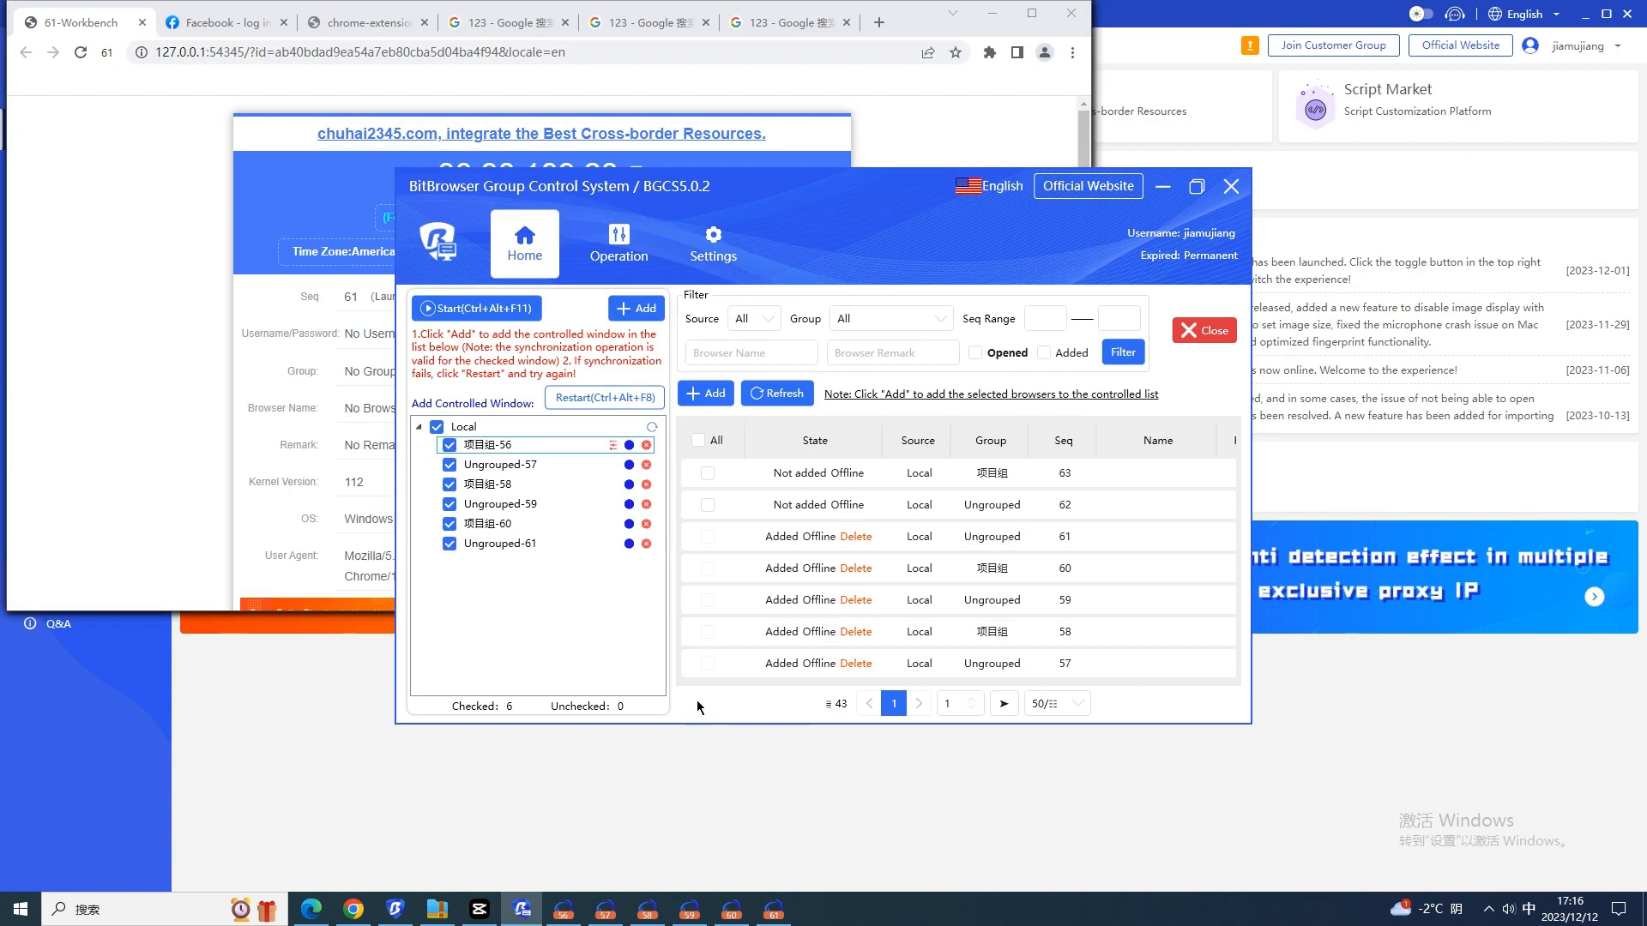
pyautogui.moveTo(692, 696)
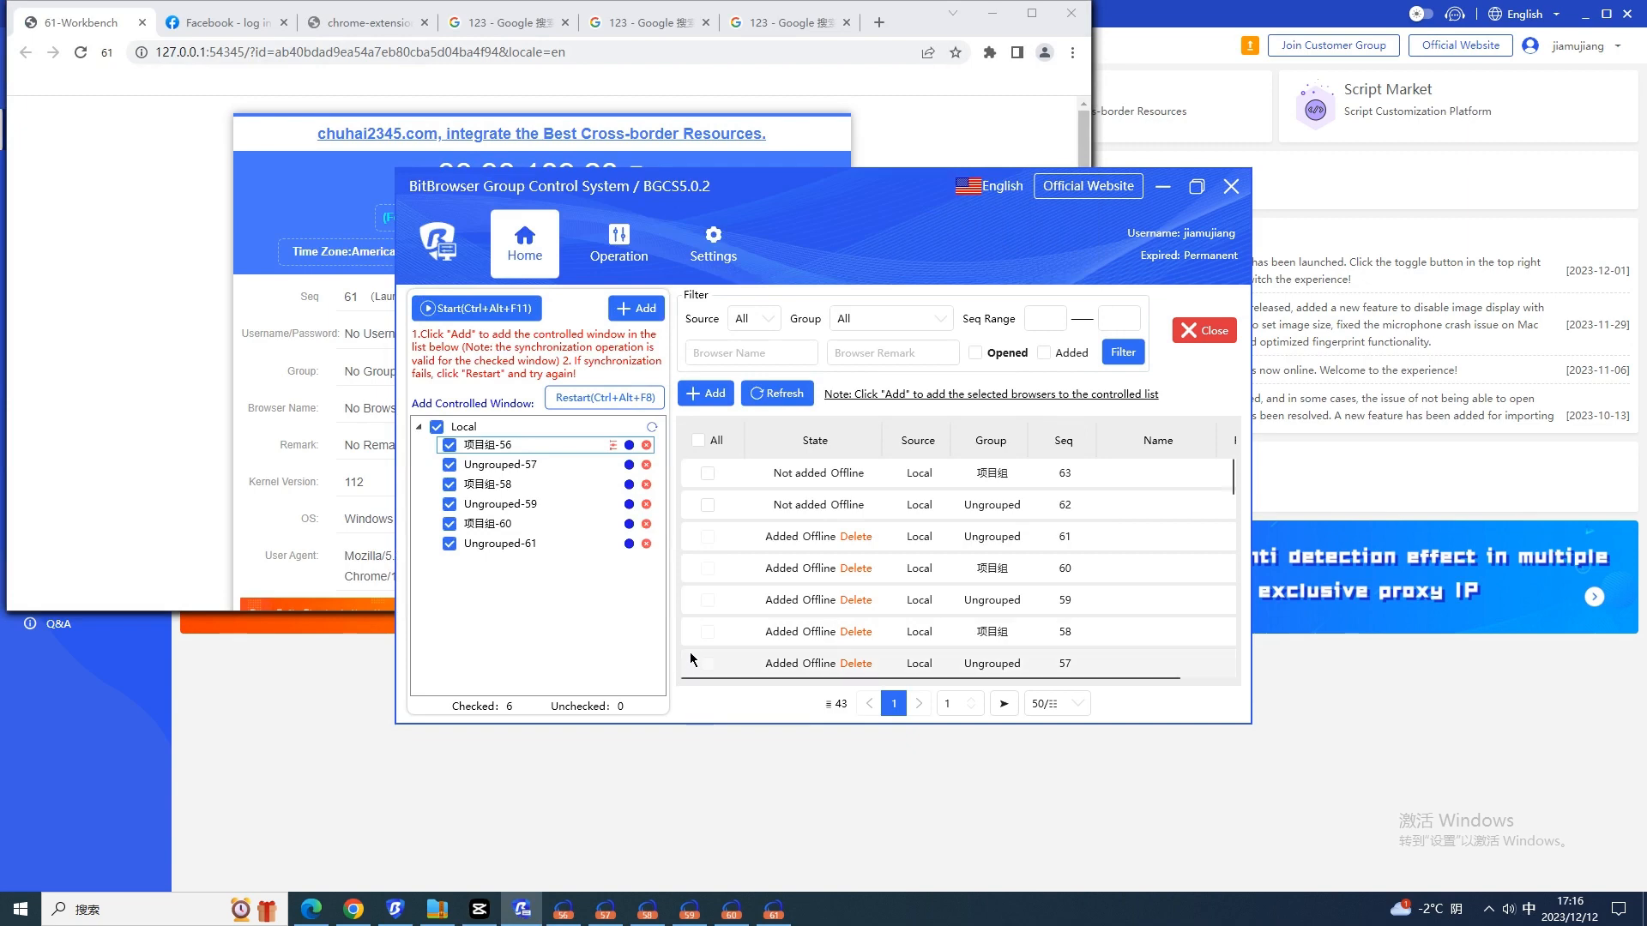
pyautogui.moveTo(675, 636)
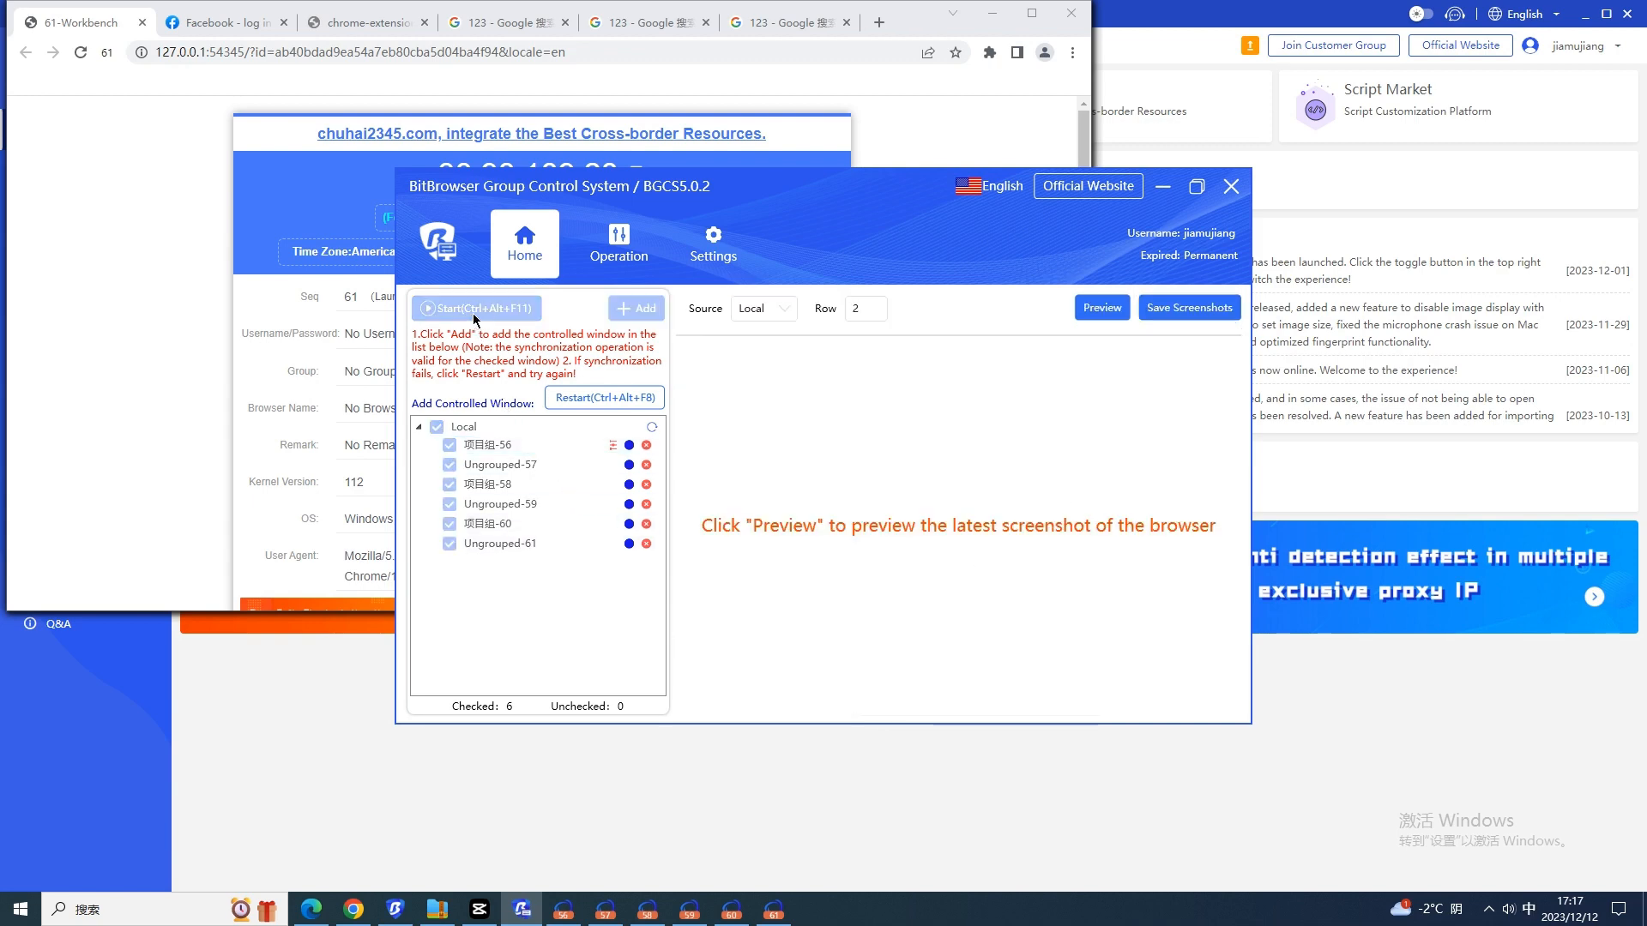
# - Mirror the search '123' across all six synced browsers, pause syncing, and begin quitting
pyautogui.click(476, 308)
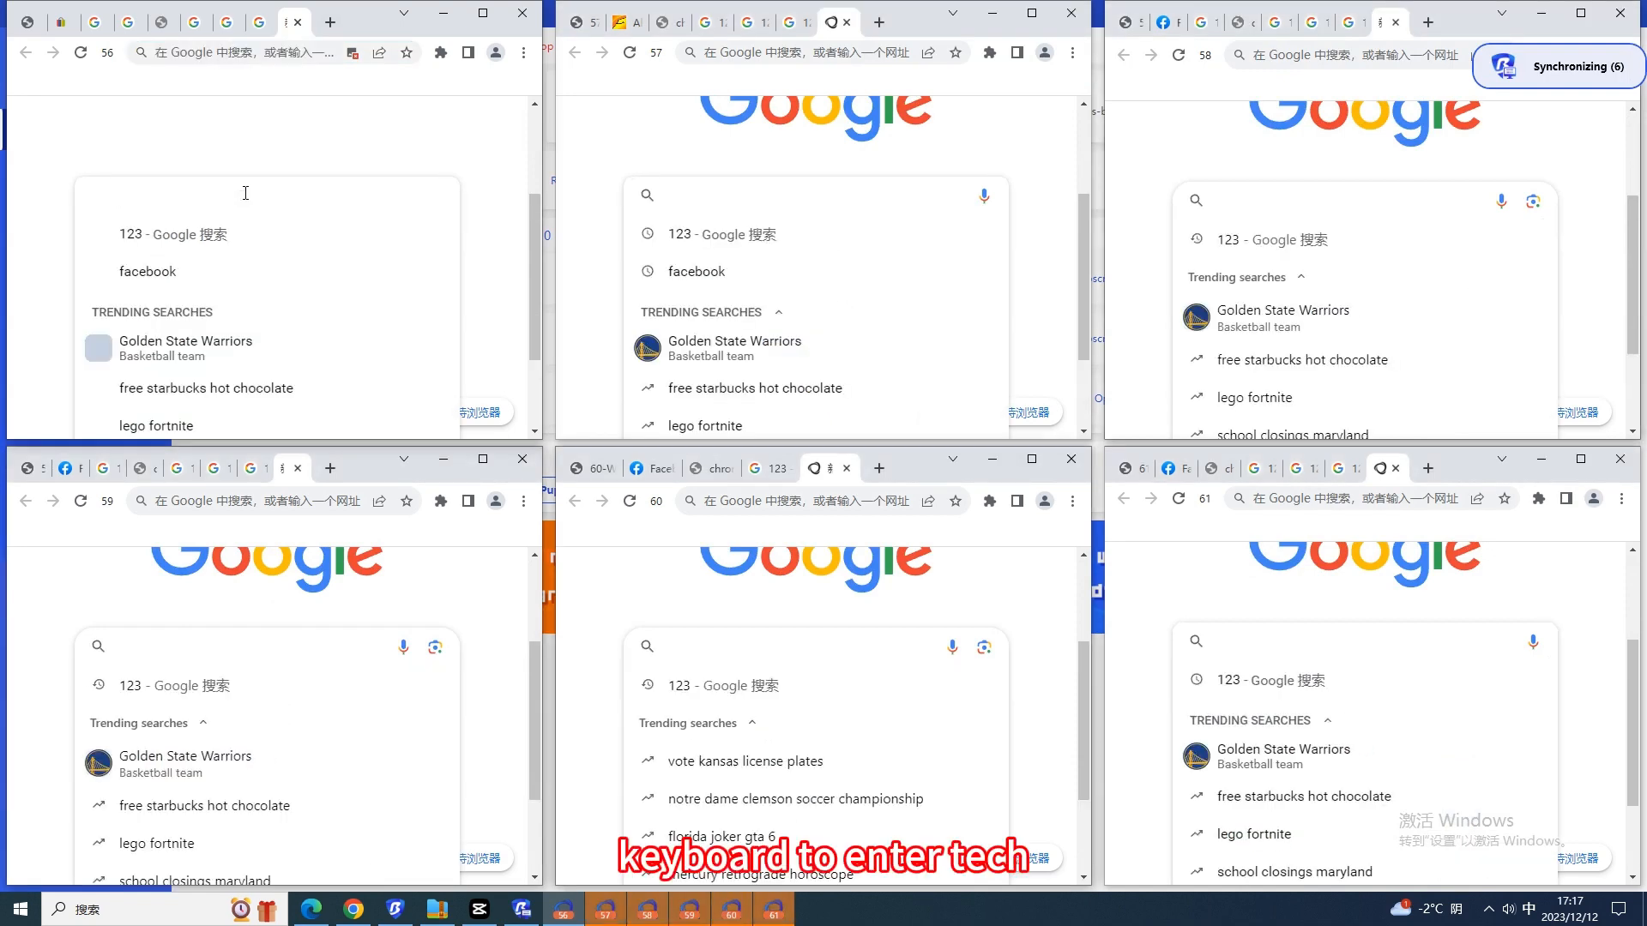
pyautogui.write('123')
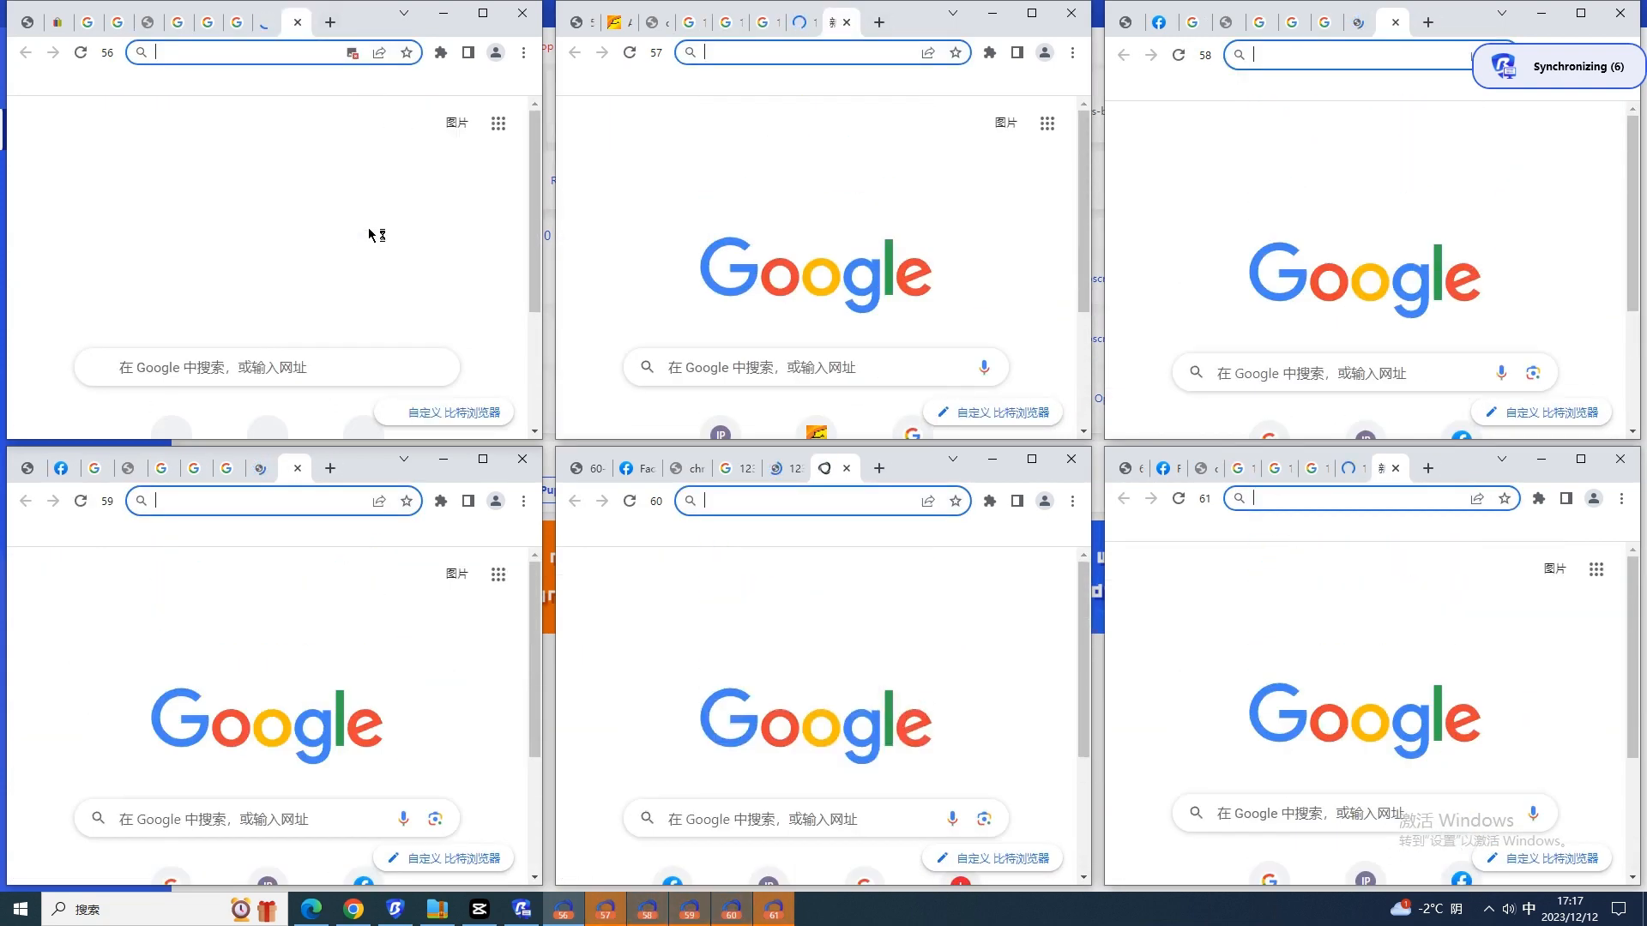
pyautogui.moveTo(376, 214)
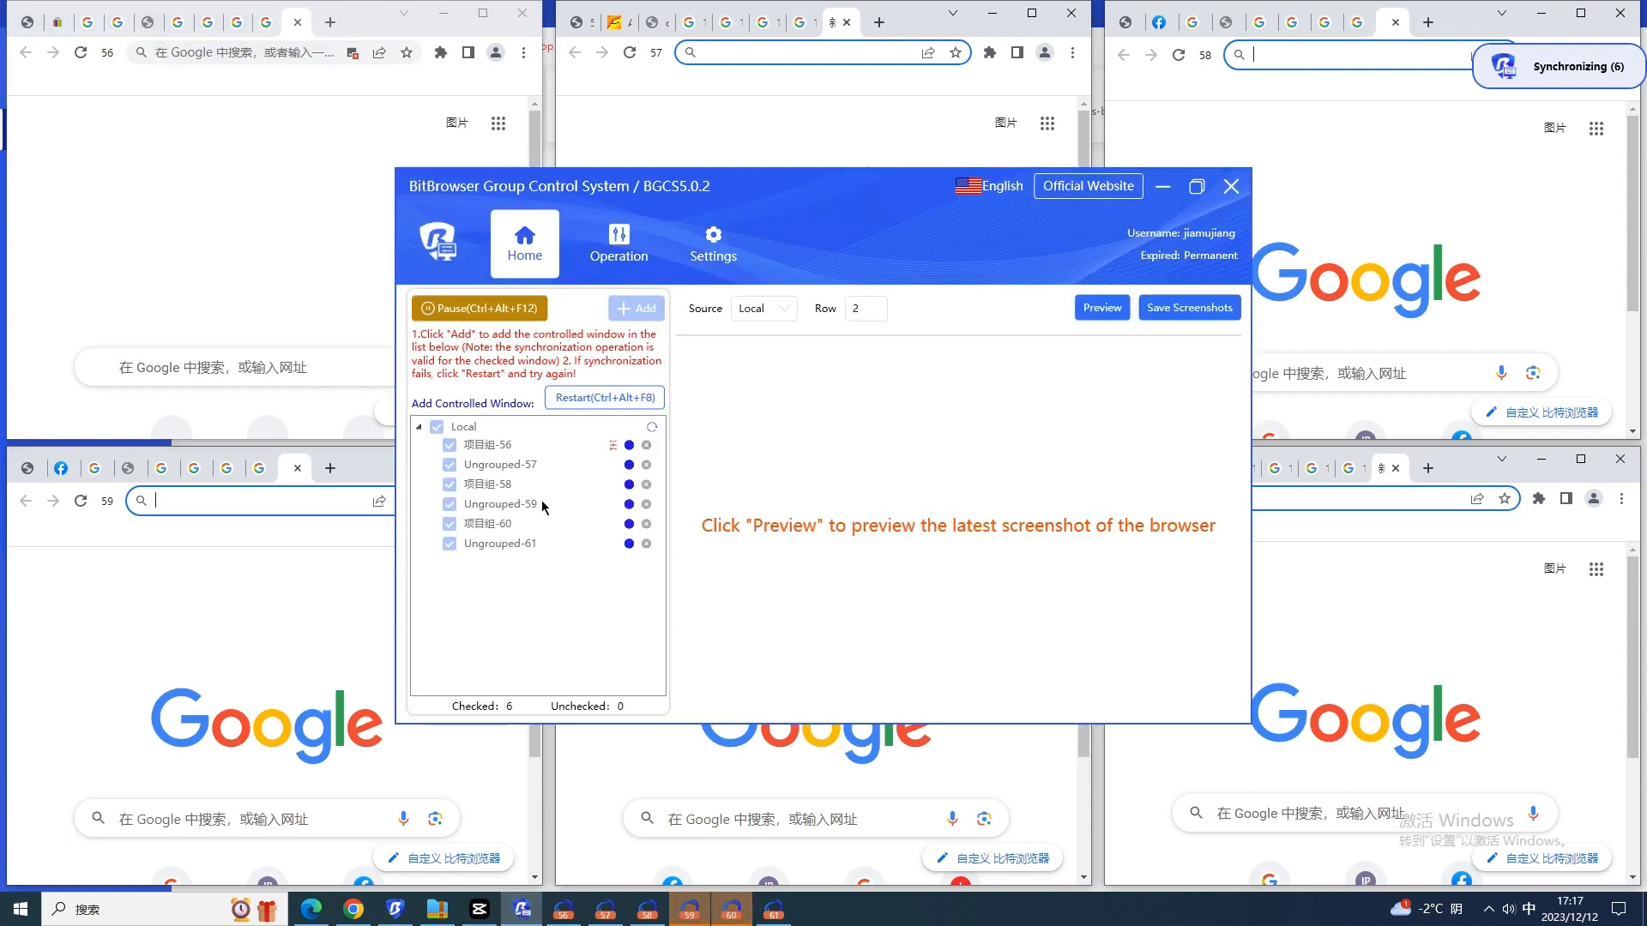
pyautogui.rightClick(463, 426)
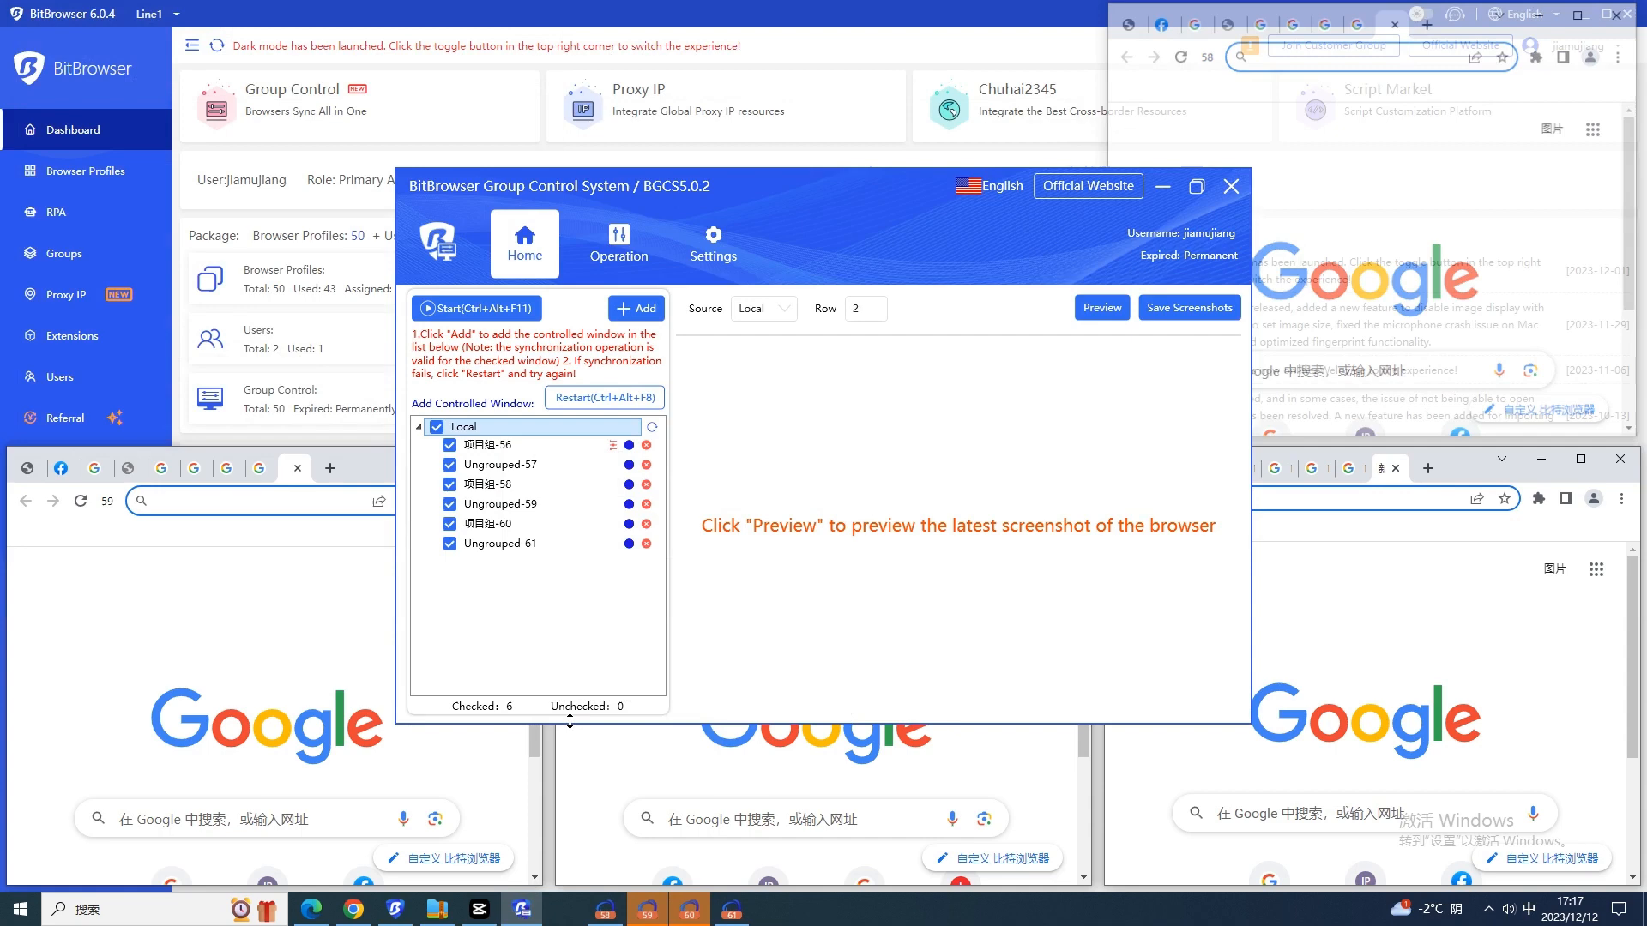
pyautogui.click(1230, 186)
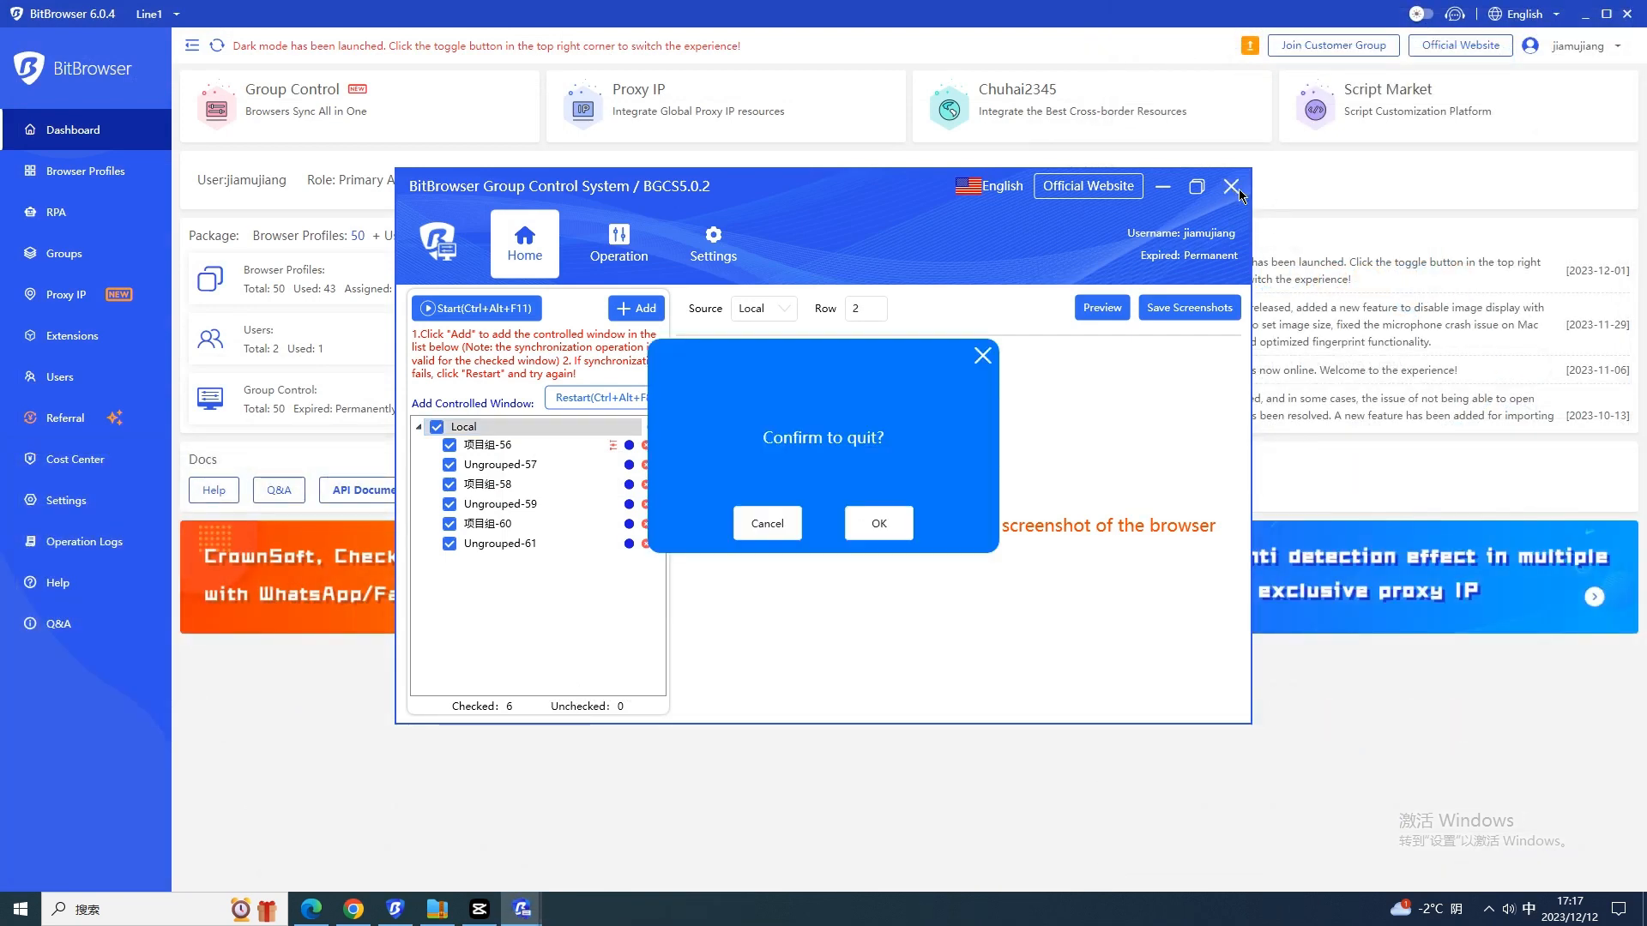
pyautogui.click(878, 523)
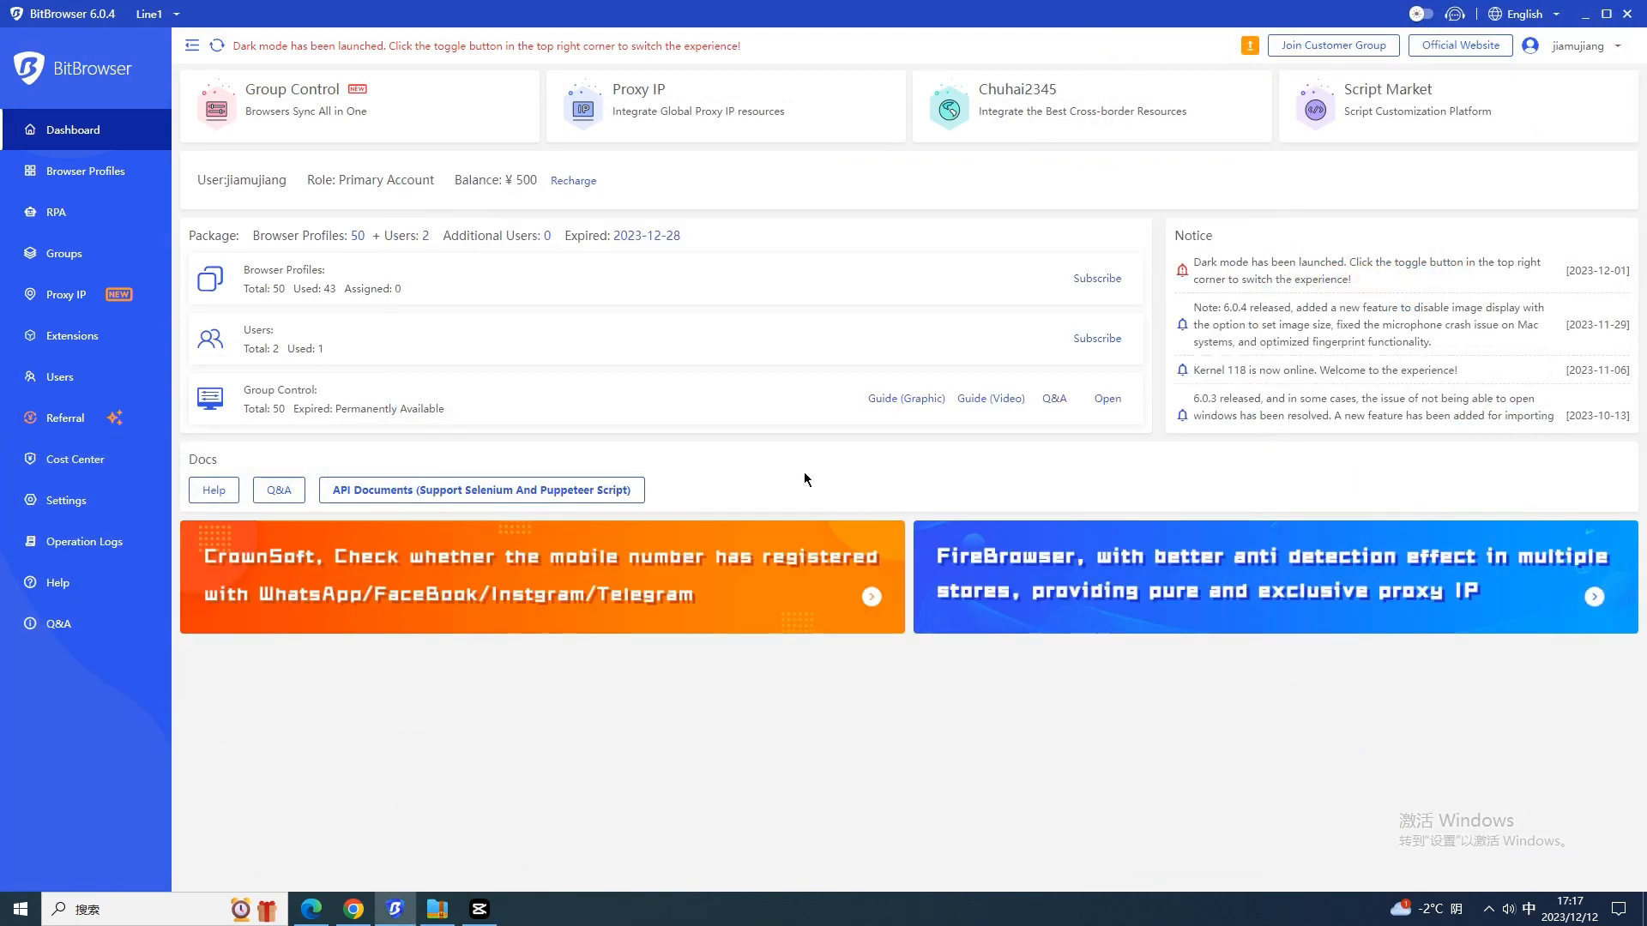
pyautogui.moveTo(487, 384)
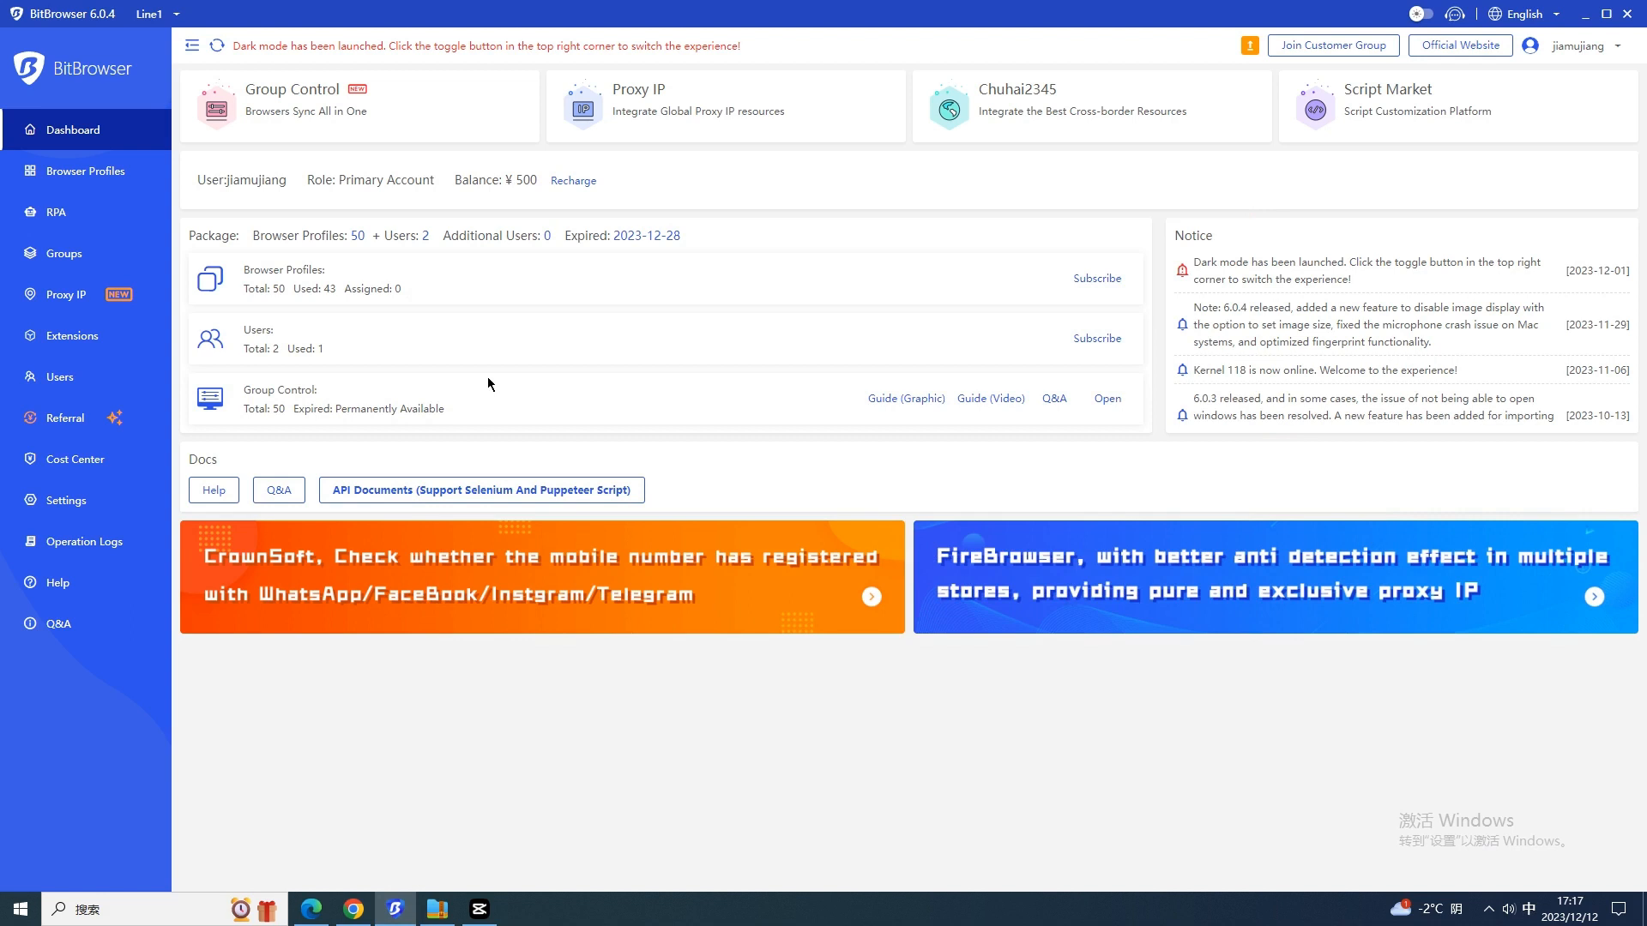
pyautogui.moveTo(16, 314)
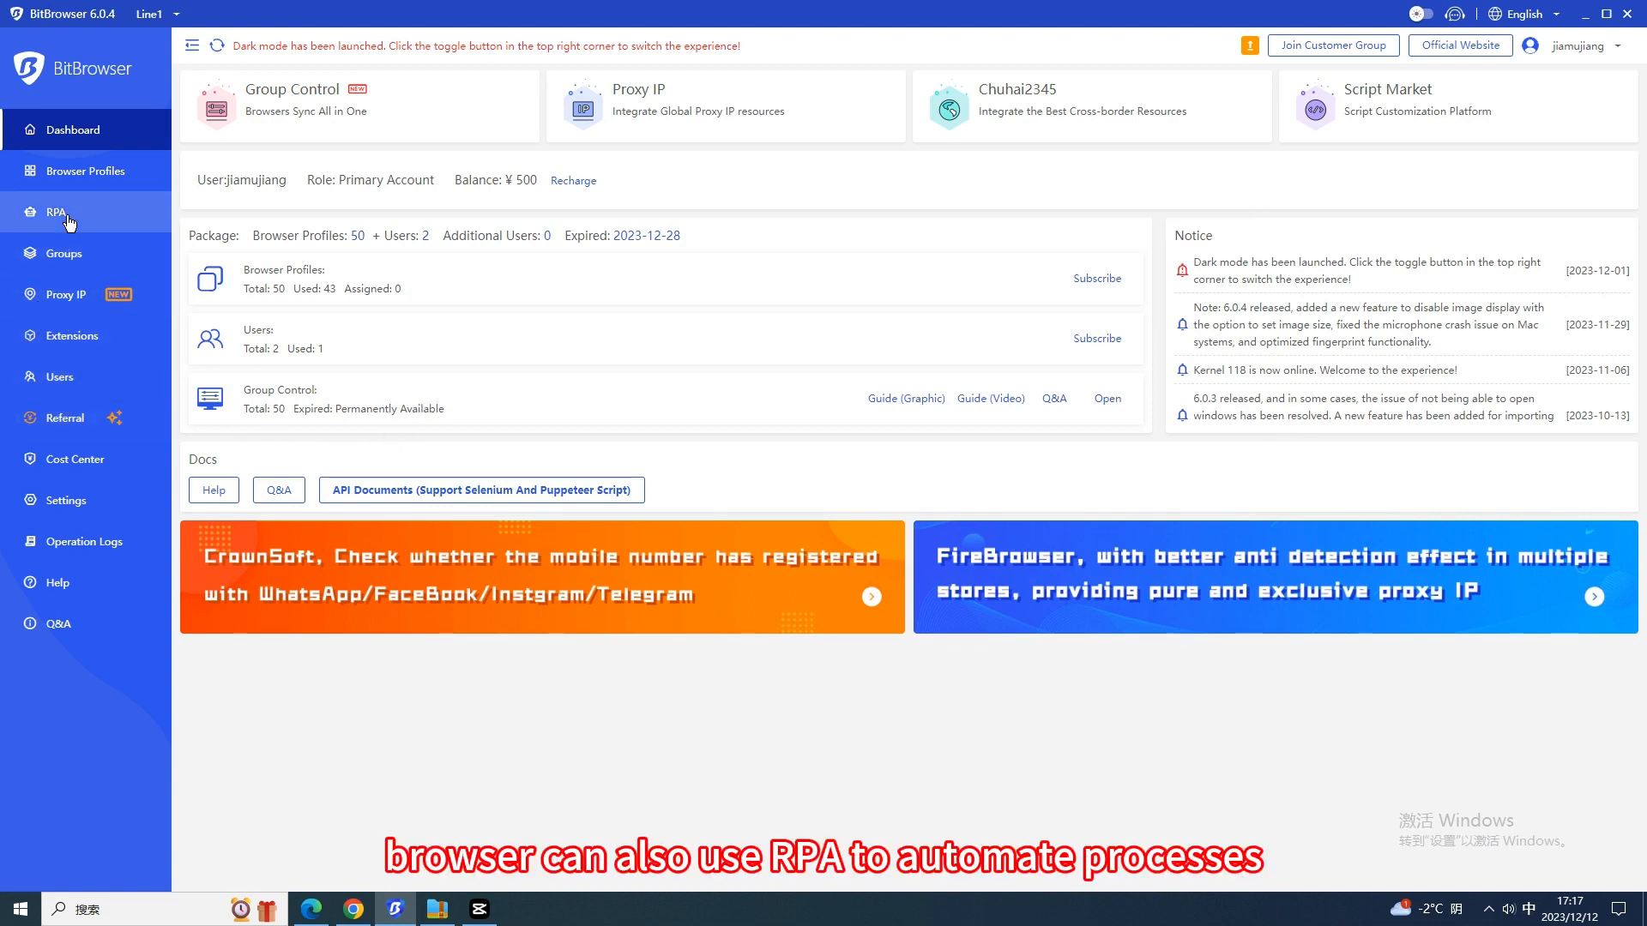
# - View the four RPA tasks, then open a New Task form and cancel it unsaved
pyautogui.click(55, 212)
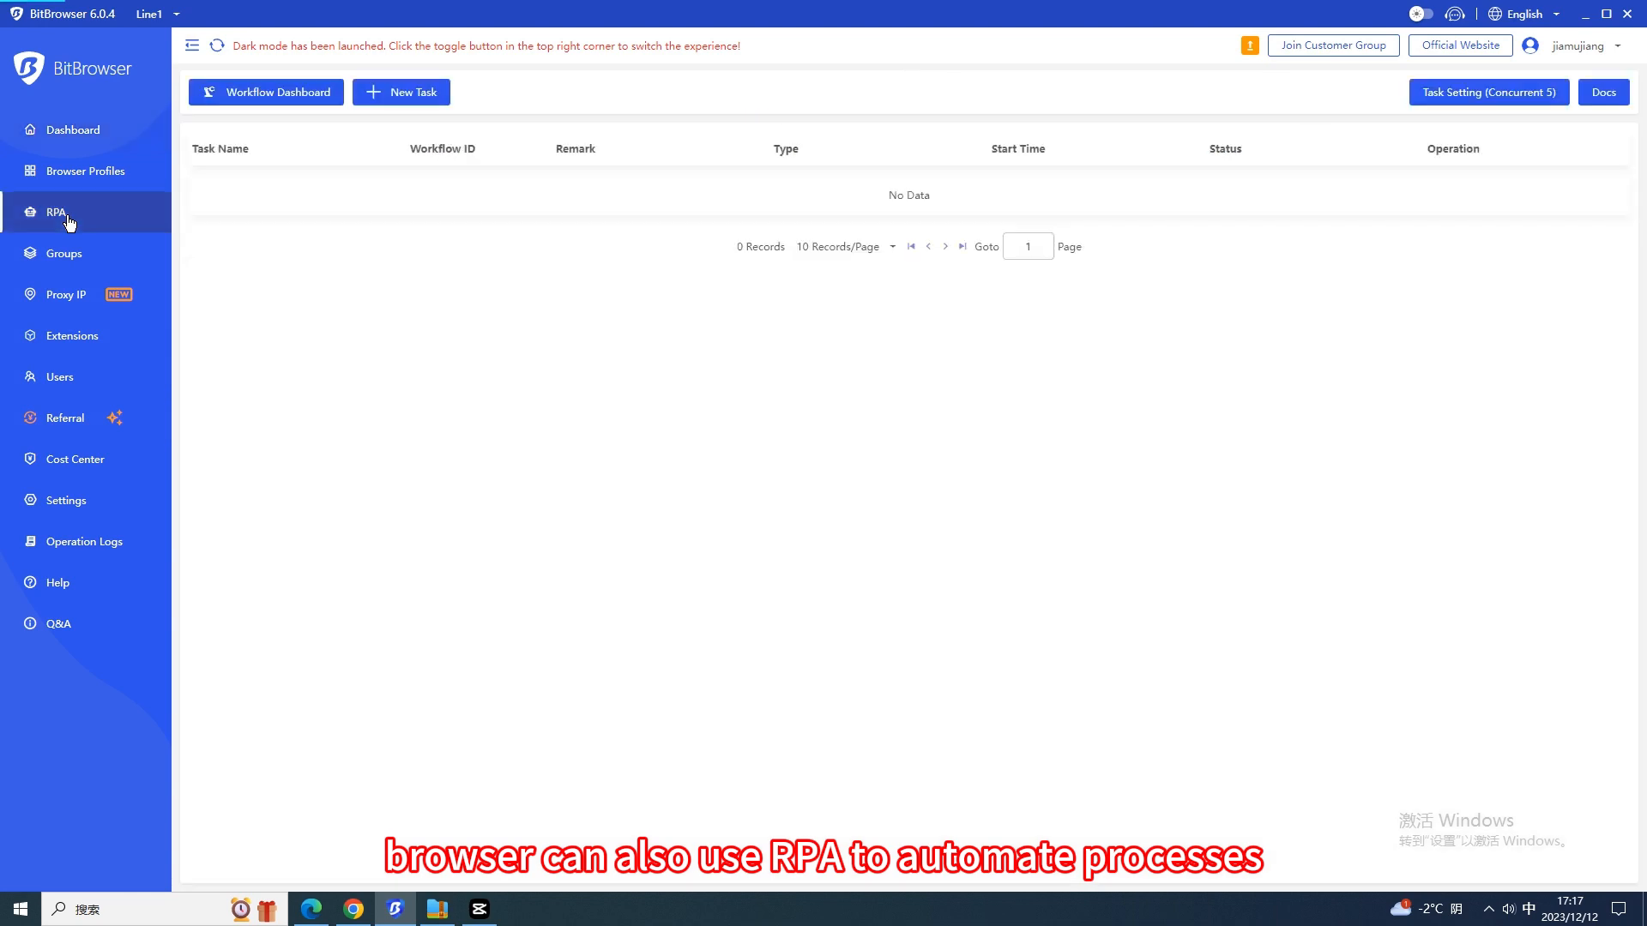
pyautogui.click(56, 211)
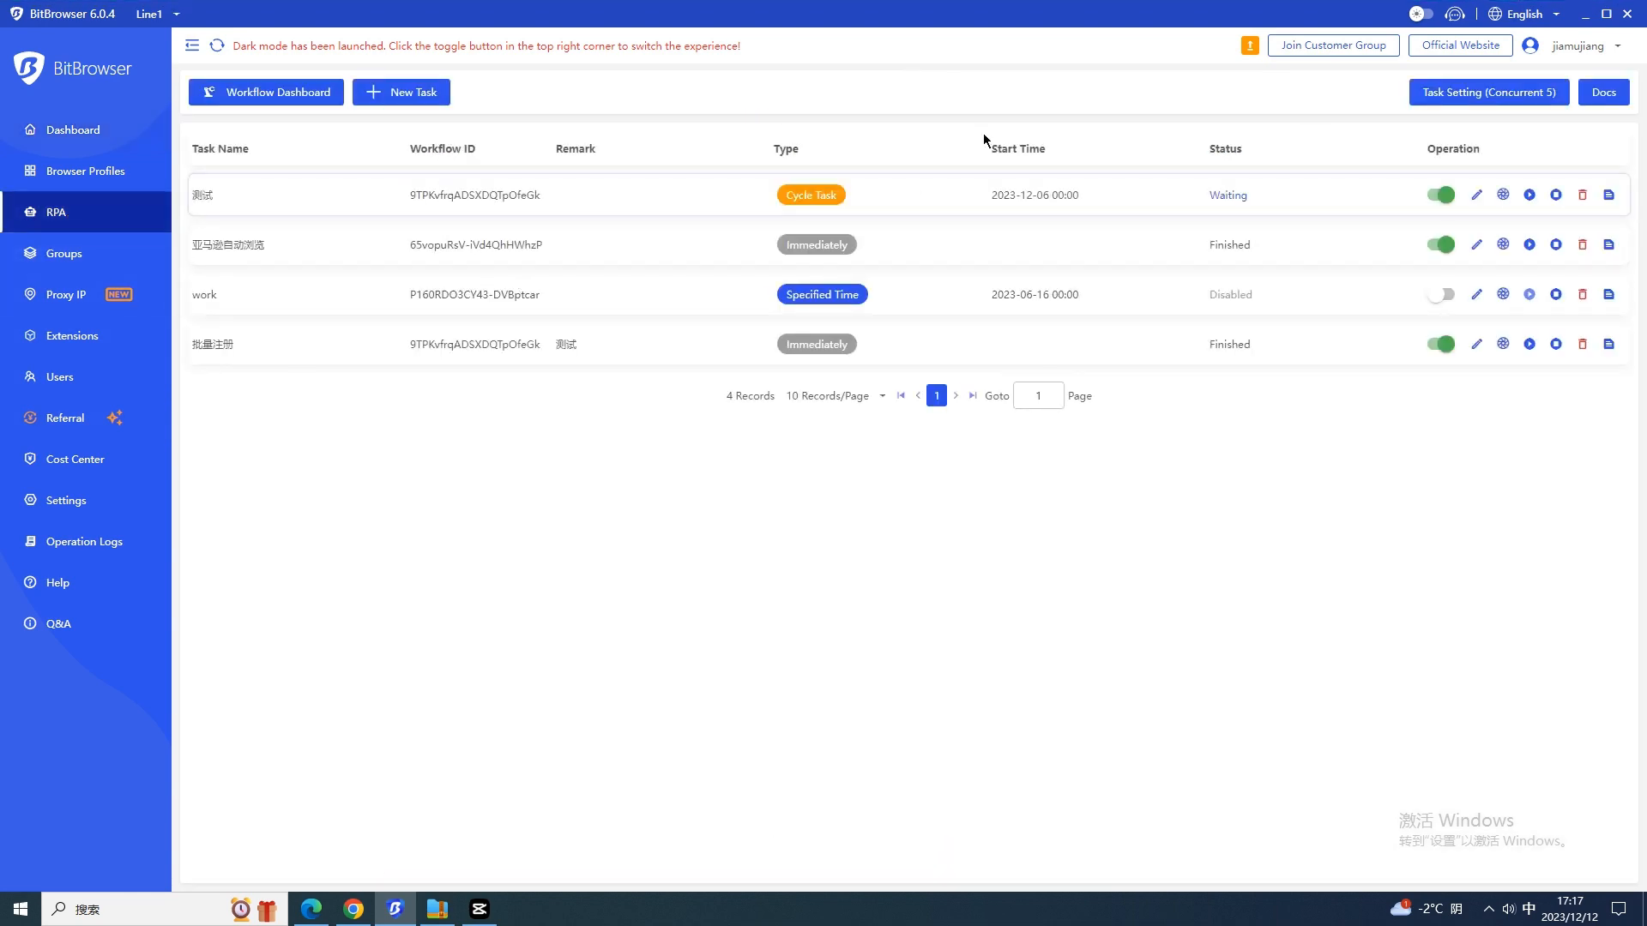
pyautogui.click(1486, 93)
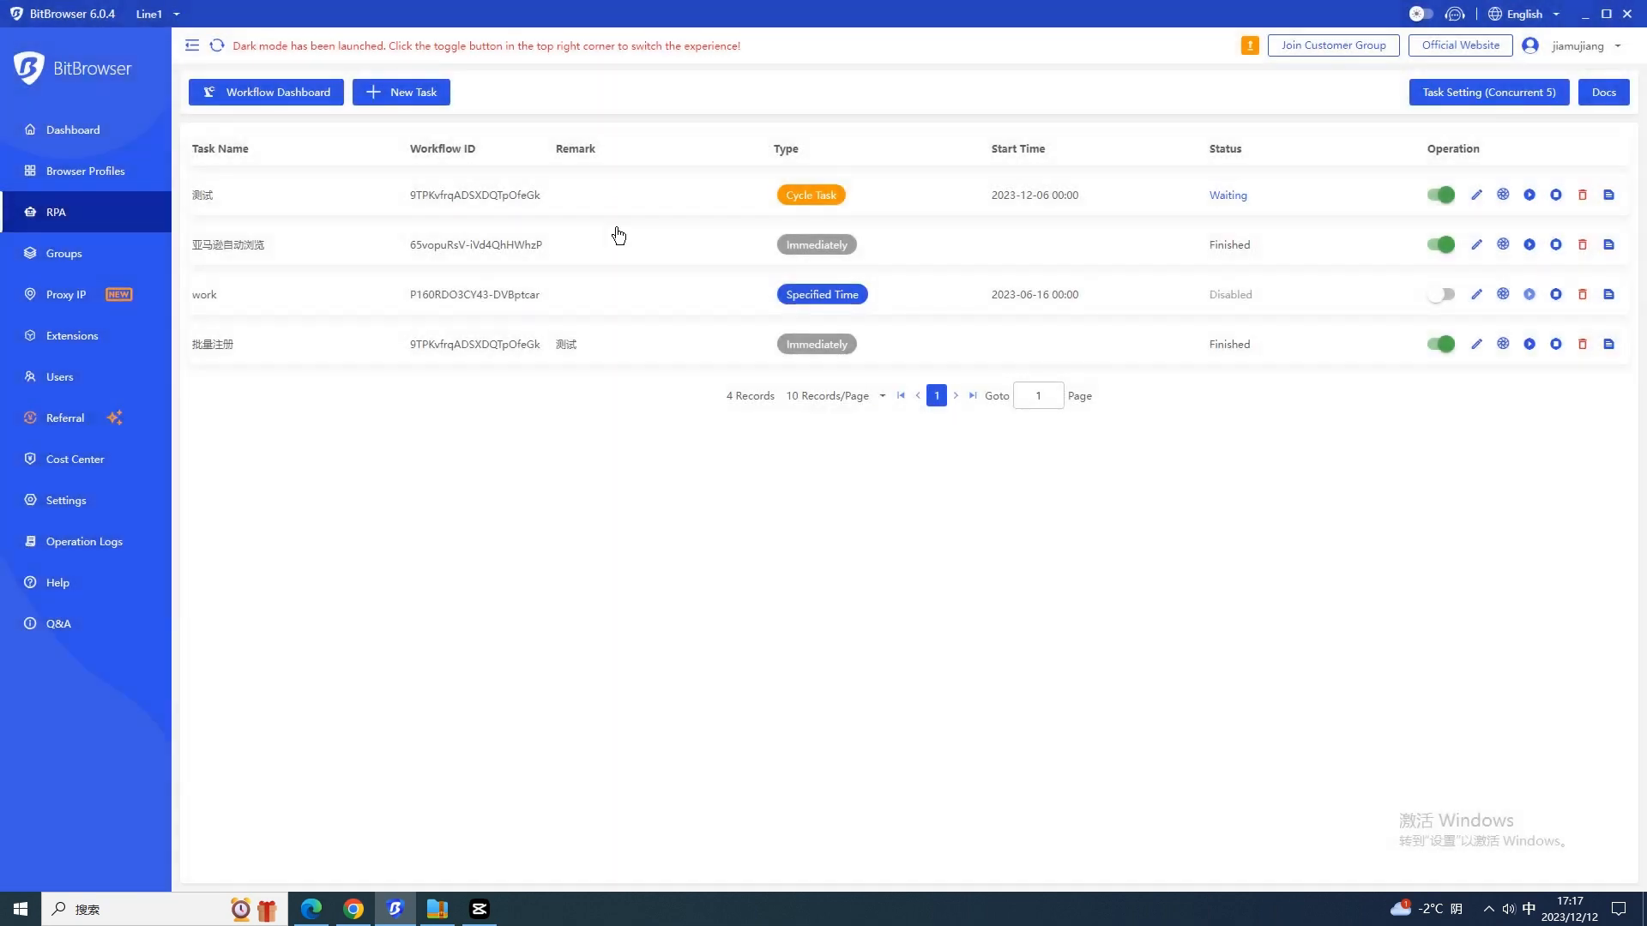
pyautogui.click(400, 92)
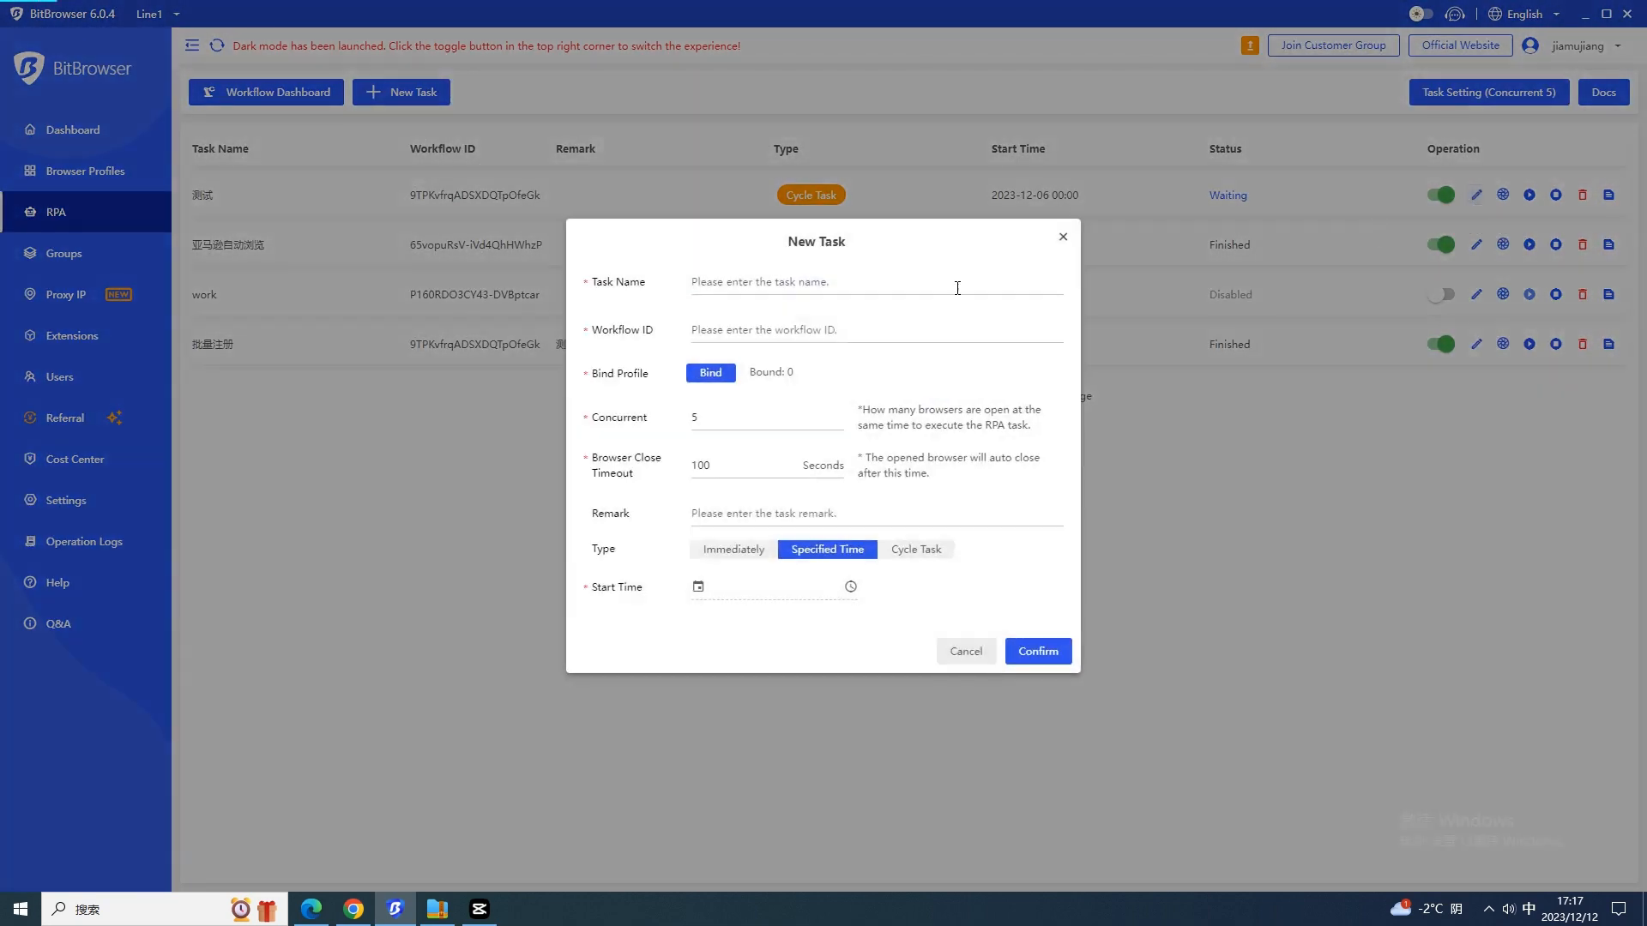
pyautogui.click(1474, 194)
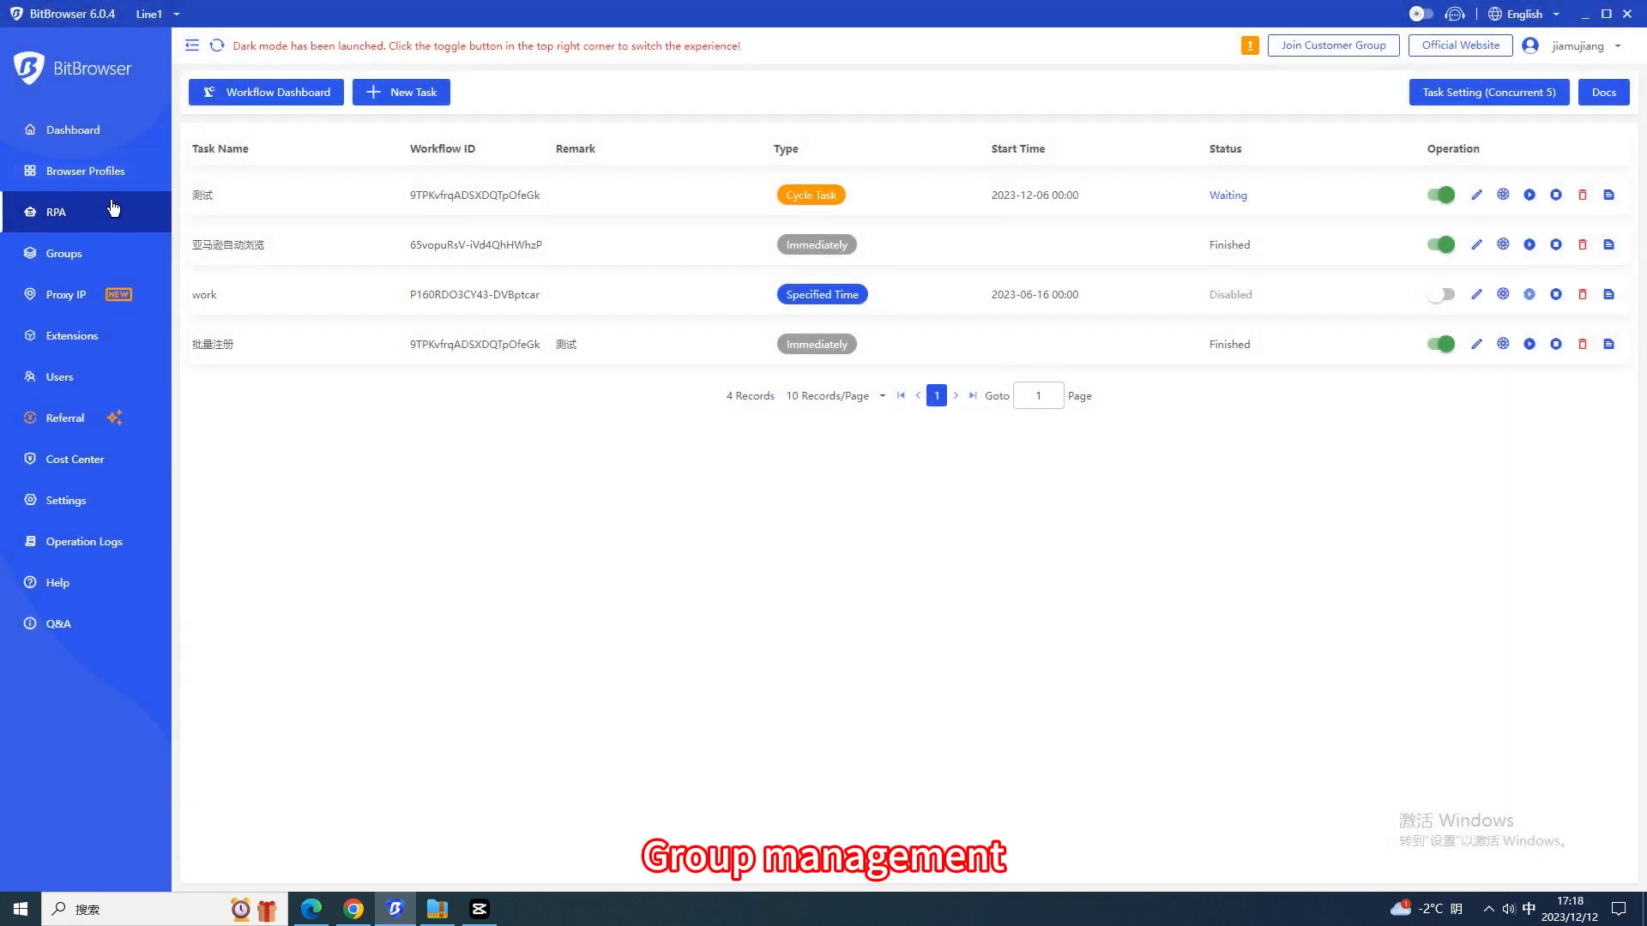
# - Review the four browser groups, dismiss the Add Group form, then show popular extensions
pyautogui.click(64, 253)
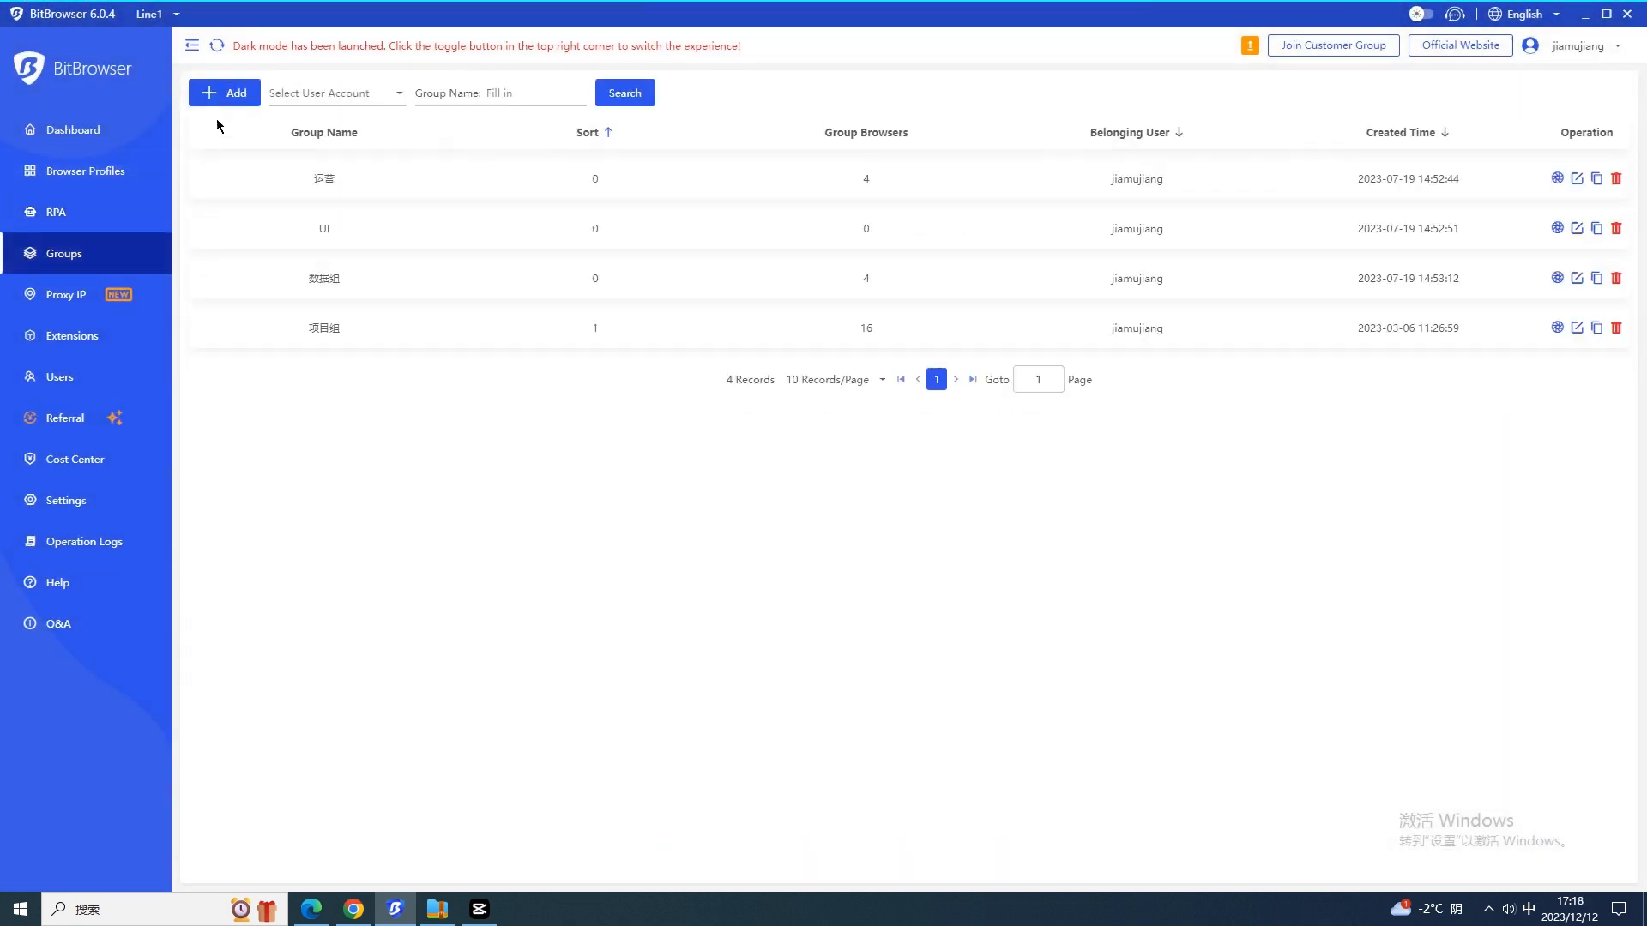
pyautogui.click(224, 93)
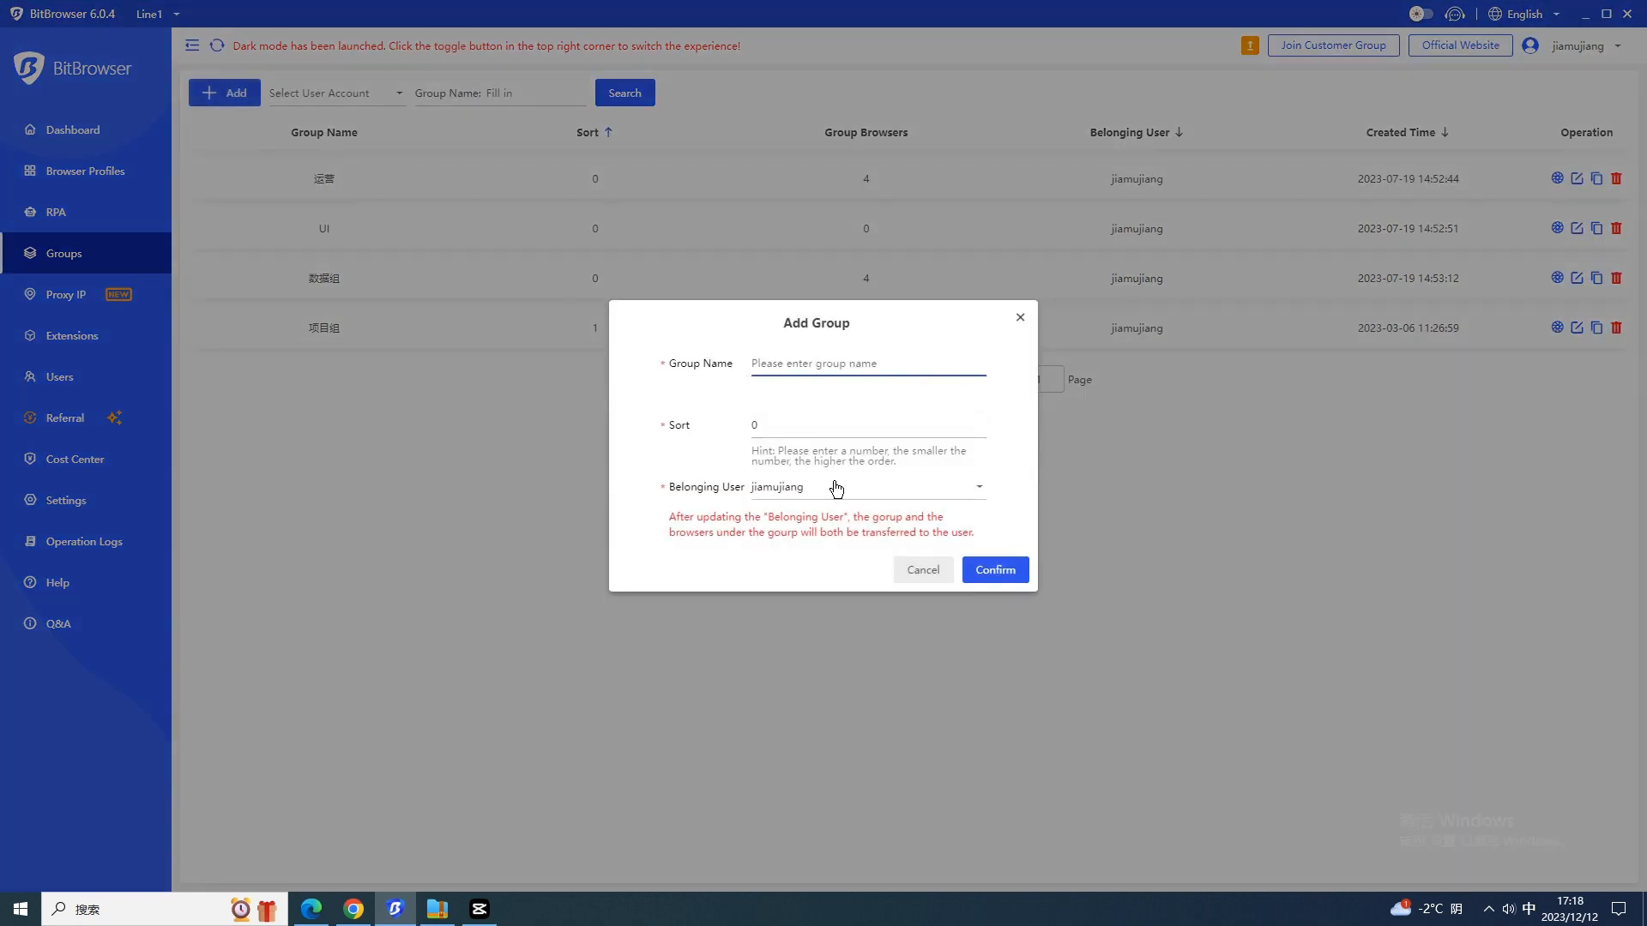
pyautogui.click(992, 570)
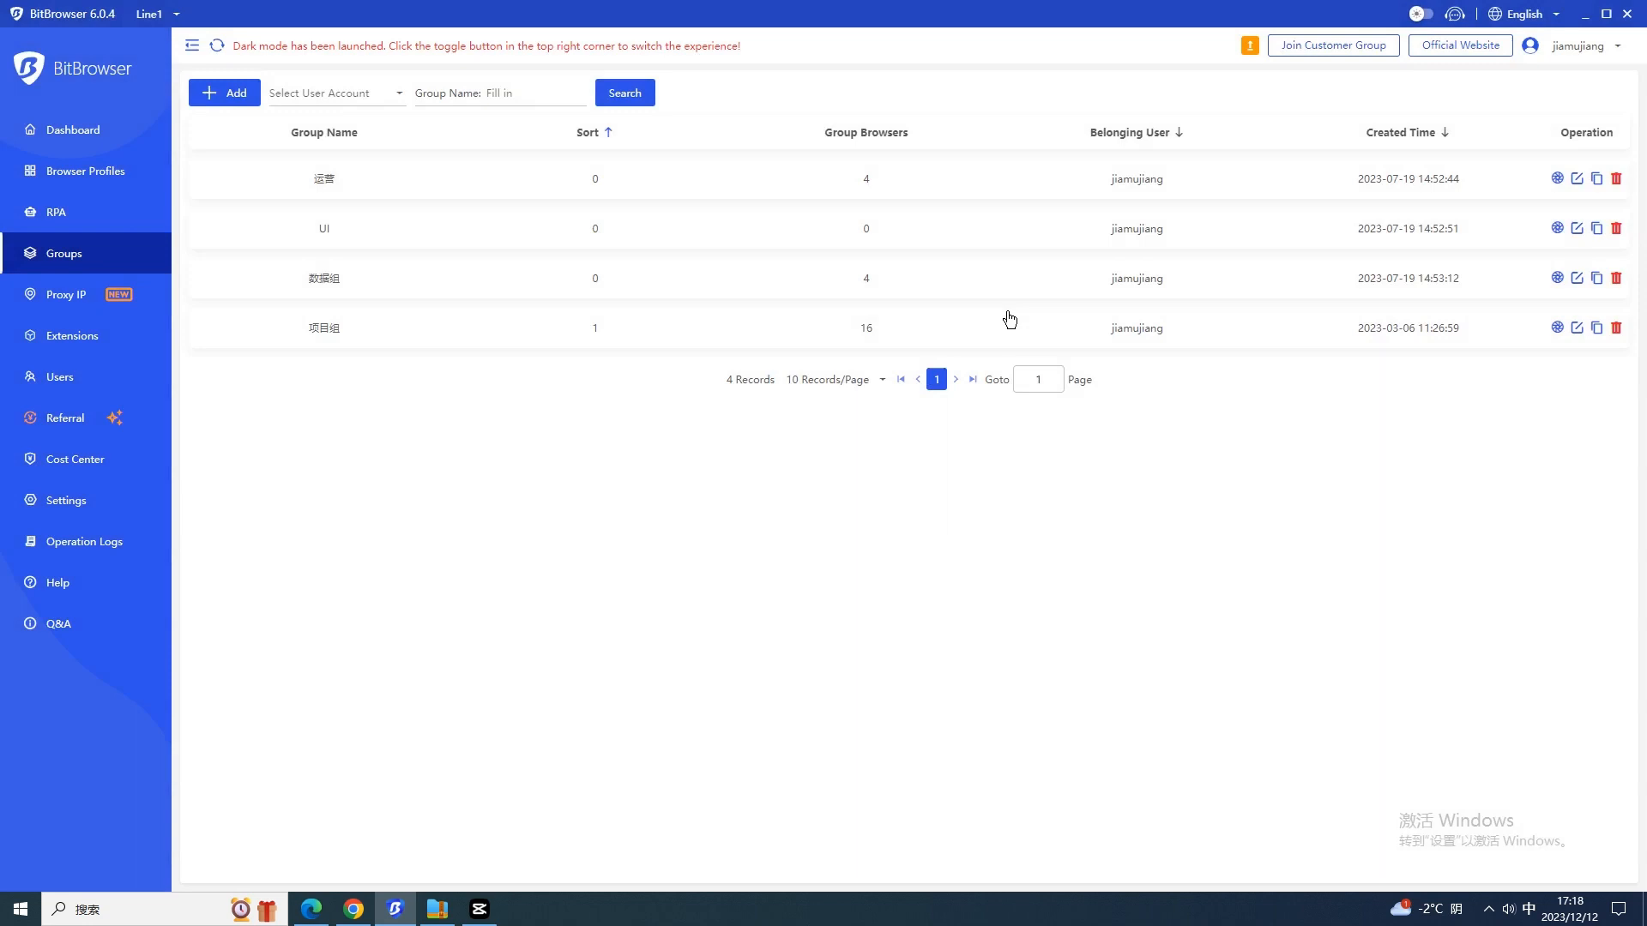
pyautogui.moveTo(1576, 178)
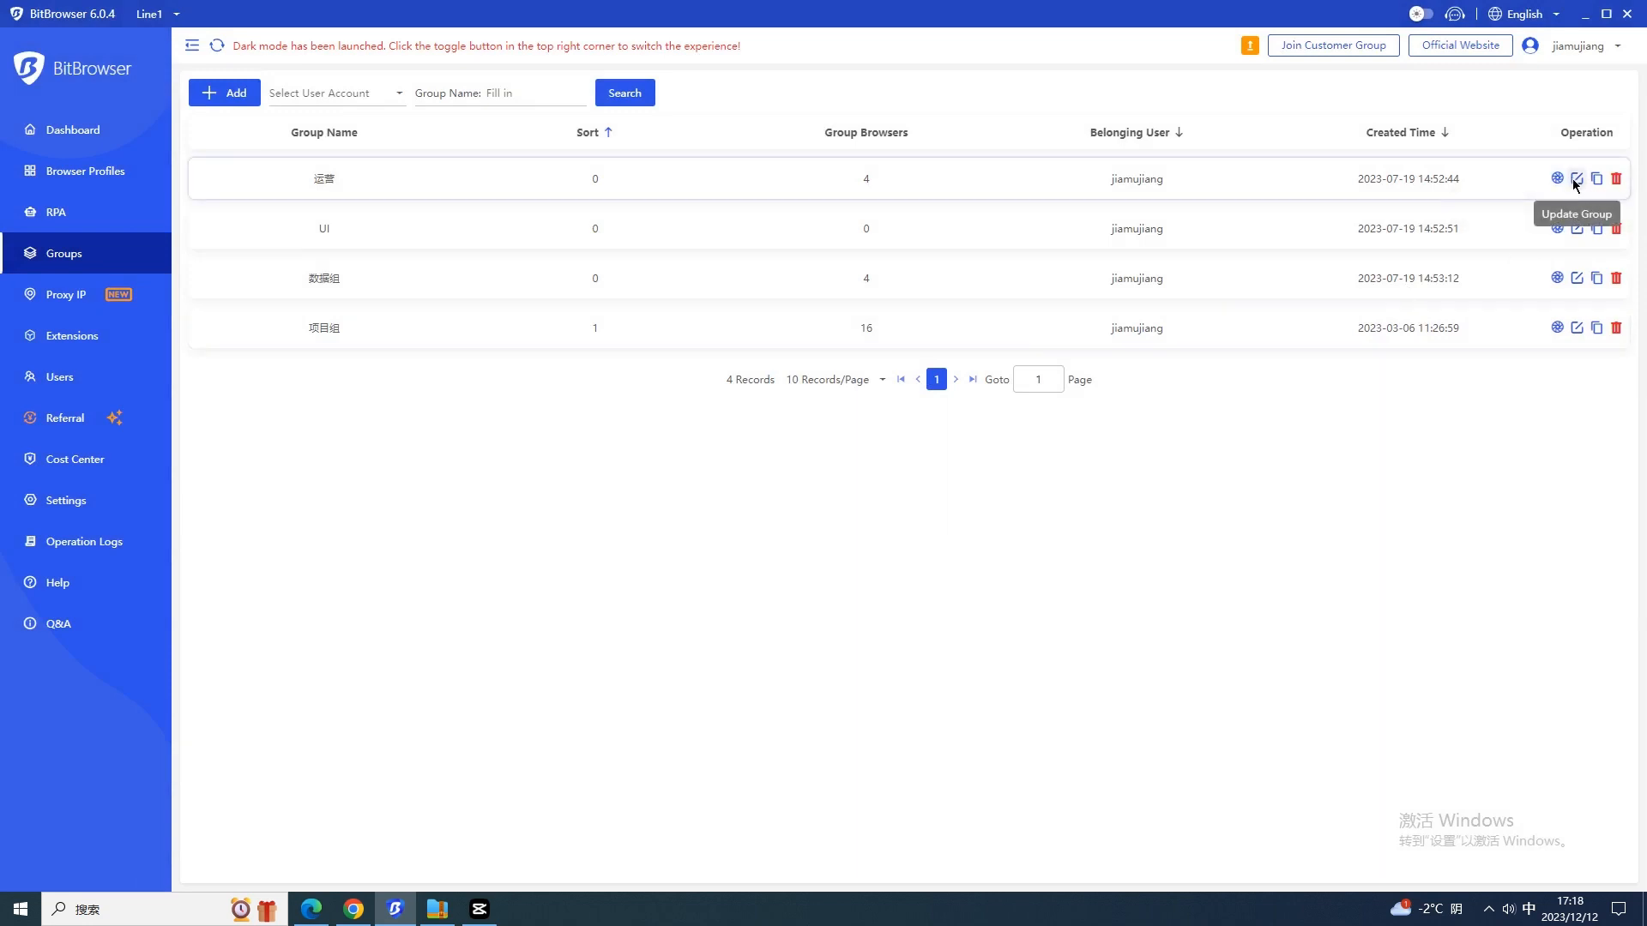
pyautogui.moveTo(201, 298)
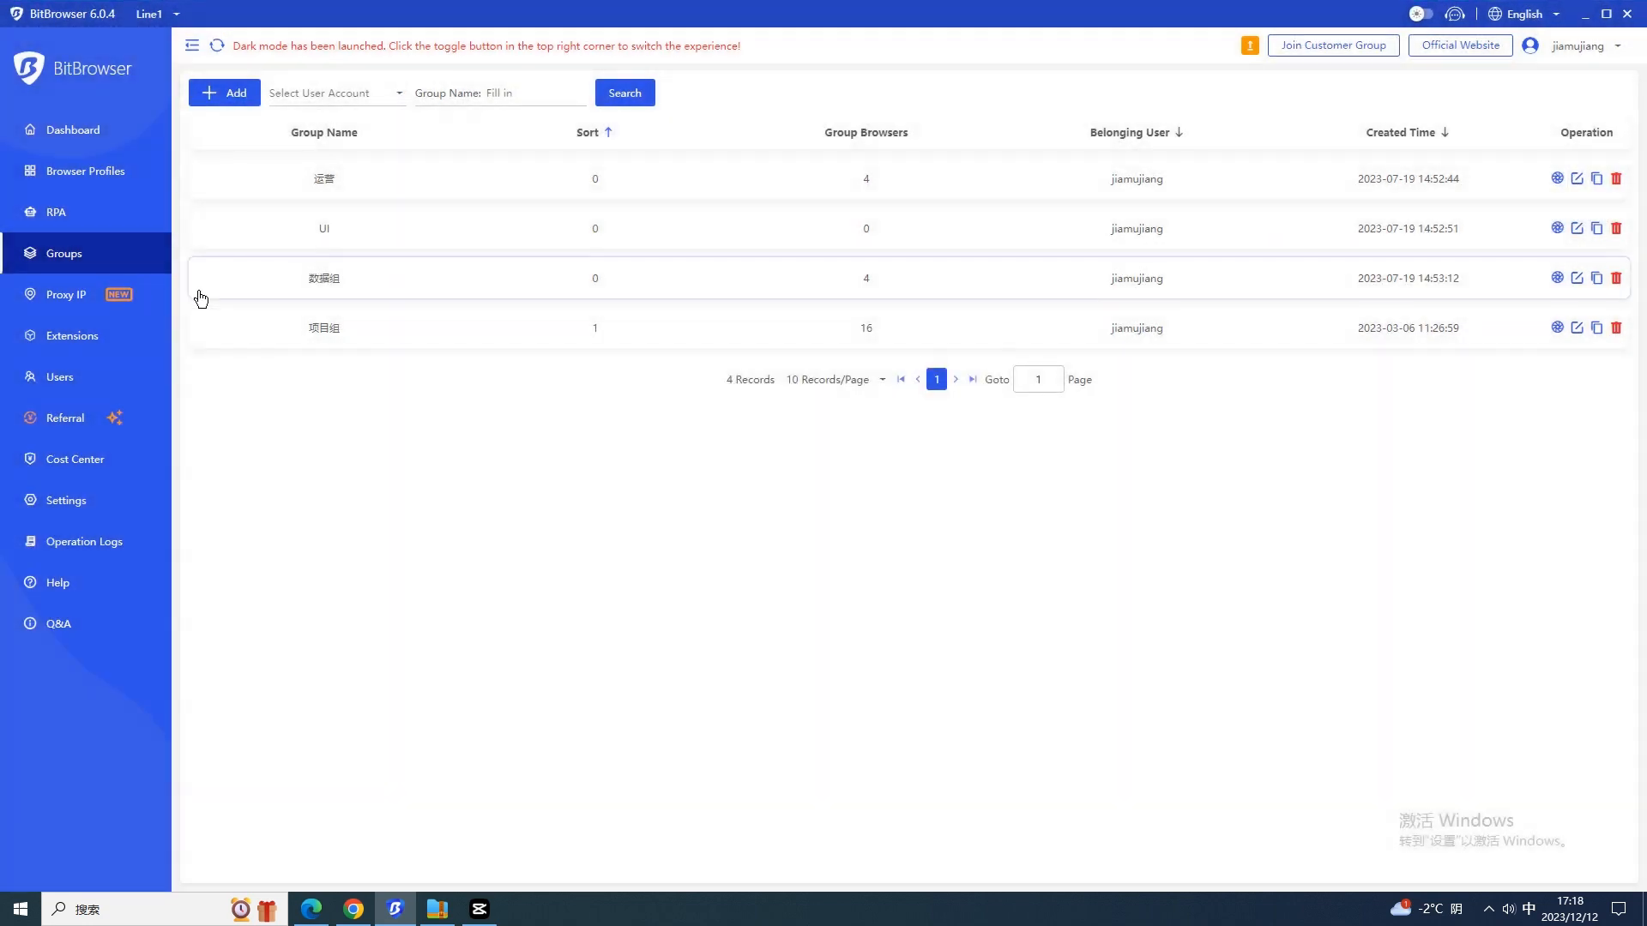
pyautogui.click(70, 336)
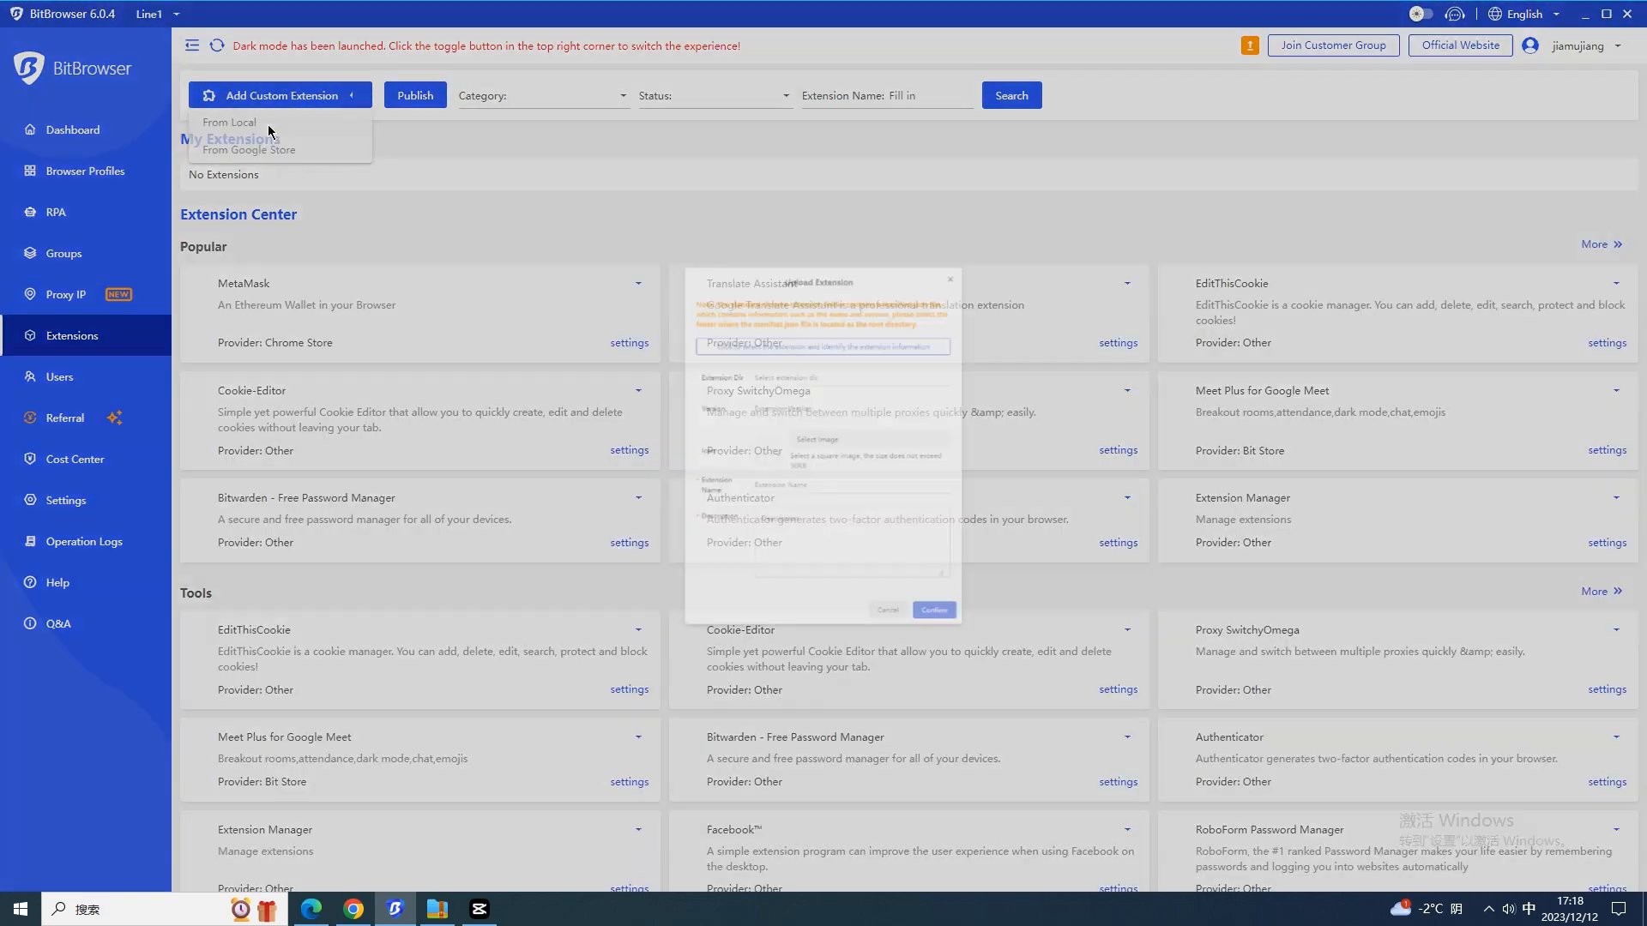
pyautogui.click(229, 122)
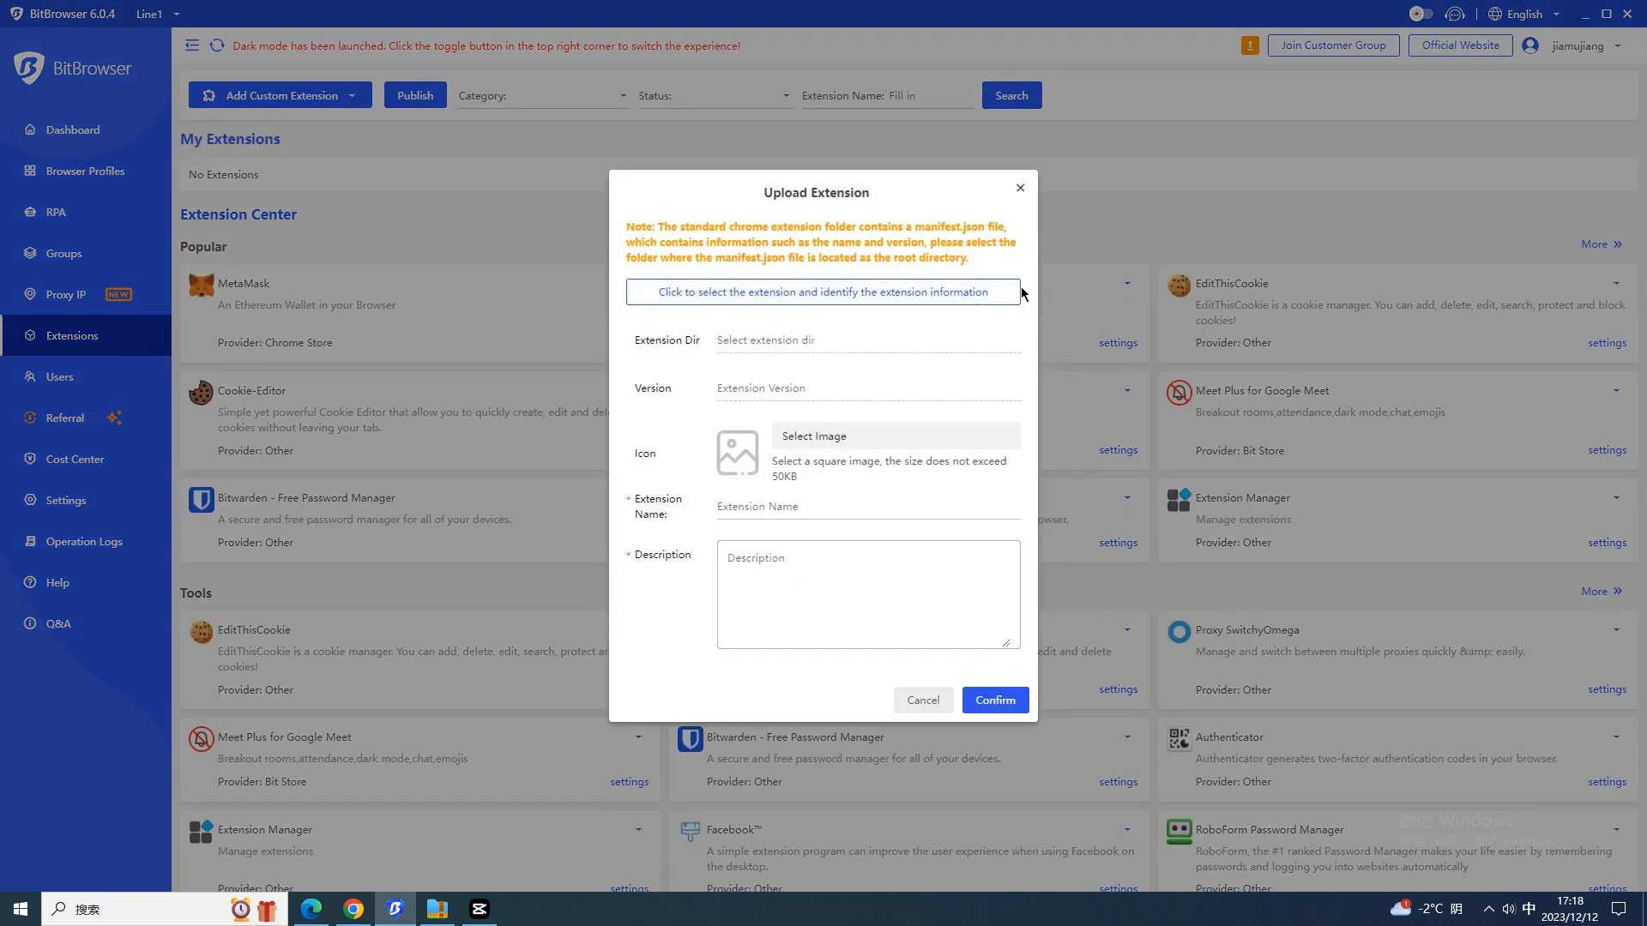
pyautogui.click(1018, 187)
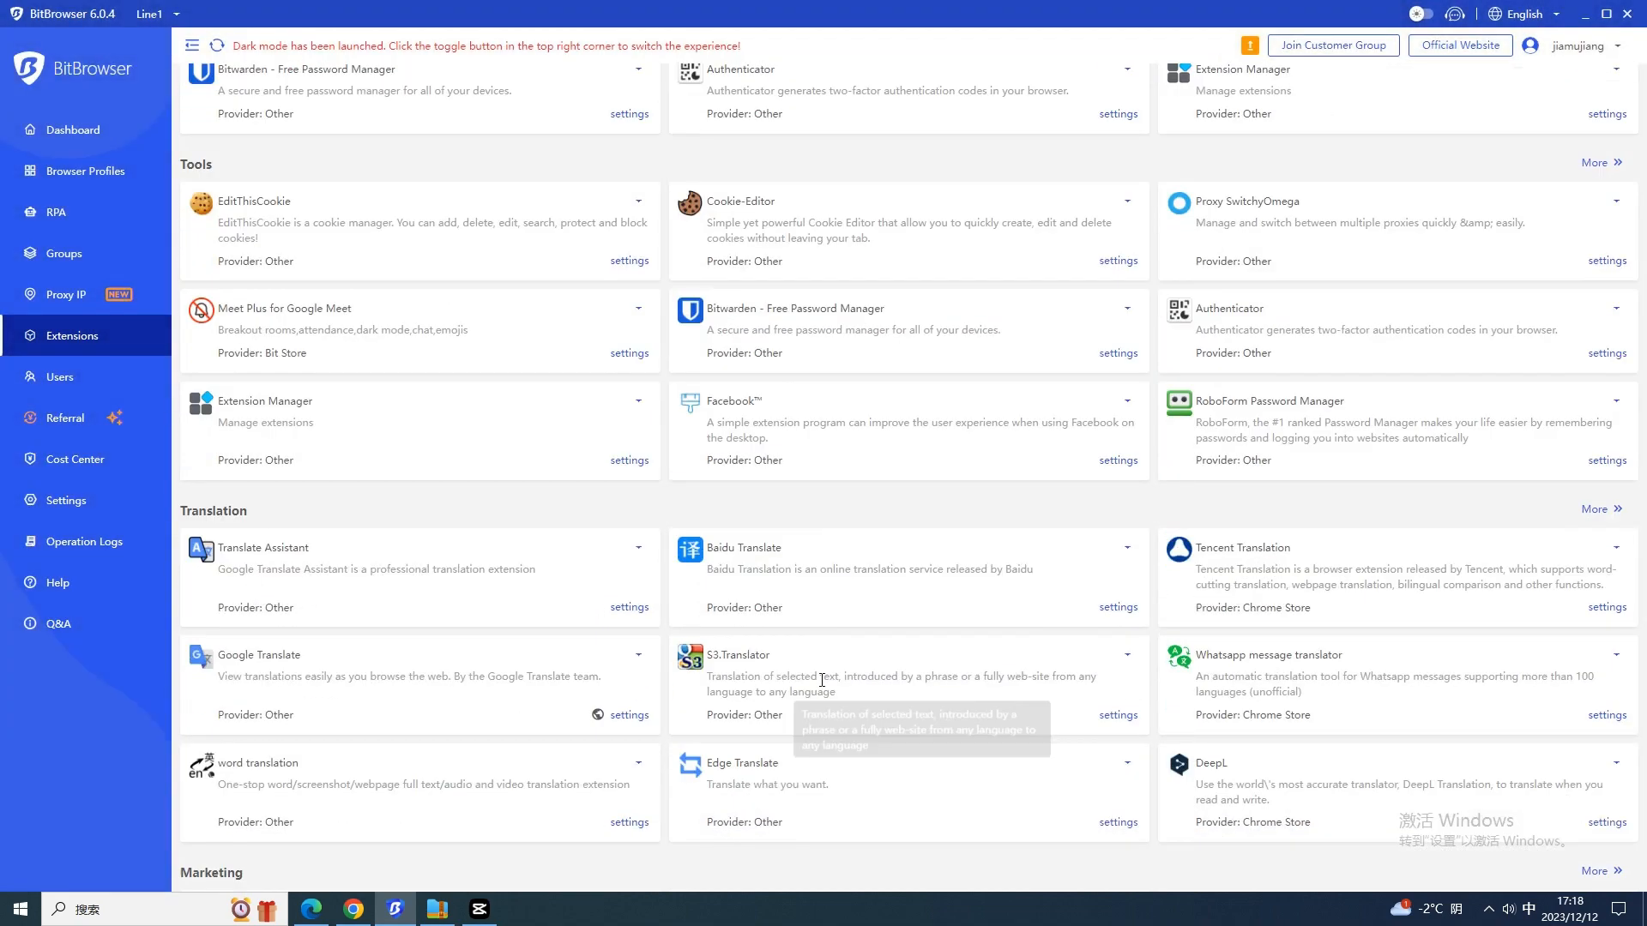
pyautogui.scroll(-3)
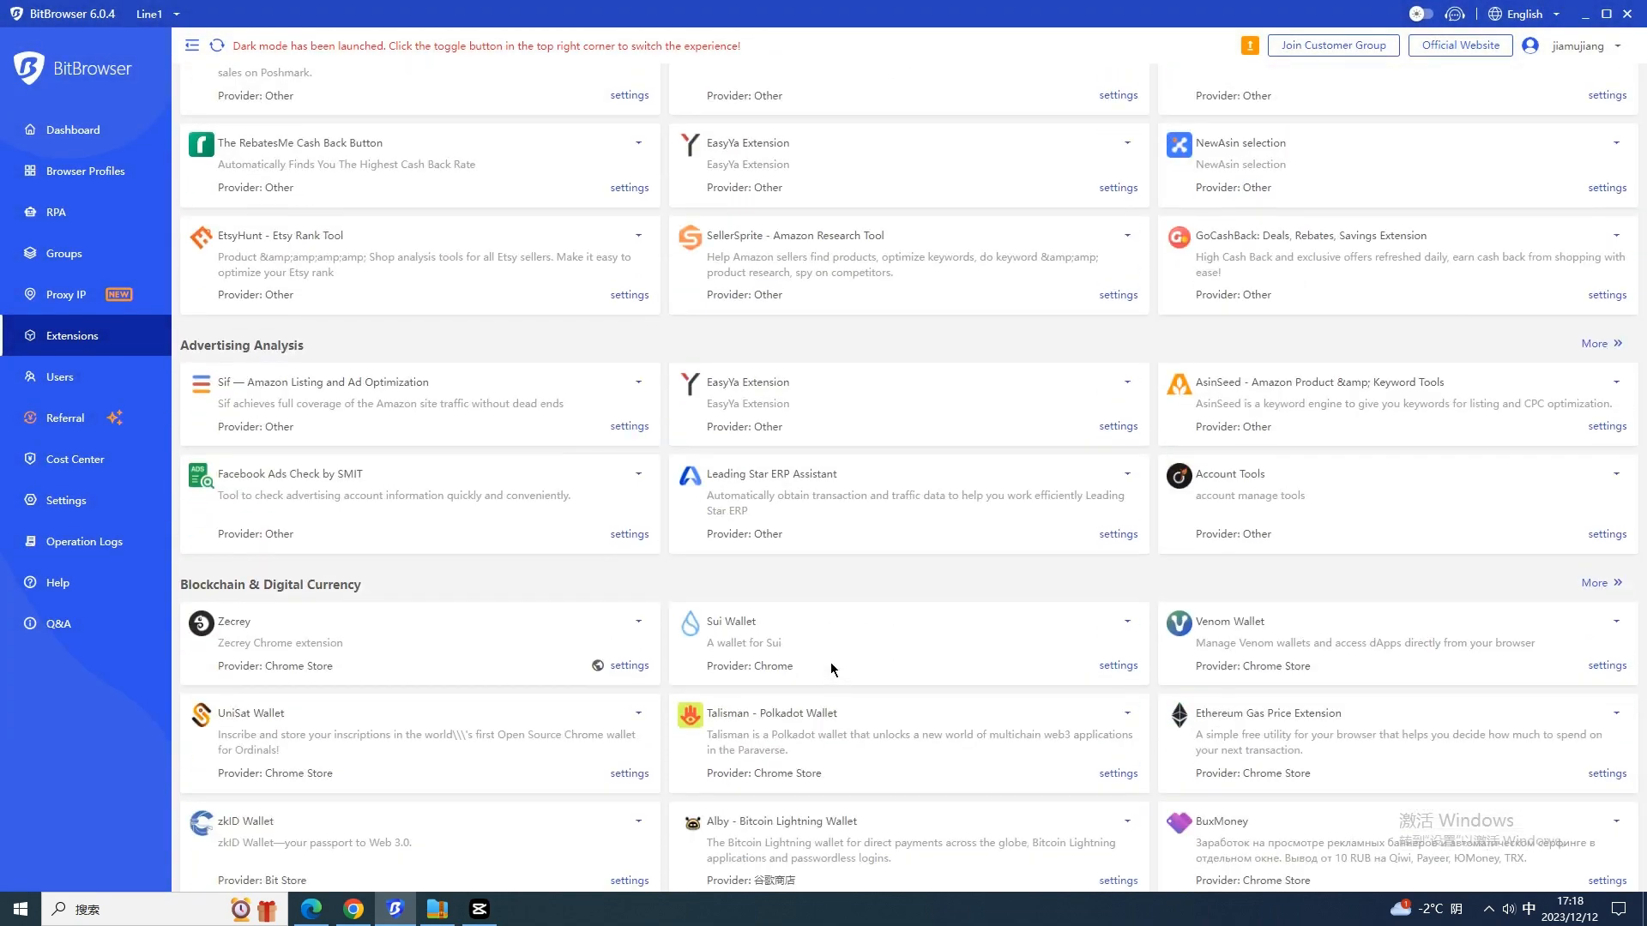
pyautogui.scroll(3)
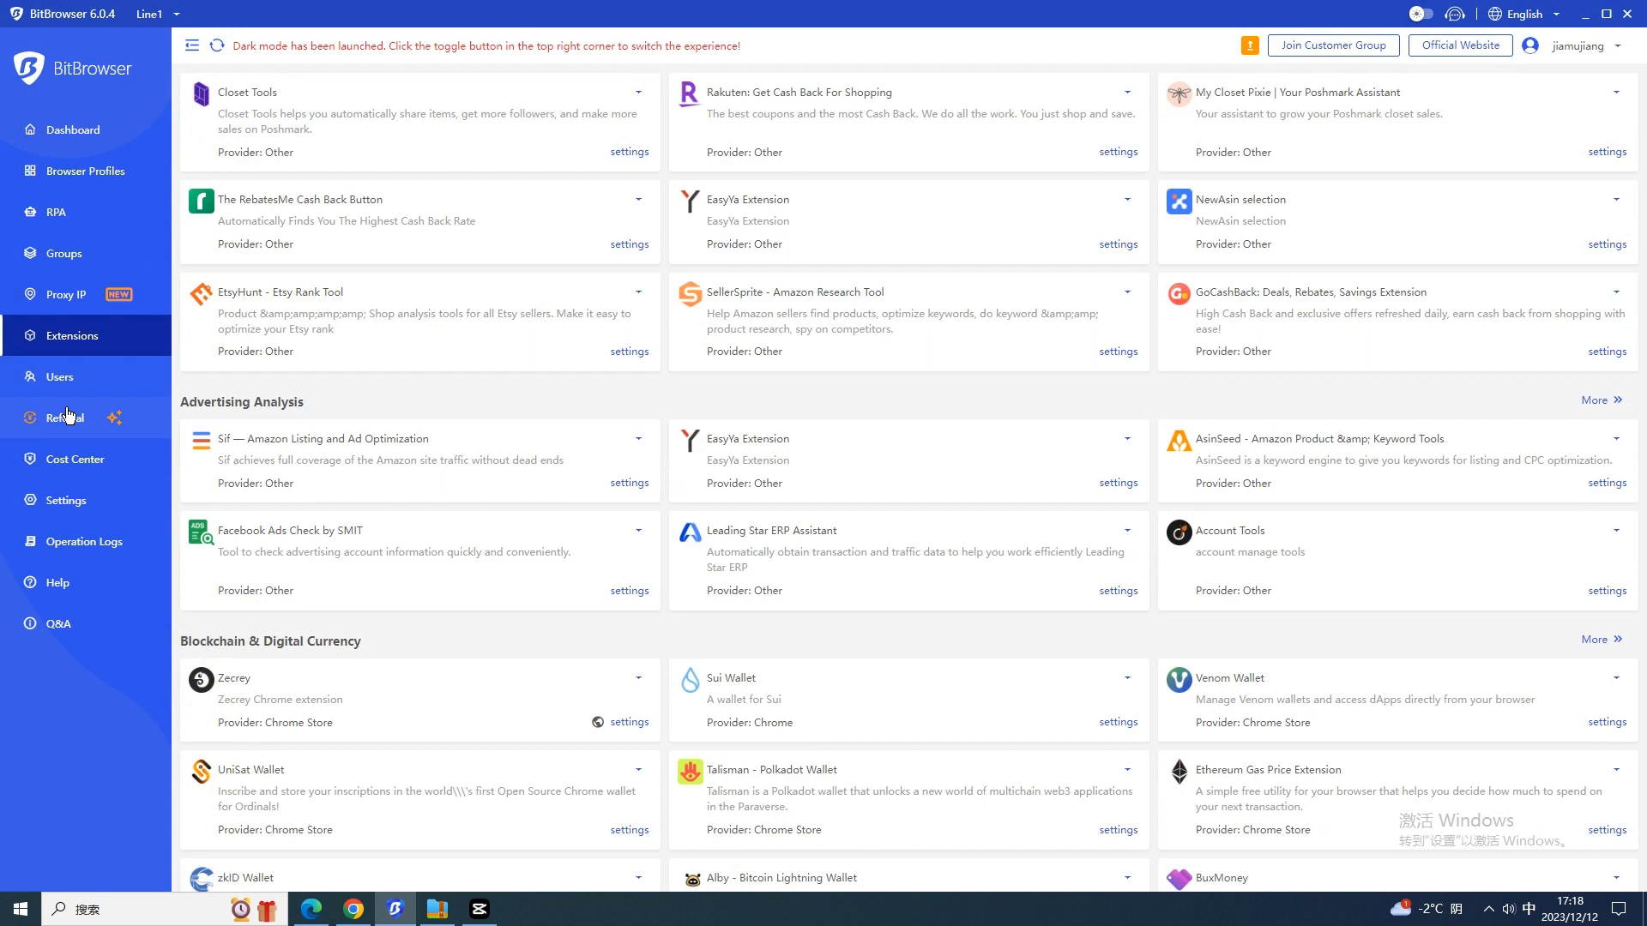
pyautogui.moveTo(65, 417)
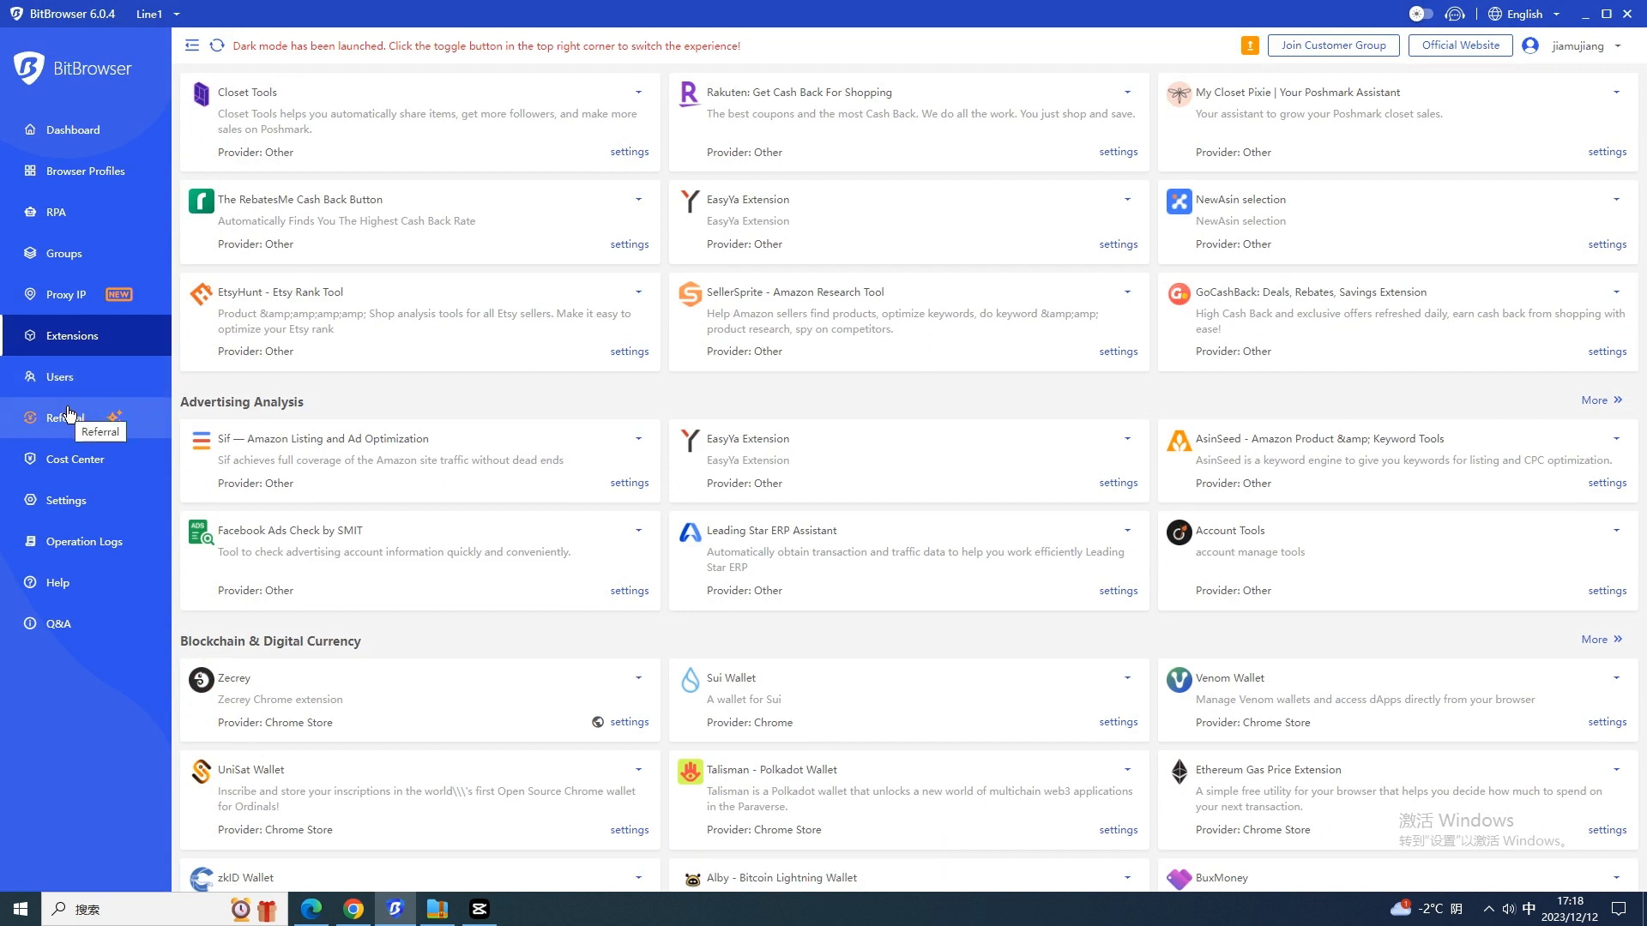
pyautogui.moveTo(63, 391)
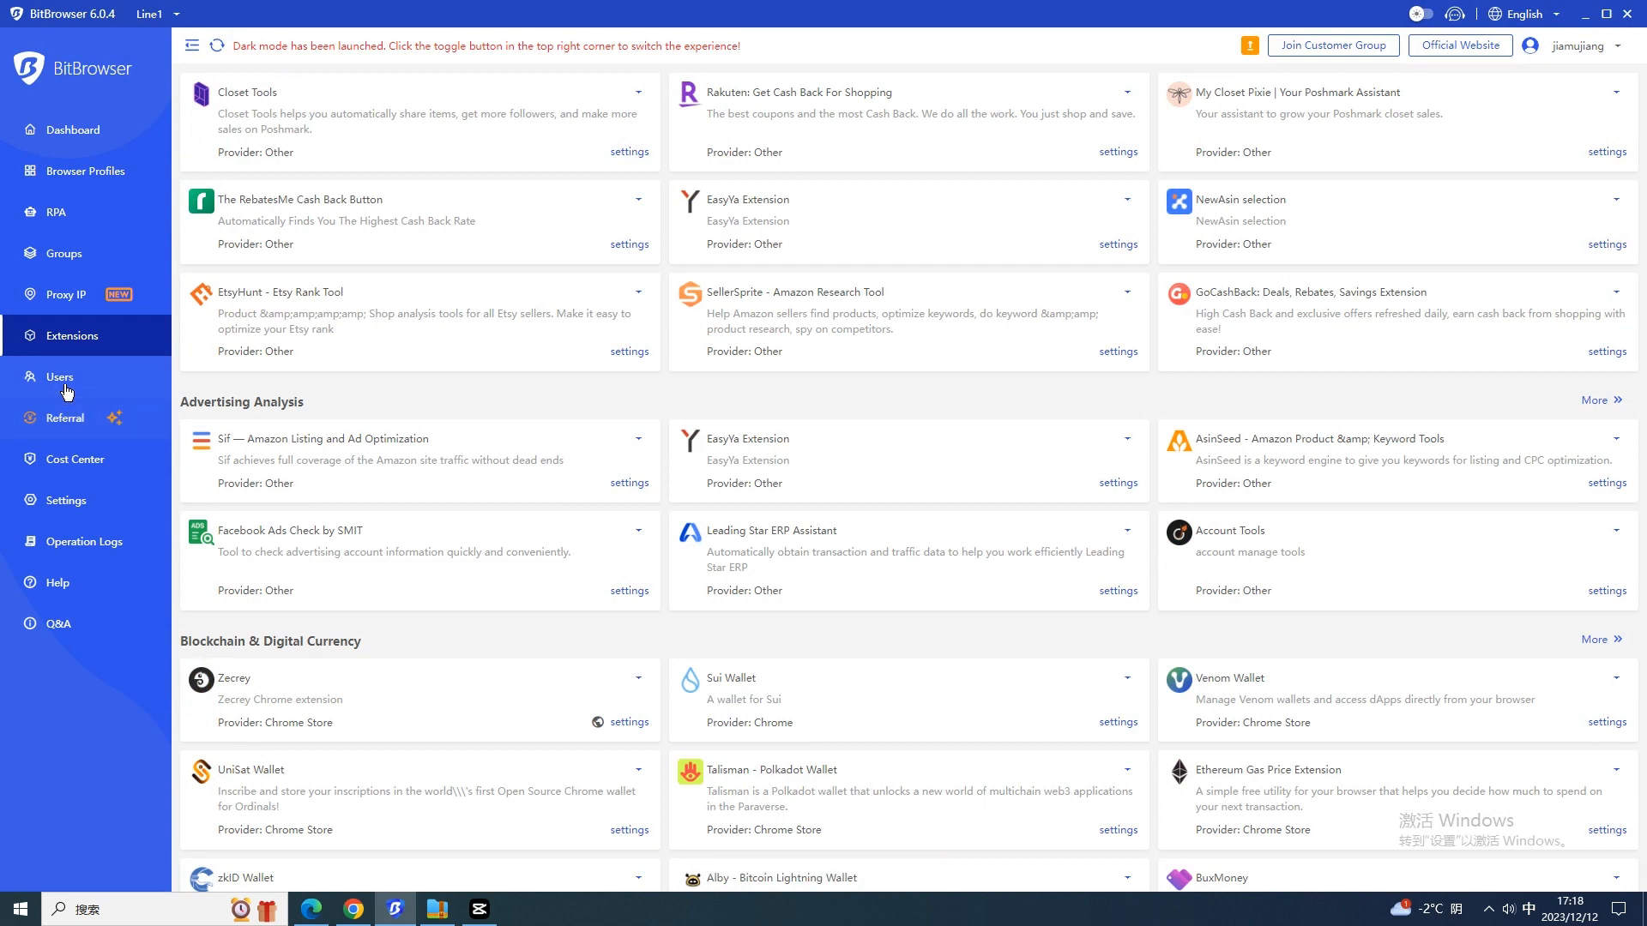
# - Review Users, dismiss an Add Role form unsaved, and go back to the Dashboard
pyautogui.click(60, 375)
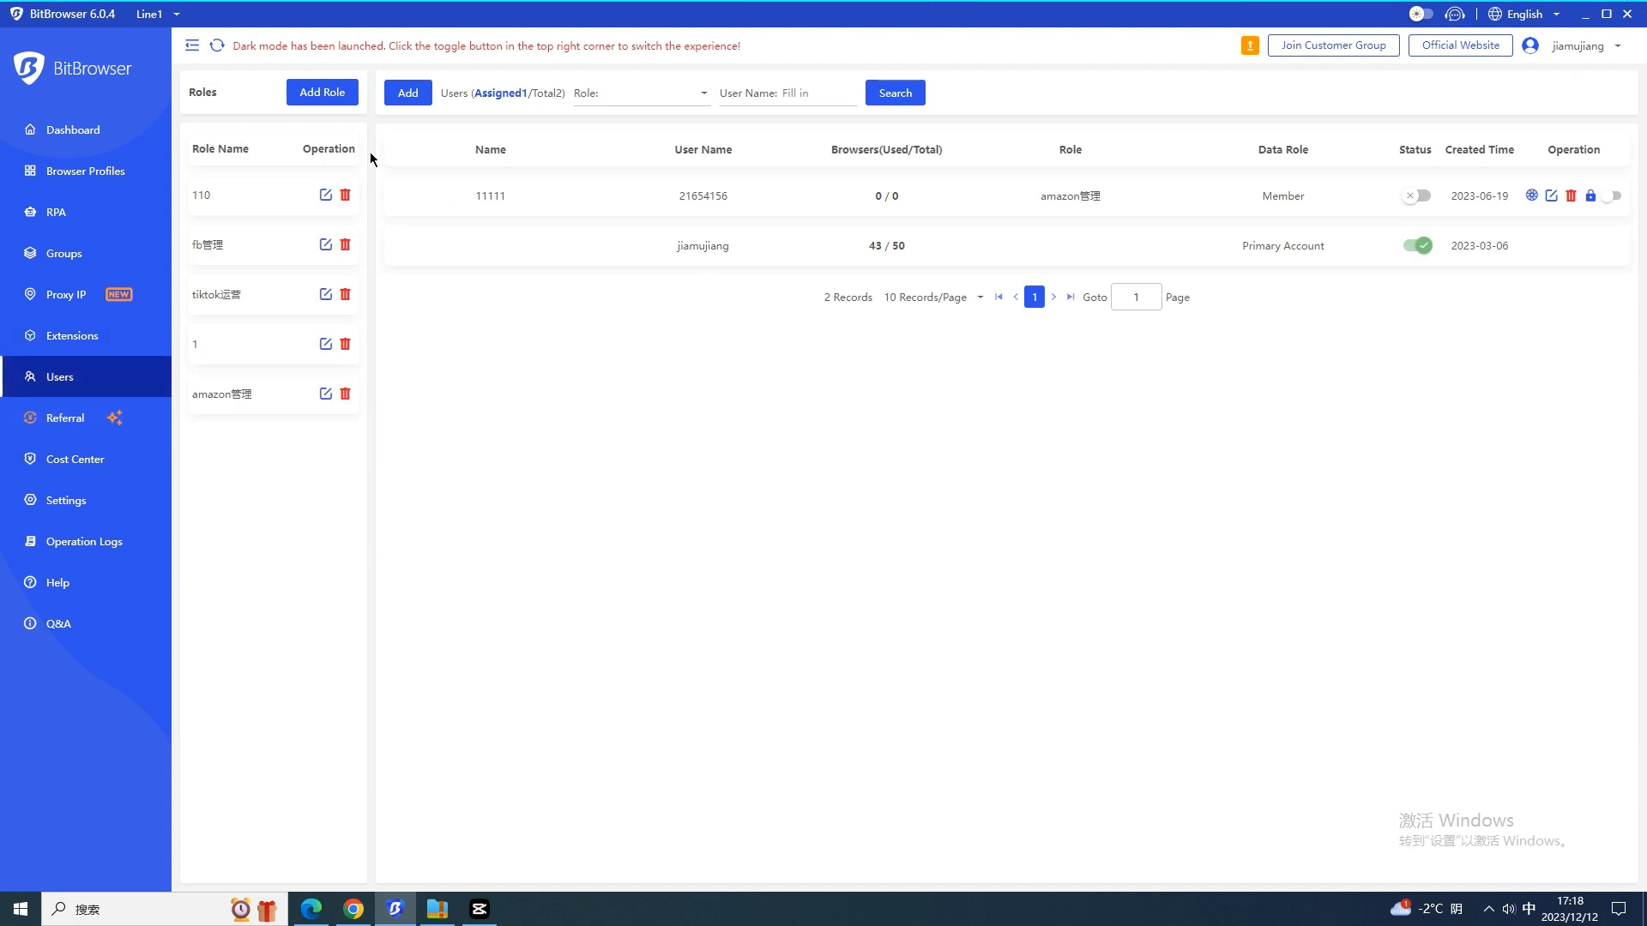
pyautogui.click(323, 93)
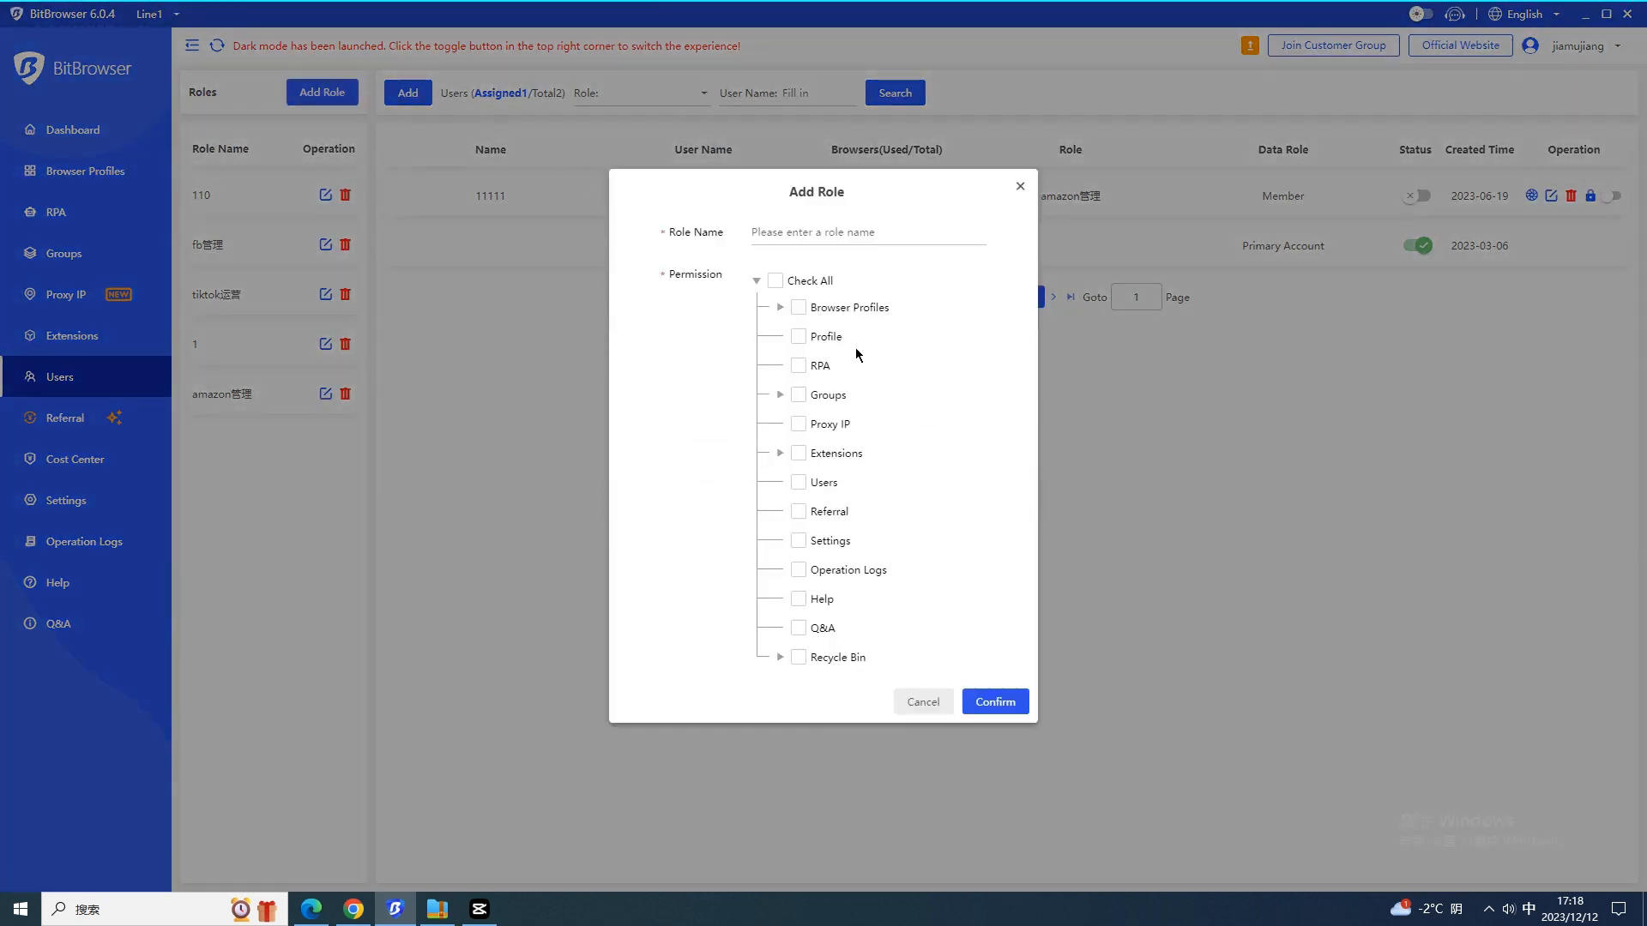
pyautogui.moveTo(870, 253)
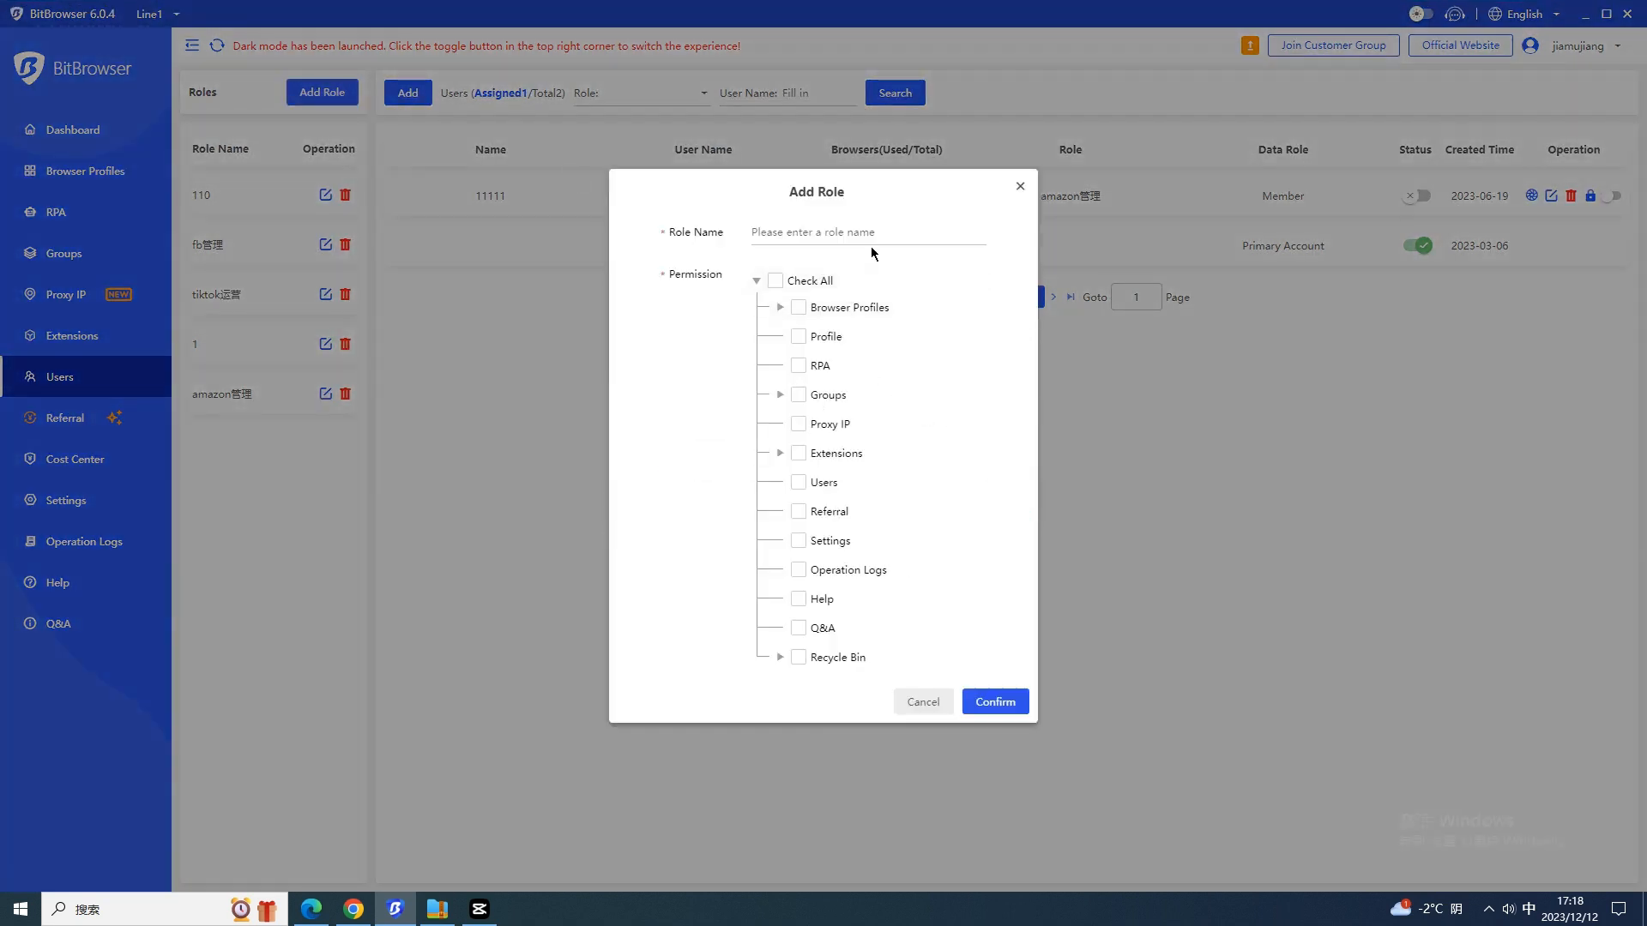
pyautogui.click(922, 701)
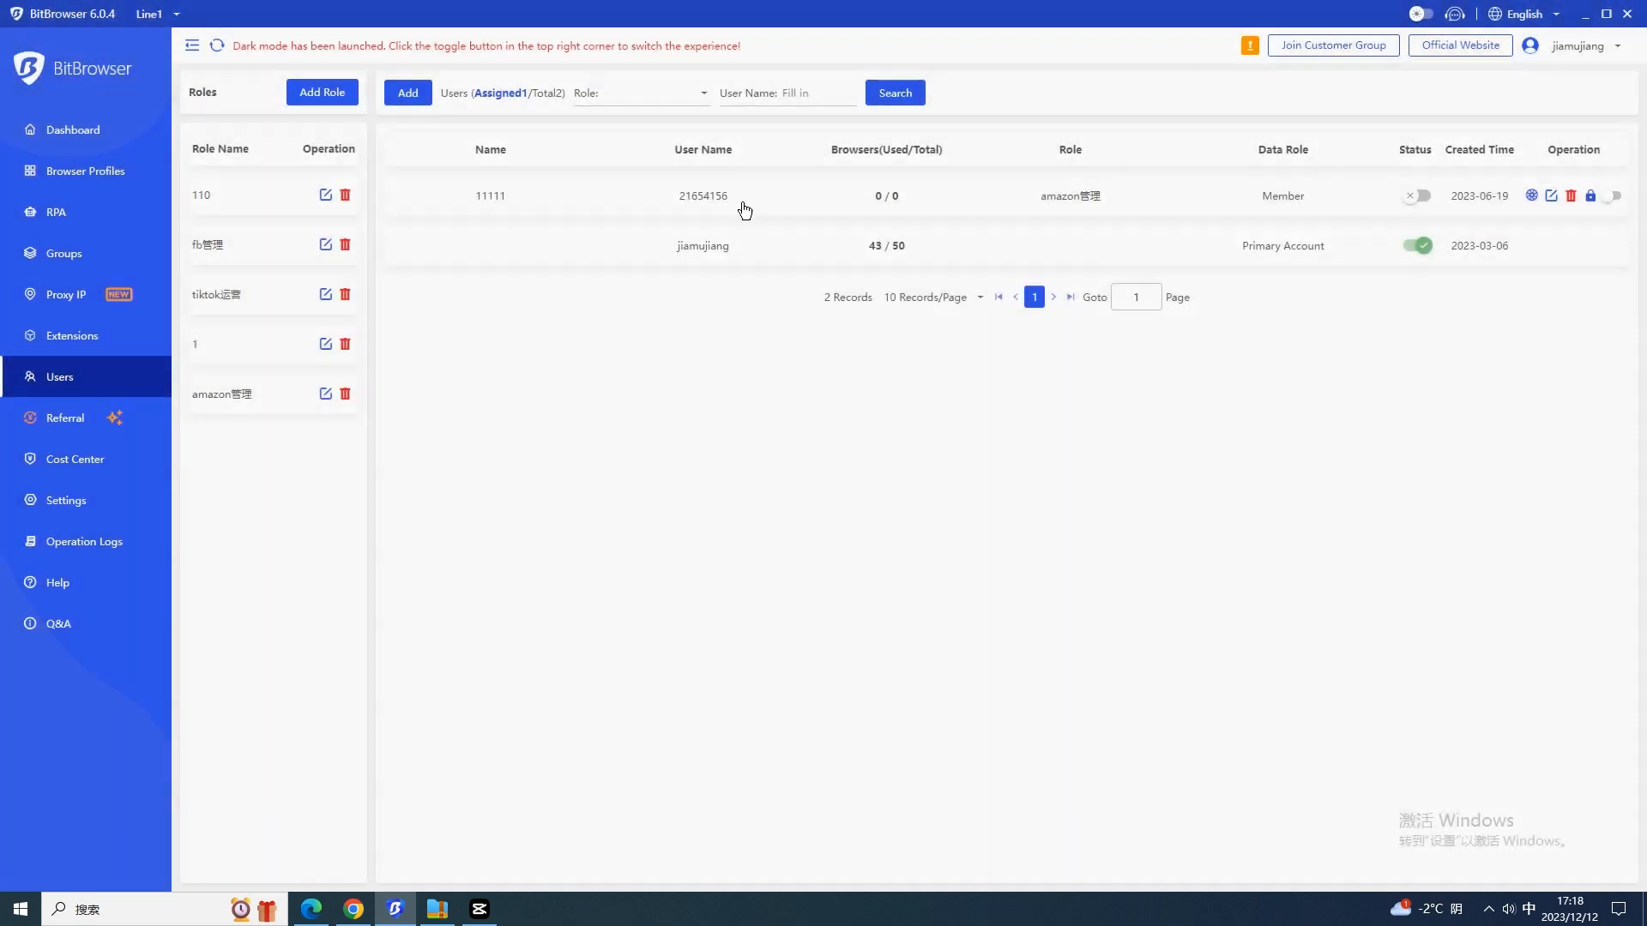
pyautogui.click(73, 130)
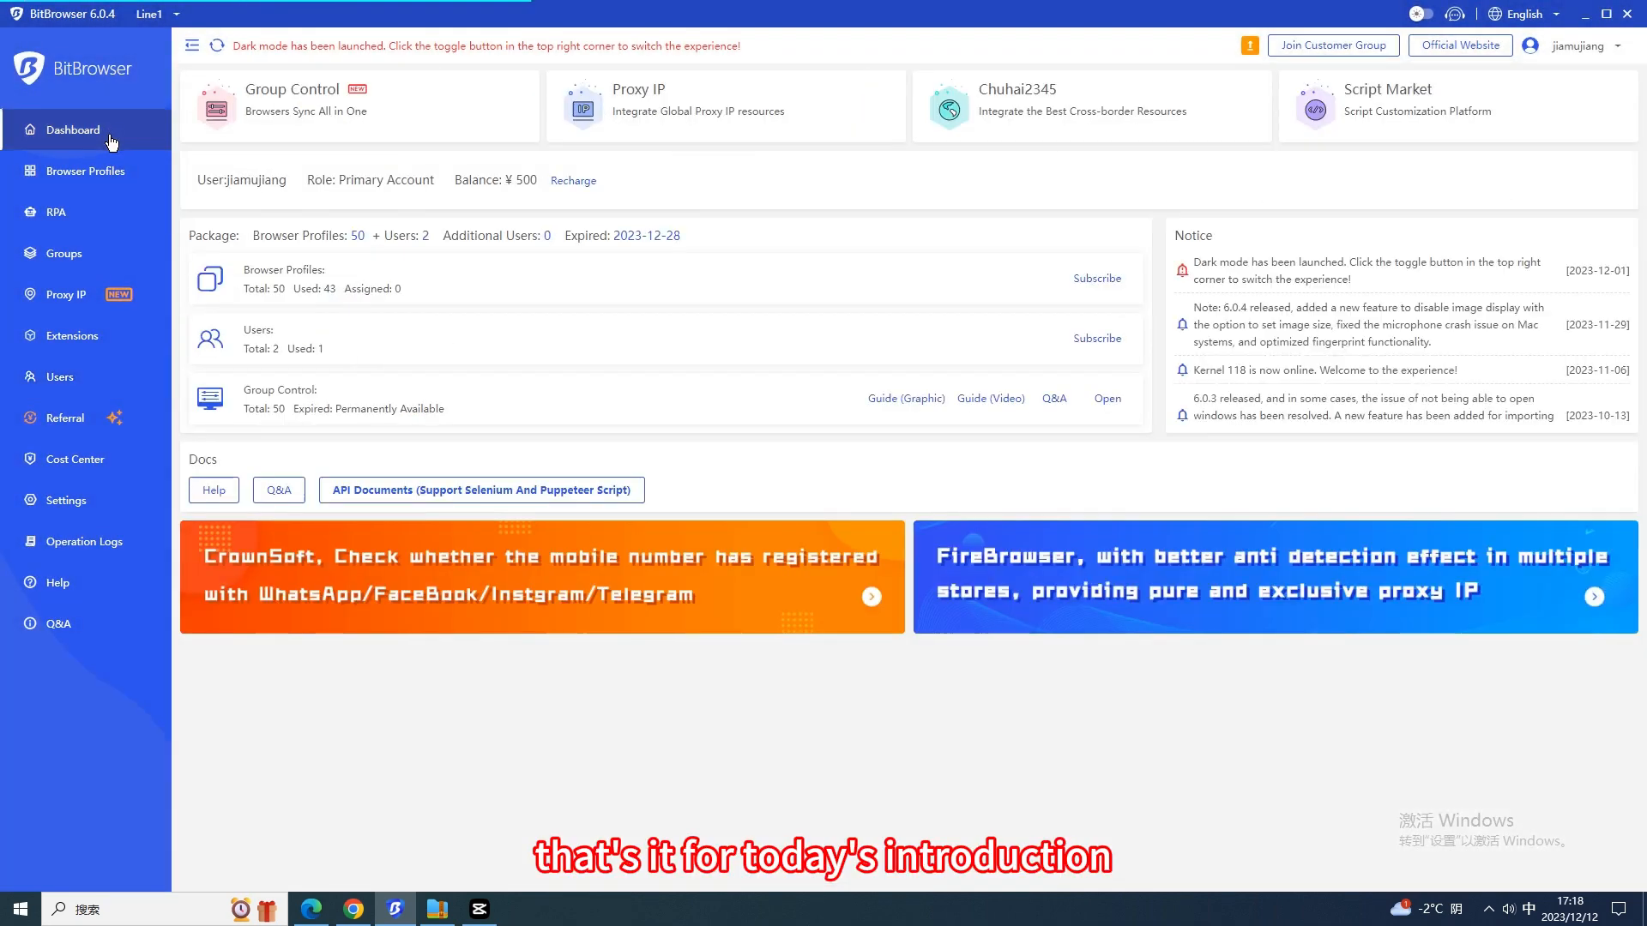
pyautogui.moveTo(799, 478)
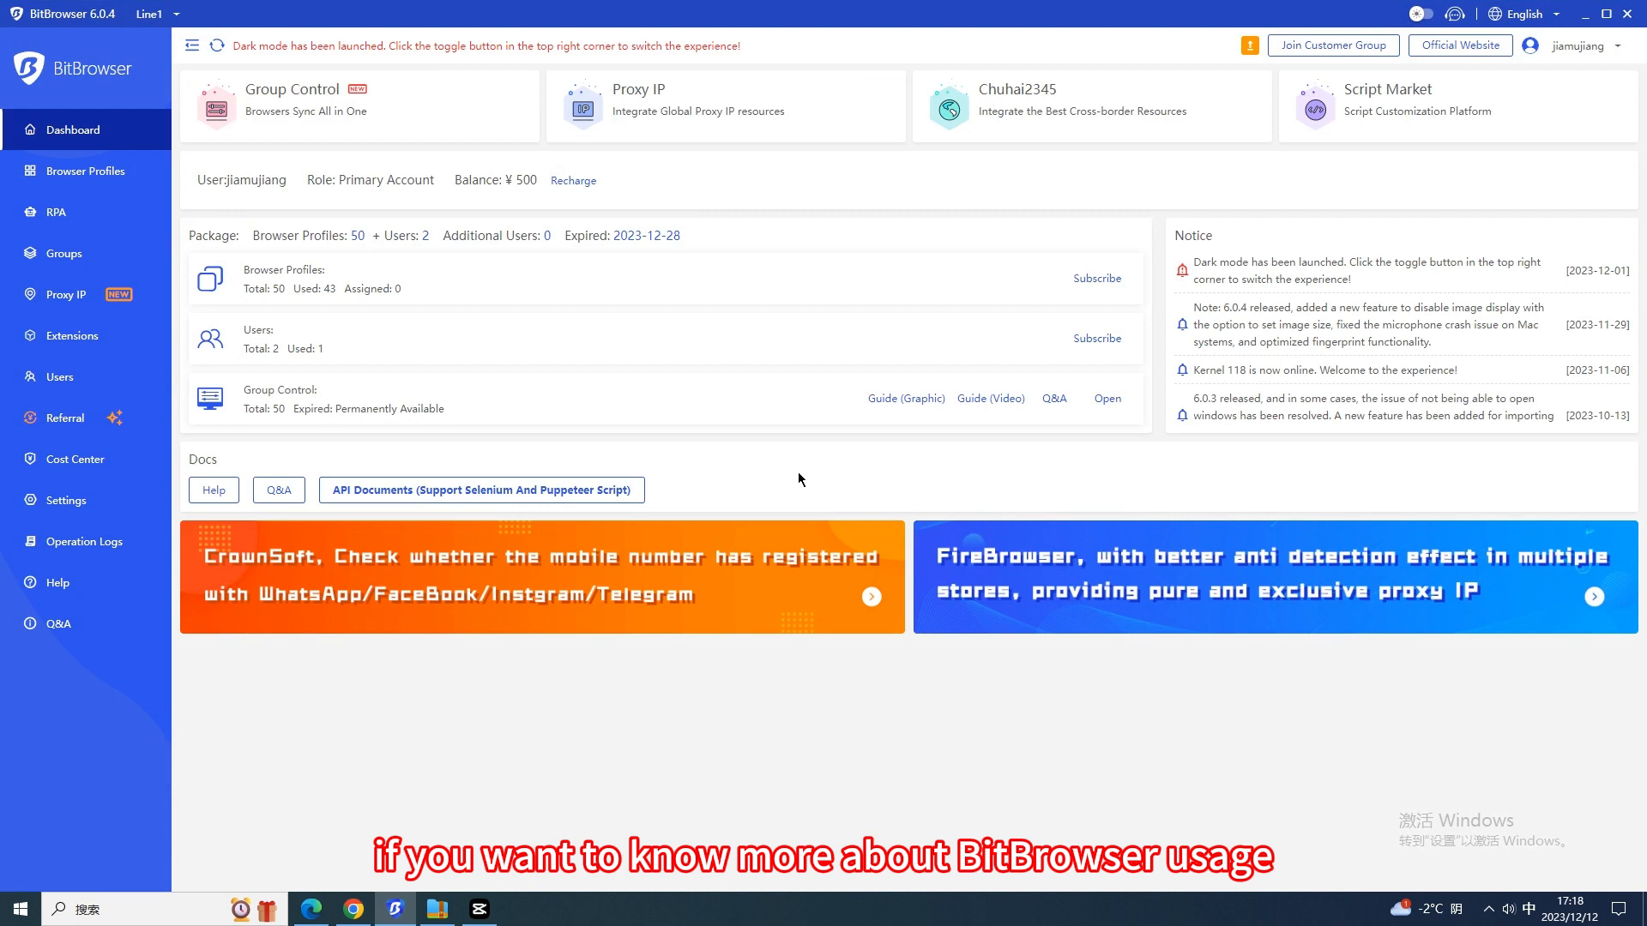
pyautogui.moveTo(1096, 641)
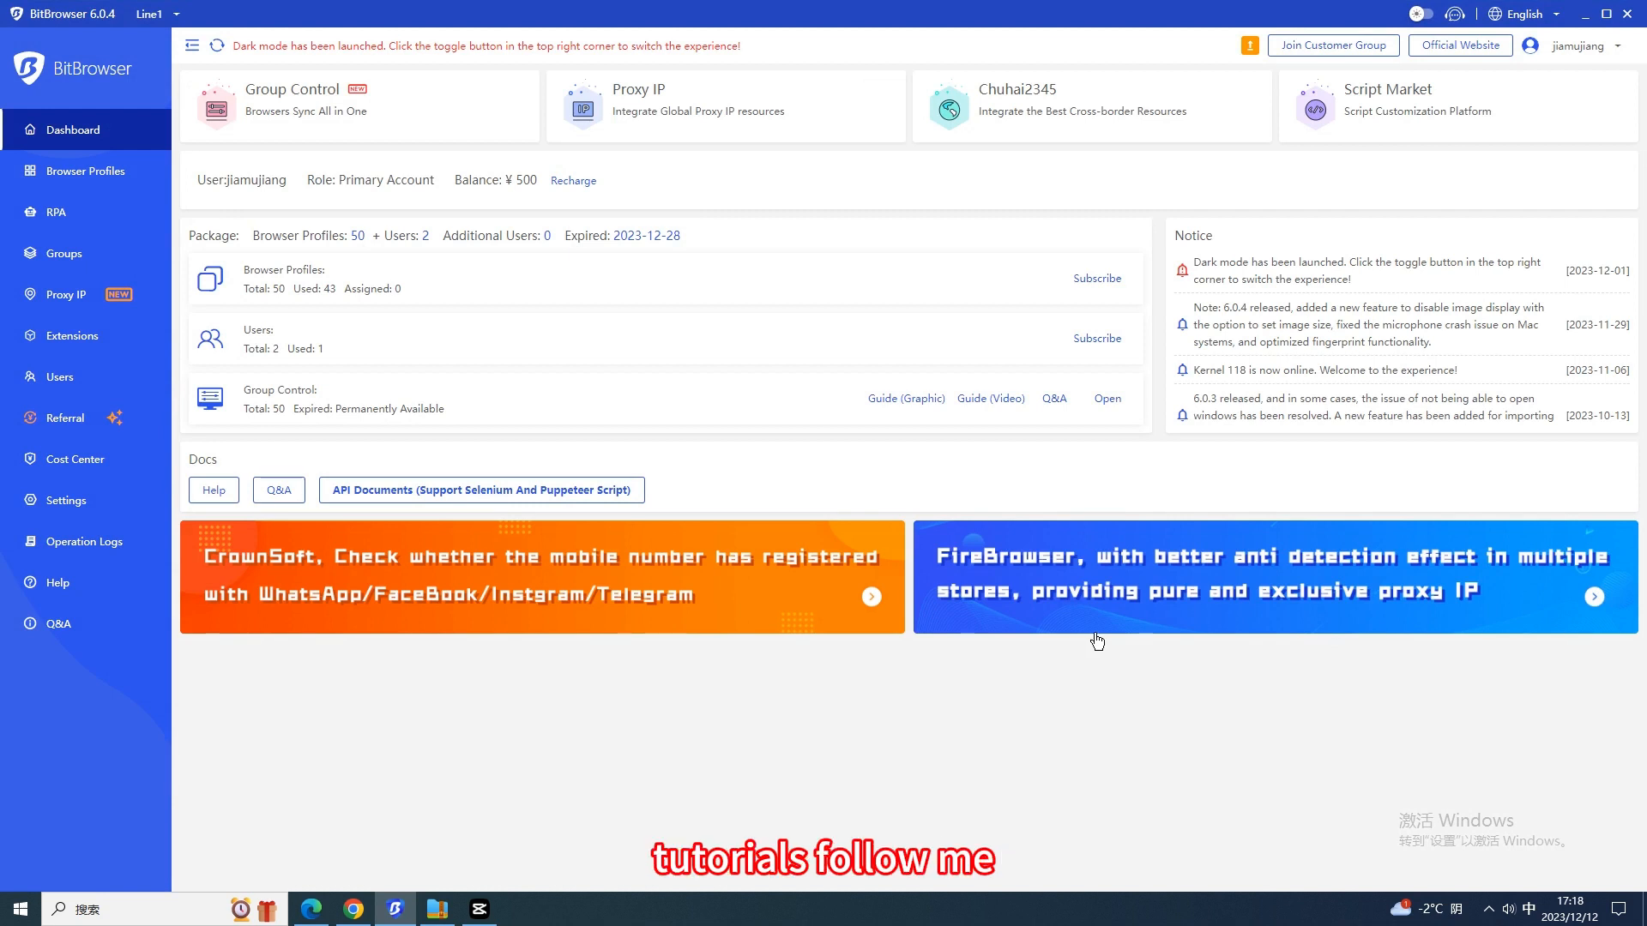